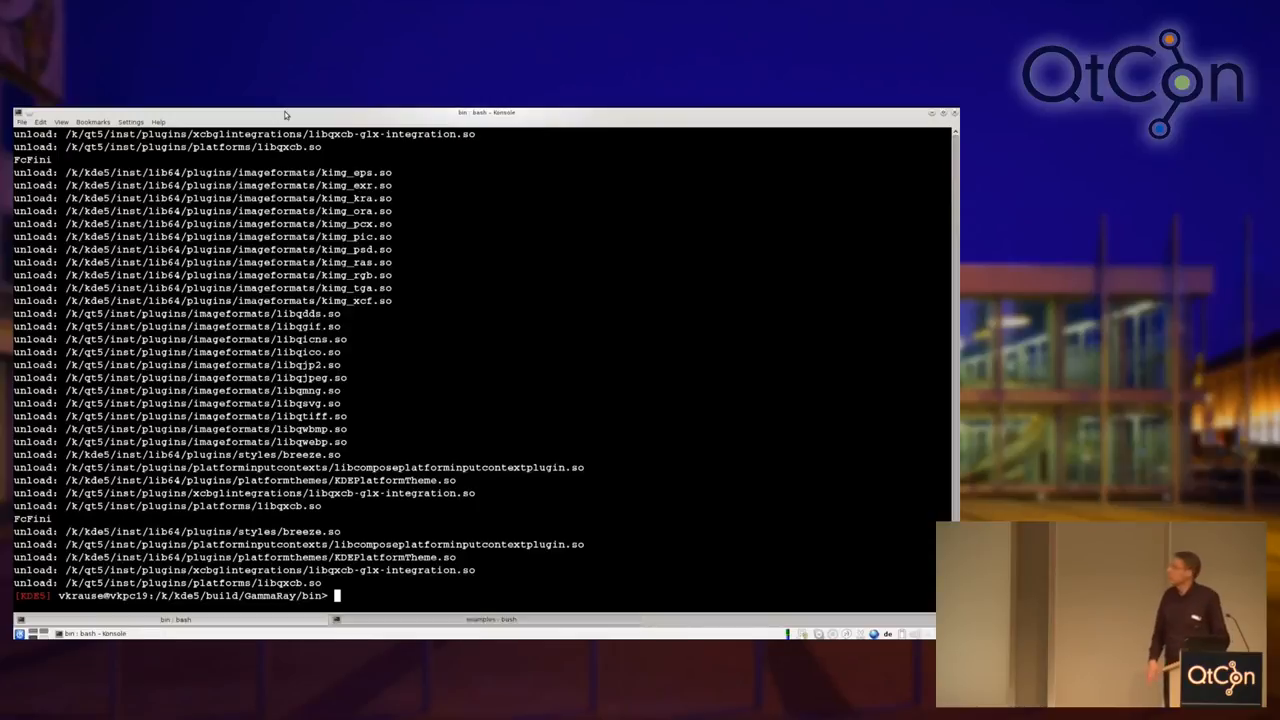
pyautogui.moveTo(284, 112)
pyautogui.write('.')
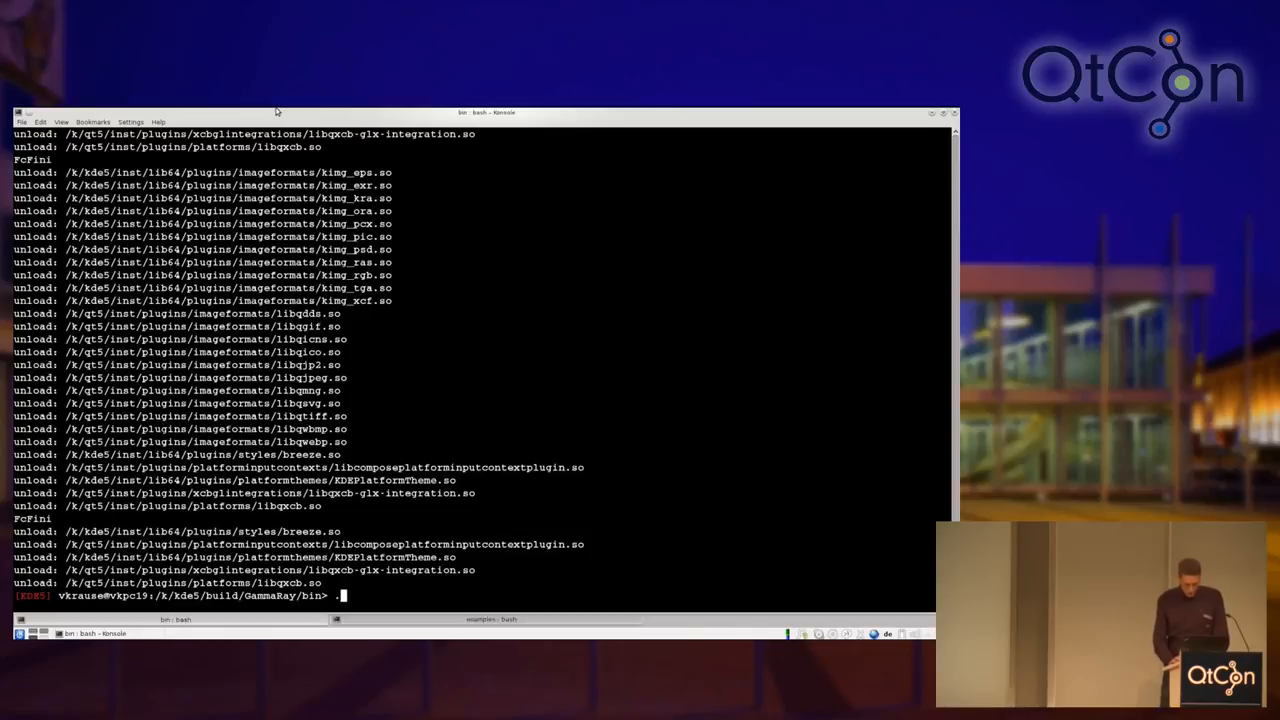
# Step: Enter the gammaray ./example-widget-layouting command at the Konsole prompt
pyautogui.write('gammaray ./example-widget-layouting')
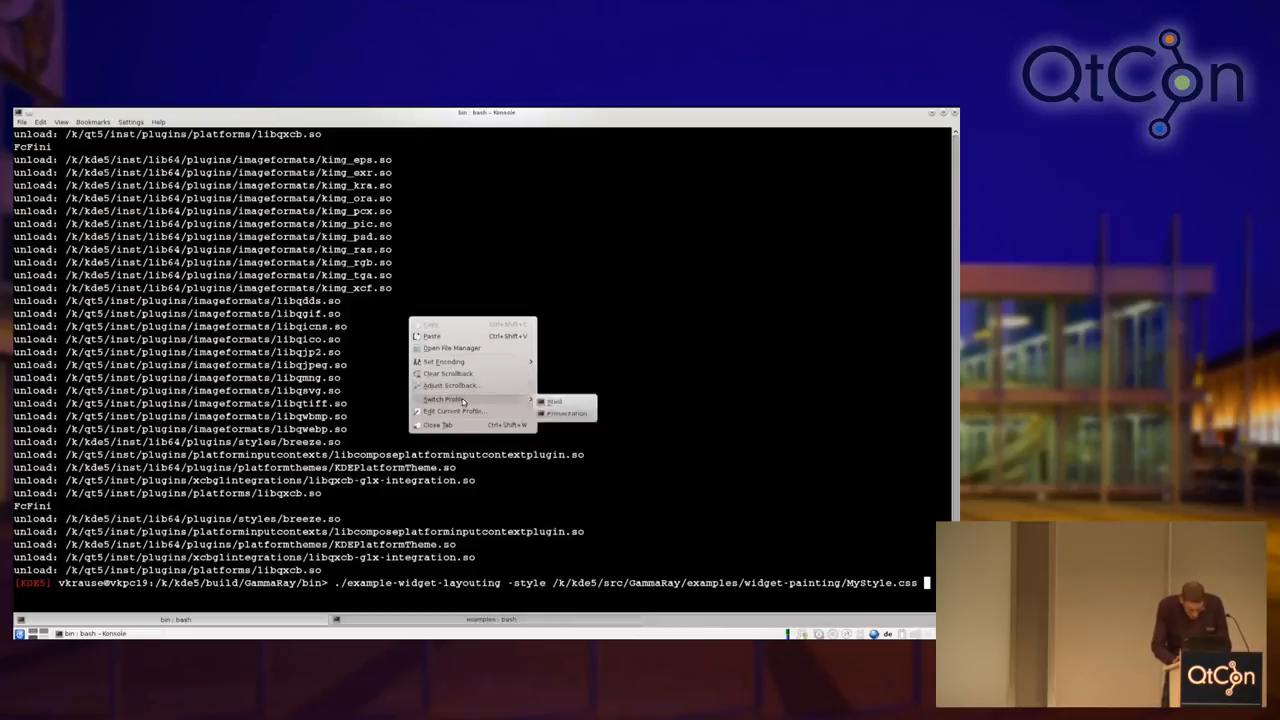
# Step: Review the Presentation profile's Appearance settings (colour scheme, font) and confirm with OK
pyautogui.click(454, 412)
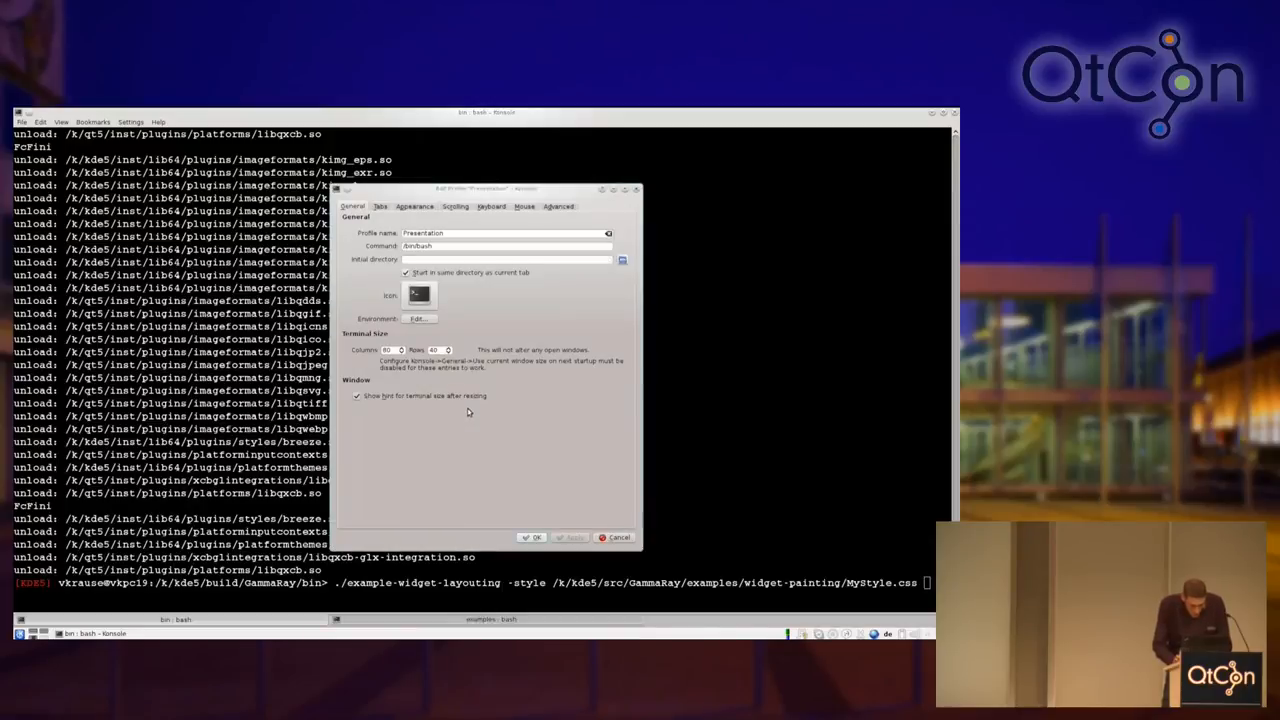
pyautogui.moveTo(400, 212)
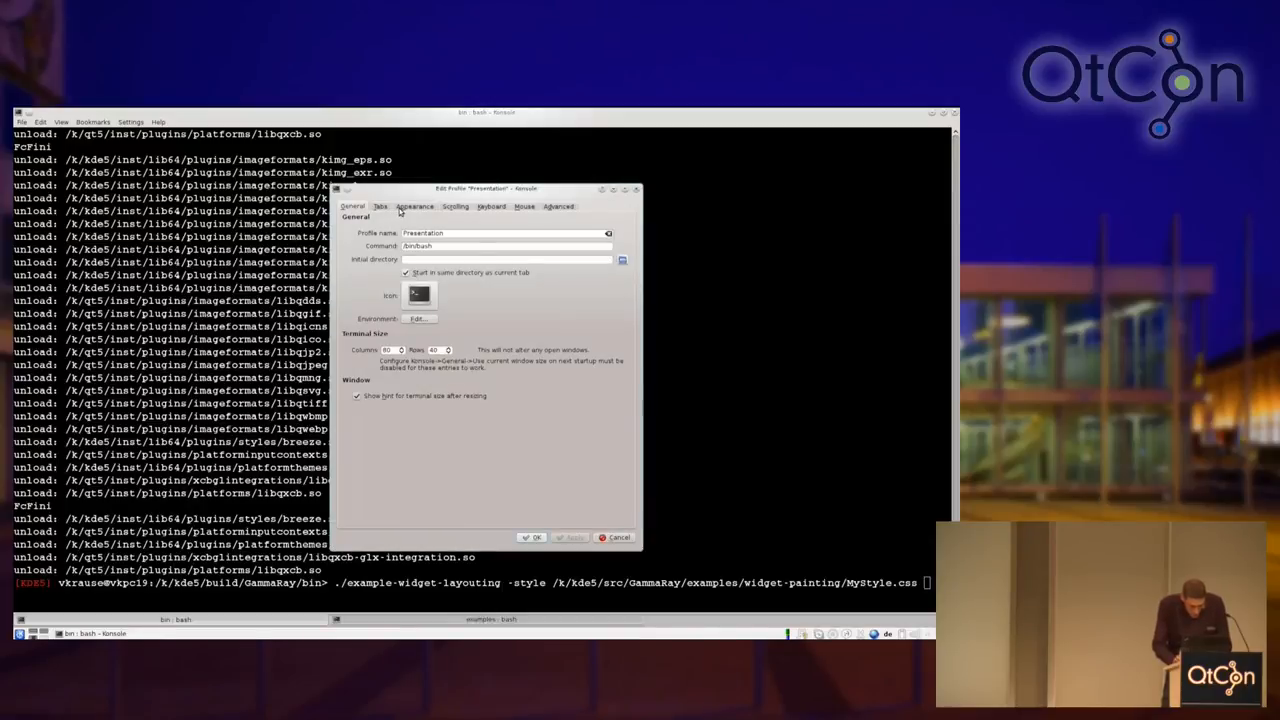
pyautogui.click(414, 206)
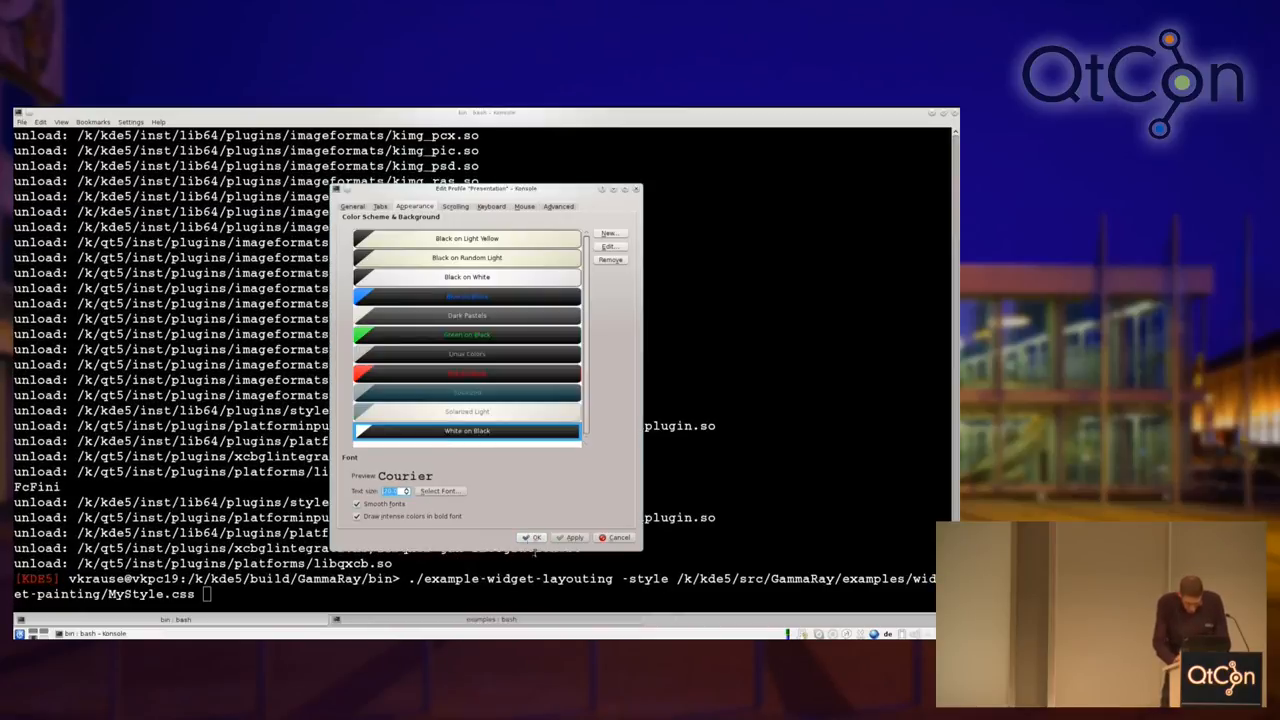
pyautogui.click(616, 536)
pyautogui.write('./e')
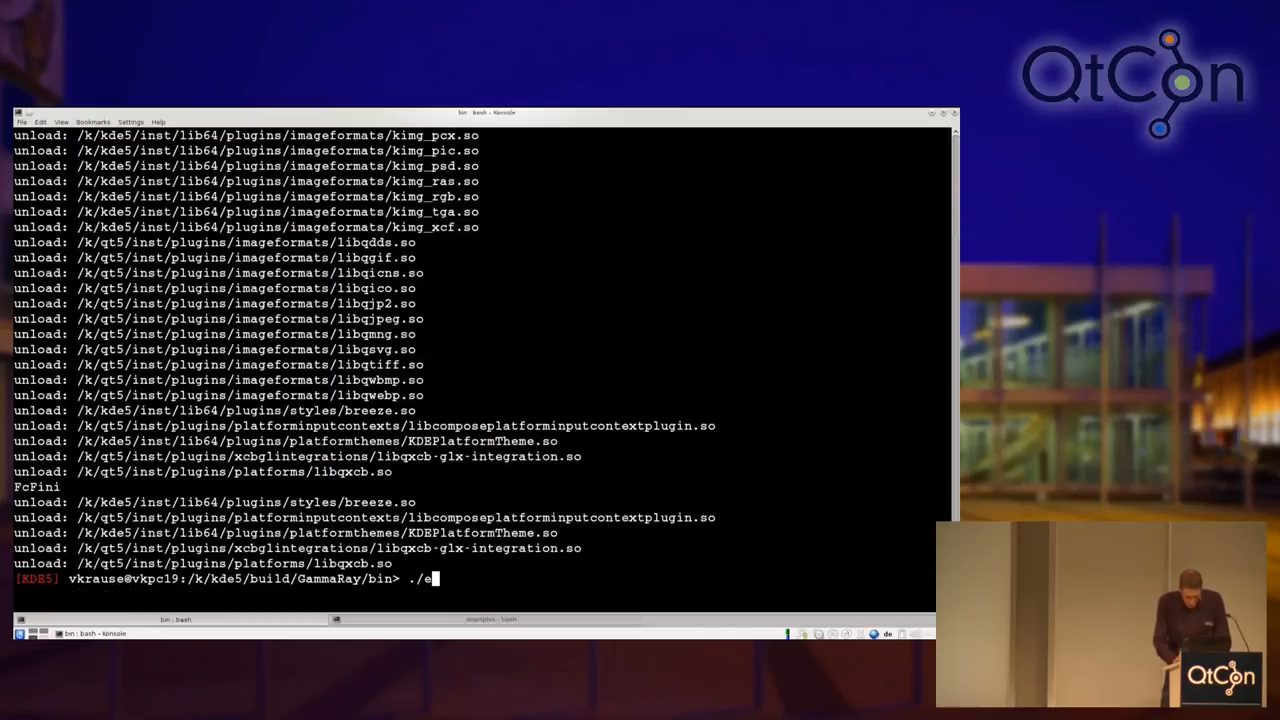
# Step: Compose ./example-widget-layouting at the prompt and prefix it with gammaray
pyautogui.write('xample-')
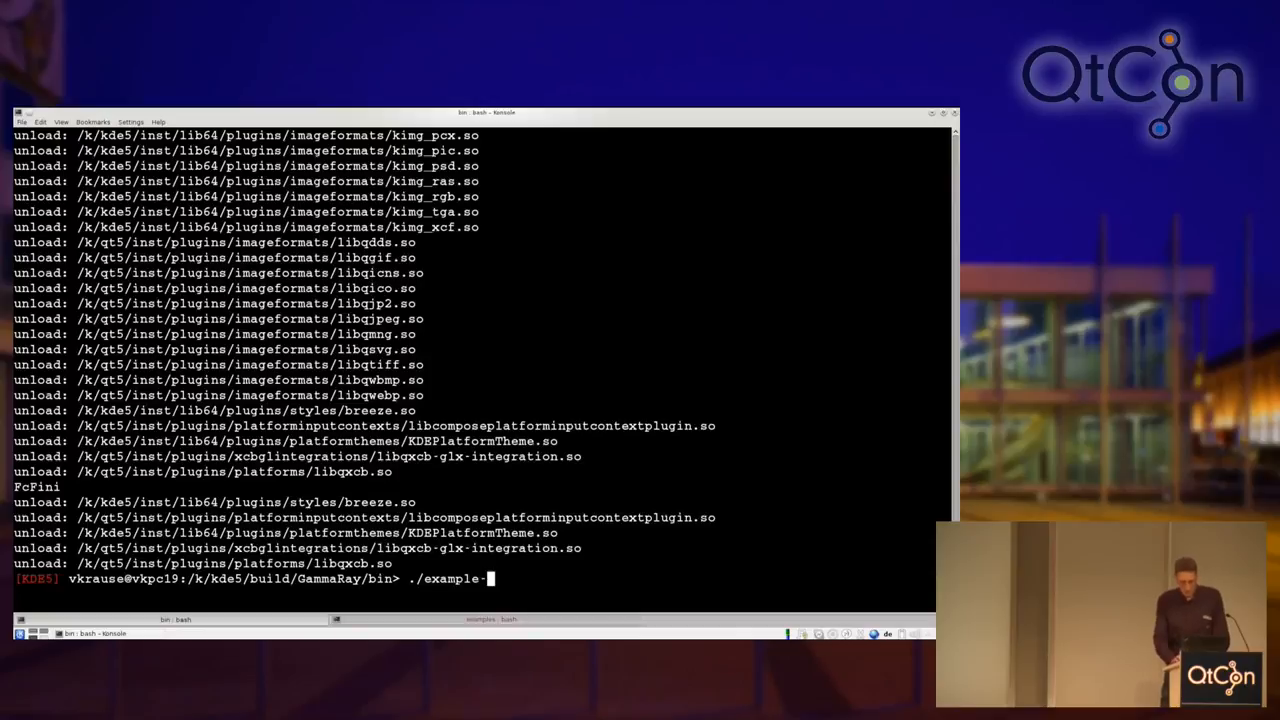
pyautogui.write('widget-layouting')
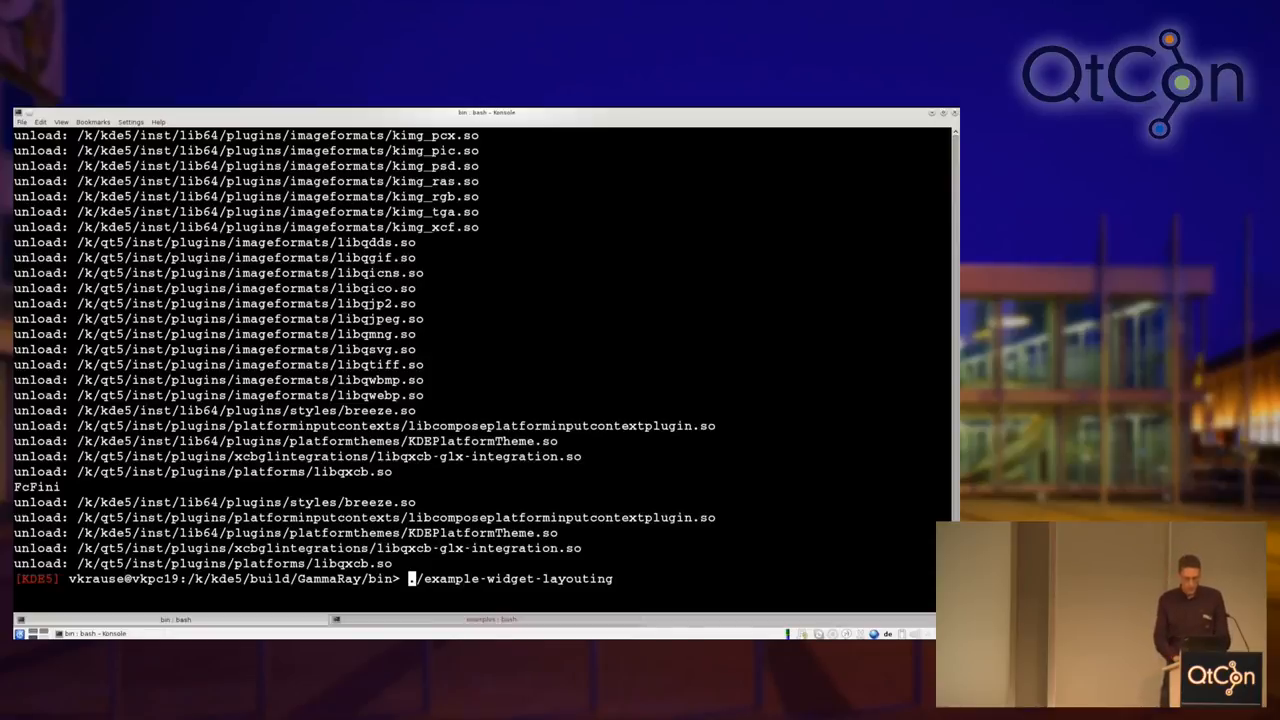
pyautogui.write('gamma')
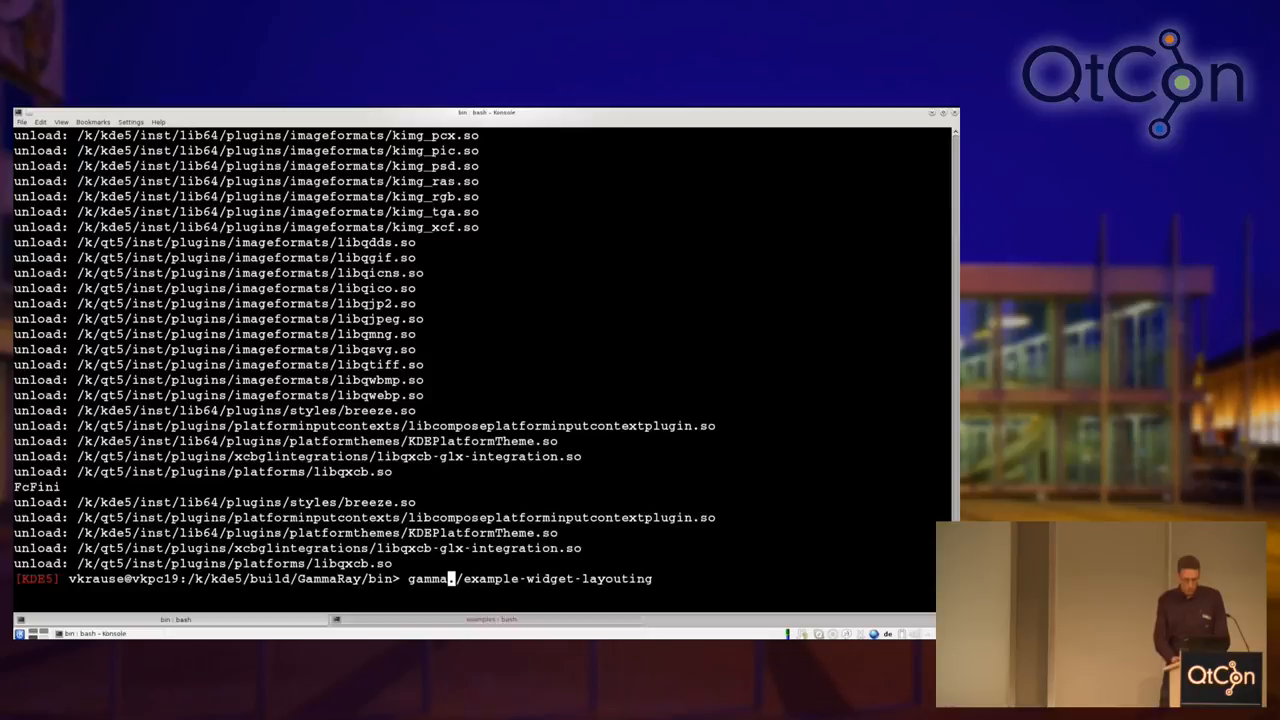
pyautogui.write('ra')
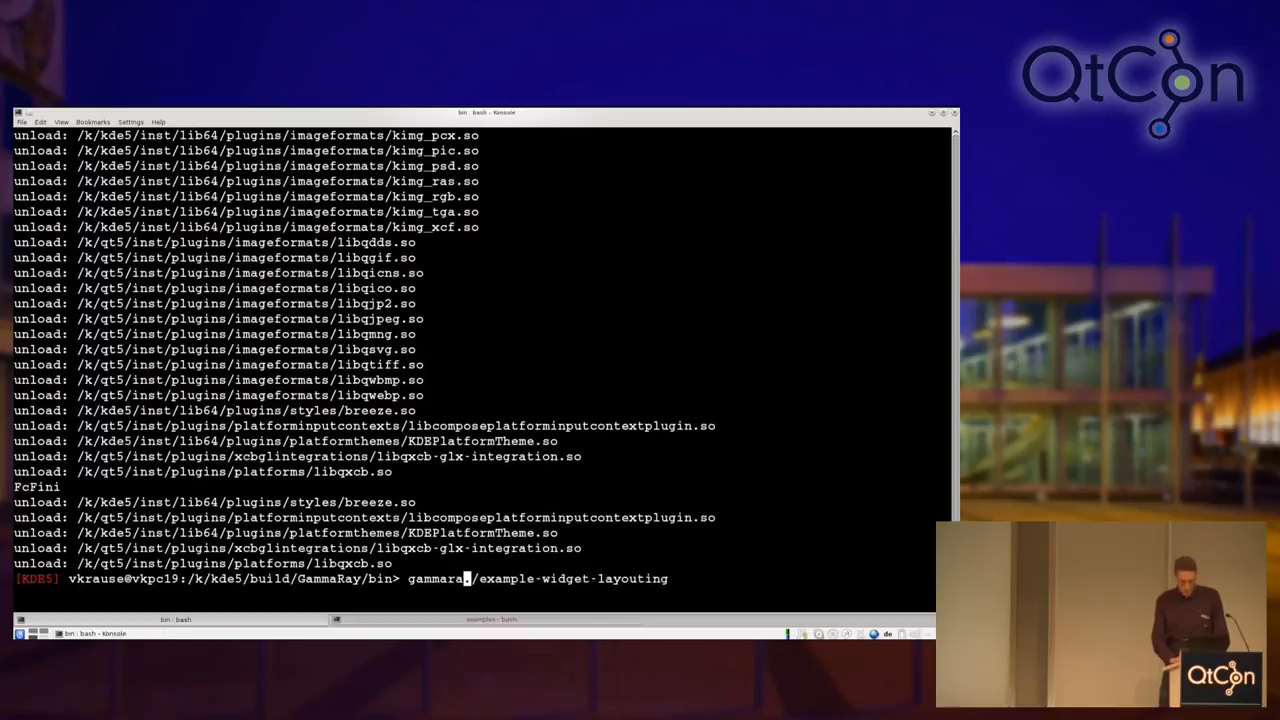
# Step: Launch the widget-layouting example under GammaRay and browse its objects and widgets
pyautogui.press('Return')
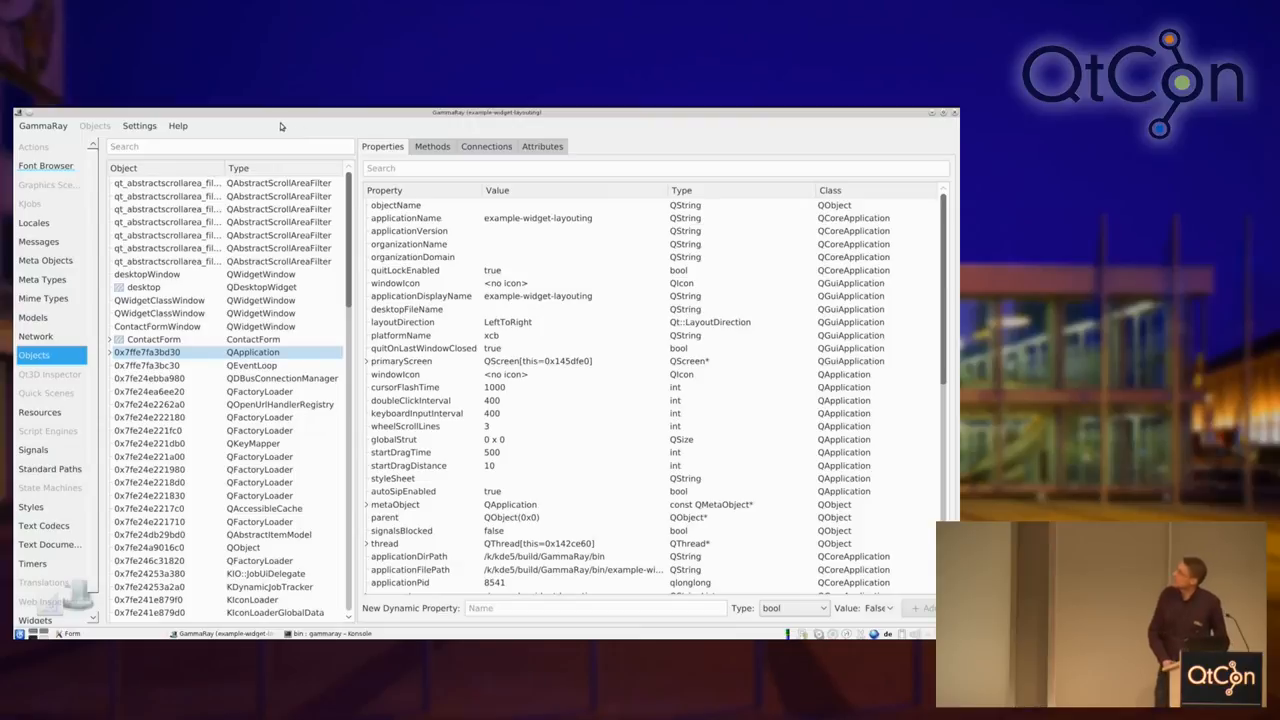
pyautogui.moveTo(280, 124)
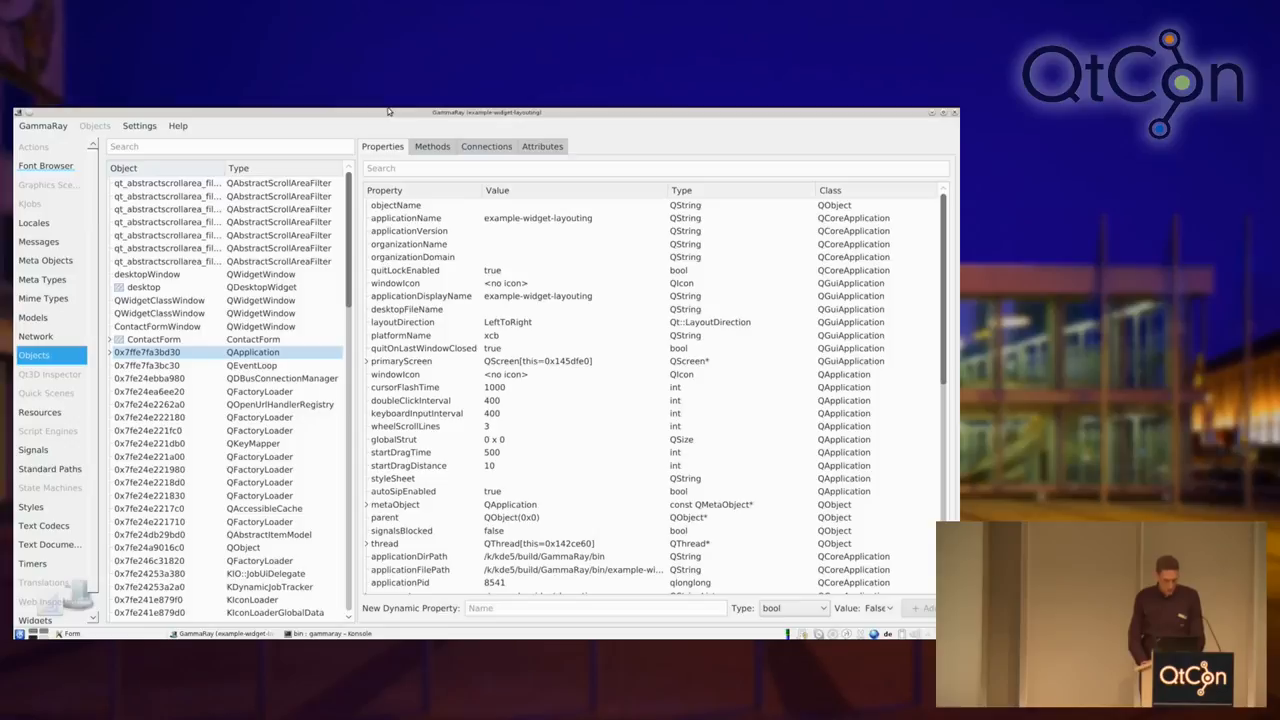
pyautogui.moveTo(96, 456)
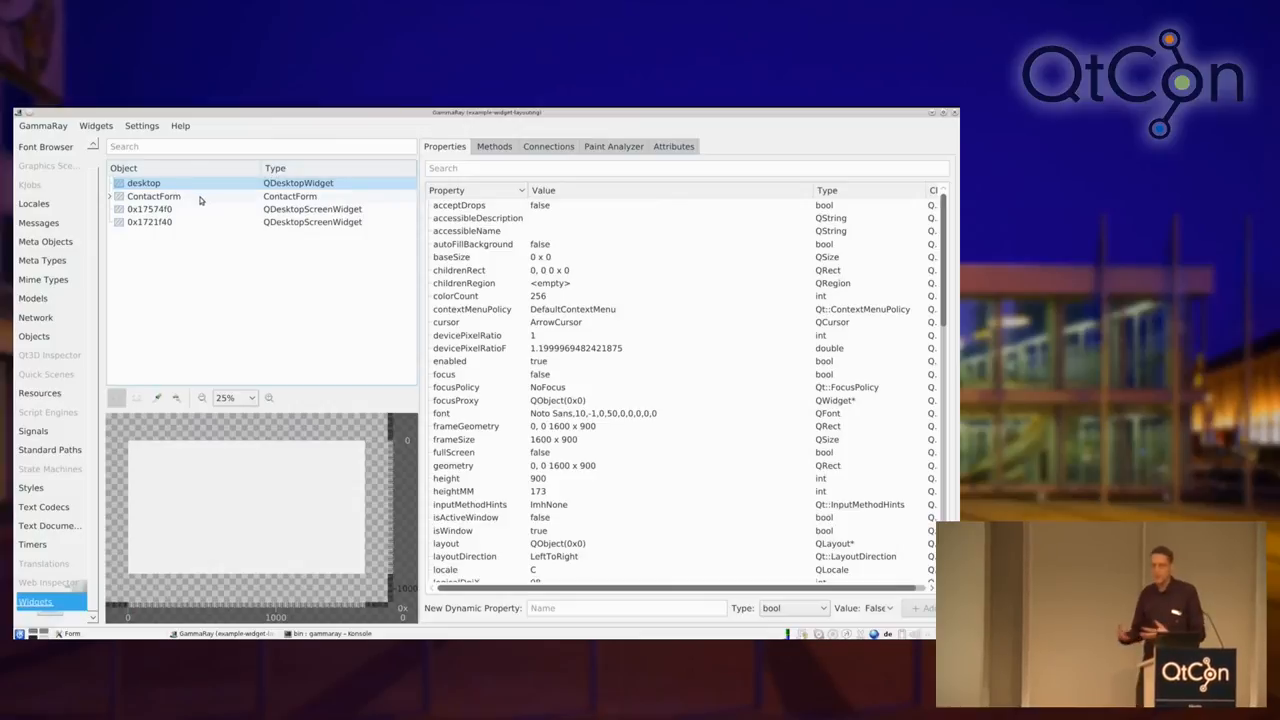
# Step: Close the GammaRay window to return to the Konsole terminal
pyautogui.click(154, 196)
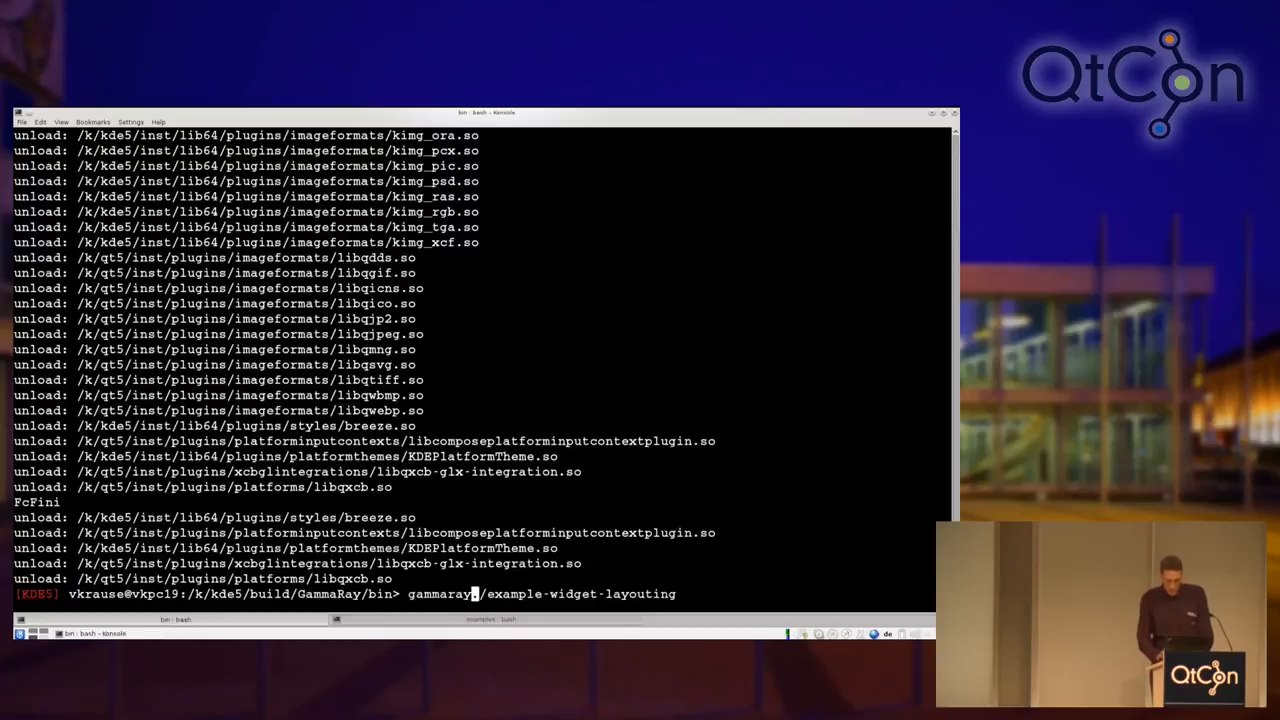
# Step: Start the bare gammaray launcher and attach it to the running ./example-widget-layouting process
pyautogui.press('Return')
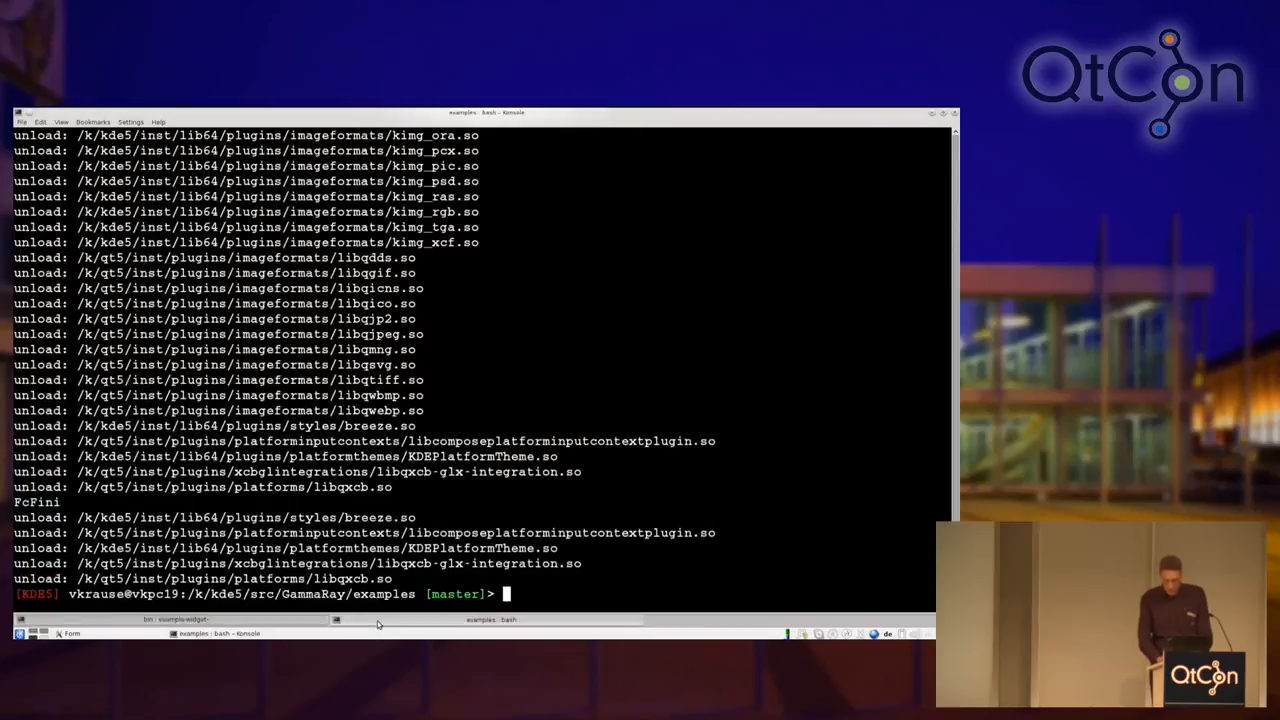
pyautogui.write('gammar')
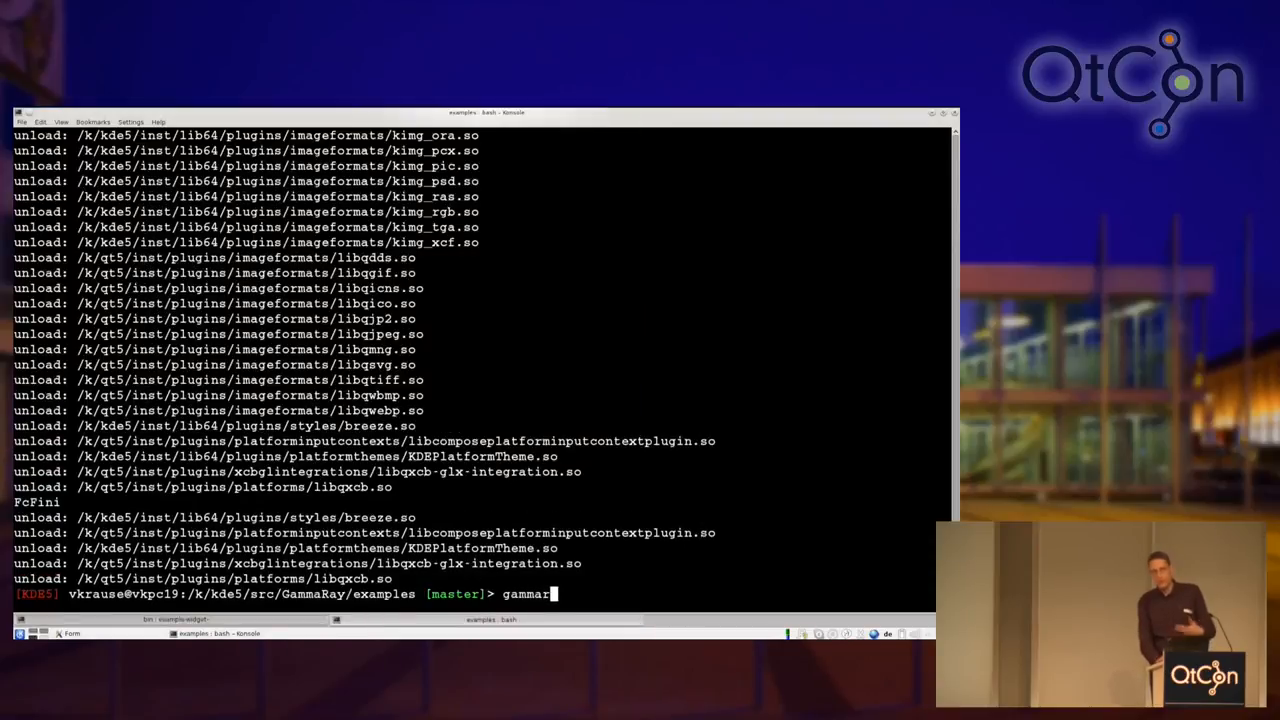
pyautogui.write('ay')
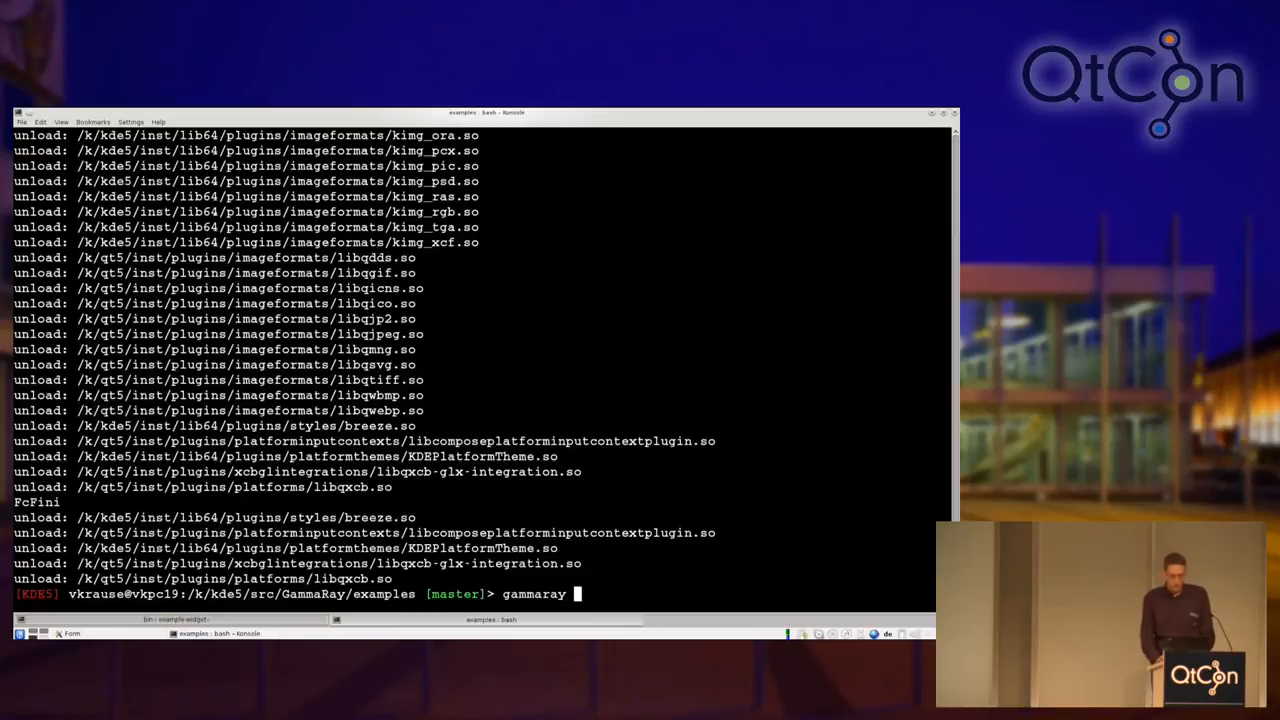
pyautogui.press('Return')
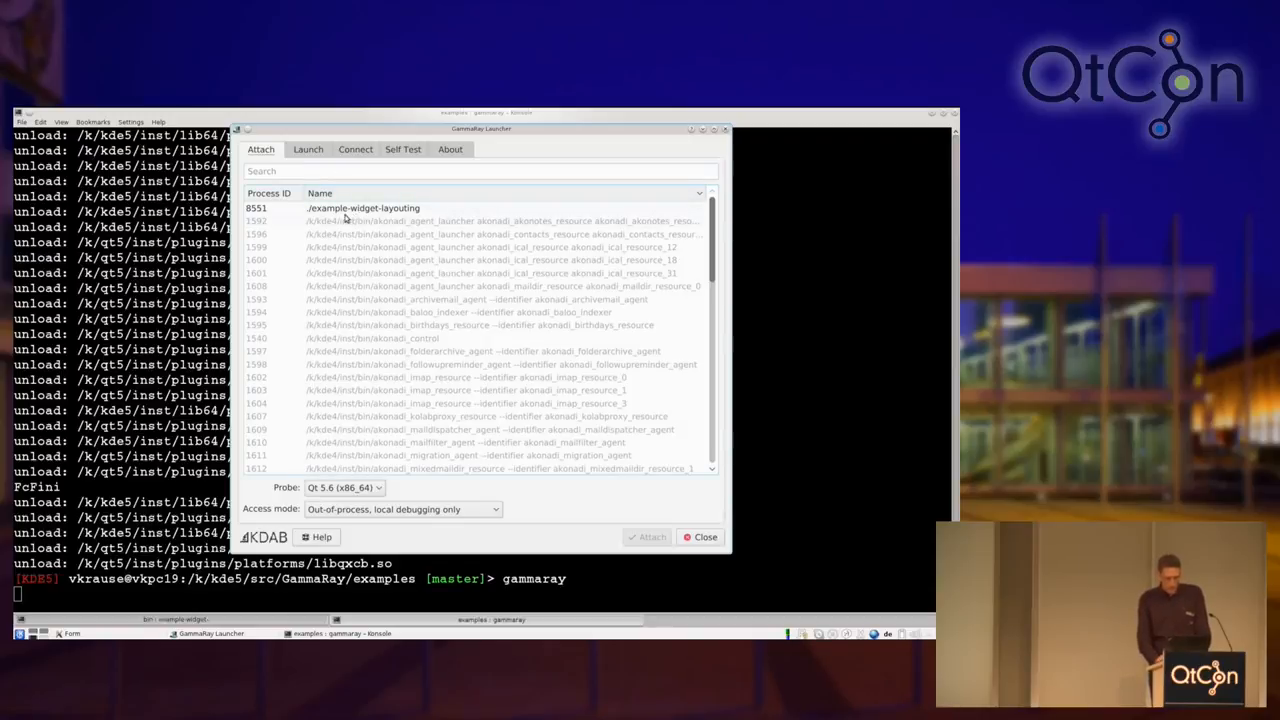
pyautogui.click(700, 536)
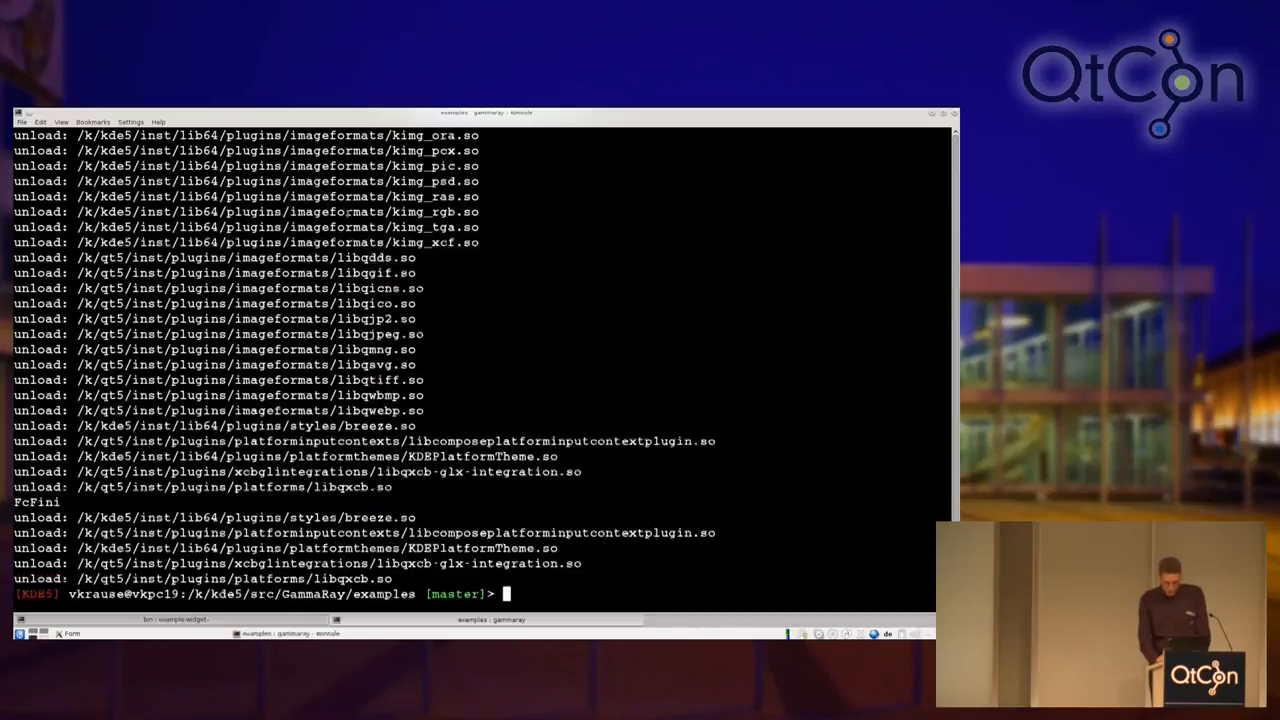
pyautogui.press('Return')
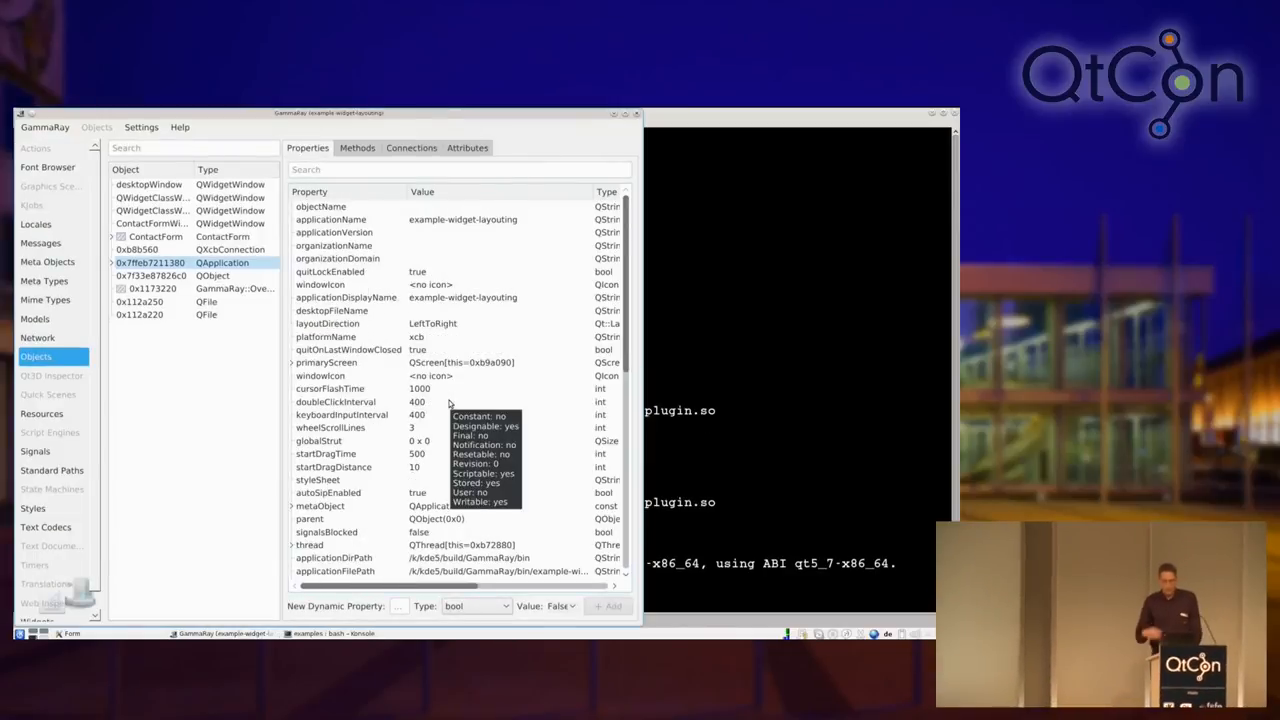
pyautogui.moveTo(448, 402)
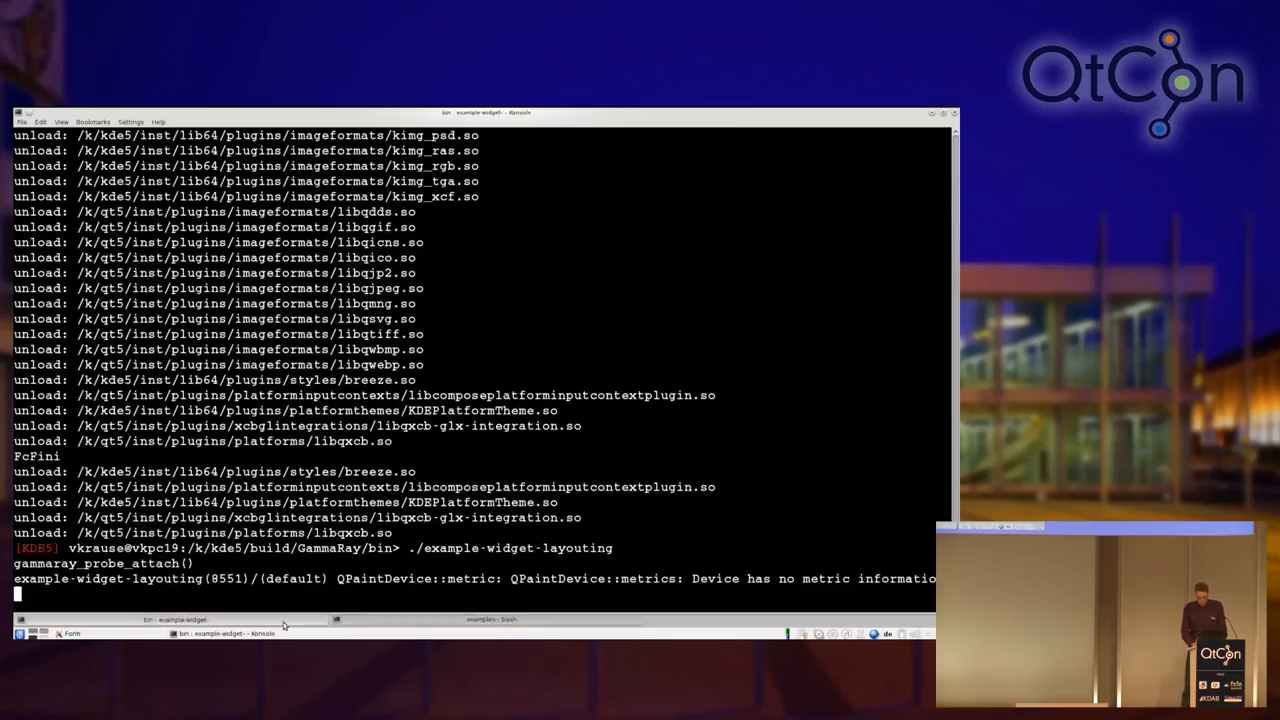
# Step: Stop the running example with Ctrl+C and enter ./example-signal-slot at the prompt
pyautogui.press('ctrl+c')
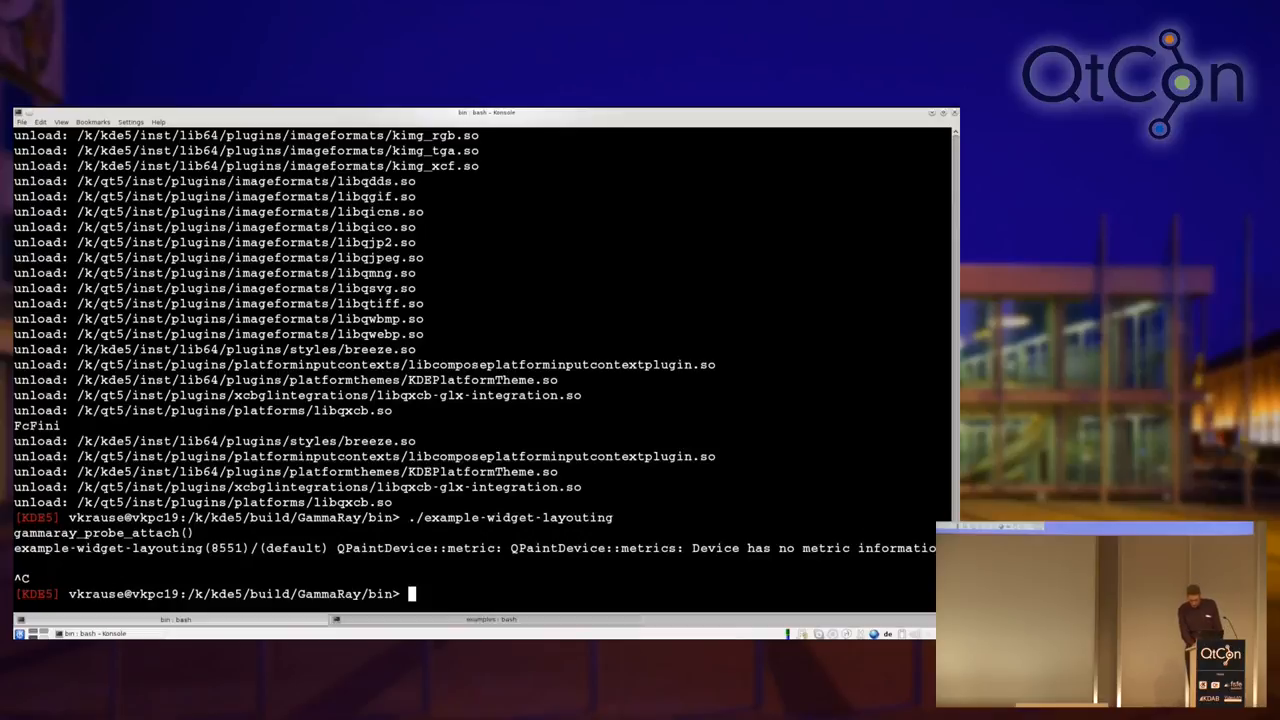
pyautogui.write('./')
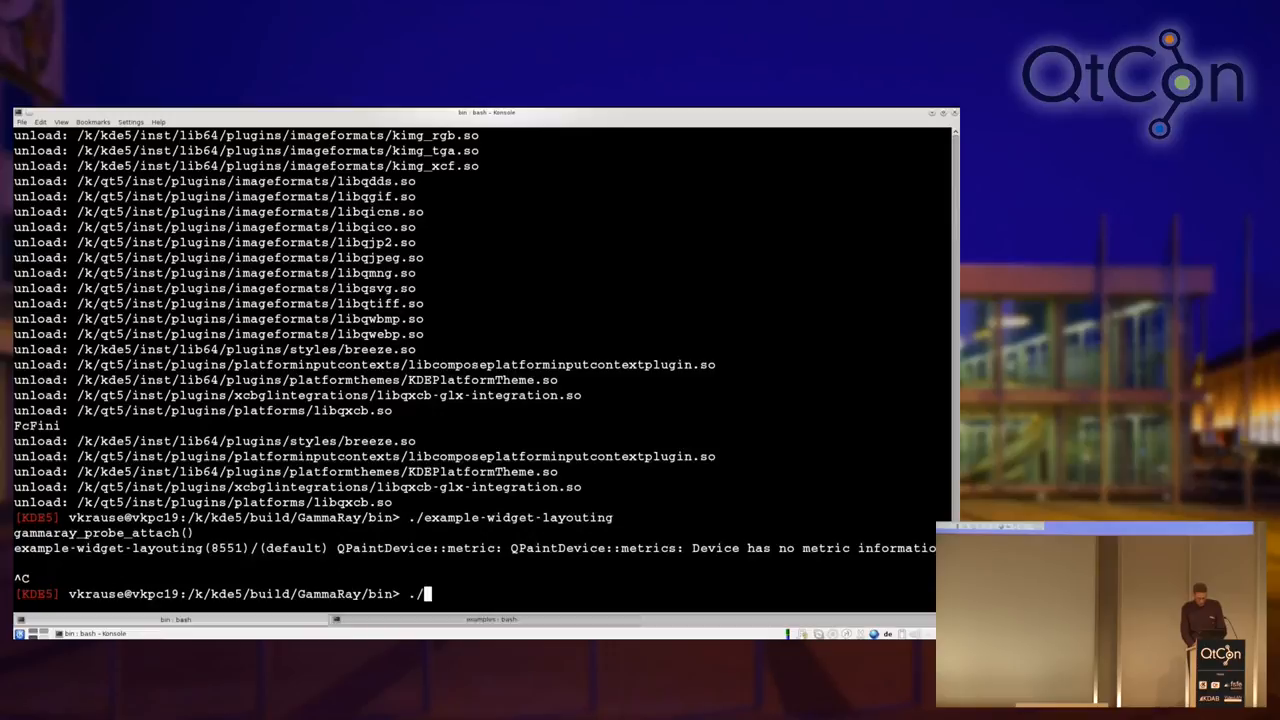
pyautogui.write('e')
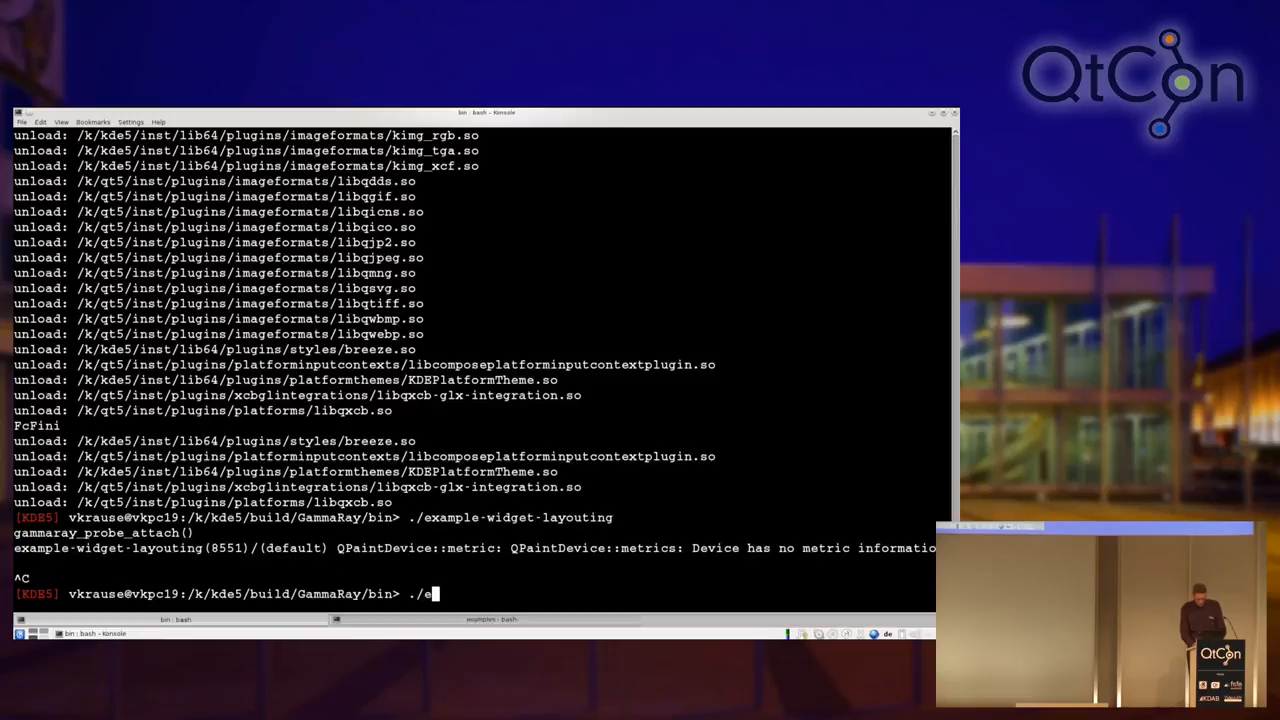
pyautogui.write('xample-signal-slot')
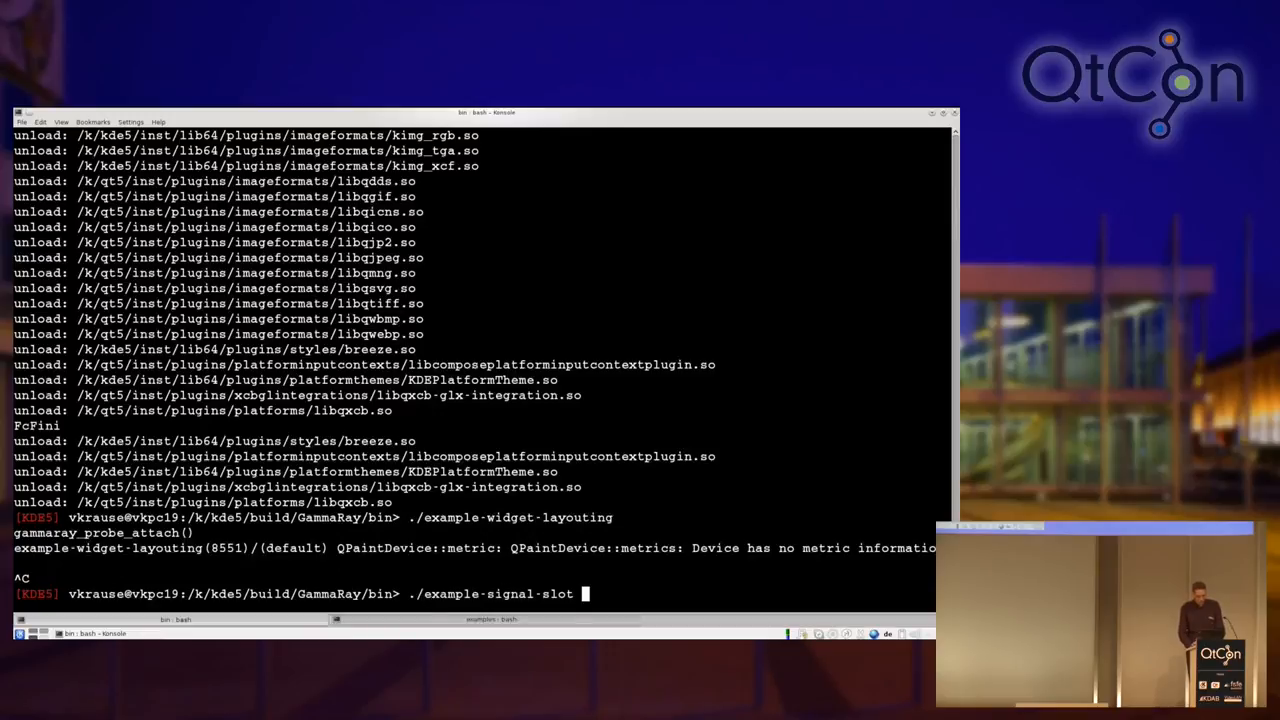
# Step: Run the signal-slot example, emit the signal several times, reconnect it, and emit again
pyautogui.press('Return')
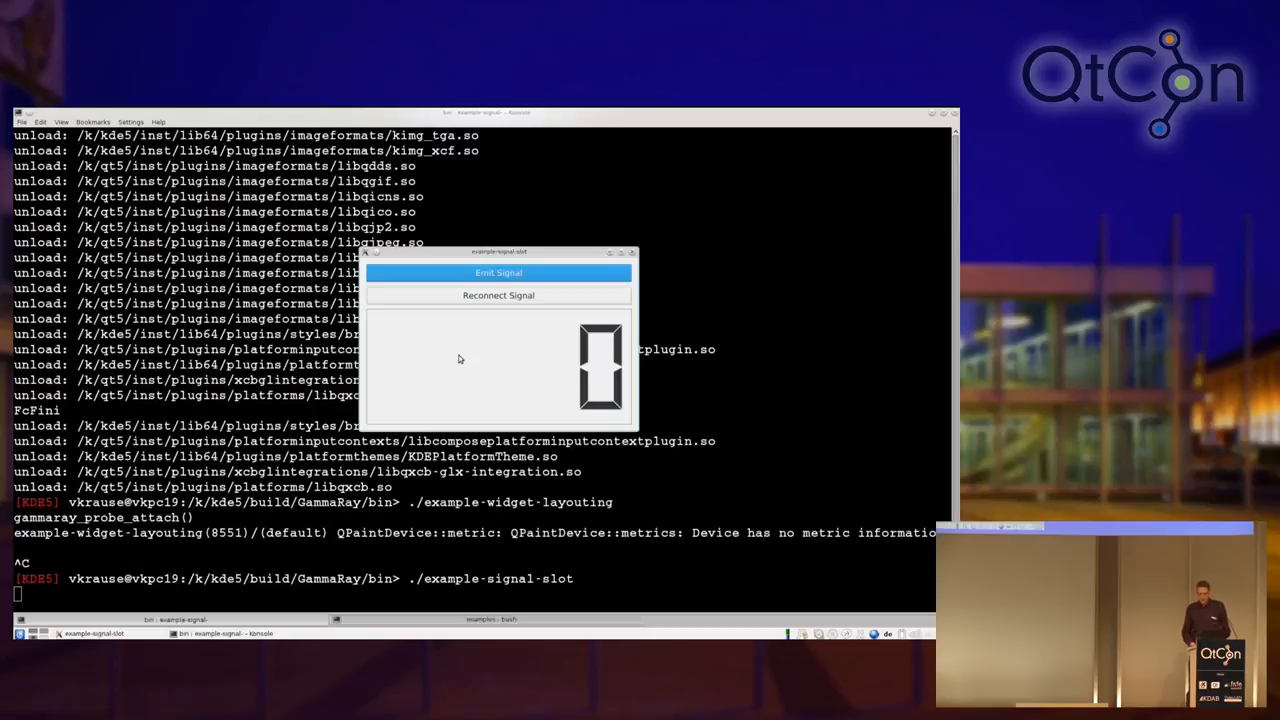
pyautogui.moveTo(480, 304)
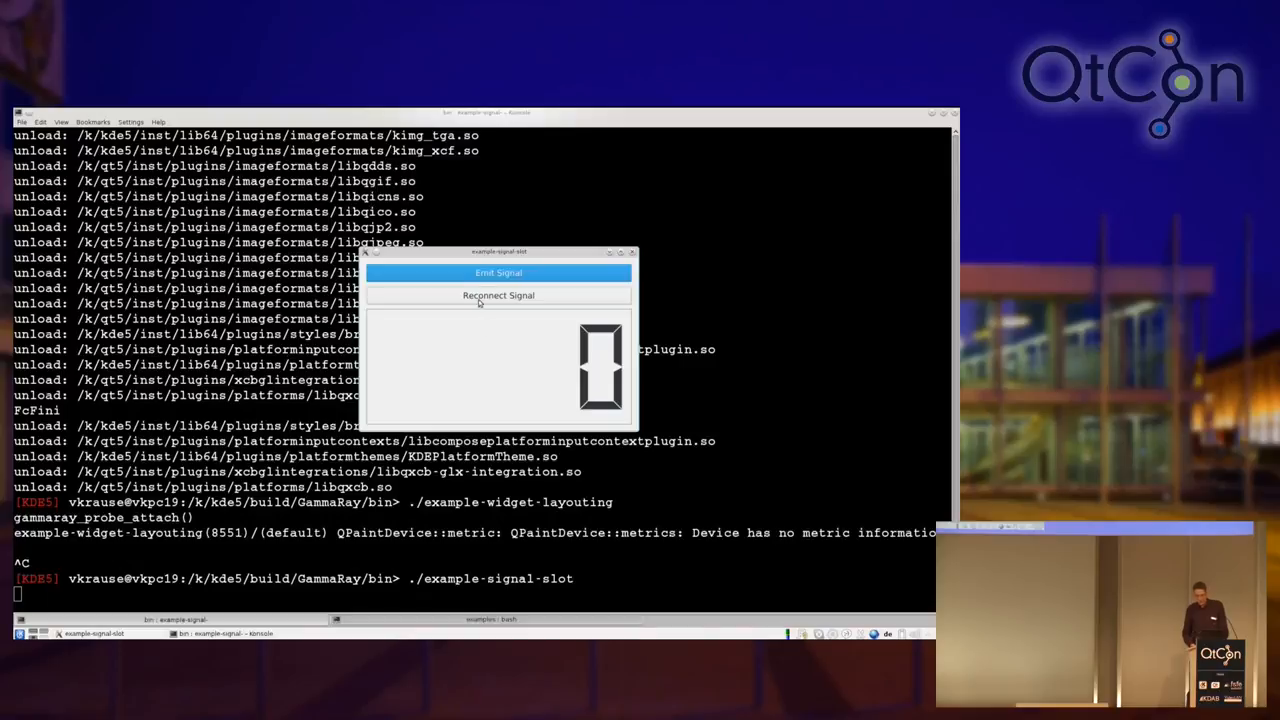
pyautogui.click(498, 272)
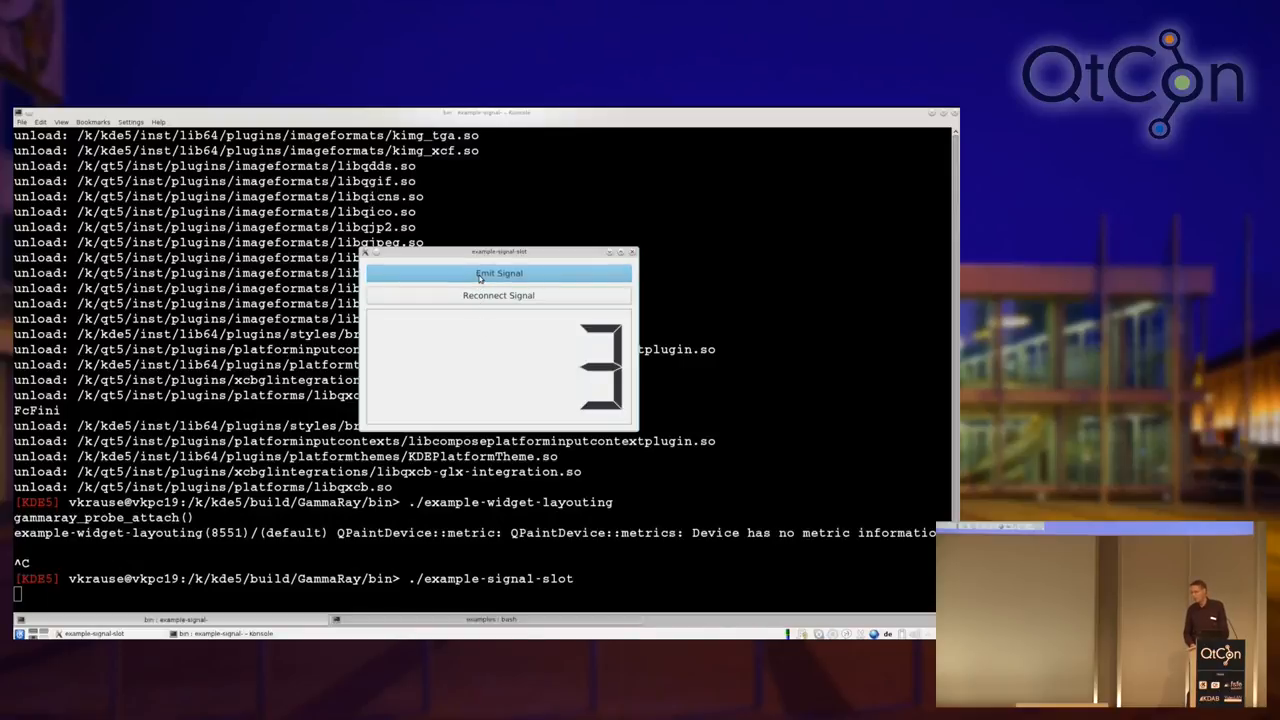
pyautogui.click(498, 272)
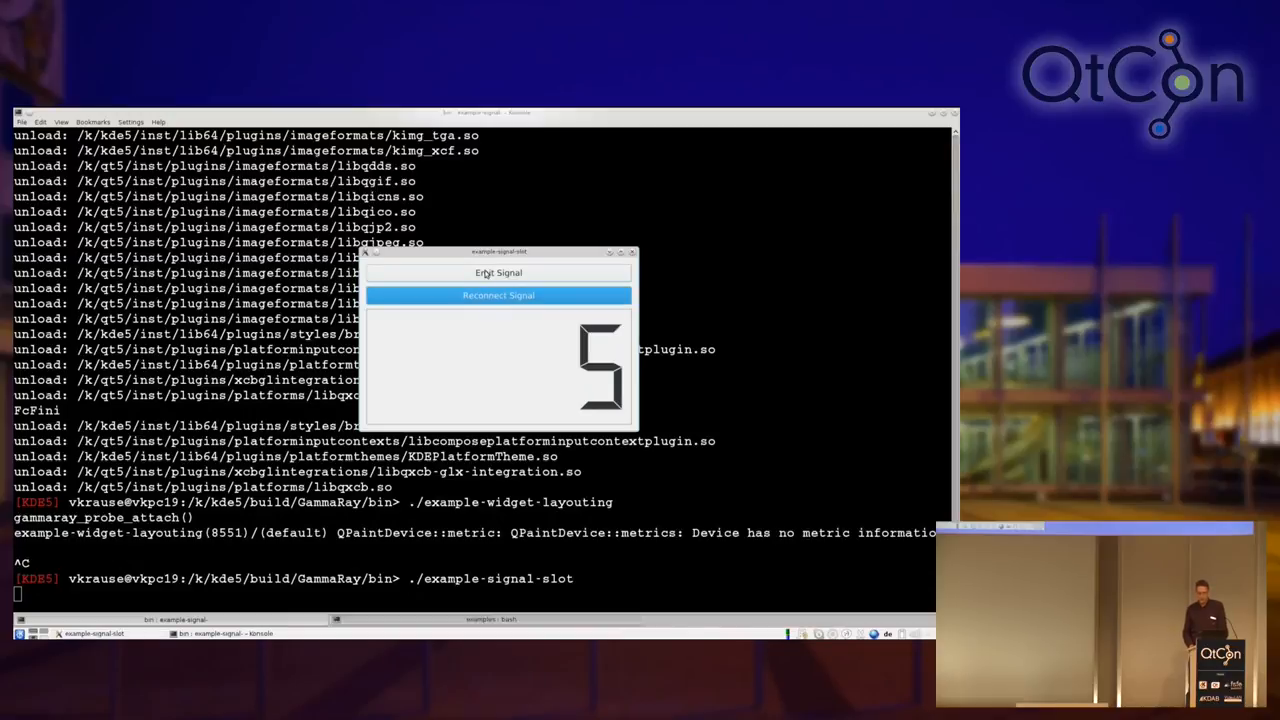
pyautogui.click(498, 272)
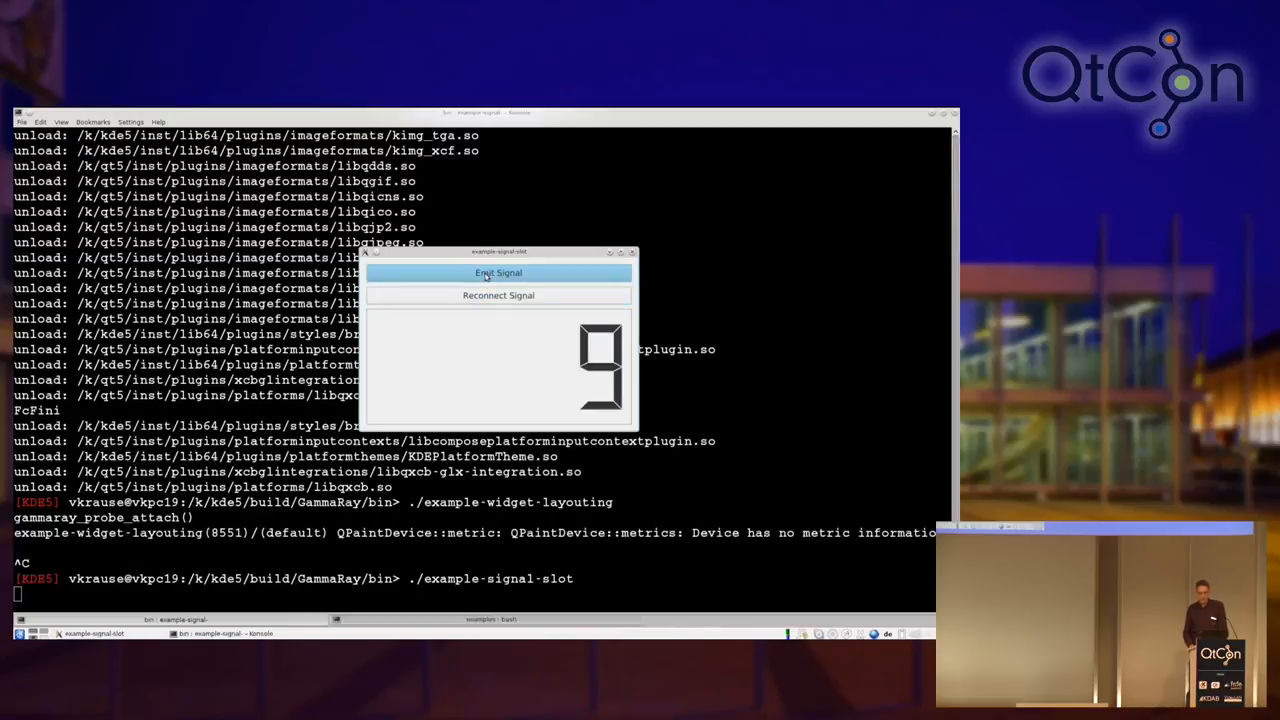
pyautogui.click(498, 272)
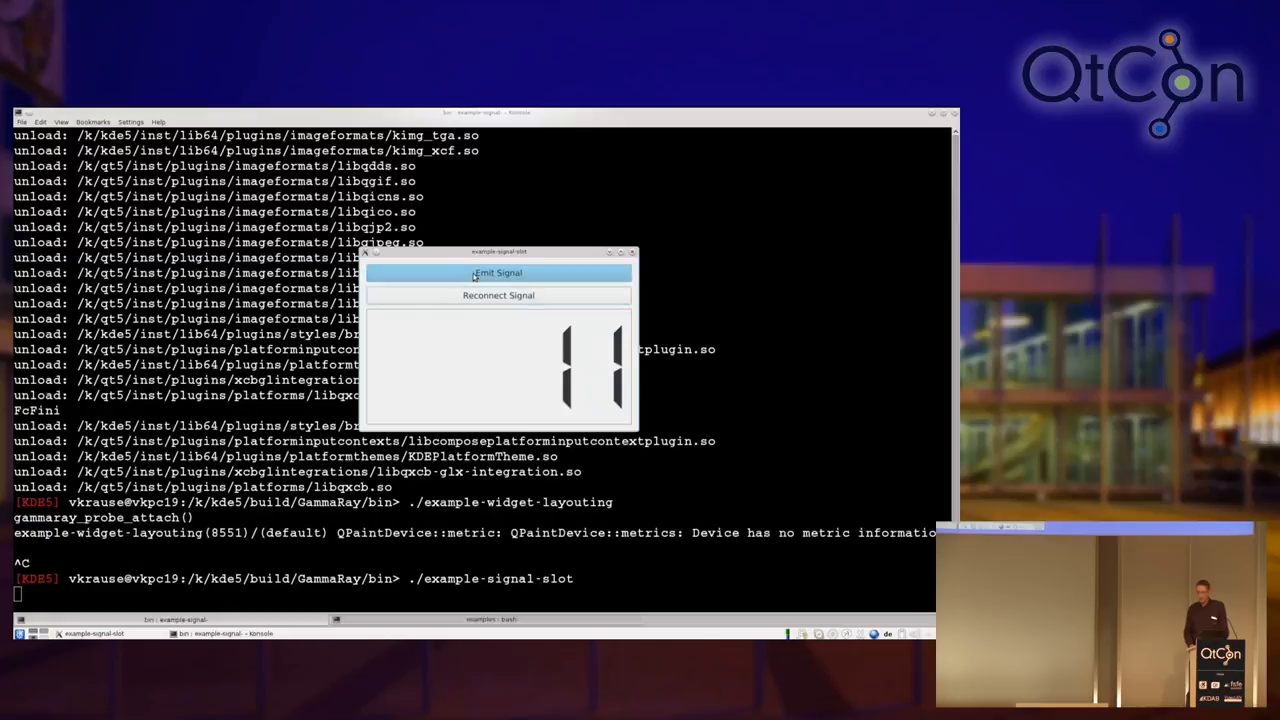
pyautogui.click(498, 272)
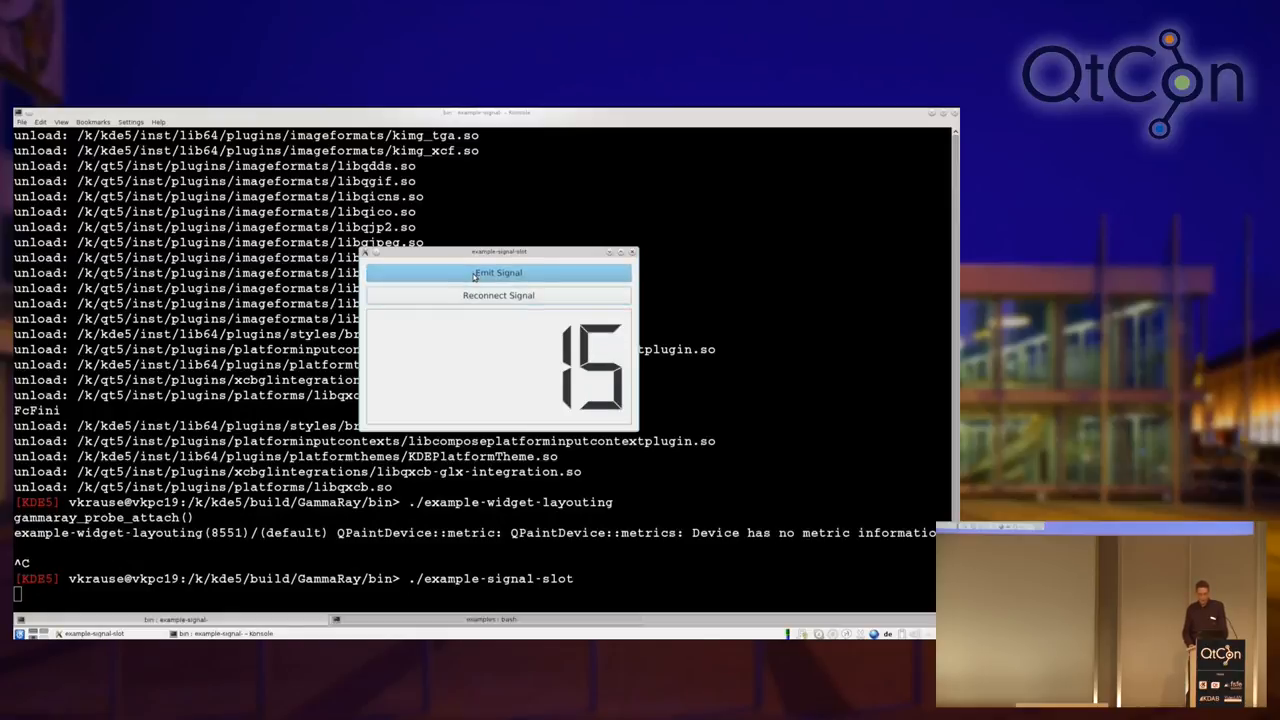
pyautogui.moveTo(478, 300)
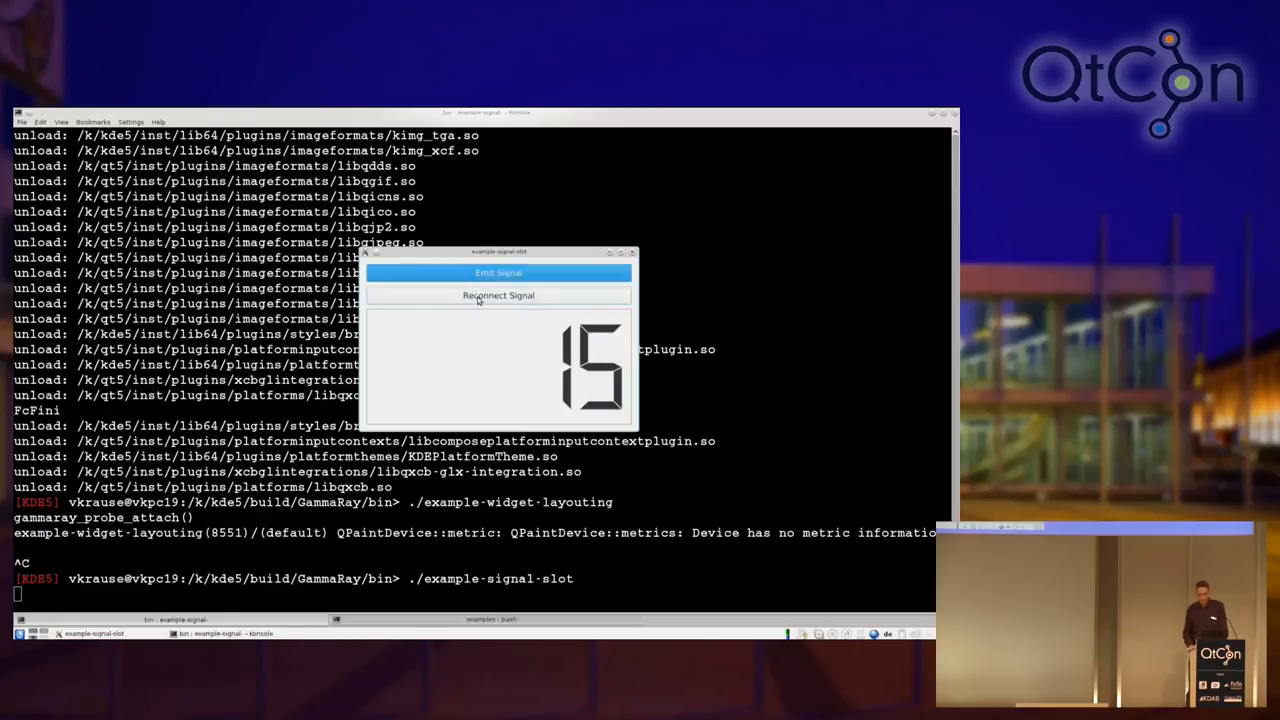
pyautogui.click(498, 272)
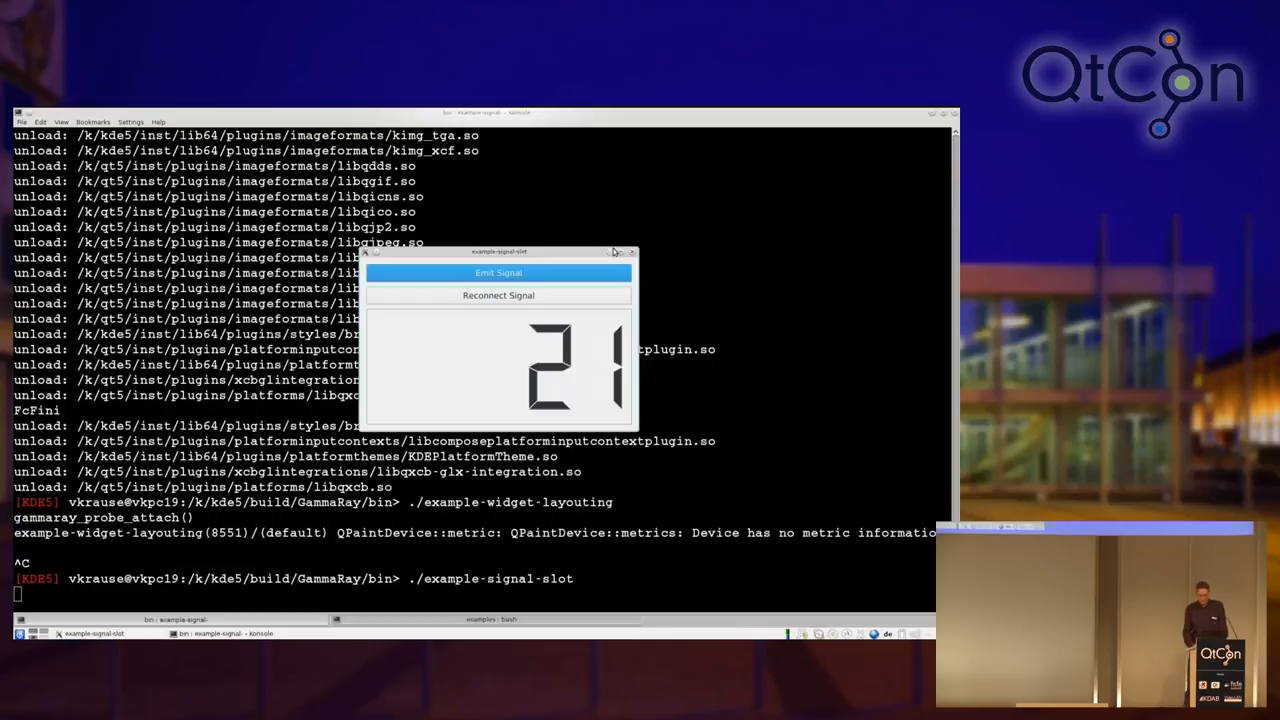
pyautogui.click(634, 252)
pyautogui.write('./example-signal-slot')
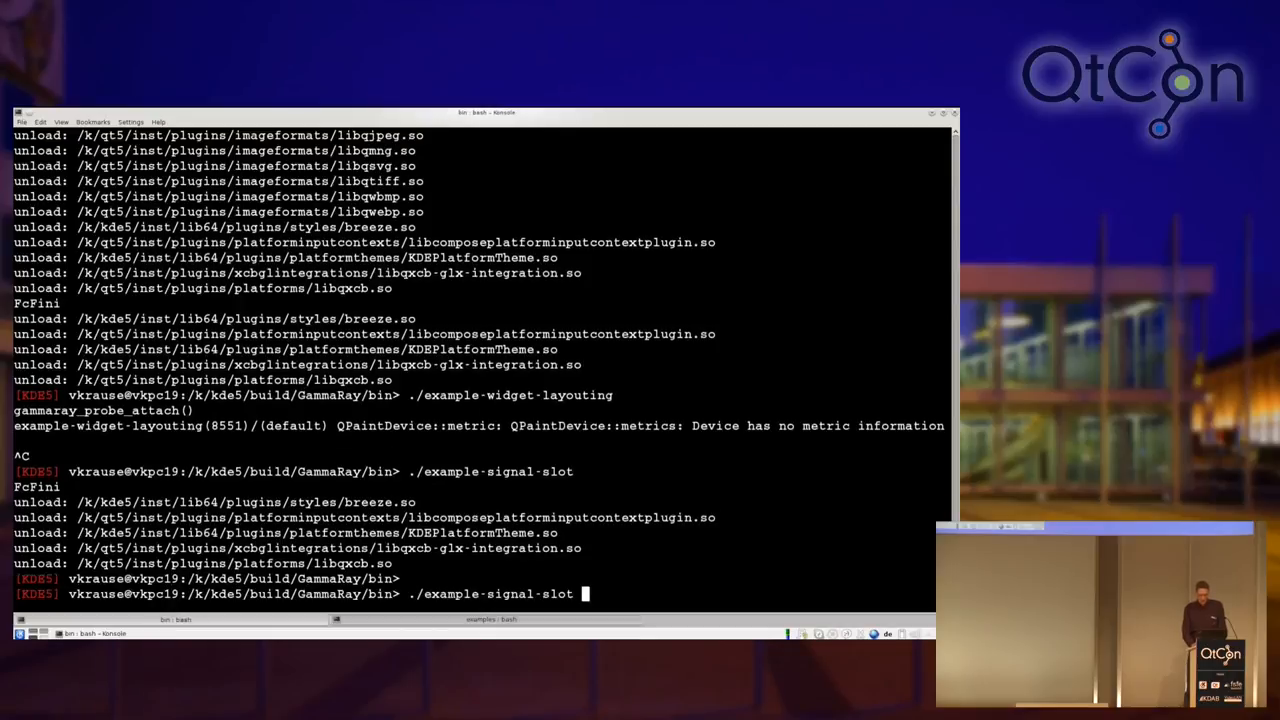
# Step: Relaunch ./example-signal-slot prefixed with gammaray so GammaRay attaches
pyautogui.write('gammaray')
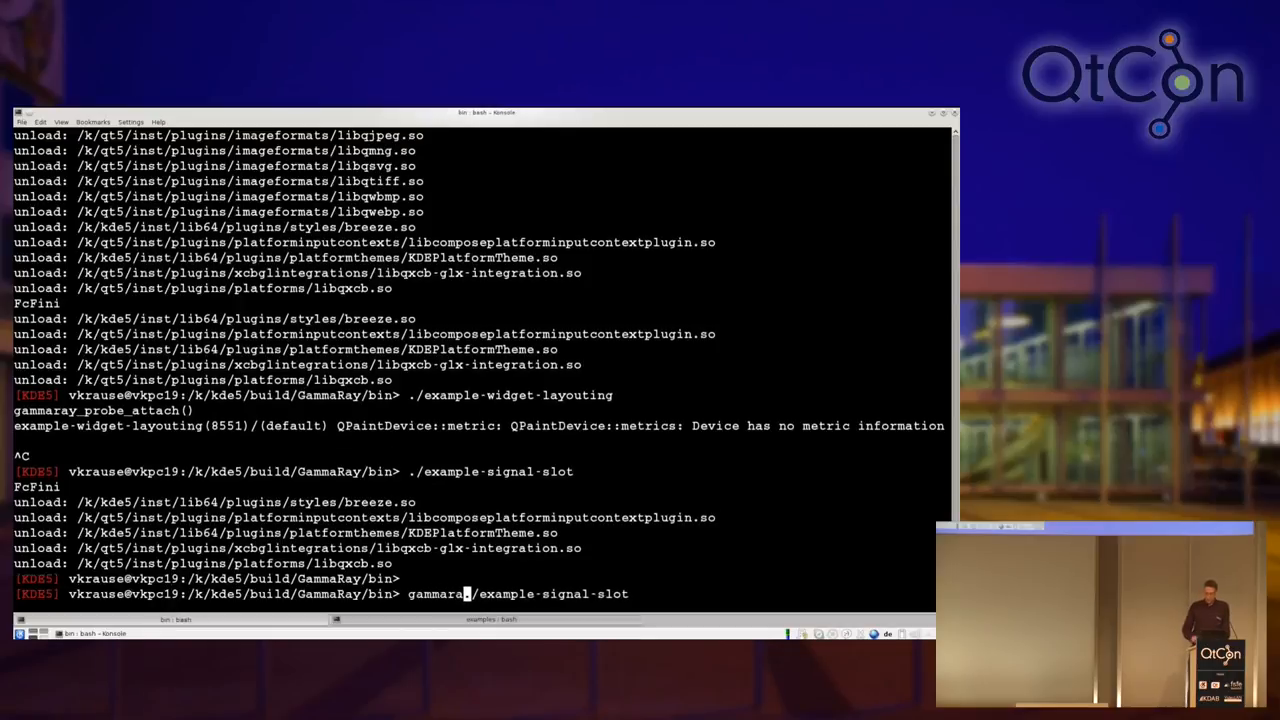
pyautogui.press('Return')
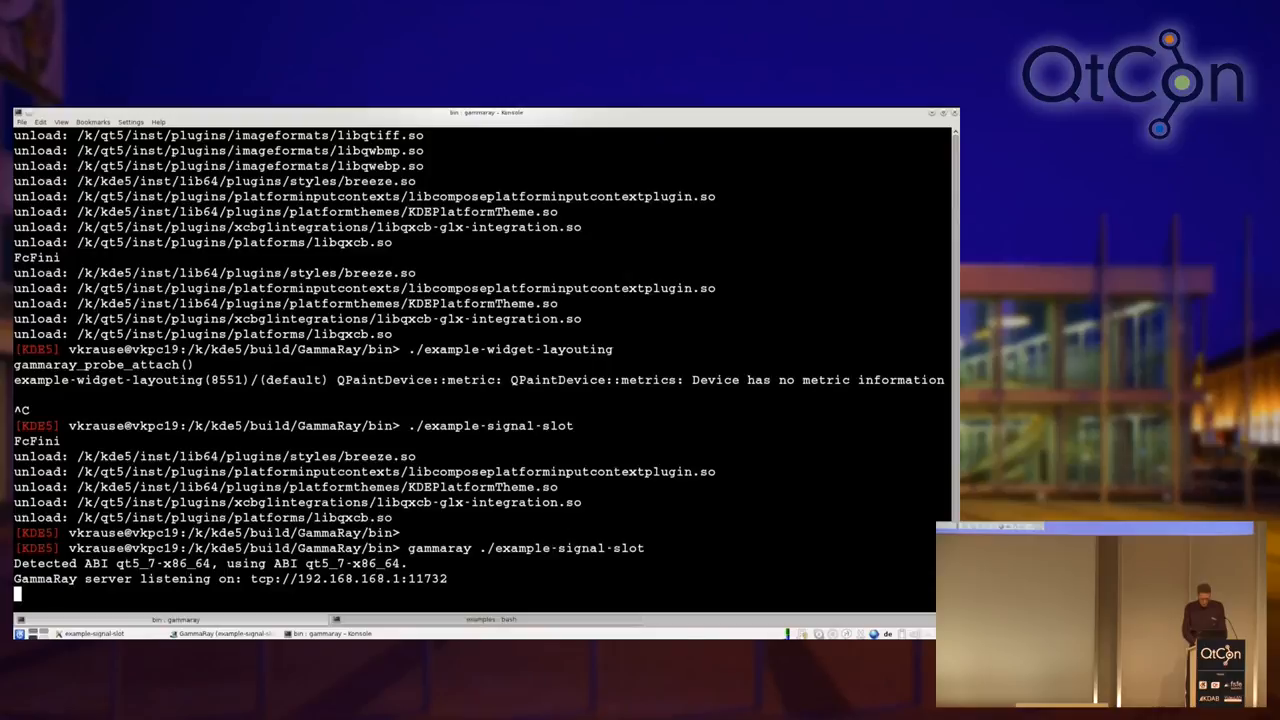
# Step: From the examples terminal, open signal-slot/signal-slot.cpp in KWrite
pyautogui.press('ctrl+z')
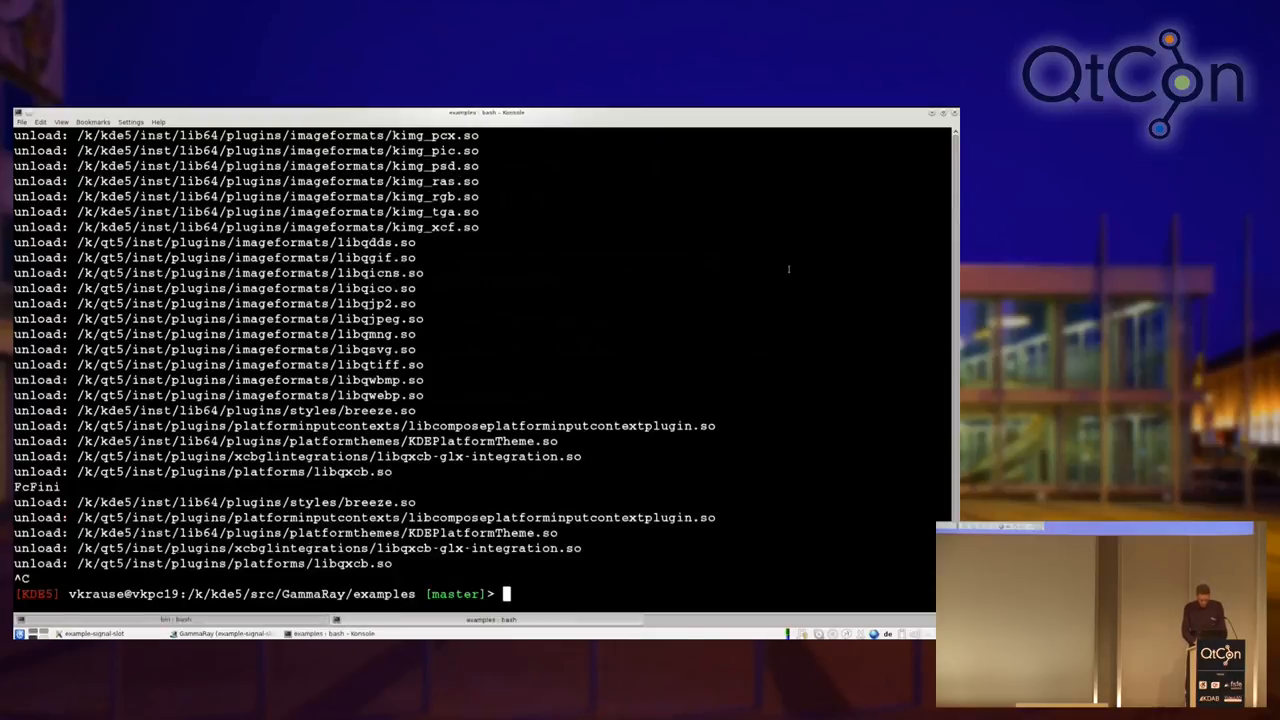
pyautogui.write('kw')
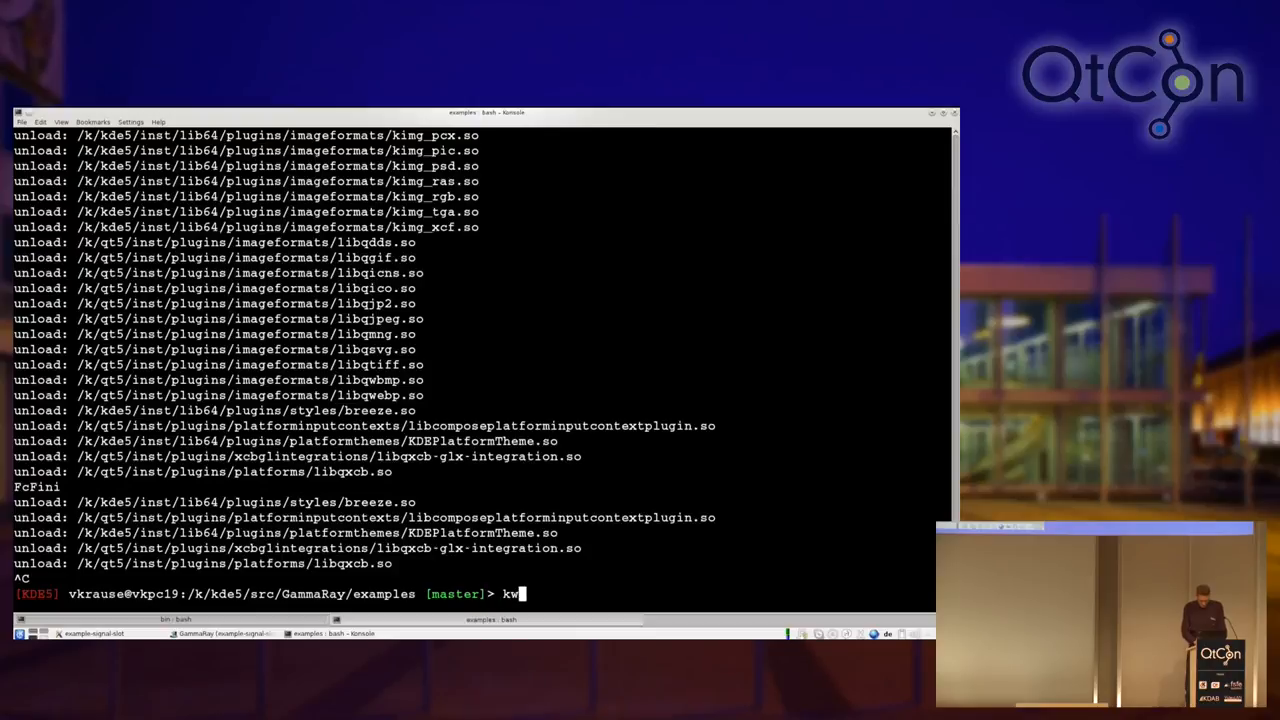
pyautogui.write('rite')
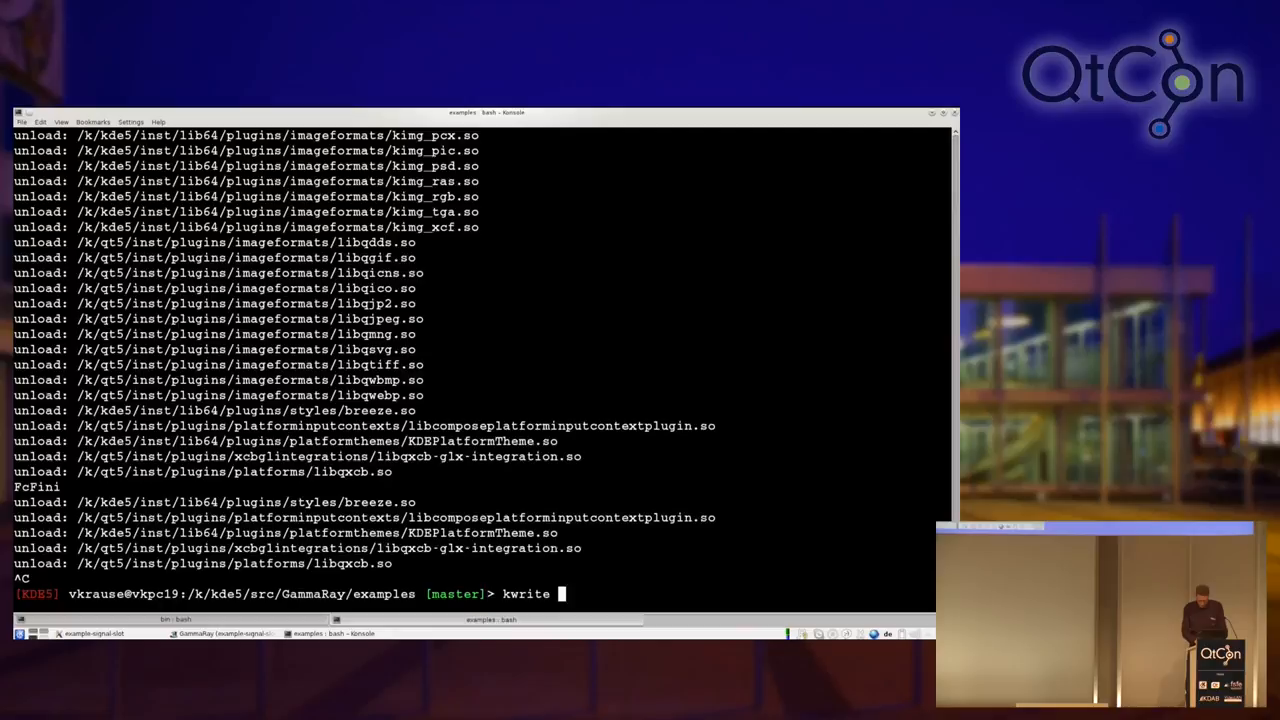
pyautogui.write('signal-slot/signal-slot.')
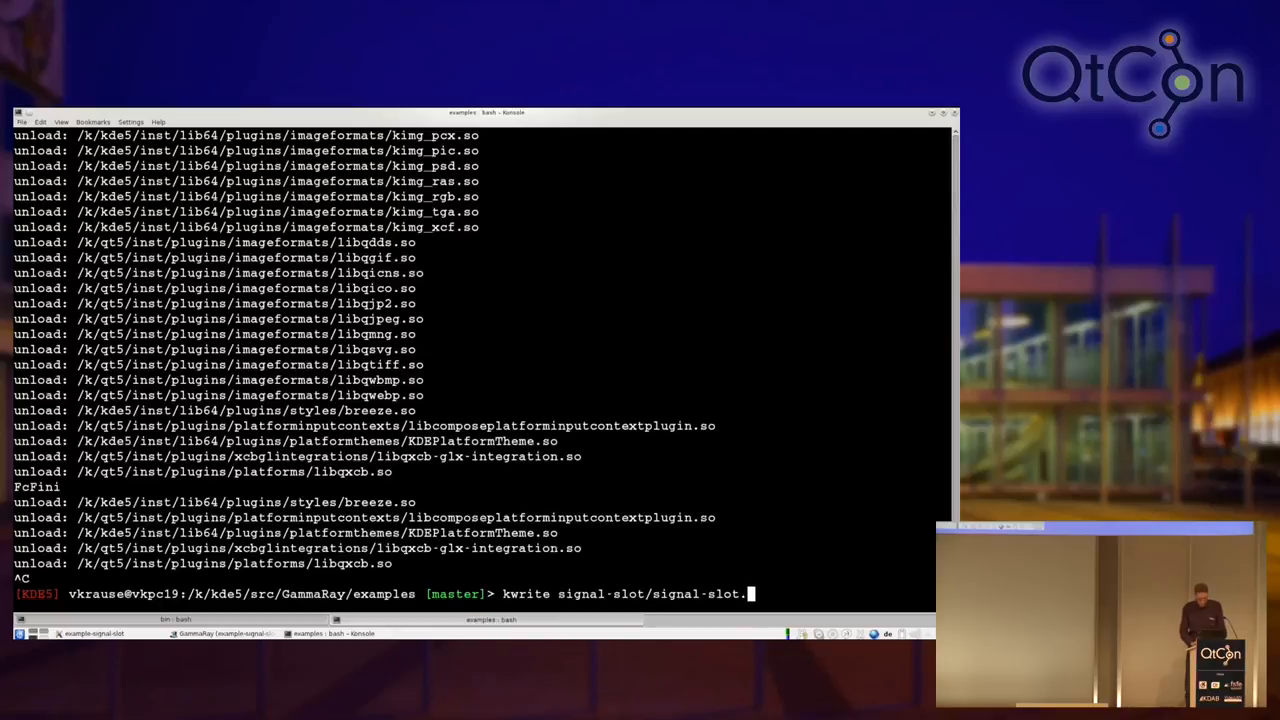
pyautogui.press('Return')
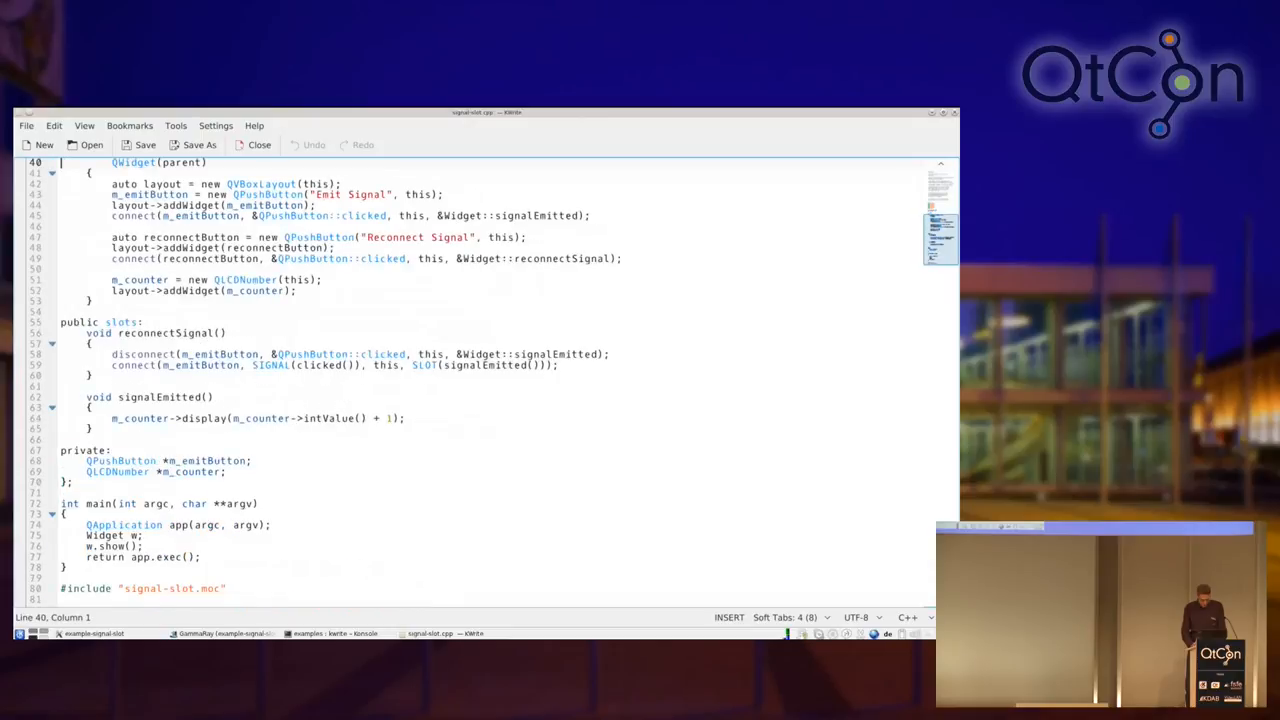
pyautogui.scroll(3)
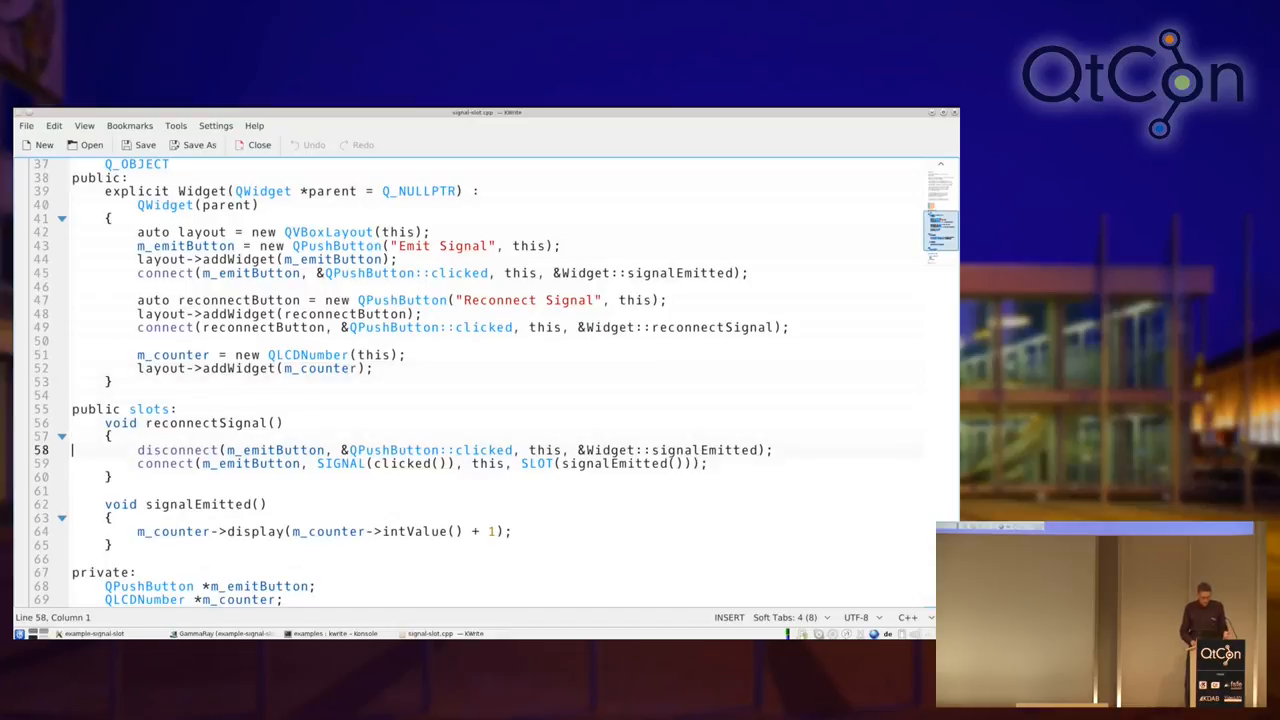
pyautogui.scroll(-3)
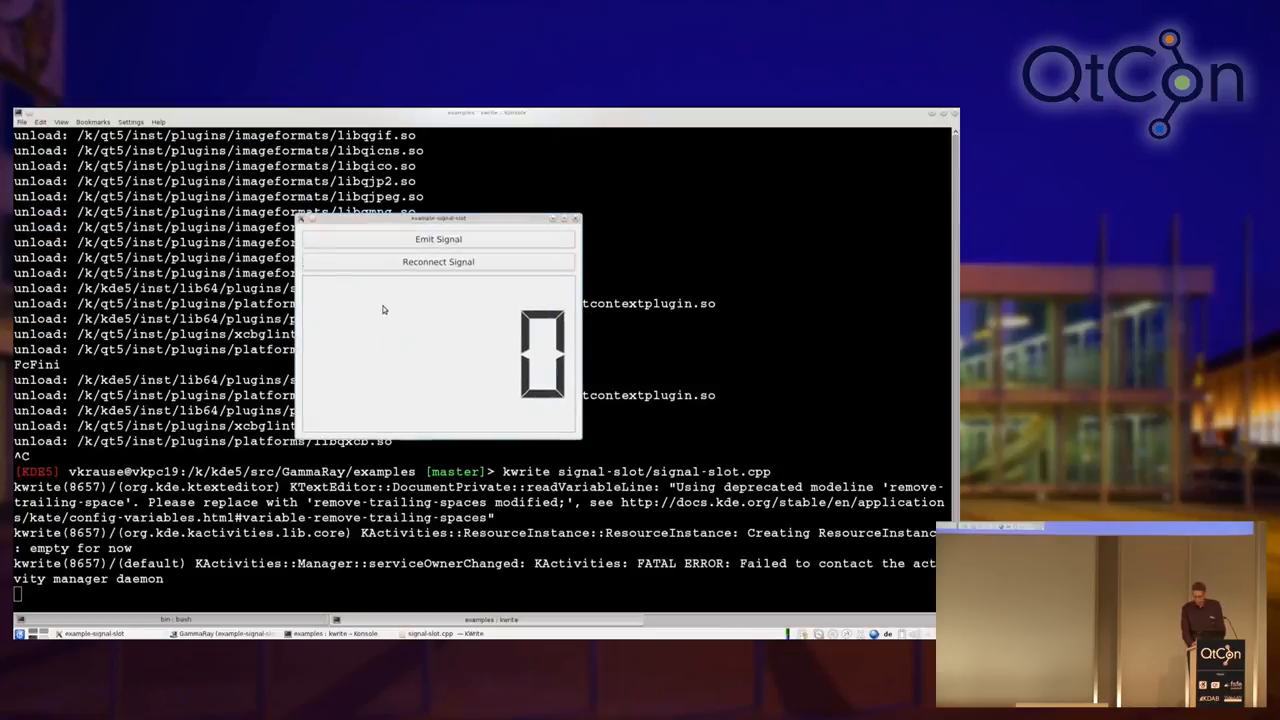
# Step: Emit the signal repeatedly to raise the example's LCD counter
pyautogui.click(460, 242)
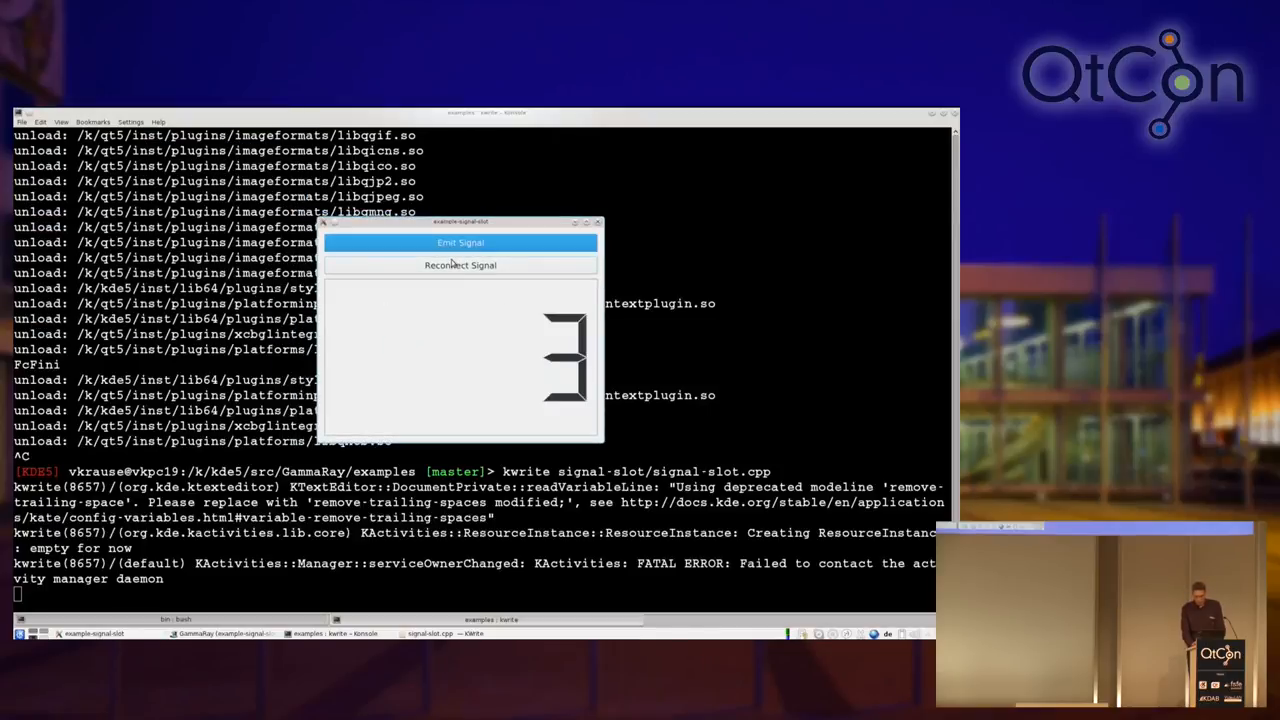
pyautogui.click(460, 242)
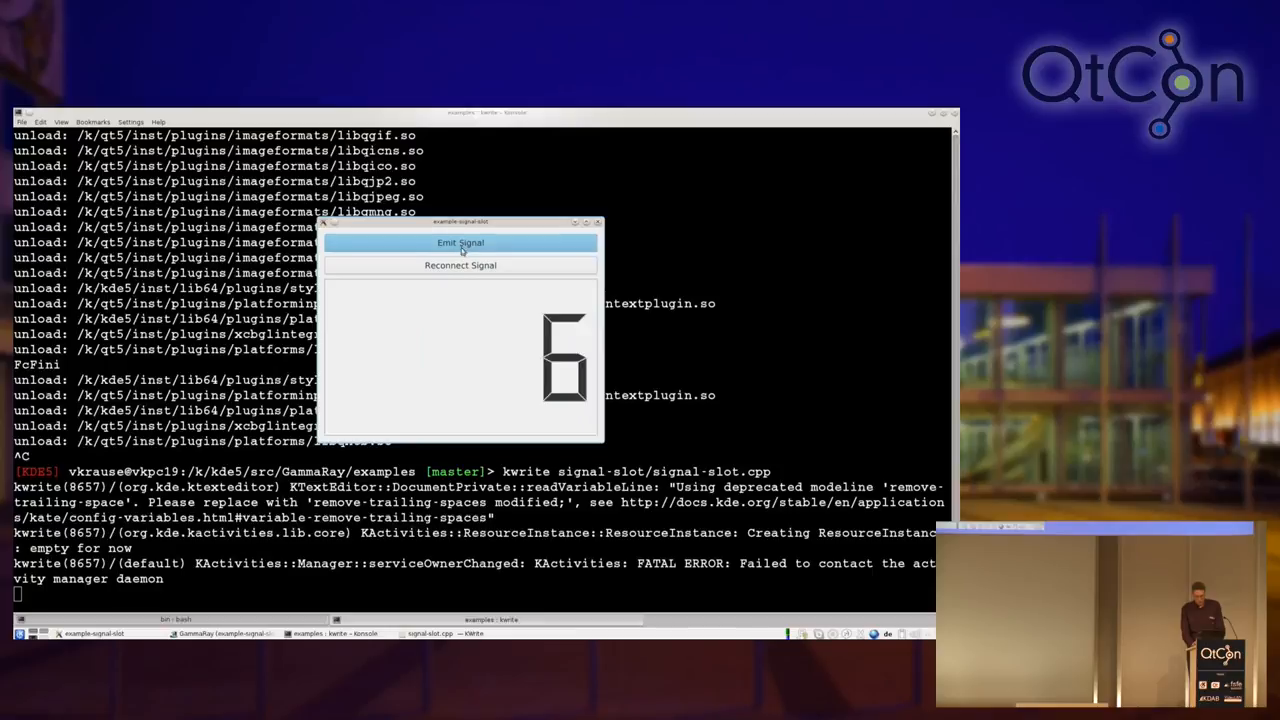
pyautogui.click(460, 242)
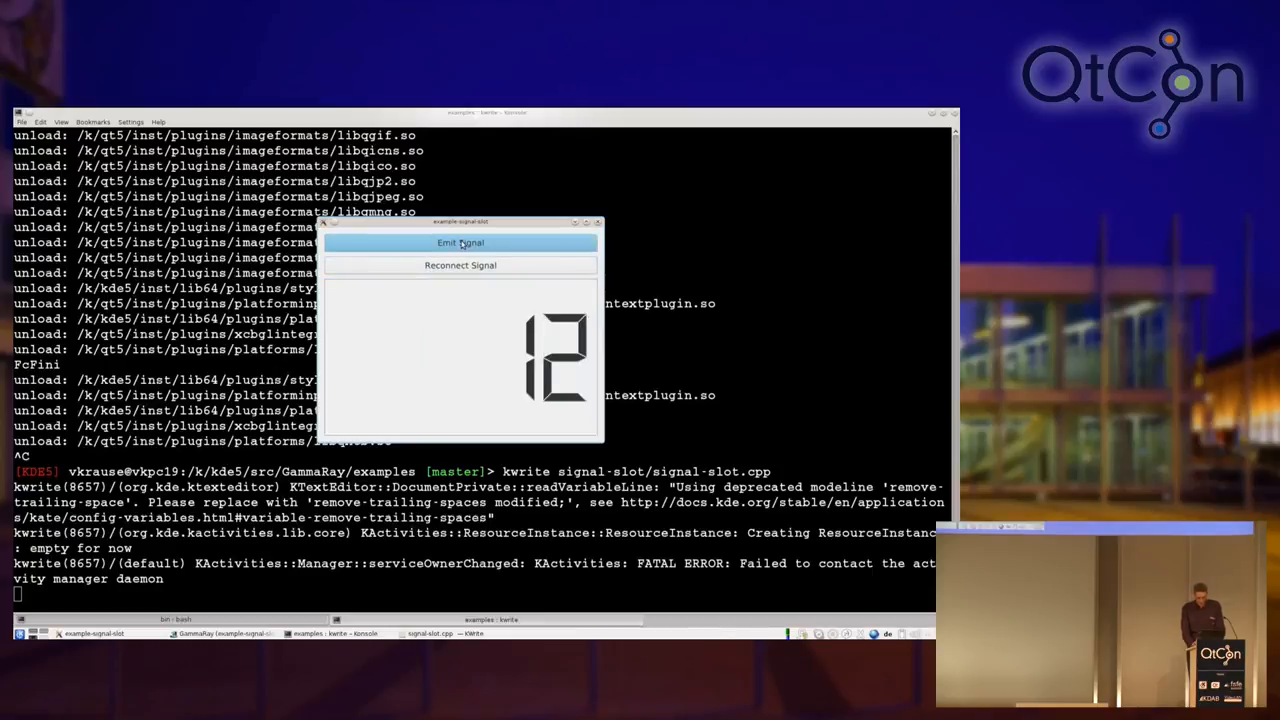
pyautogui.moveTo(432, 432)
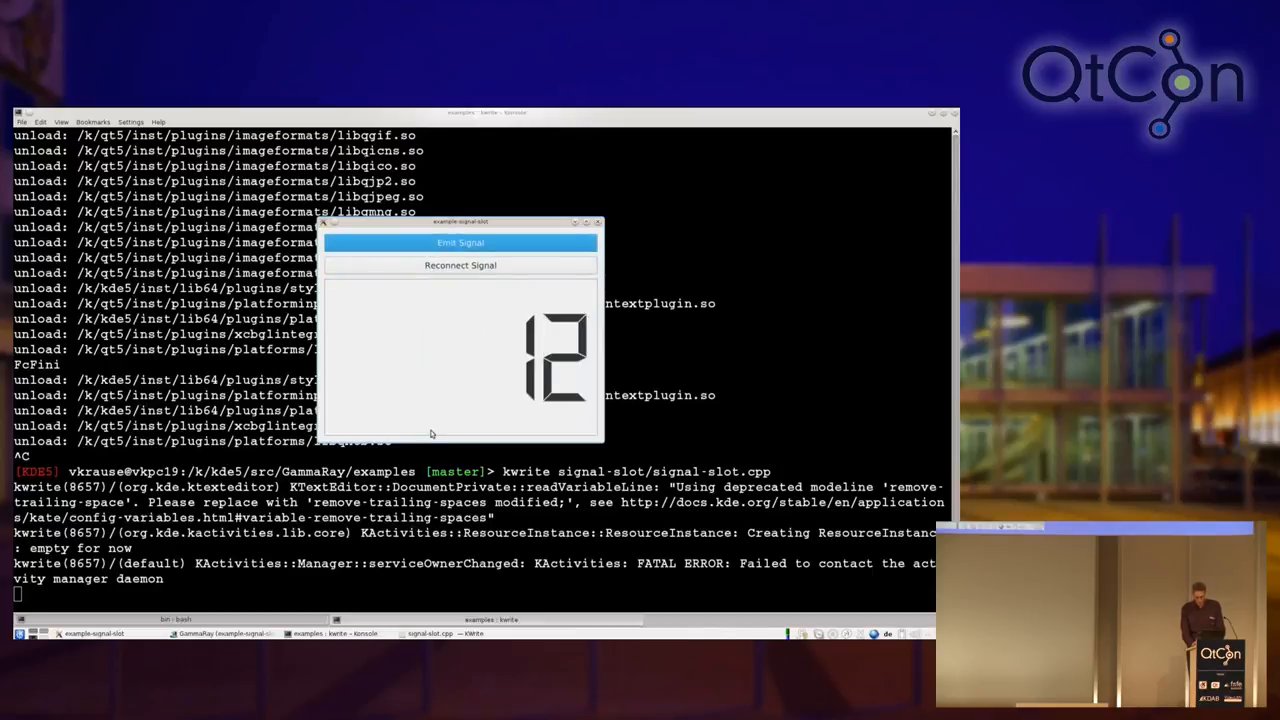
pyautogui.click(460, 242)
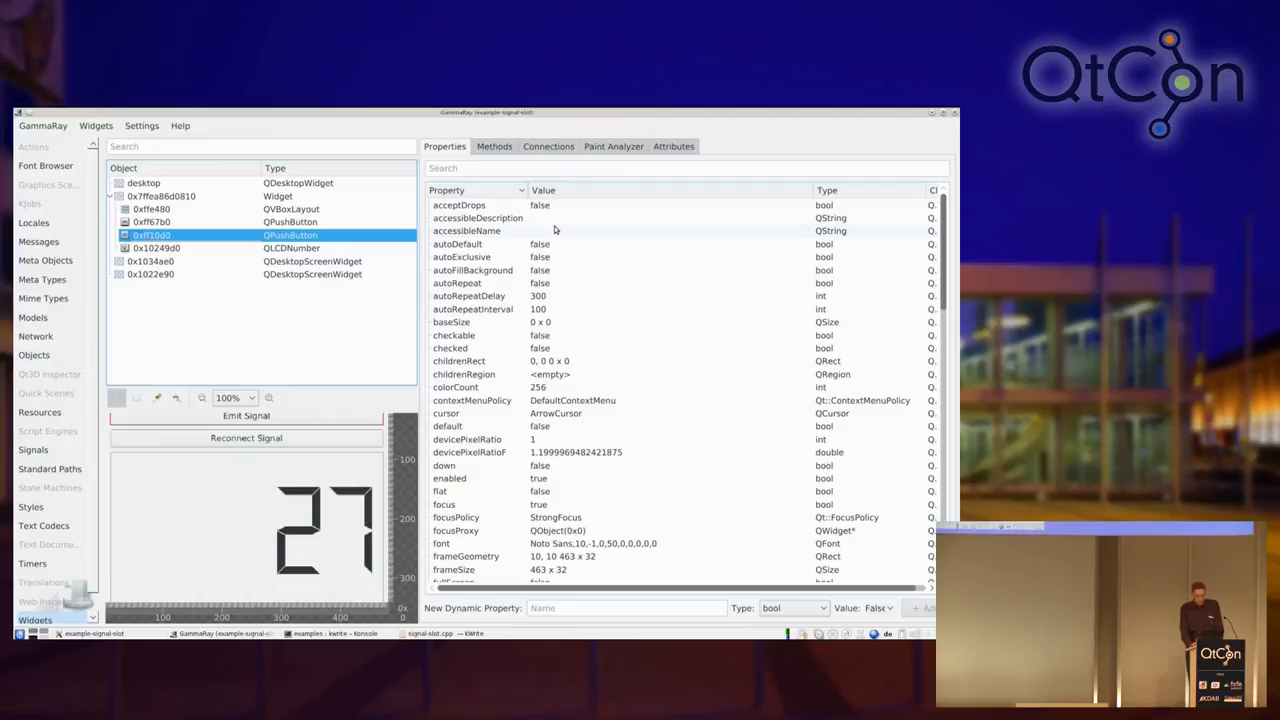
pyautogui.moveTo(530, 216)
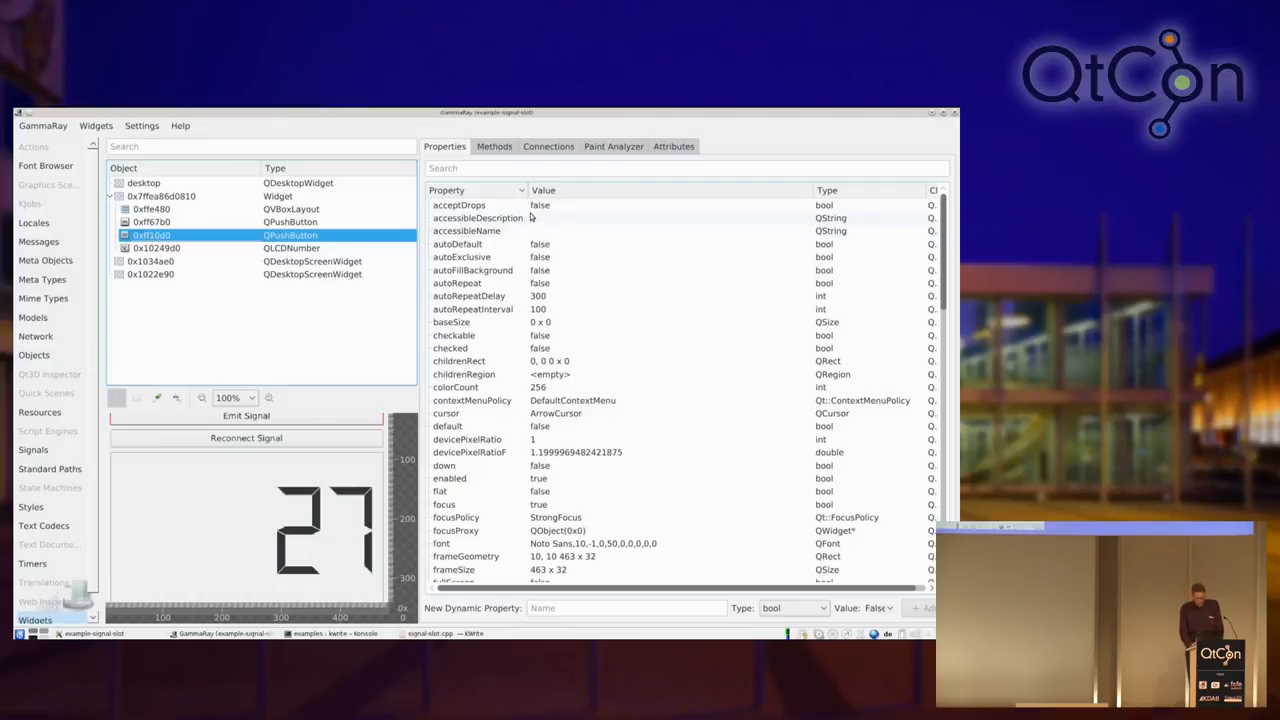
# Step: In the push button's Methods list, connect GammaRay's logger to the clicked() signal
pyautogui.click(494, 146)
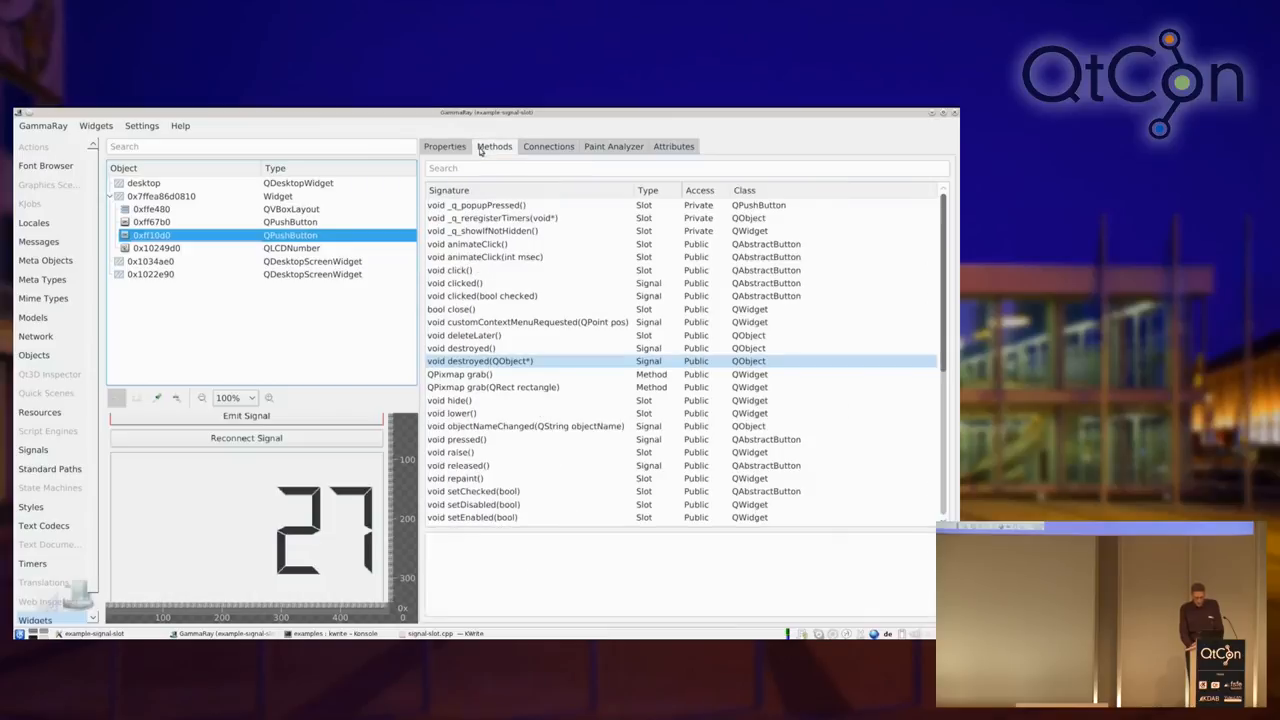
pyautogui.moveTo(528, 328)
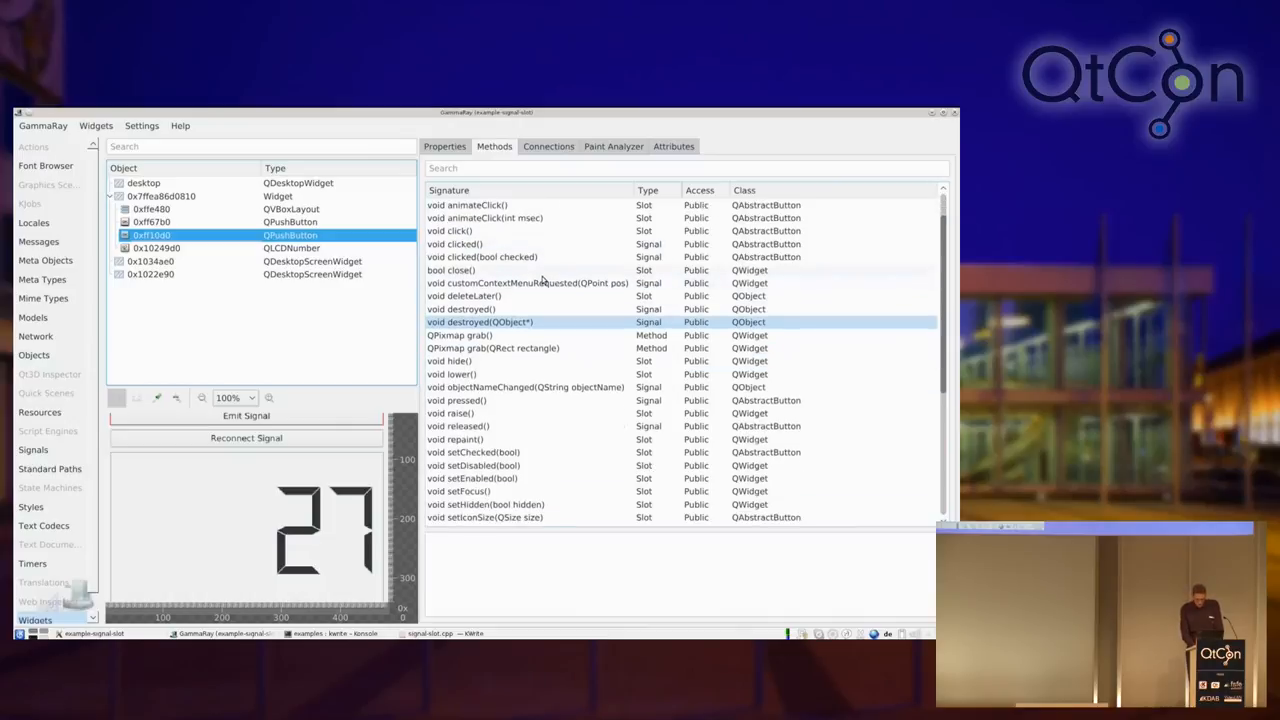
pyautogui.scroll(3)
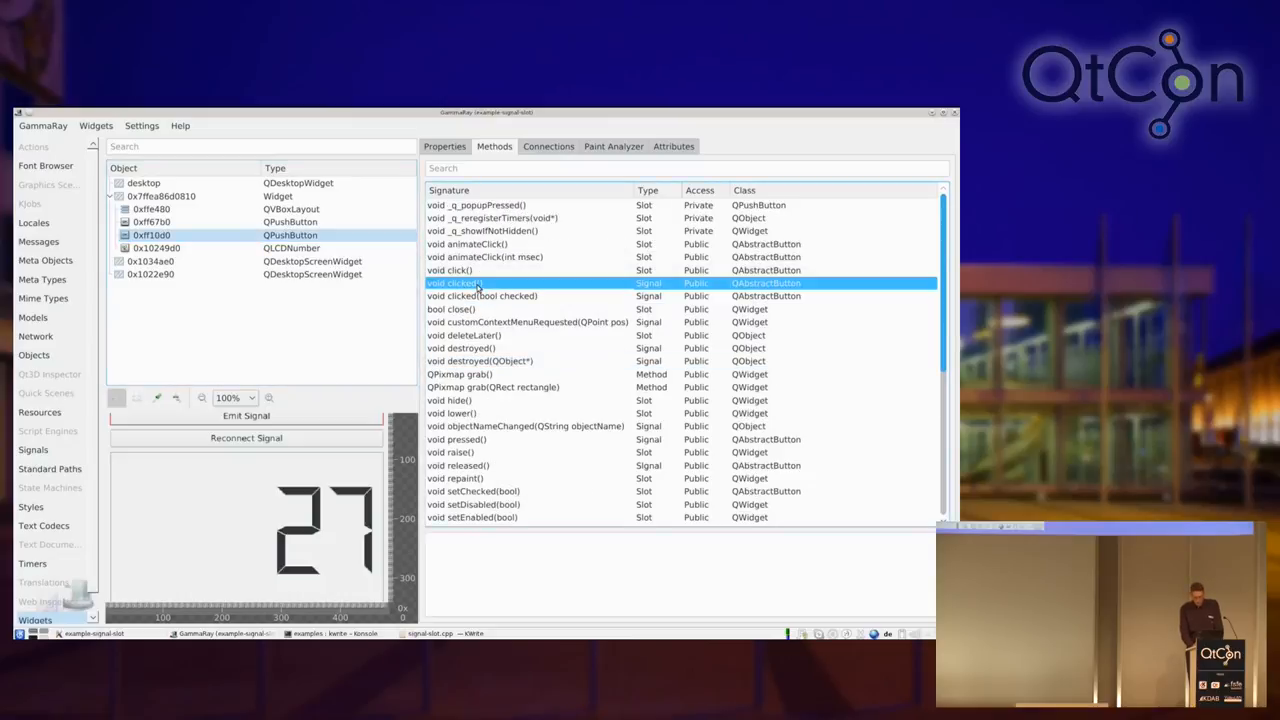
pyautogui.rightClick(456, 284)
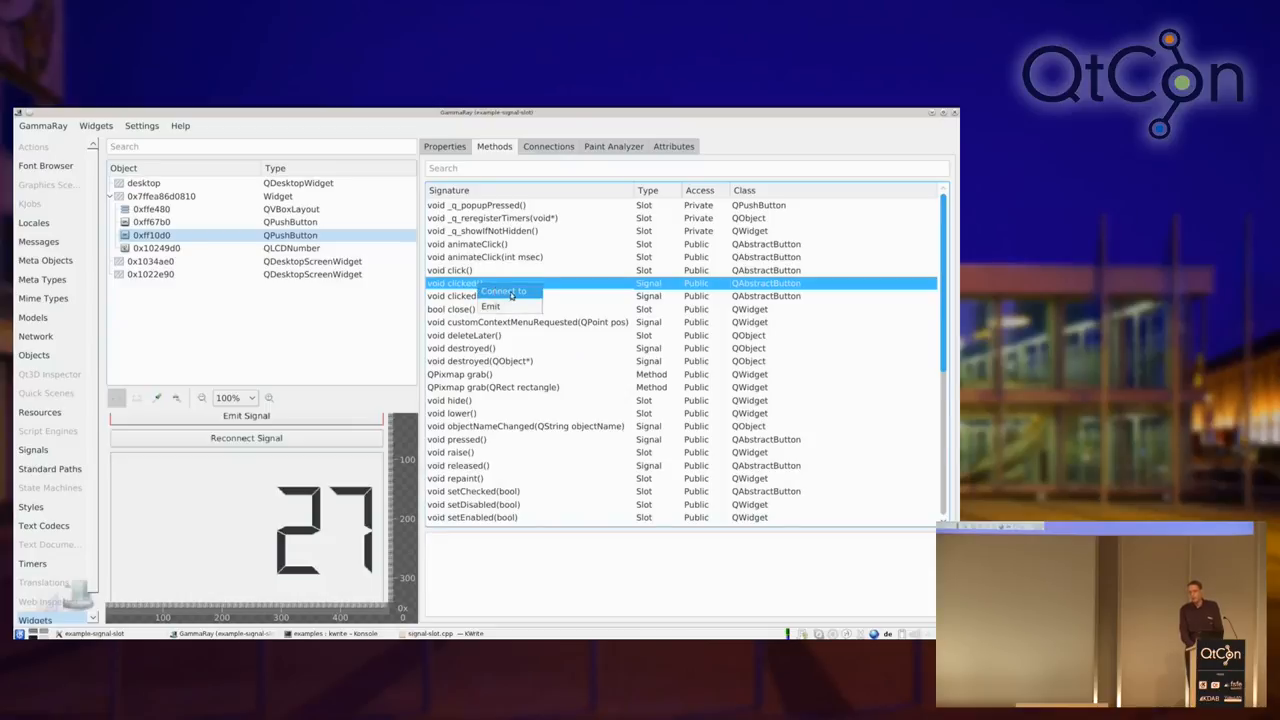
pyautogui.moveTo(520, 292)
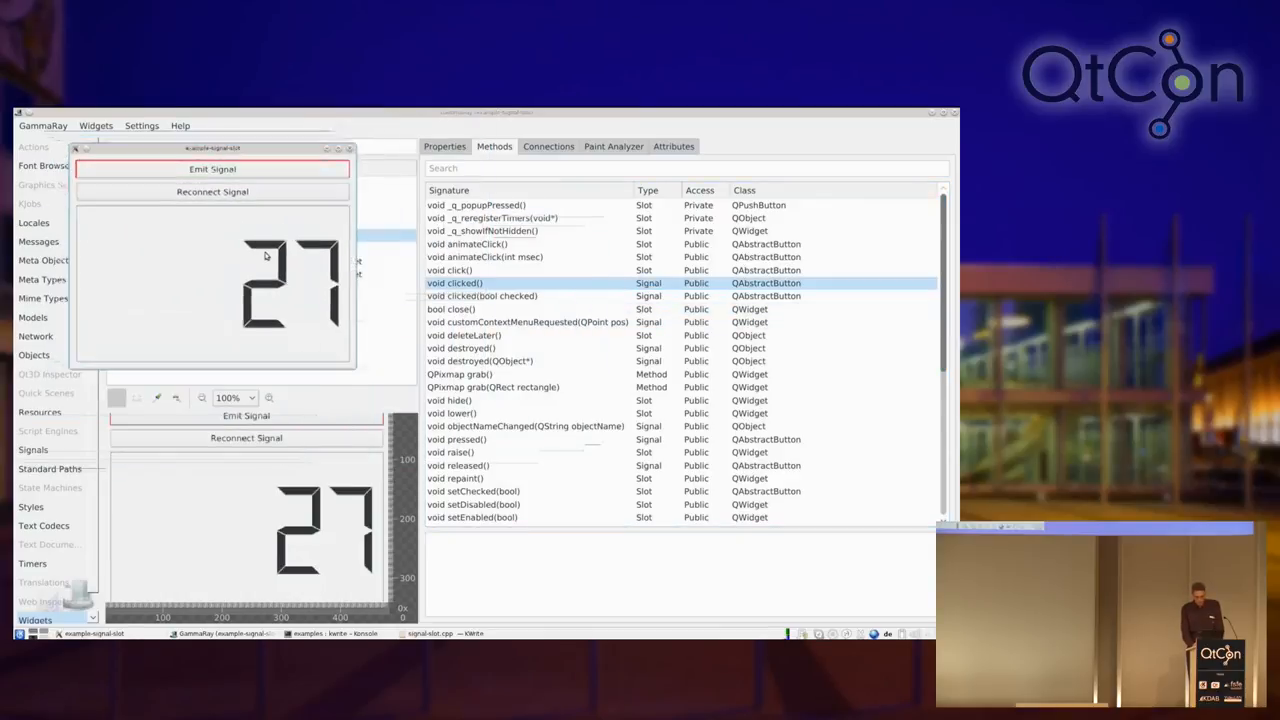
# Step: Emit the signal three times in the example, logging each clicked() with the counter at 42
pyautogui.click(212, 168)
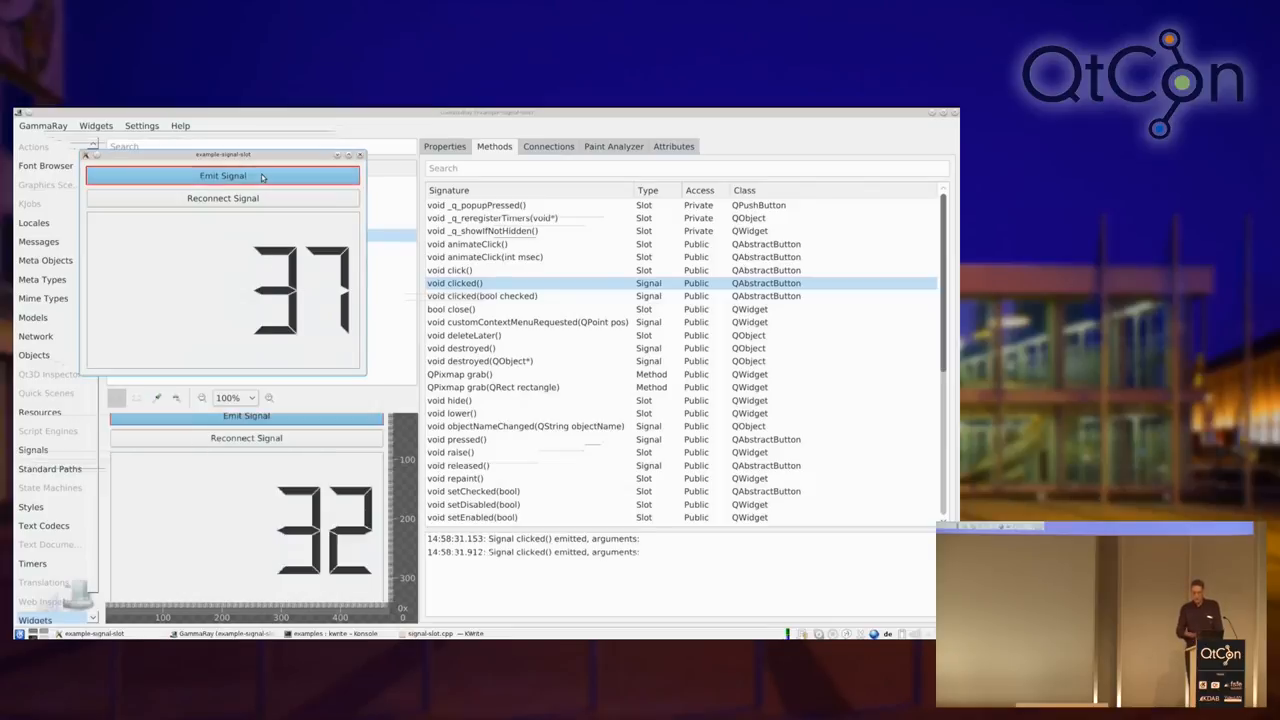
pyautogui.click(222, 176)
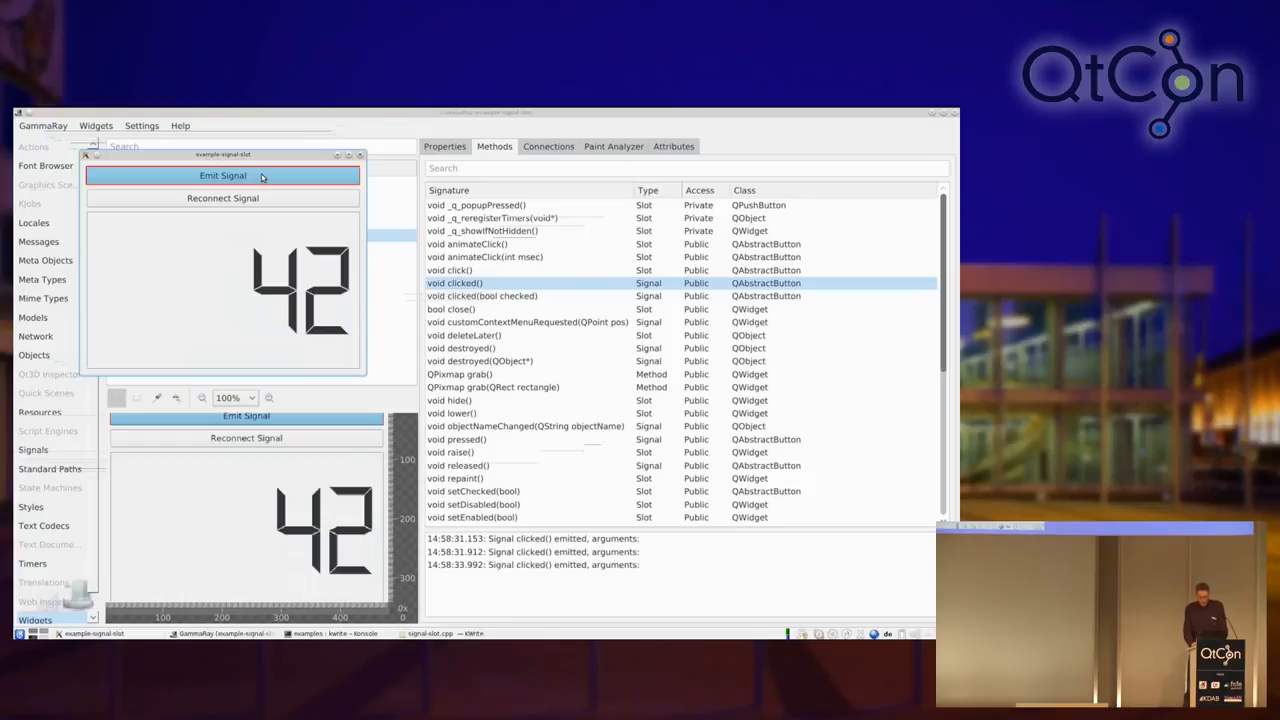
pyautogui.click(222, 176)
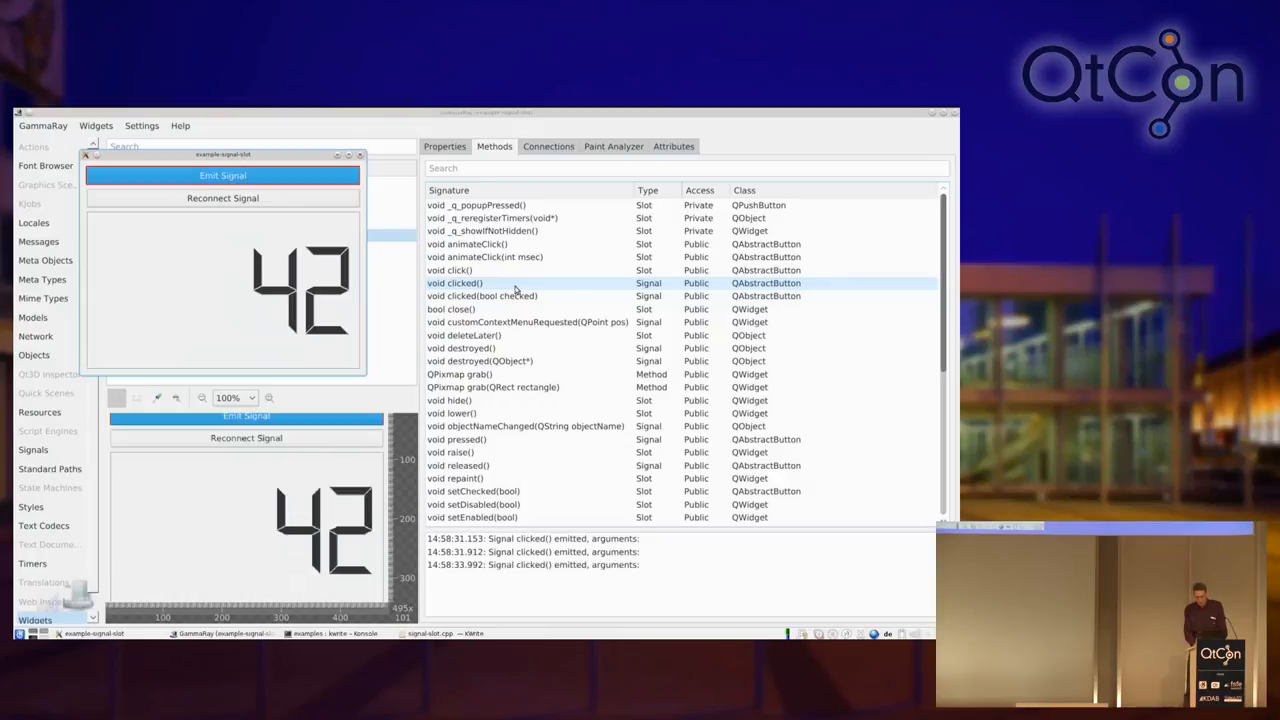
pyautogui.doubleClick(456, 284)
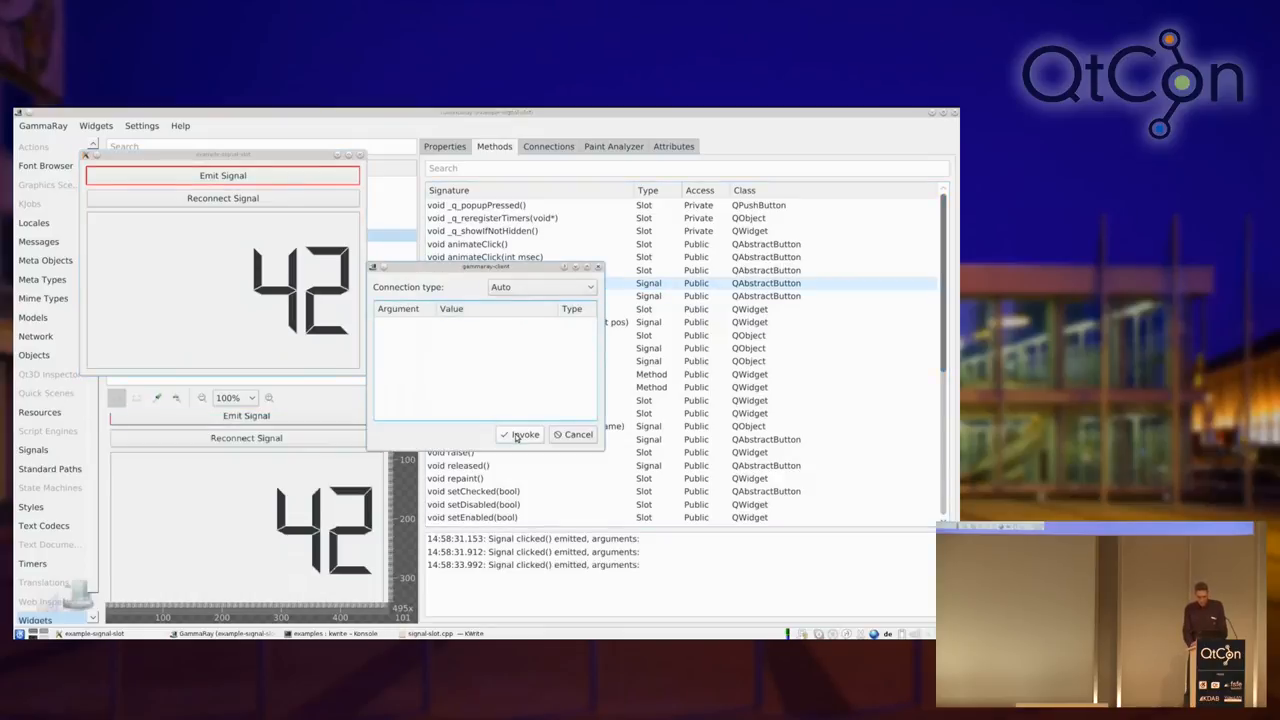
# Step: Invoke clicked() from the inspector, logging a fourth emission and raising the counter to 47
pyautogui.click(520, 434)
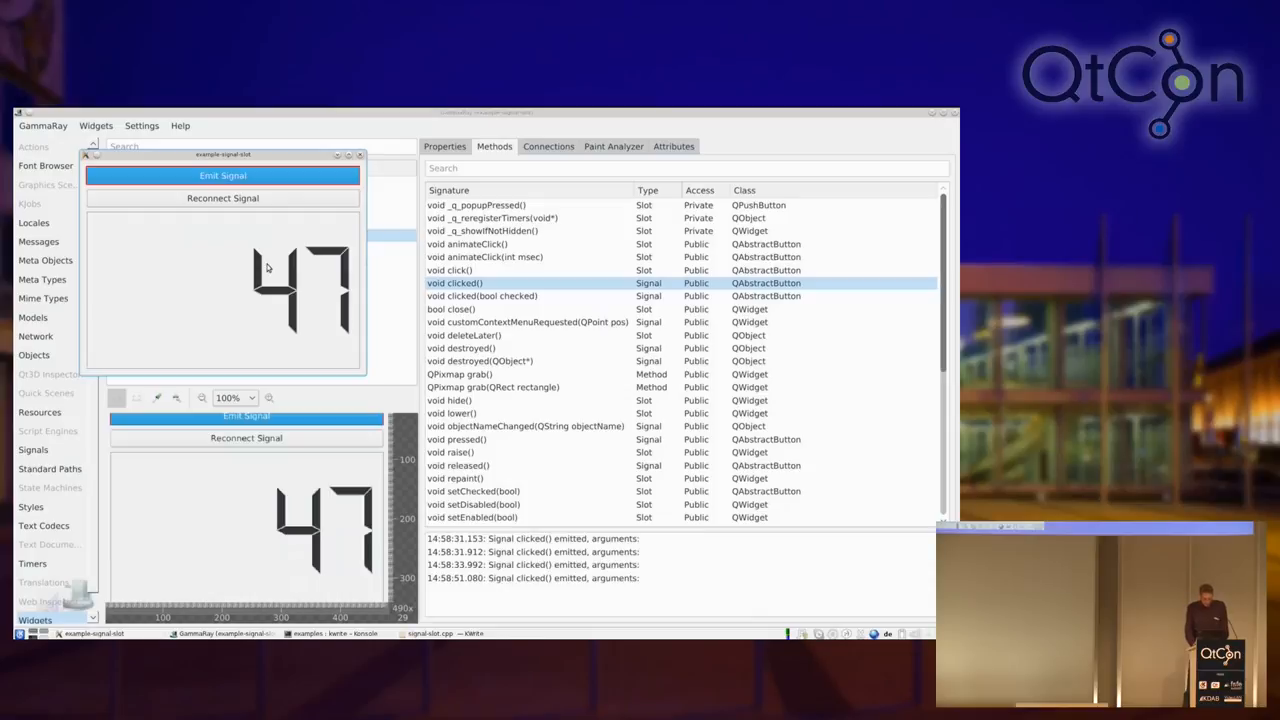
pyautogui.moveTo(72, 436)
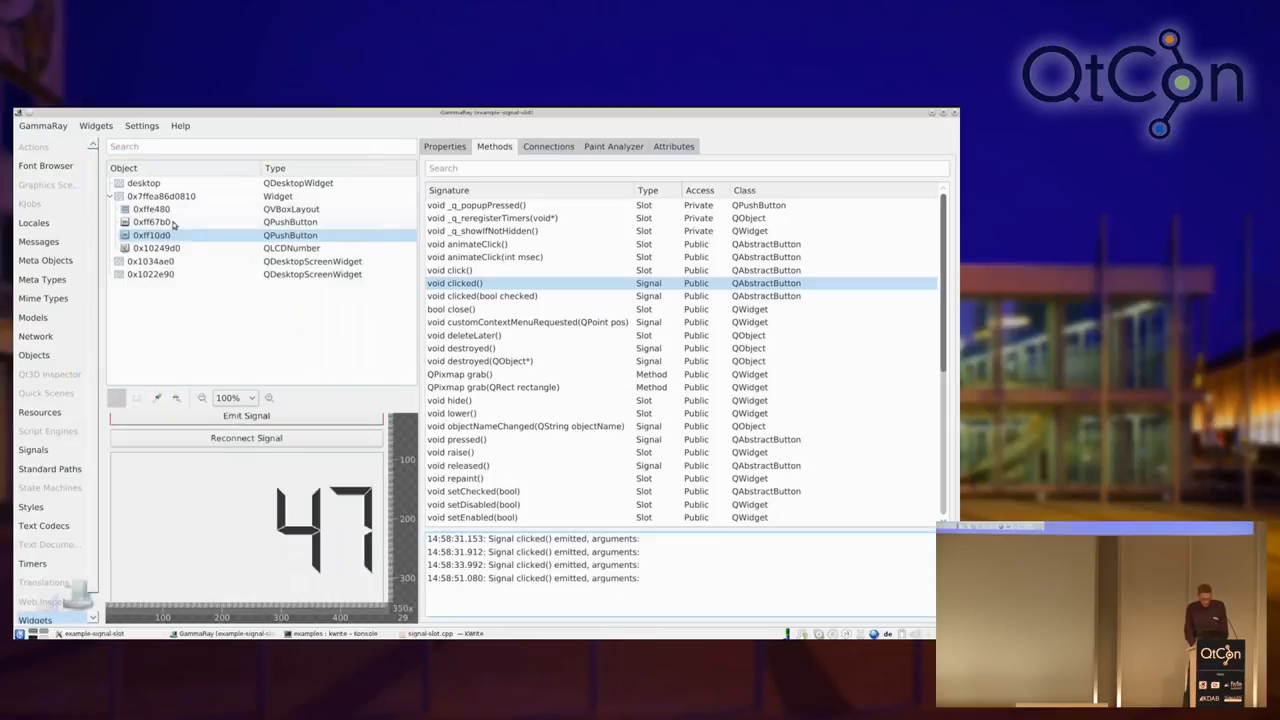
# Step: Show the push button in the Signals timeline and zoom out until emission ticks appear
pyautogui.rightClick(152, 234)
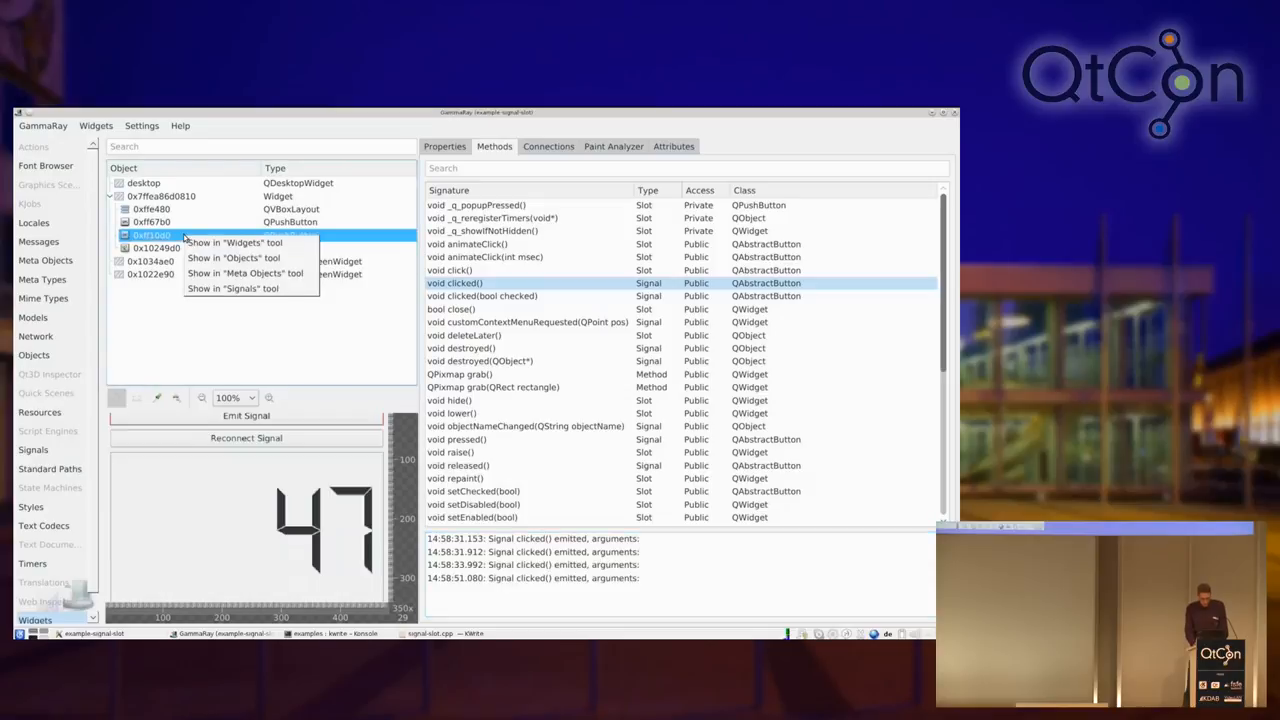
pyautogui.moveTo(232, 288)
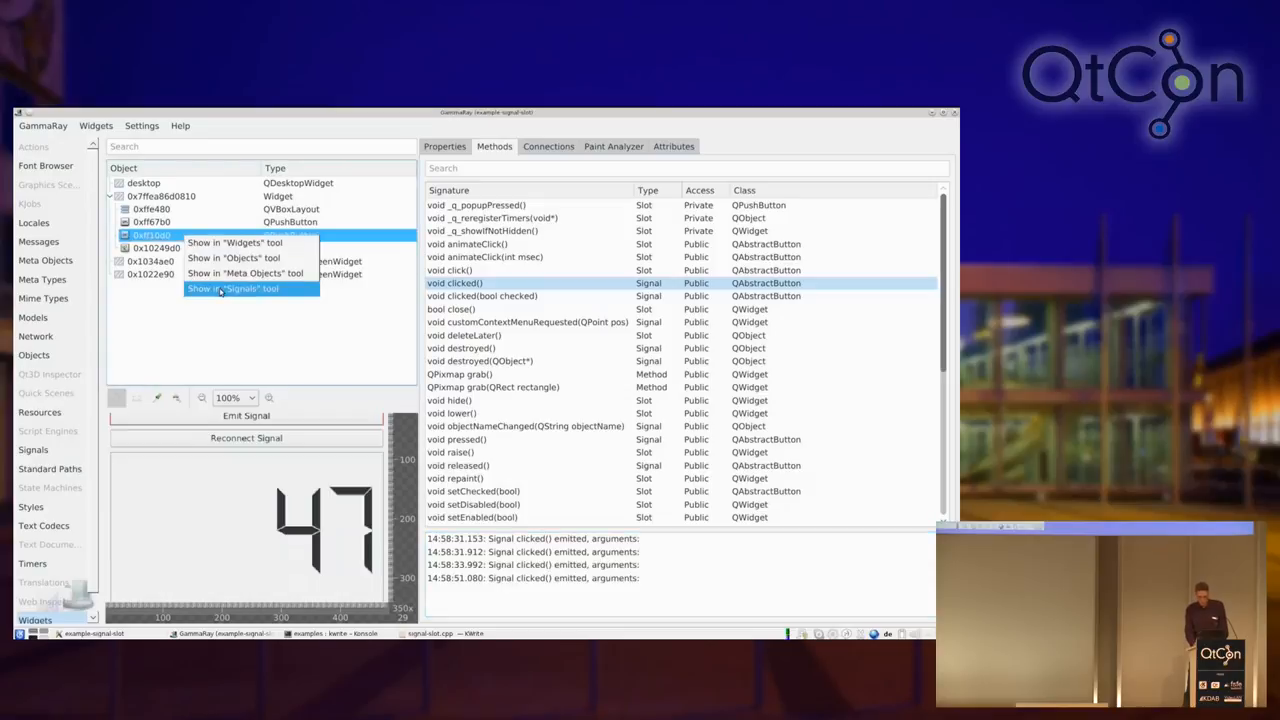
pyautogui.click(232, 288)
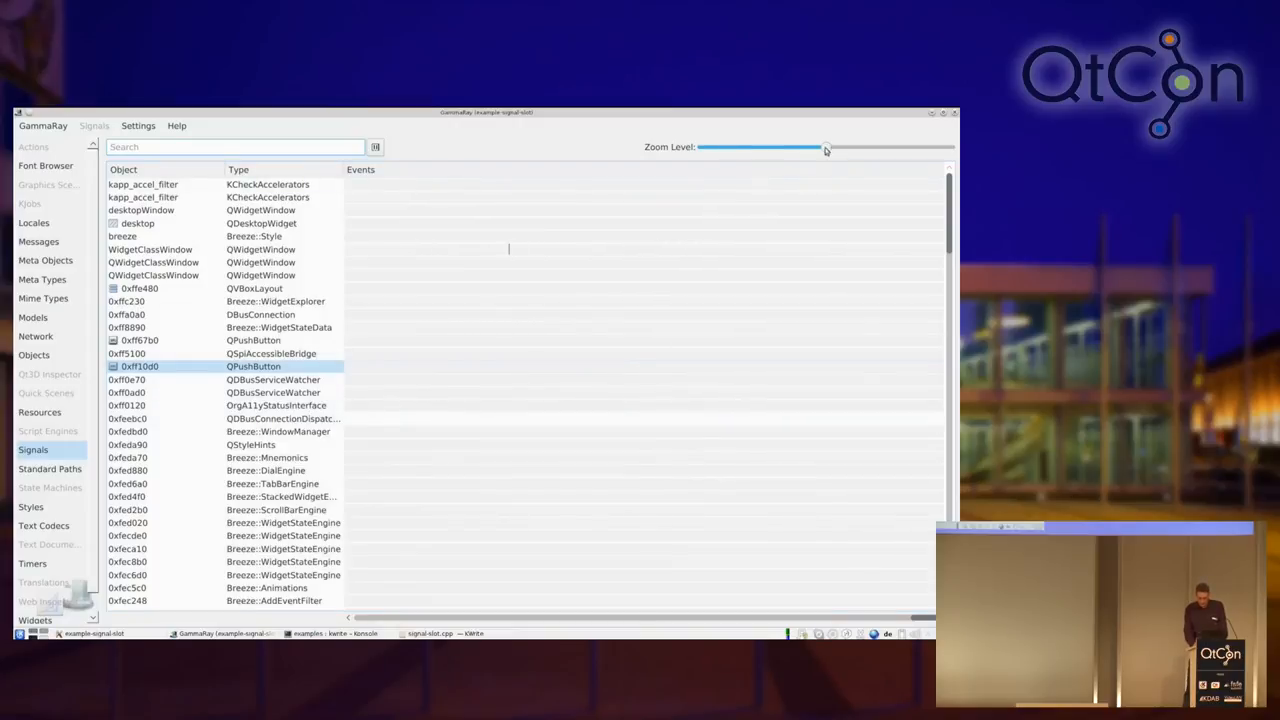
pyautogui.moveTo(824, 148); pyautogui.dragTo(780, 148)
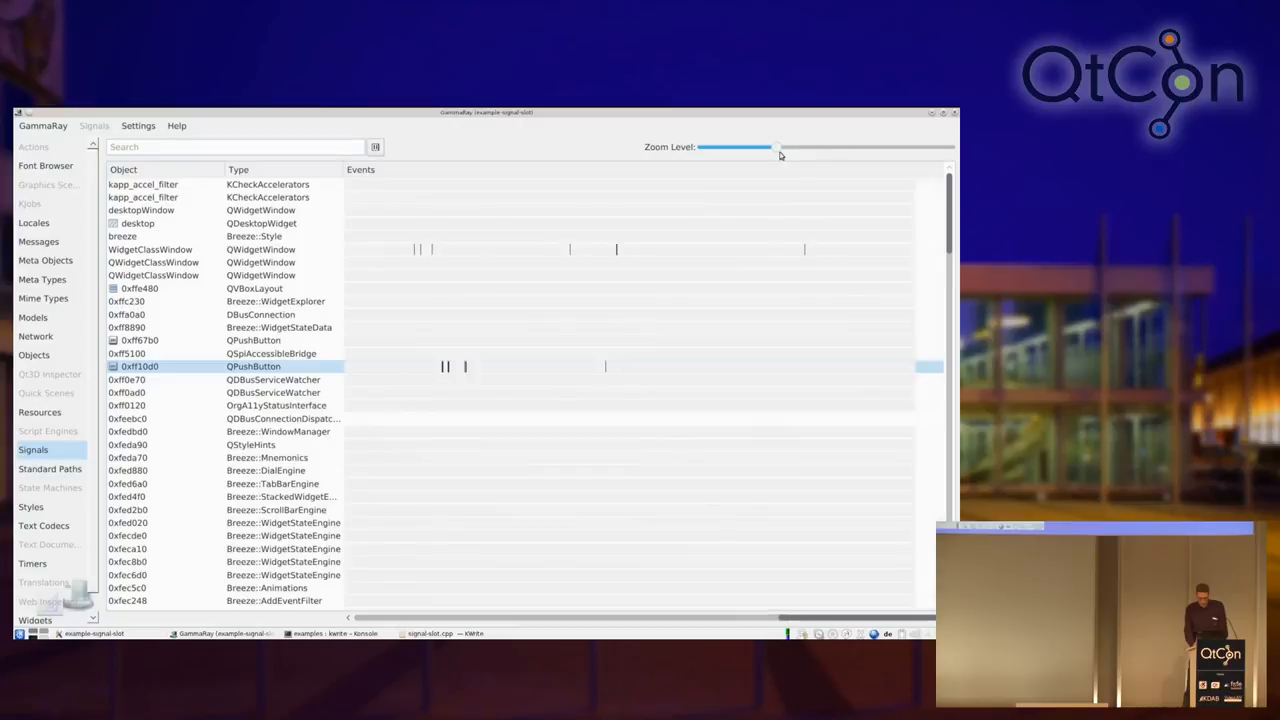
pyautogui.moveTo(780, 148); pyautogui.dragTo(764, 148)
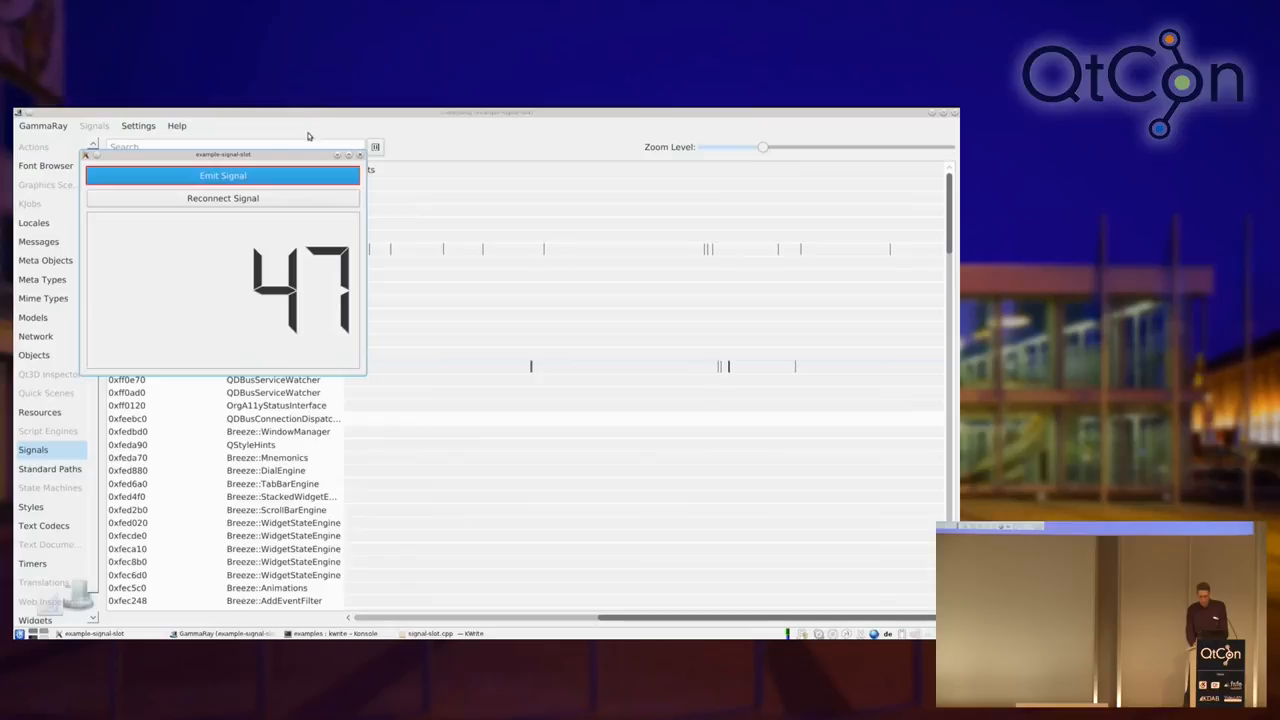
# Step: Emit the signal again to add ticks, then jump back to the button in the Widgets tool
pyautogui.click(222, 176)
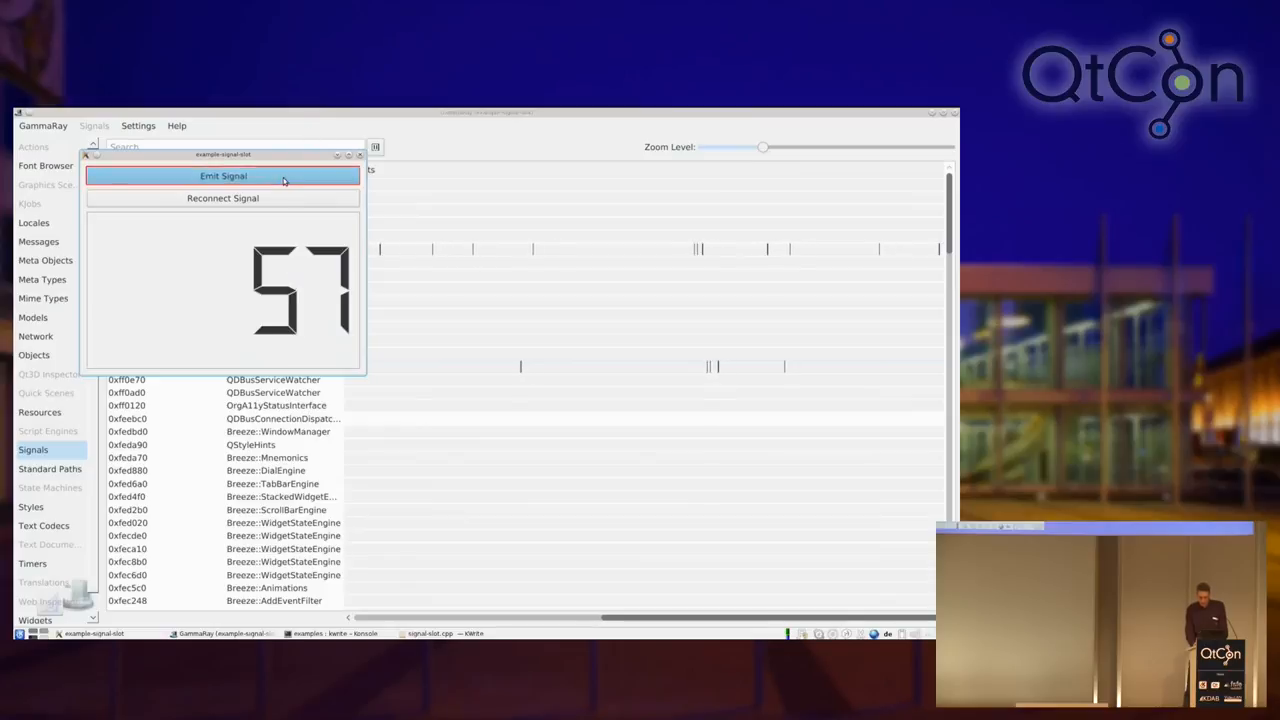
pyautogui.click(224, 176)
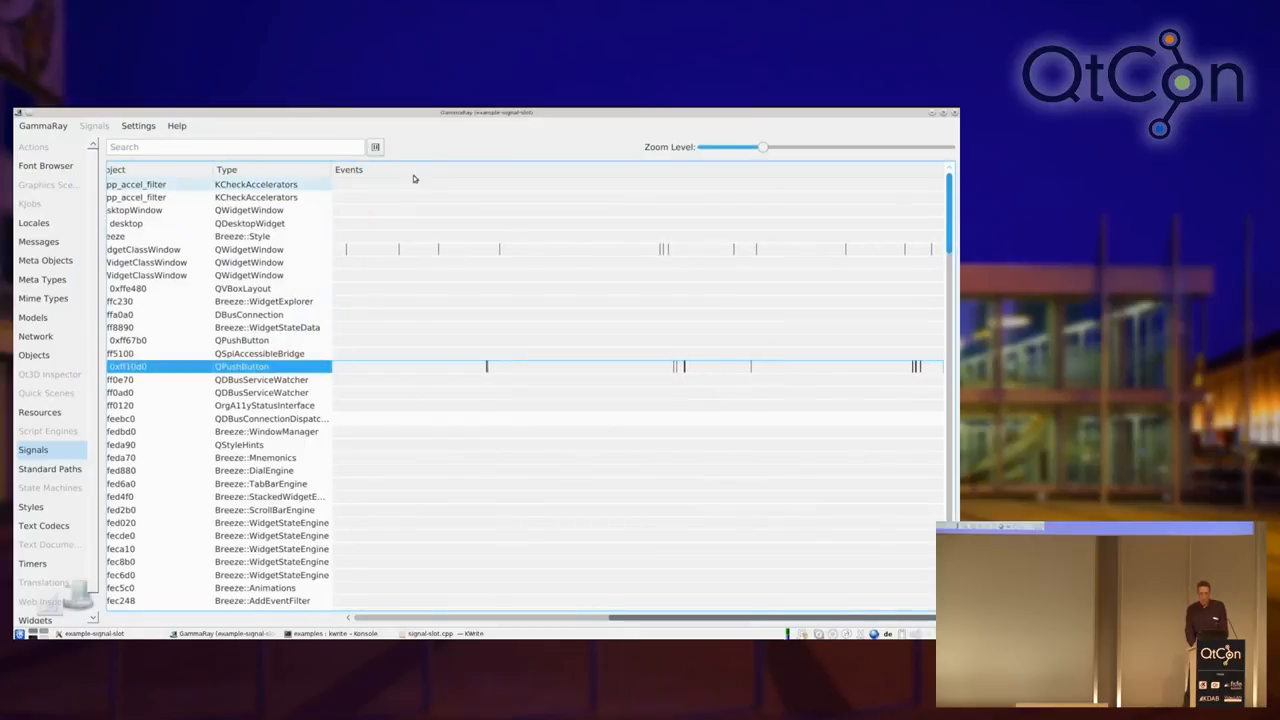
pyautogui.moveTo(404, 364)
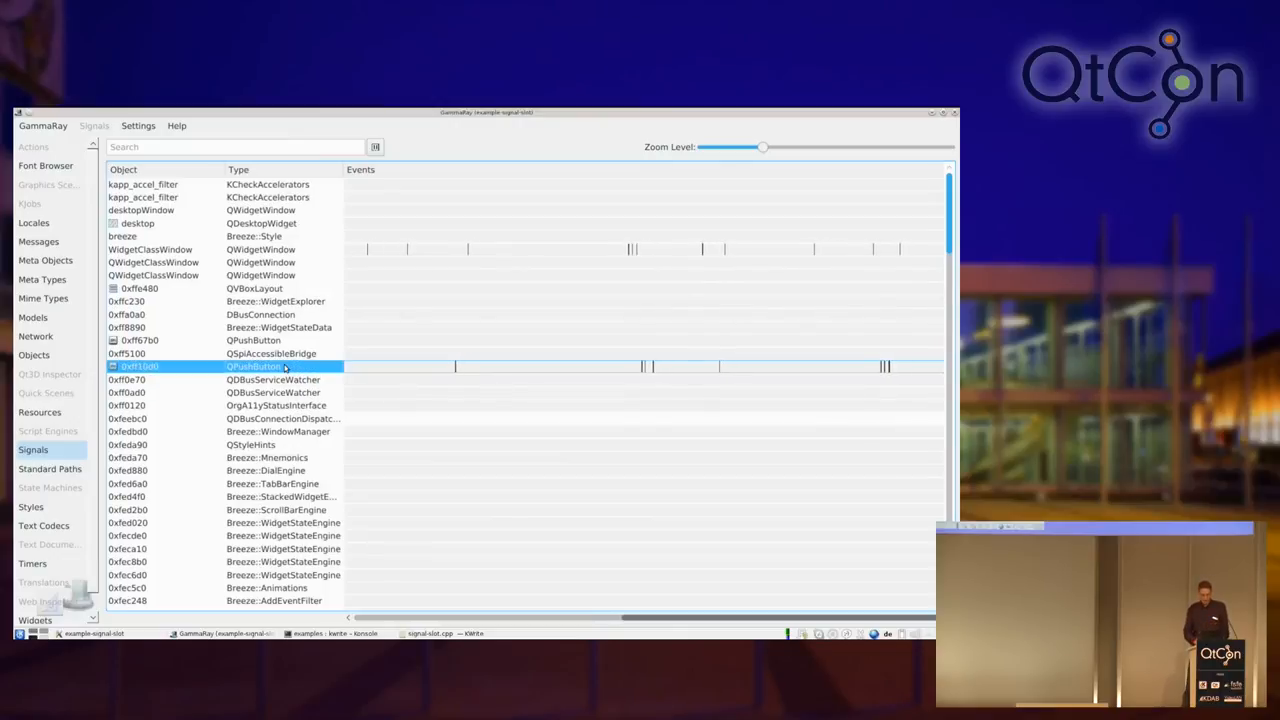
pyautogui.rightClick(250, 366)
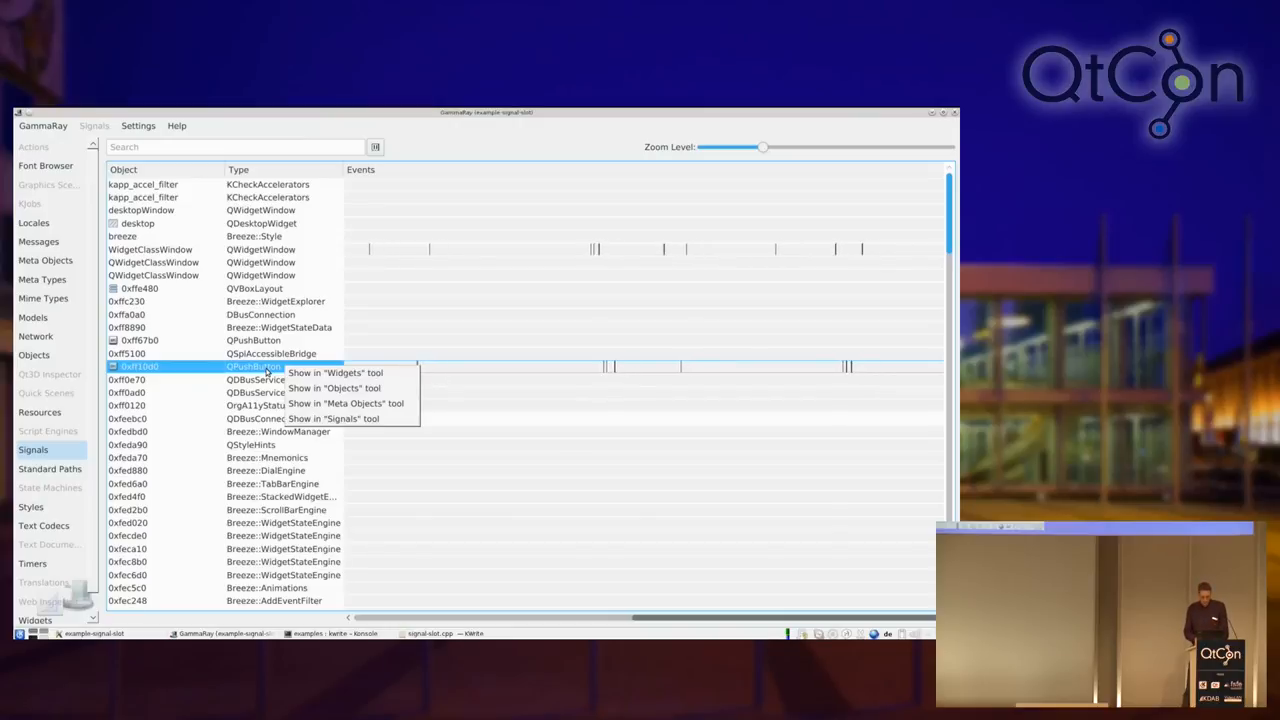
pyautogui.click(336, 372)
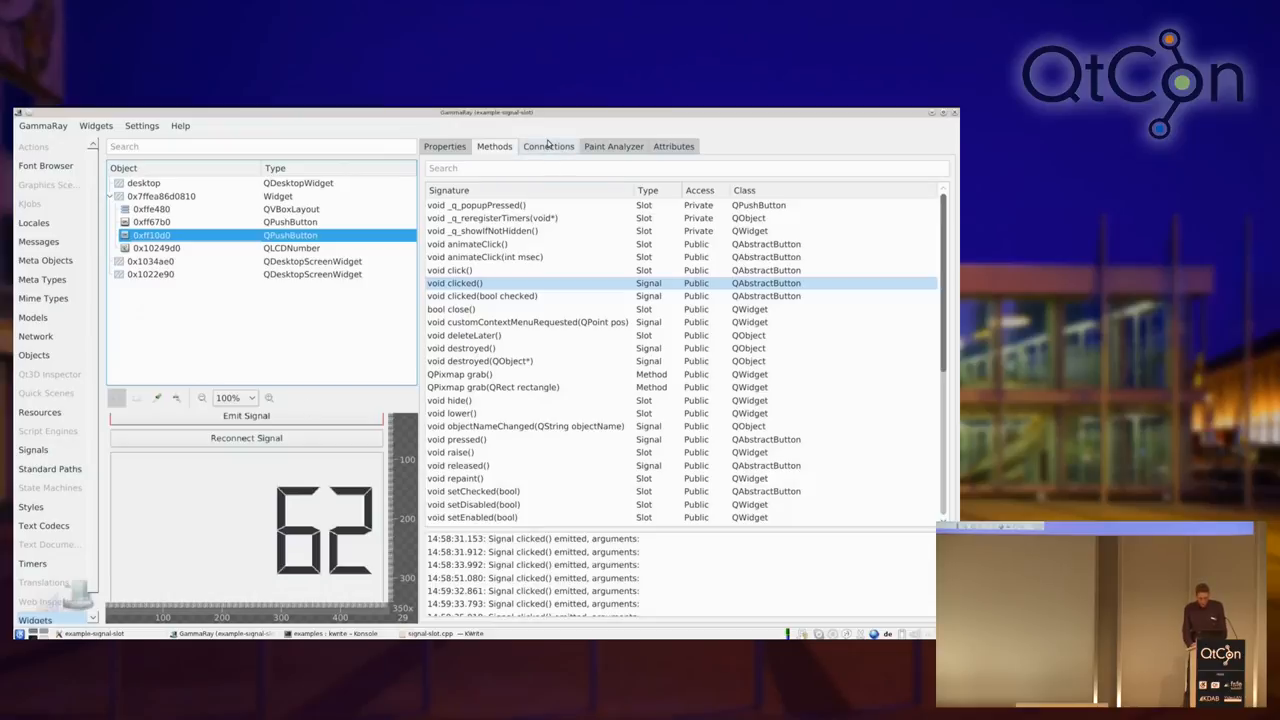
# Step: Show the button's Connections, with outbound clicked() links to the widget's signalEmitted() slot
pyautogui.click(548, 146)
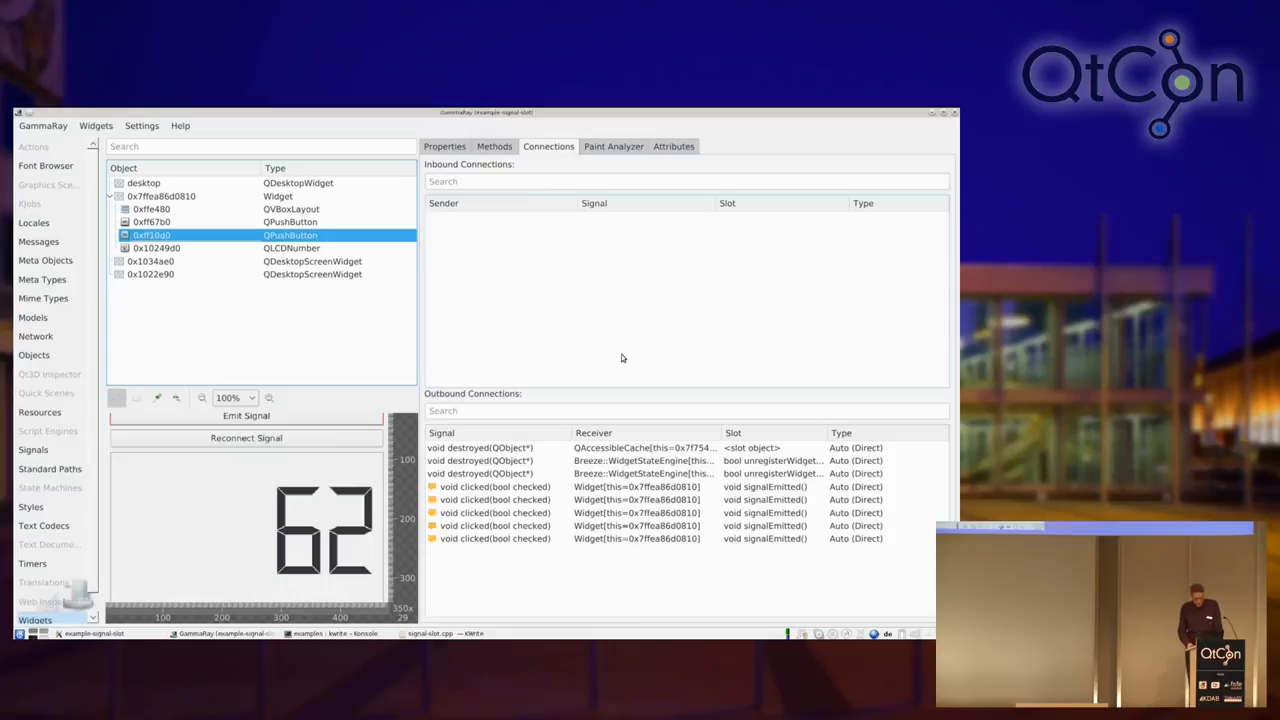
pyautogui.moveTo(548, 568)
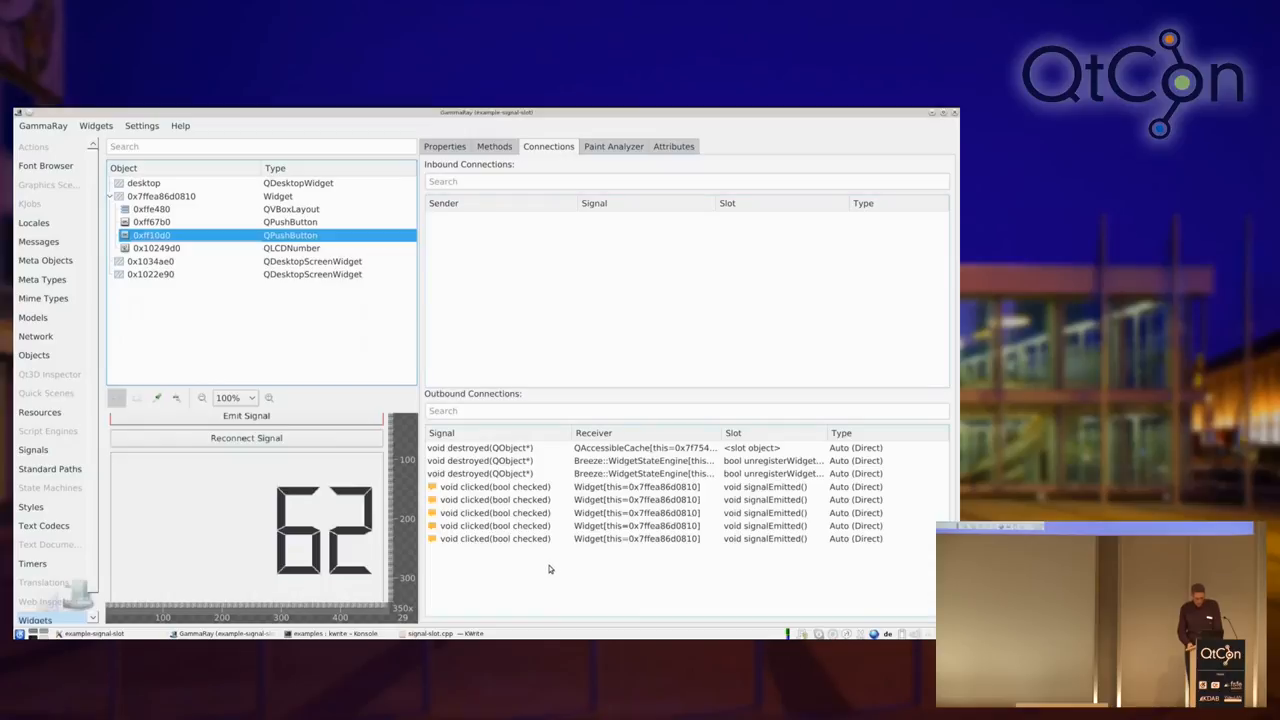
pyautogui.moveTo(544, 568)
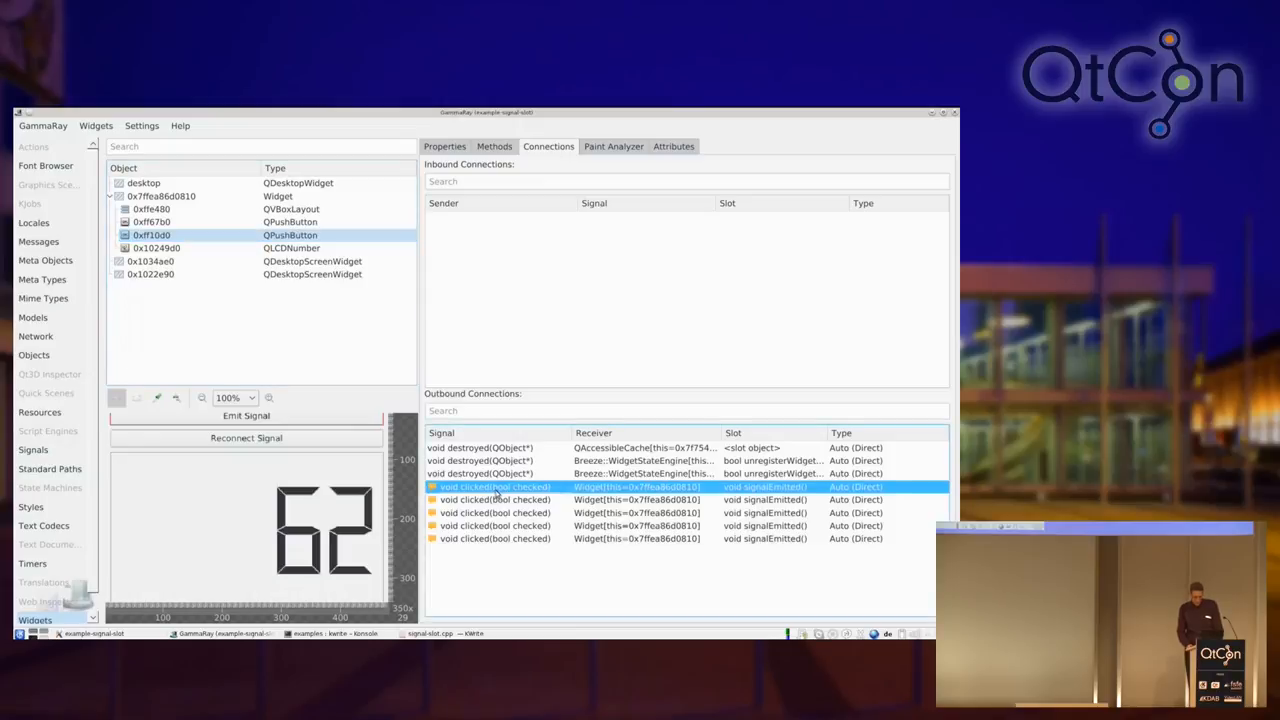
pyautogui.moveTo(650, 498)
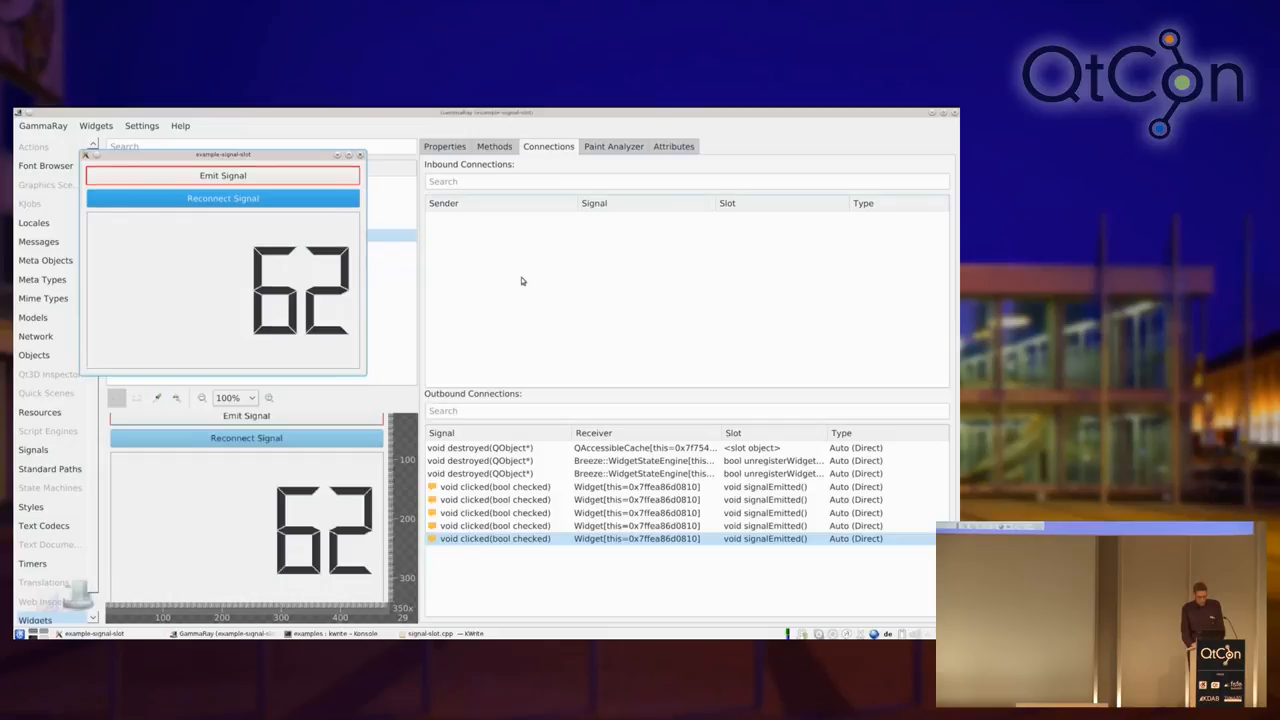
# Step: Reconnect the signal in the example, then select the main Widget to see its inbound connections
pyautogui.click(160, 196)
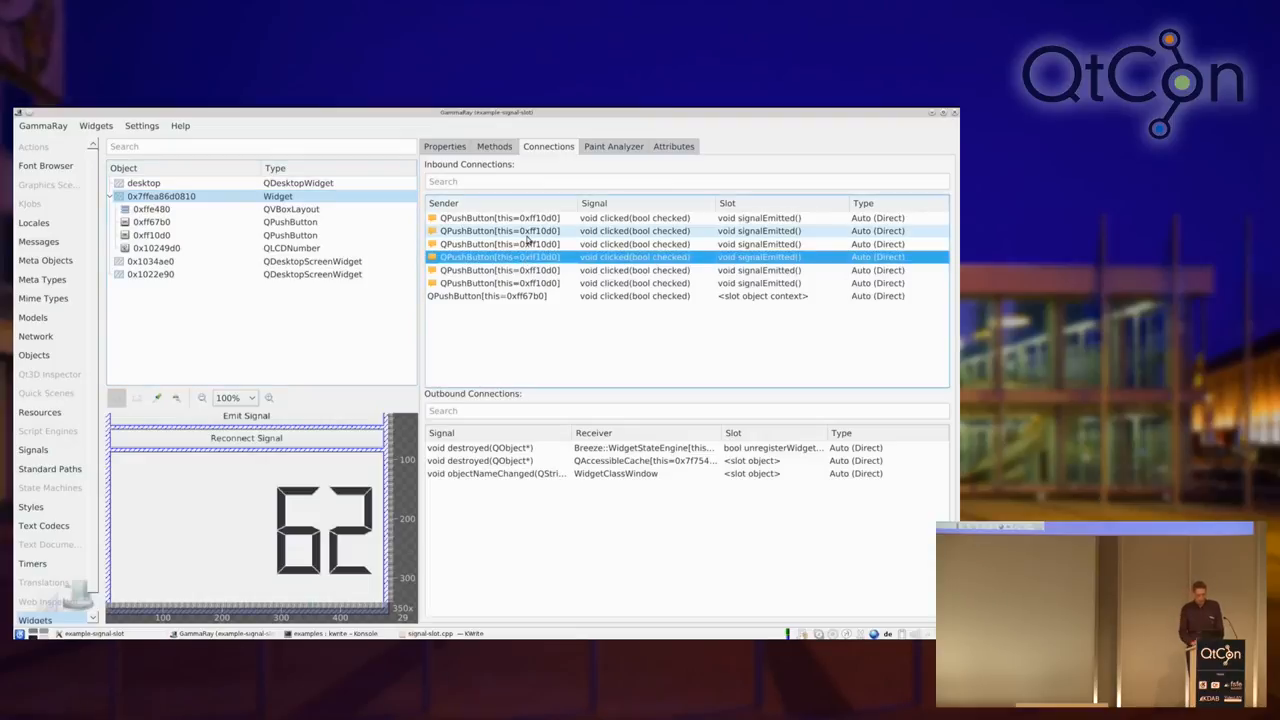
pyautogui.moveTo(392, 268)
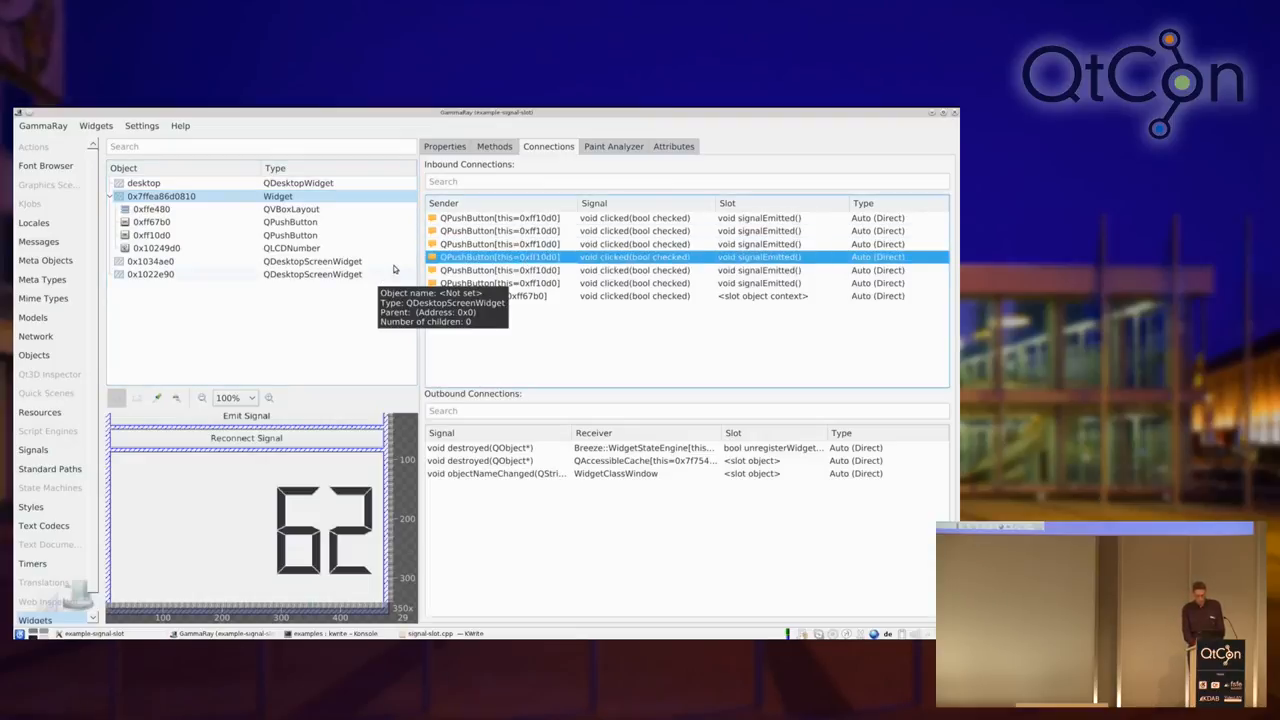
pyautogui.click(152, 236)
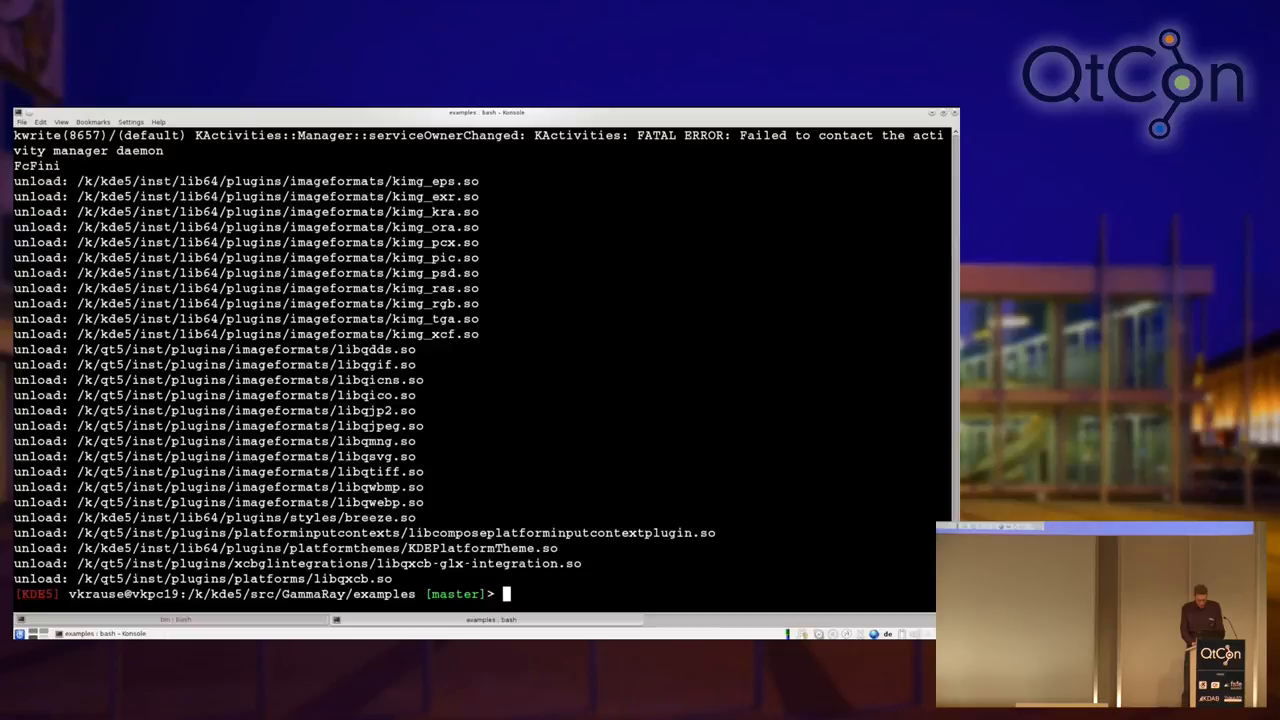
# Step: Run 'gammaray qmlscene quick-event-handling.qml' to launch the example under GammaRay
pyautogui.write('gammaray qml')
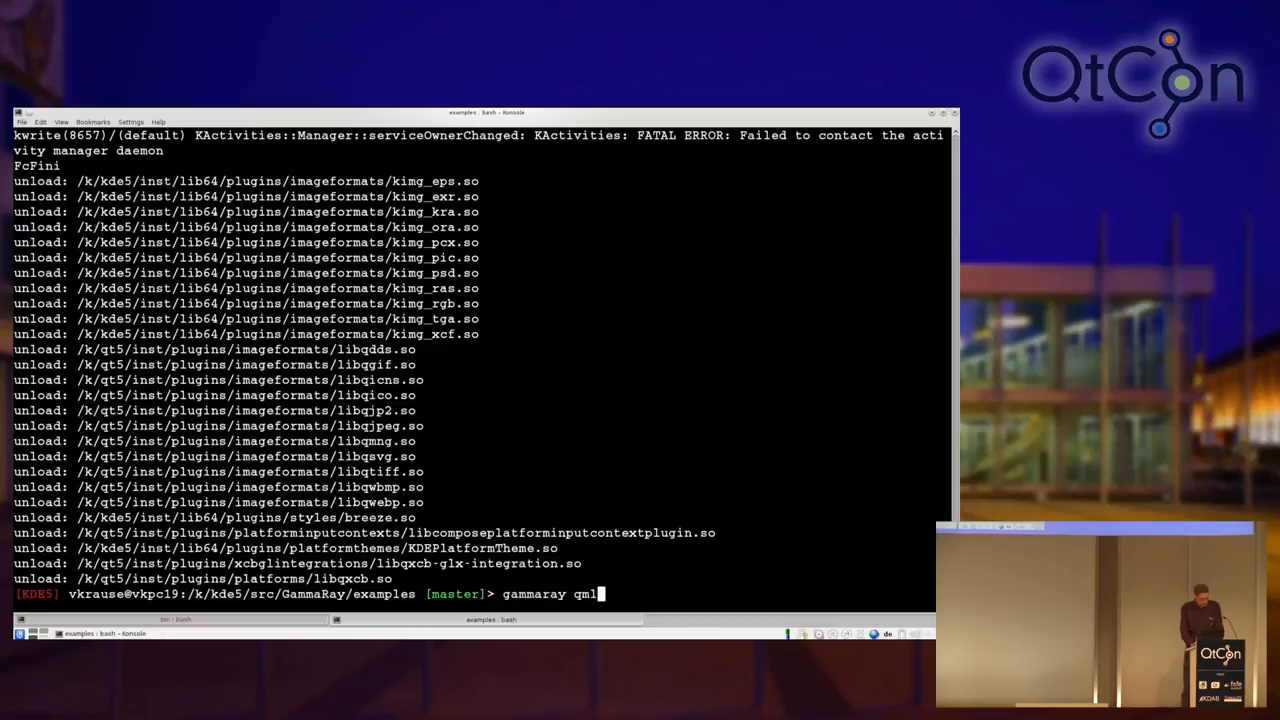
pyautogui.write('scene')
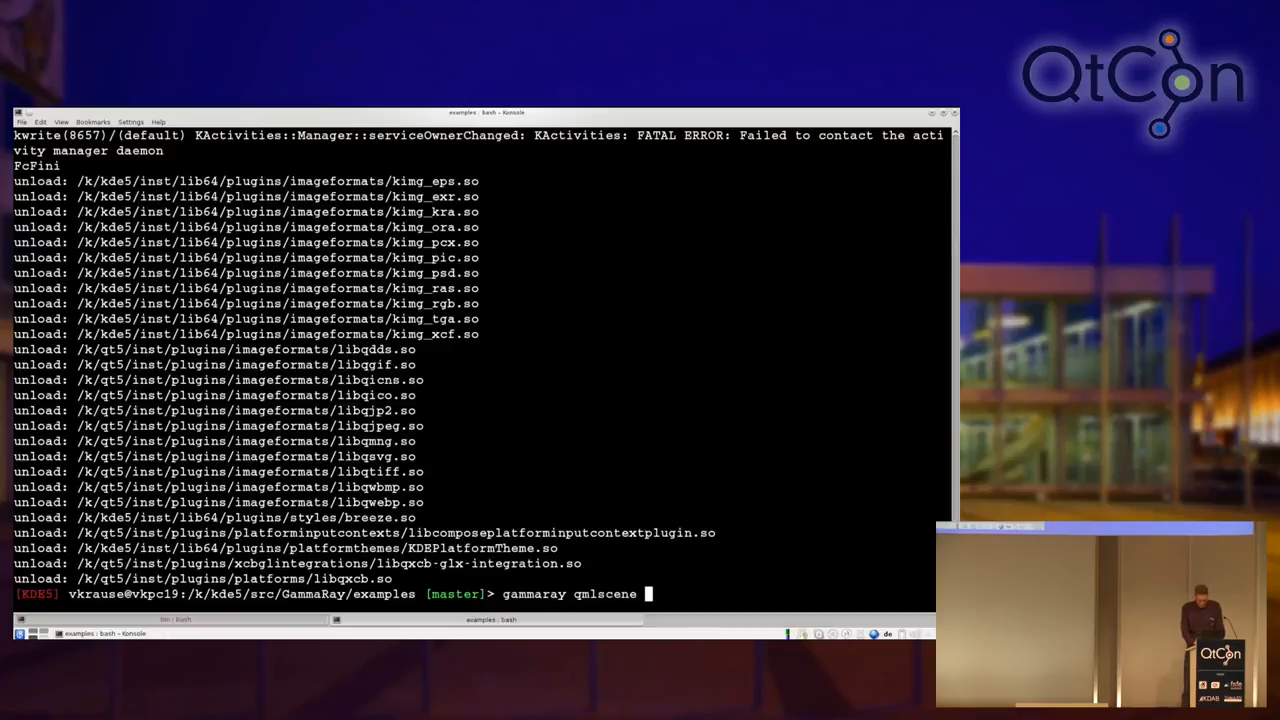
pyautogui.write('quick-event-handling/quick-event-handing.')
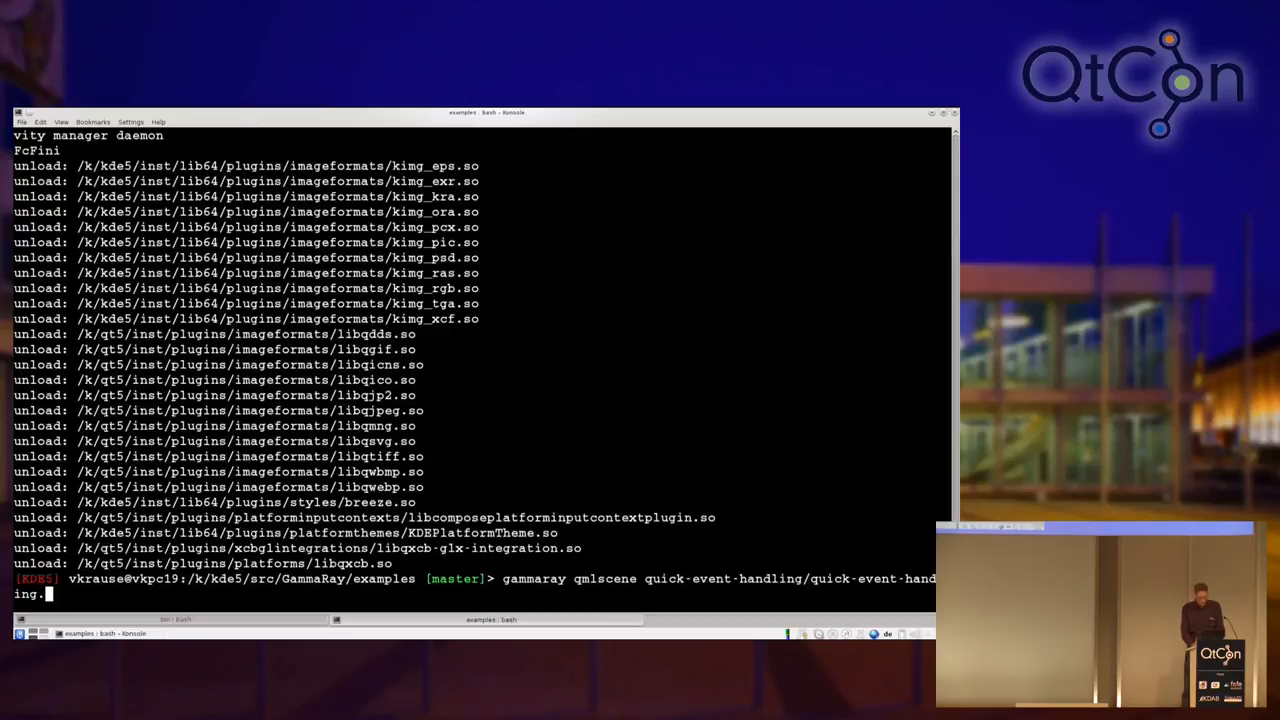
pyautogui.press('Return')
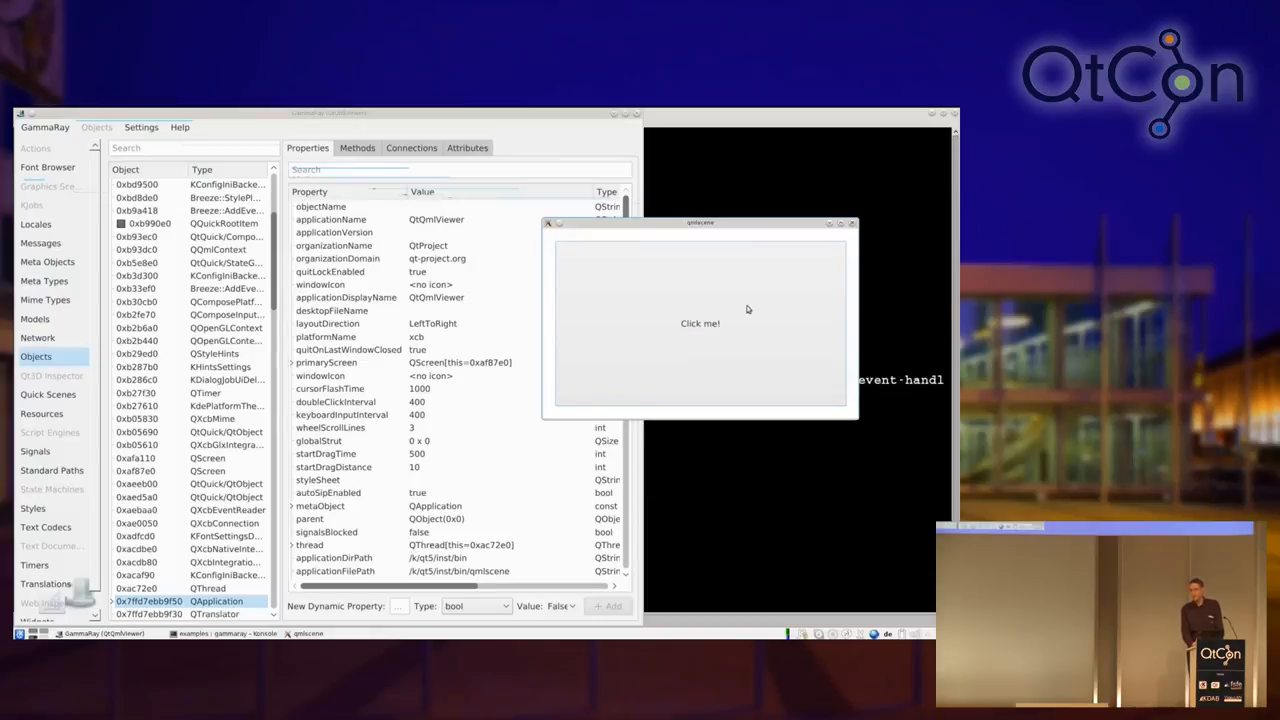
pyautogui.moveTo(796, 312)
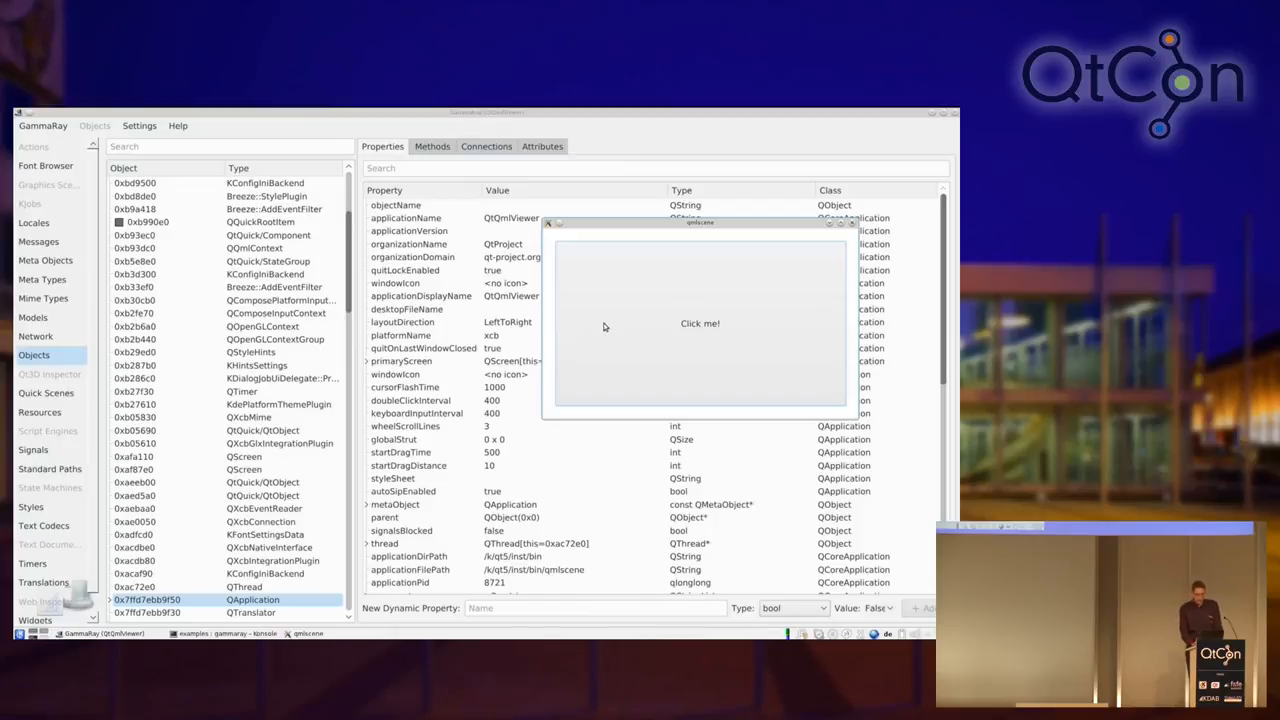
pyautogui.moveTo(40, 394)
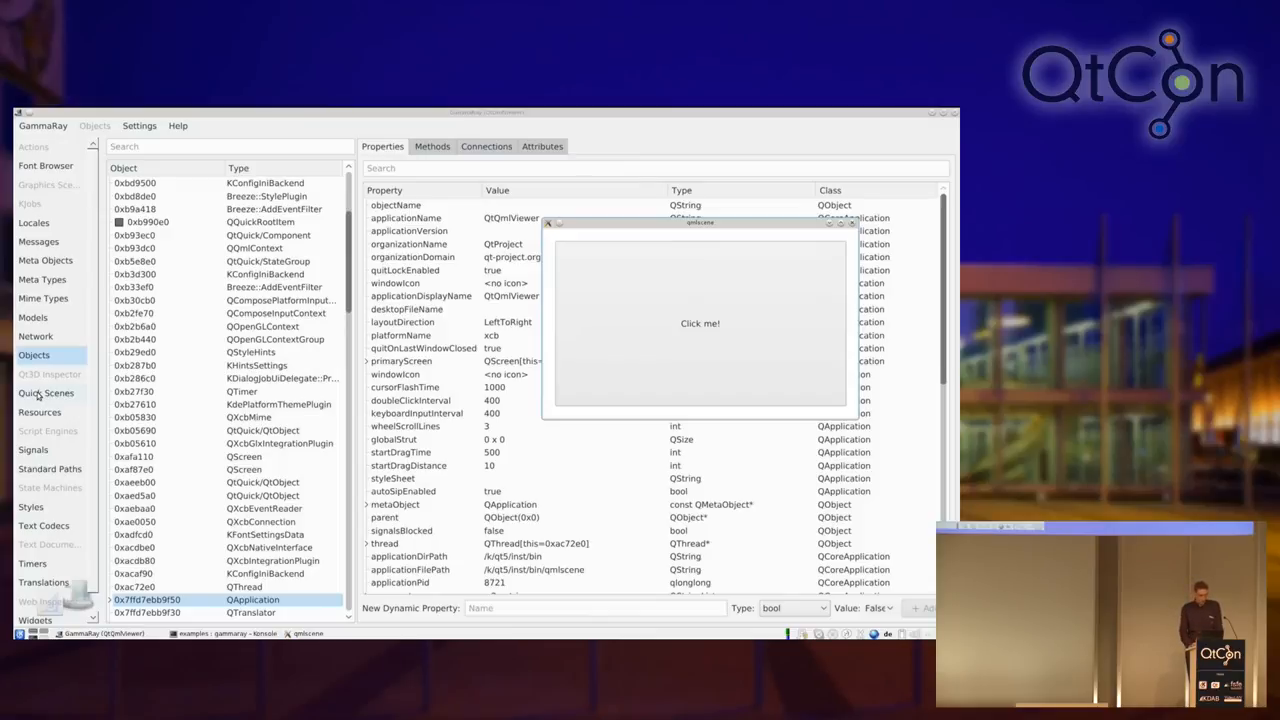
# Step: Switch to the Quick Scenes inspector and expand myButton's item tree to its StyleItem
pyautogui.click(700, 324)
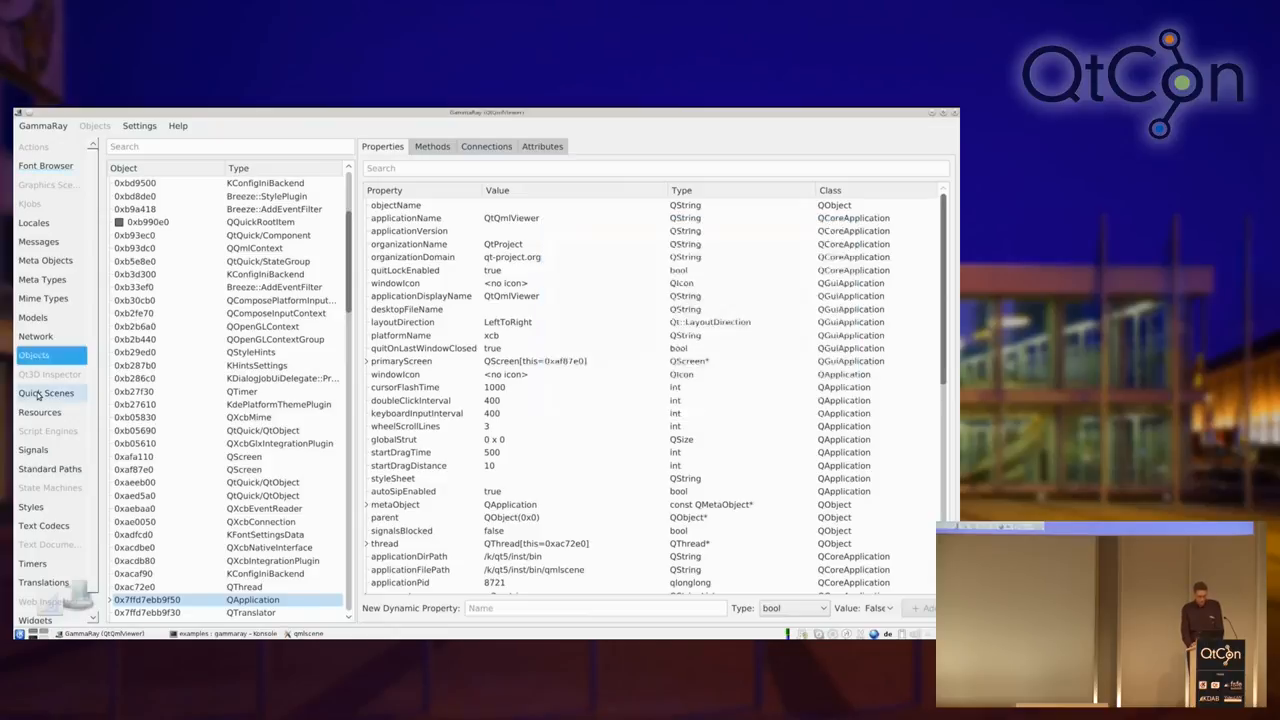
pyautogui.click(46, 392)
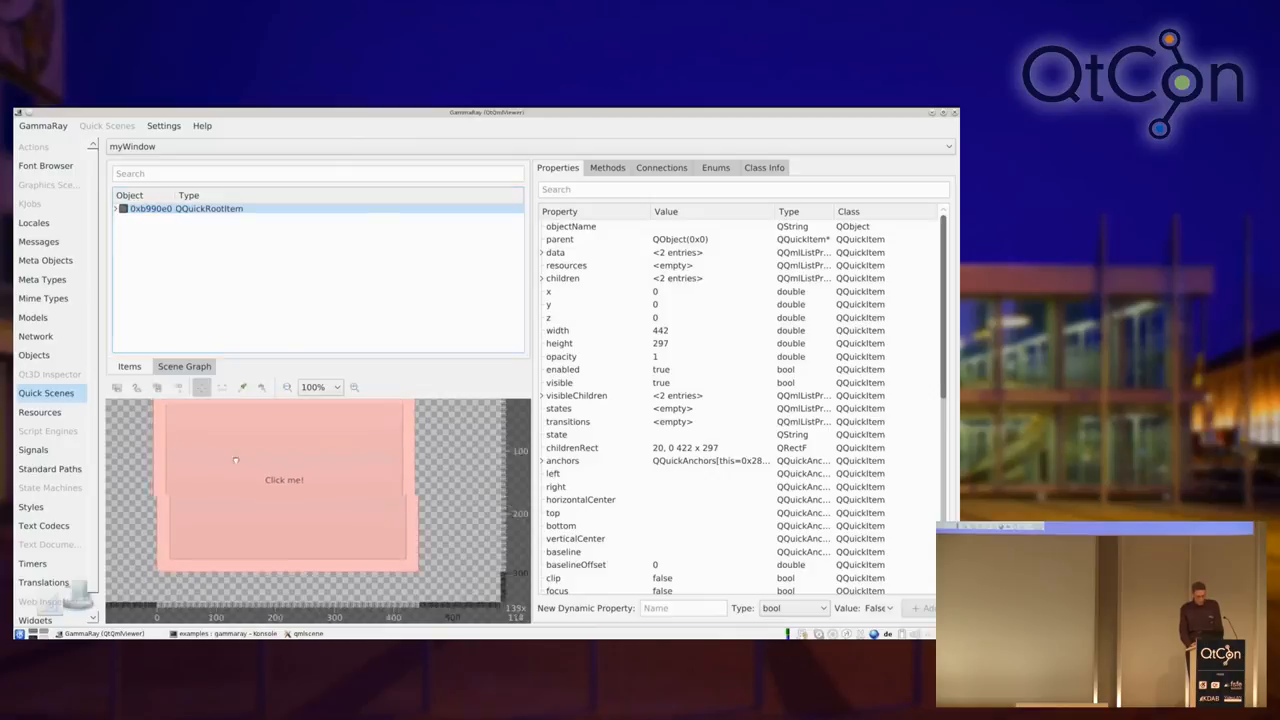
pyautogui.click(240, 388)
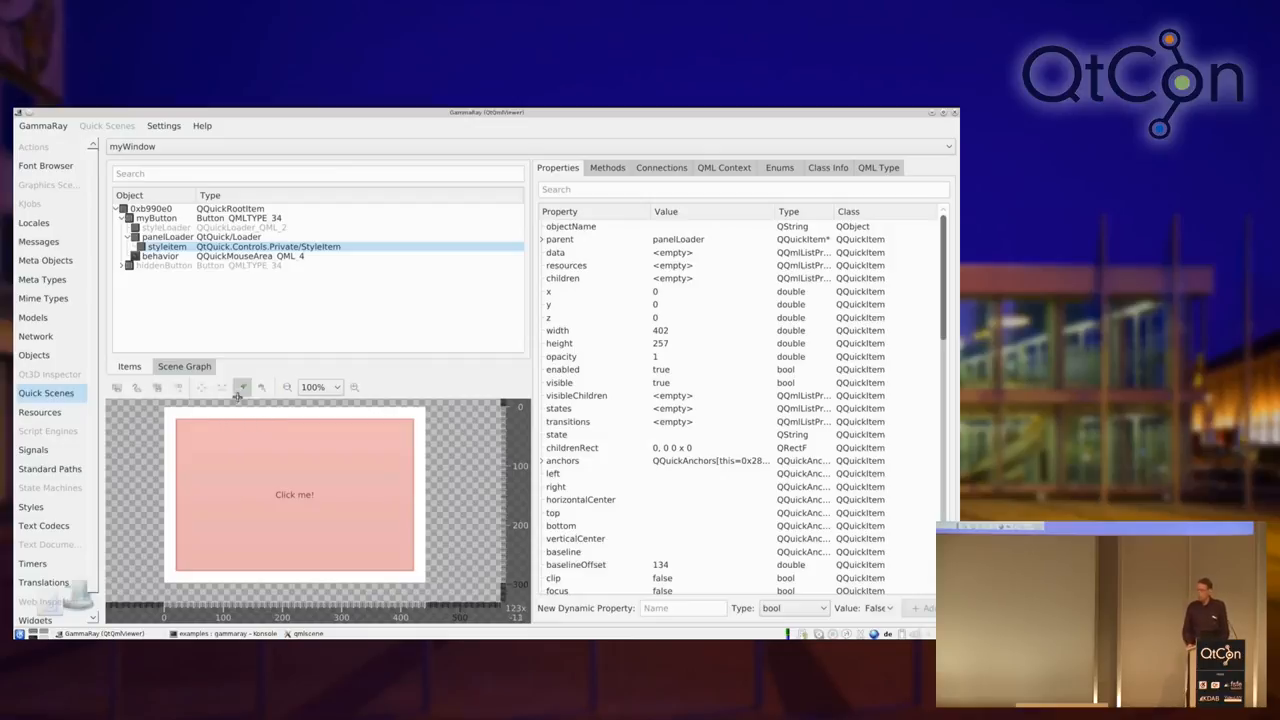
# Step: Select the greyed hiddenButton entry to outline its area over the button's right half
pyautogui.click(240, 388)
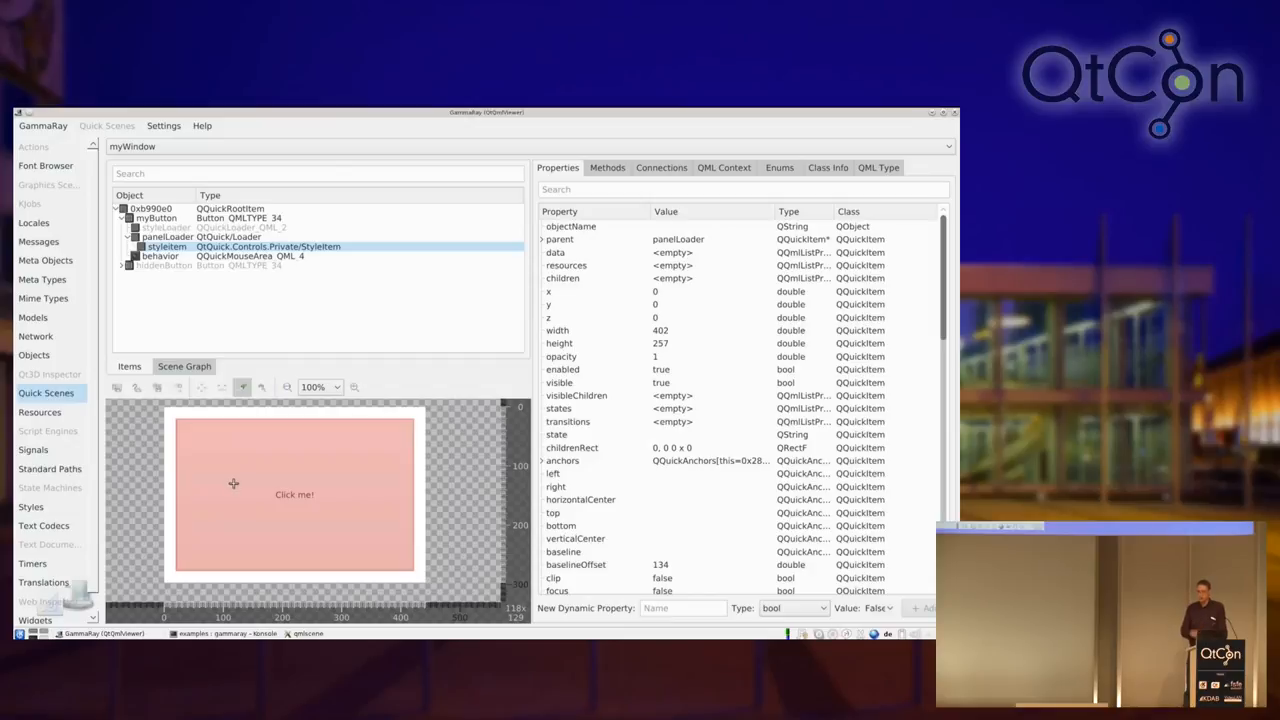
pyautogui.moveTo(360, 482)
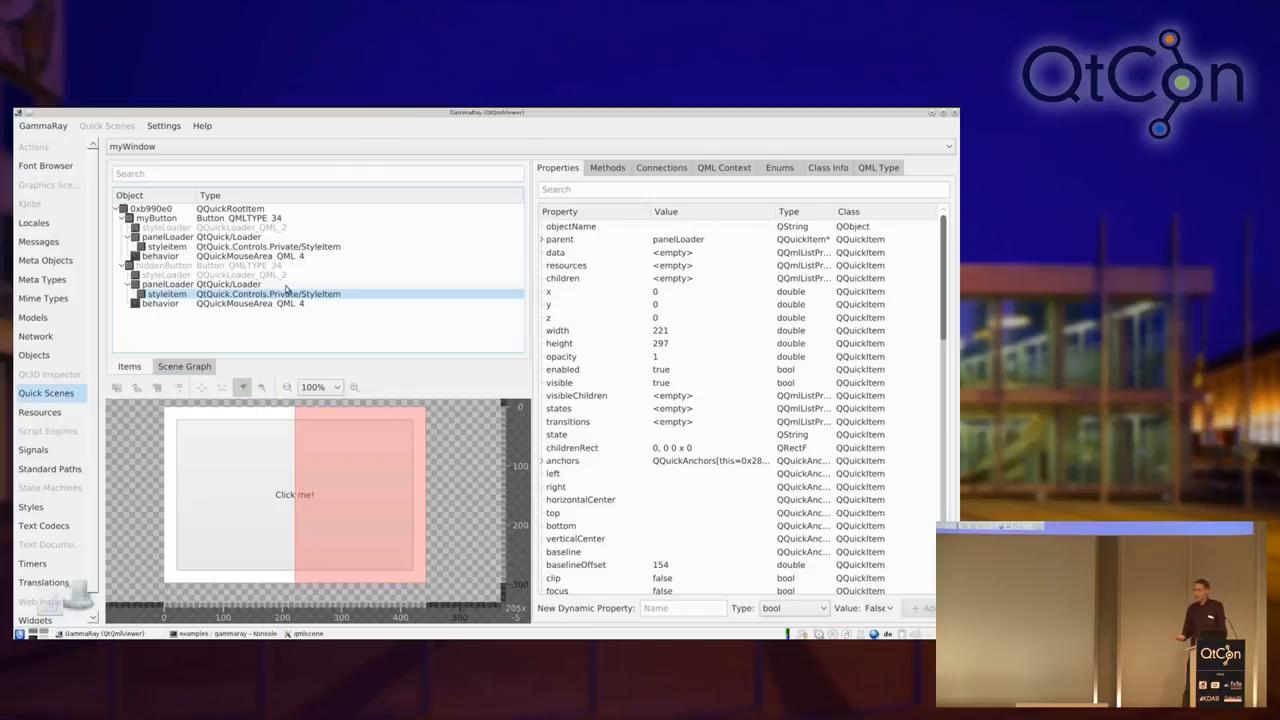
pyautogui.moveTo(290, 292)
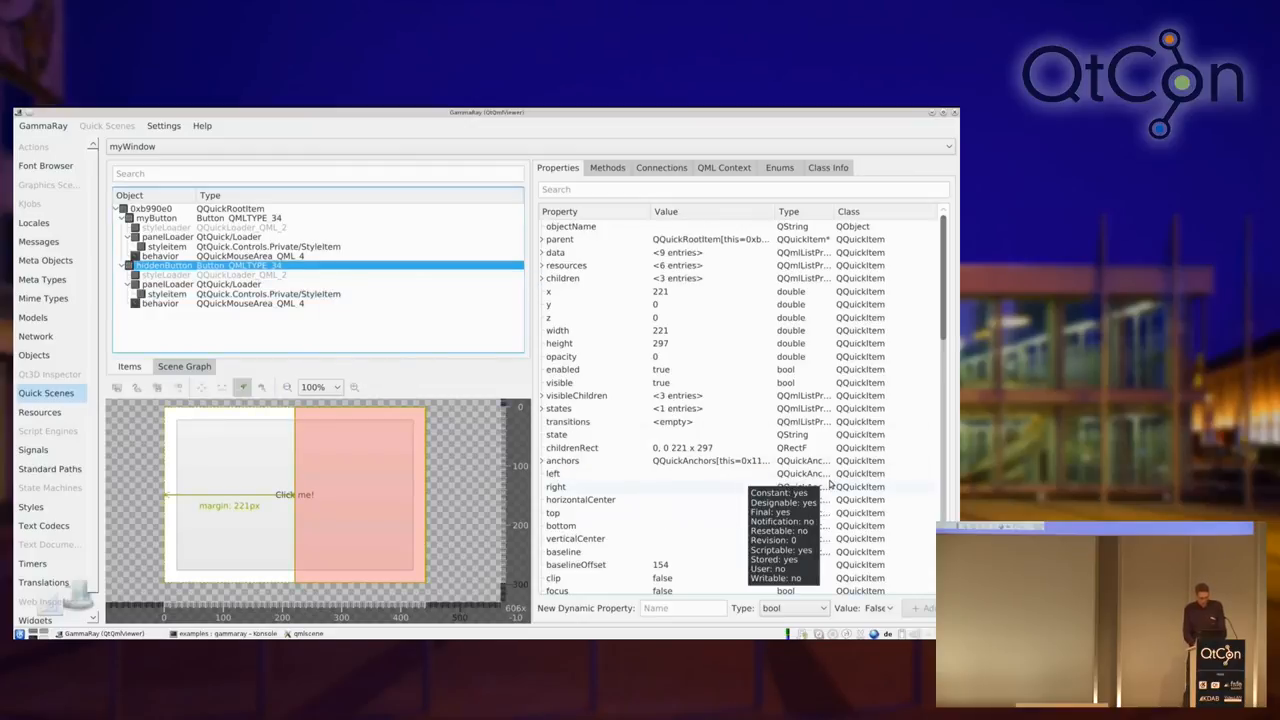
pyautogui.moveTo(236, 266)
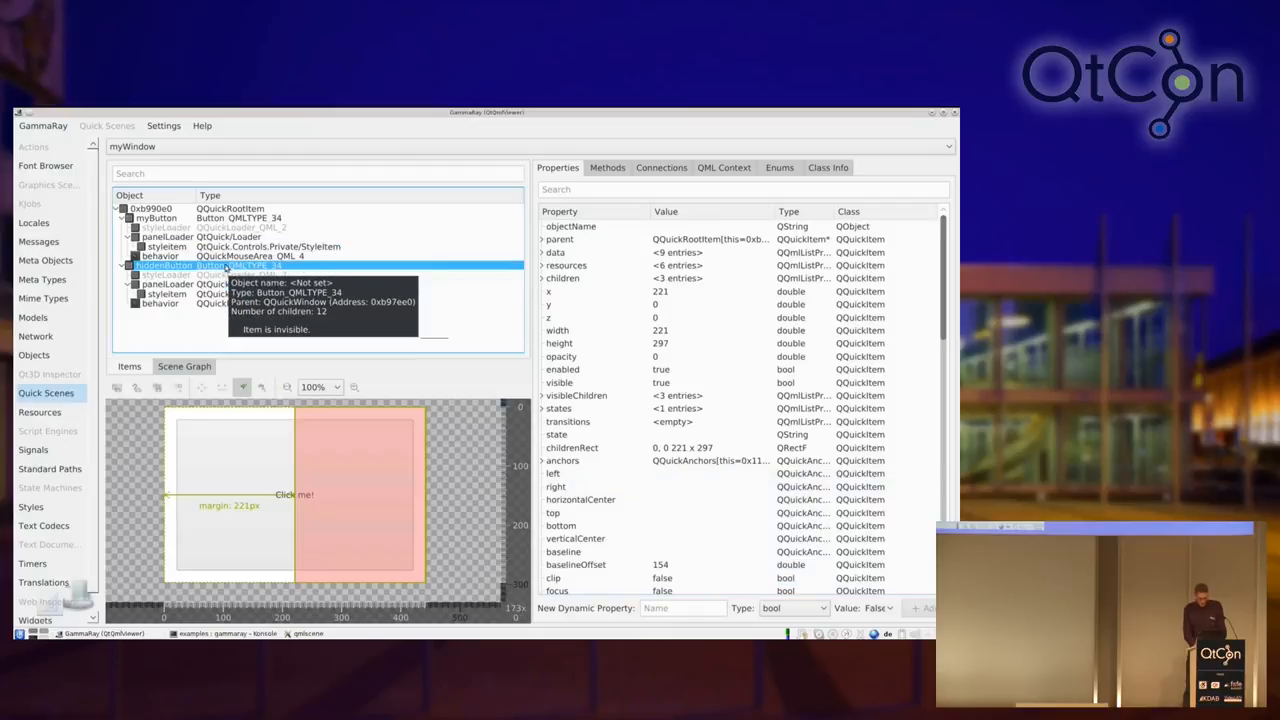
# Step: From hiddenButton's context menu, show its source, opening quick-event-handling.qml in Kate
pyautogui.rightClick(180, 264)
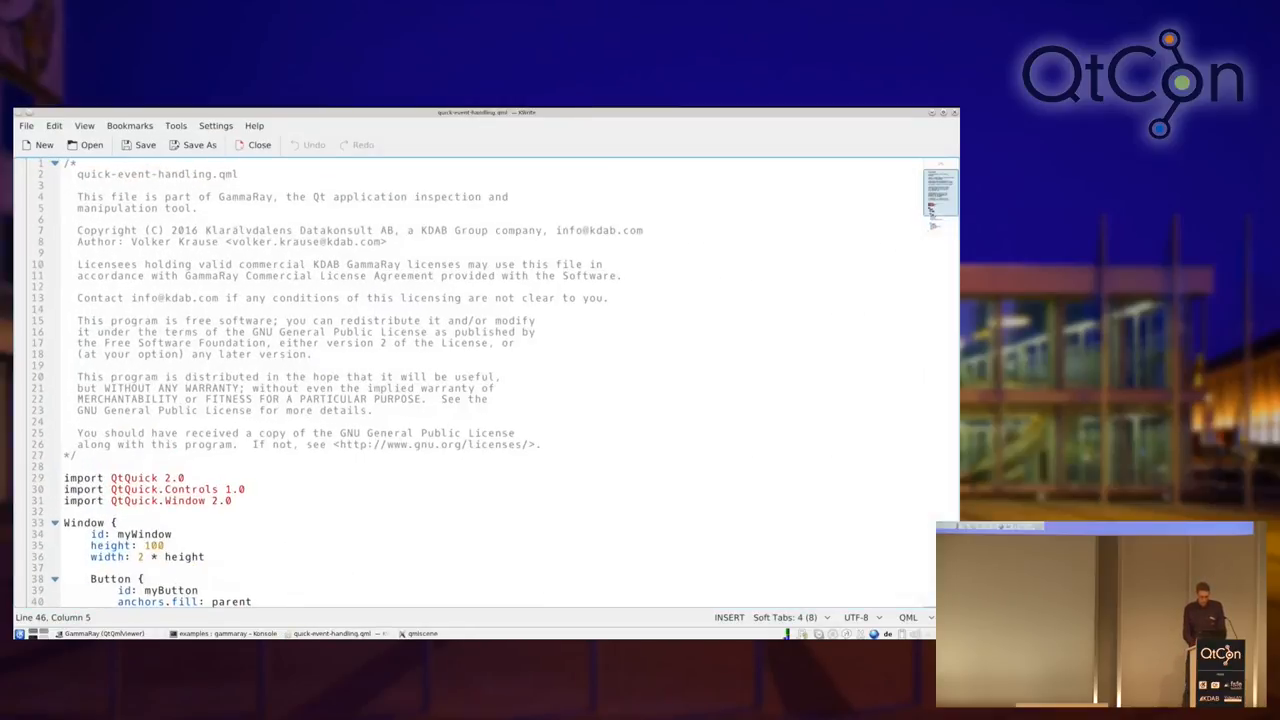
pyautogui.scroll(-3)
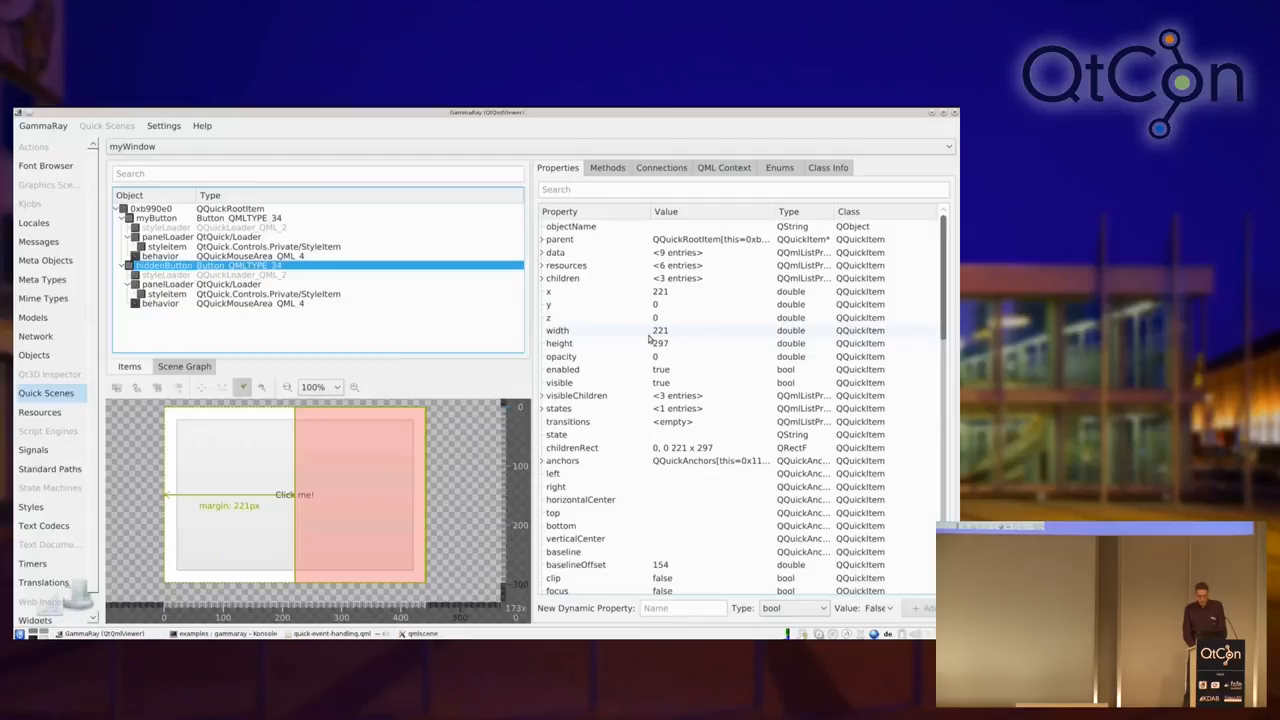
# Step: Scroll hiddenButton's properties down to visible and start editing its true/false value
pyautogui.scroll(-3)
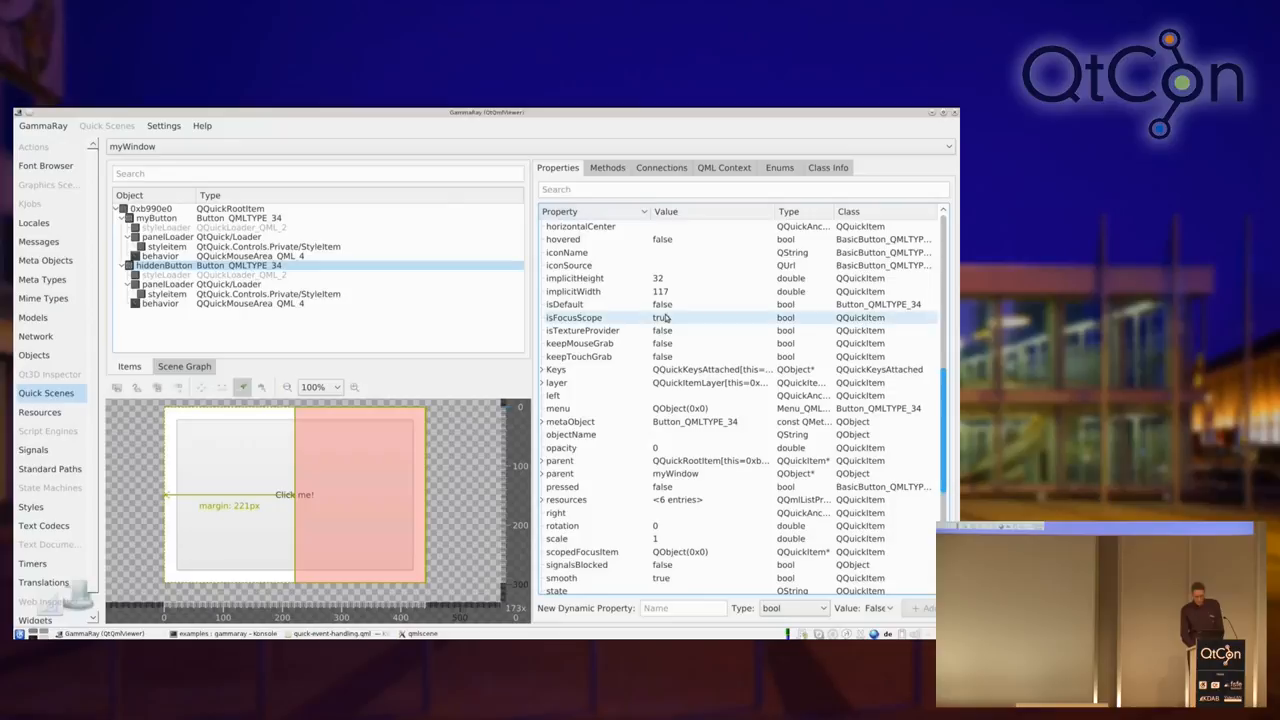
pyautogui.scroll(-3)
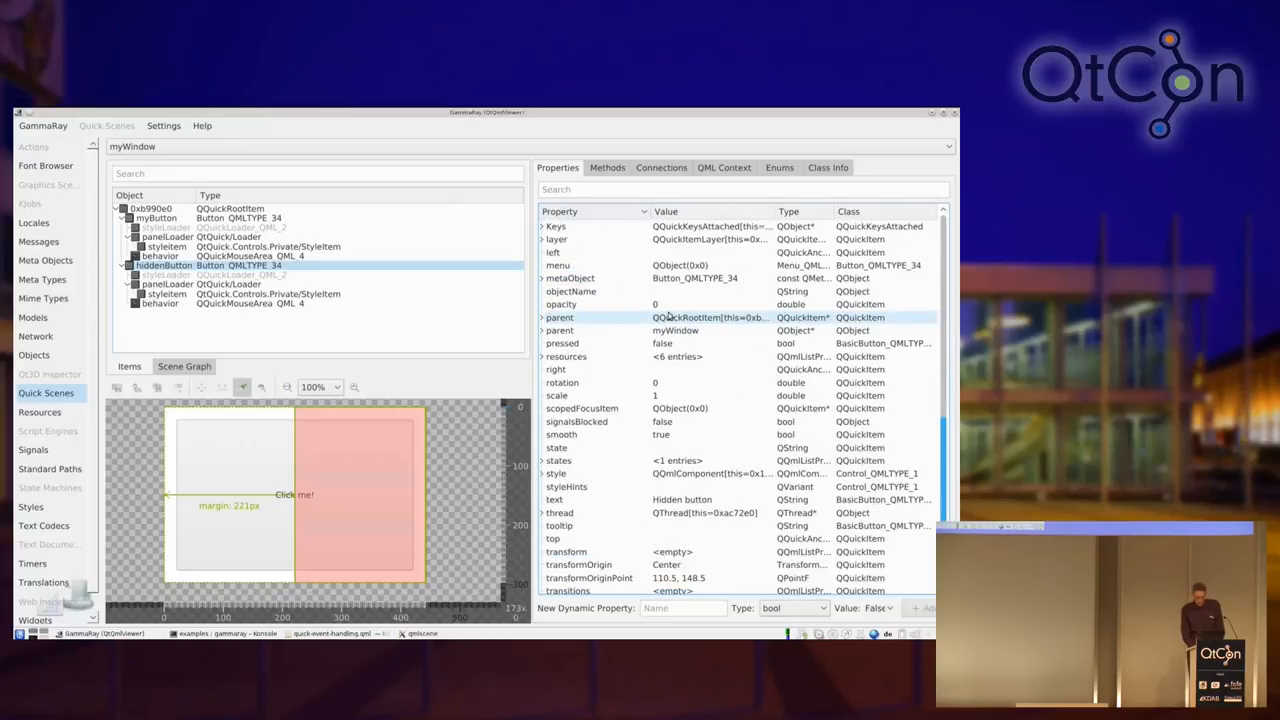
pyautogui.scroll(-3)
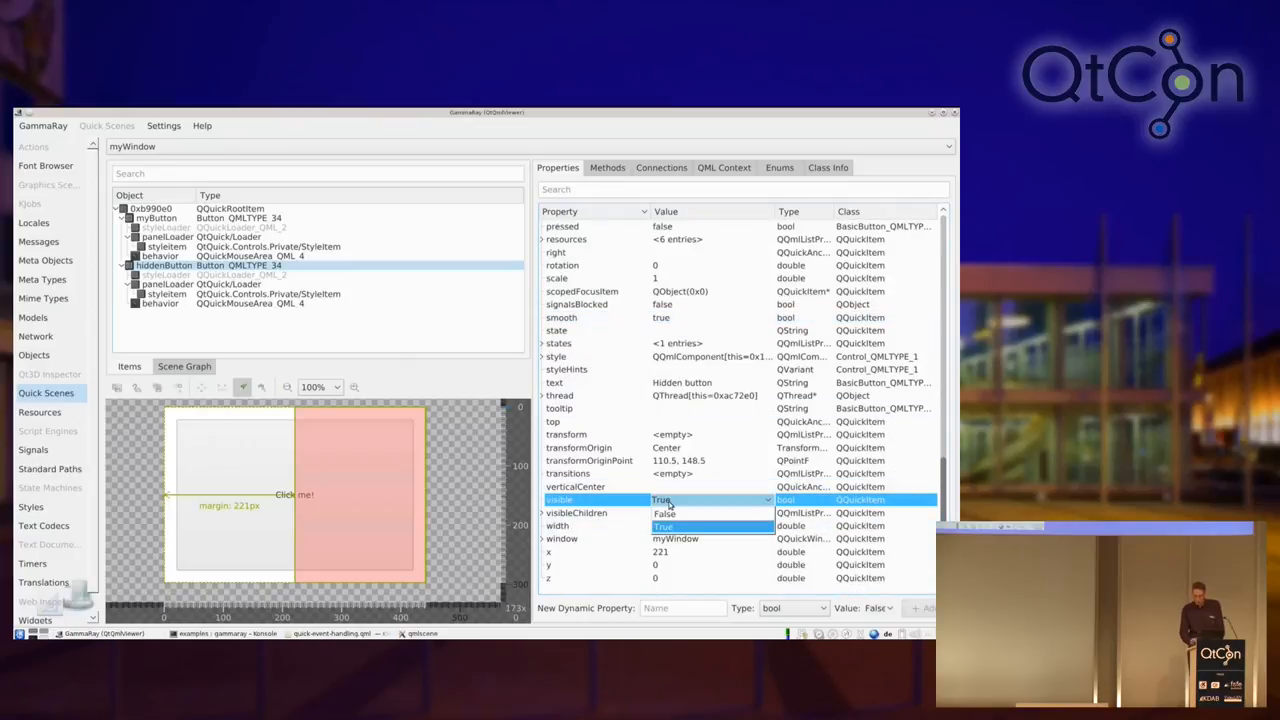
# Step: Choose False for the hidden button's visible property
pyautogui.click(712, 500)
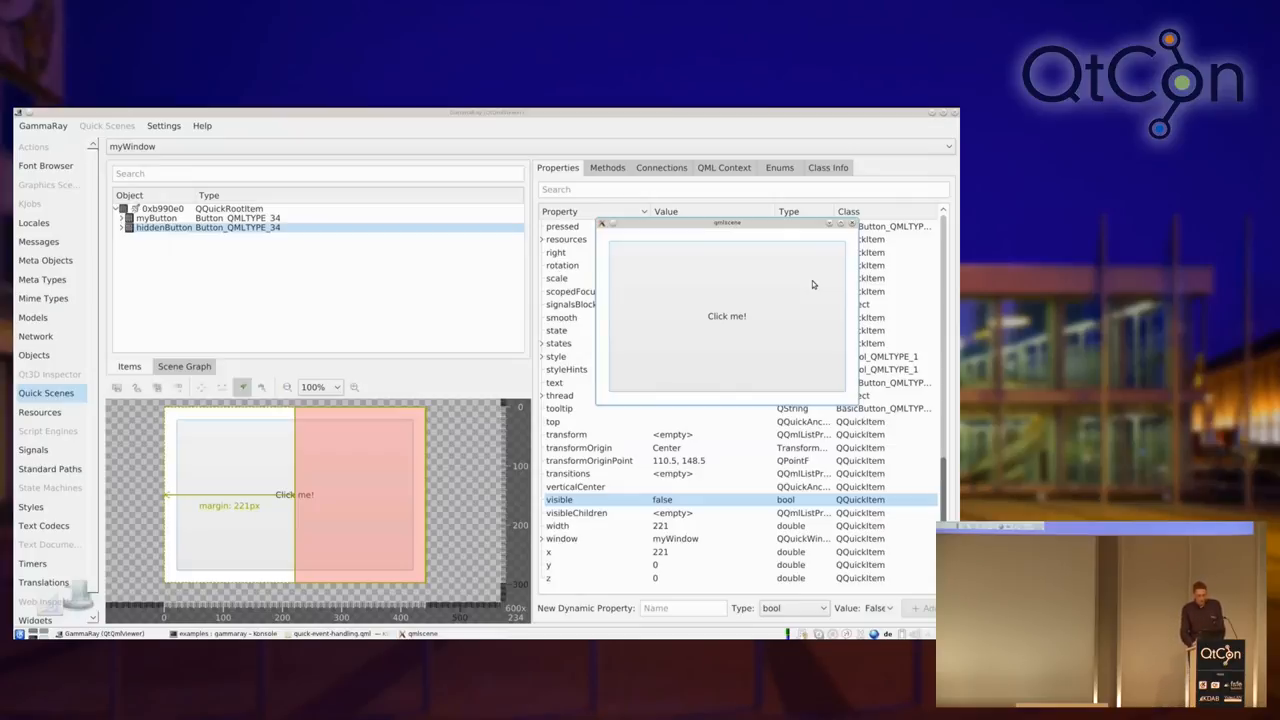
pyautogui.moveTo(808, 292)
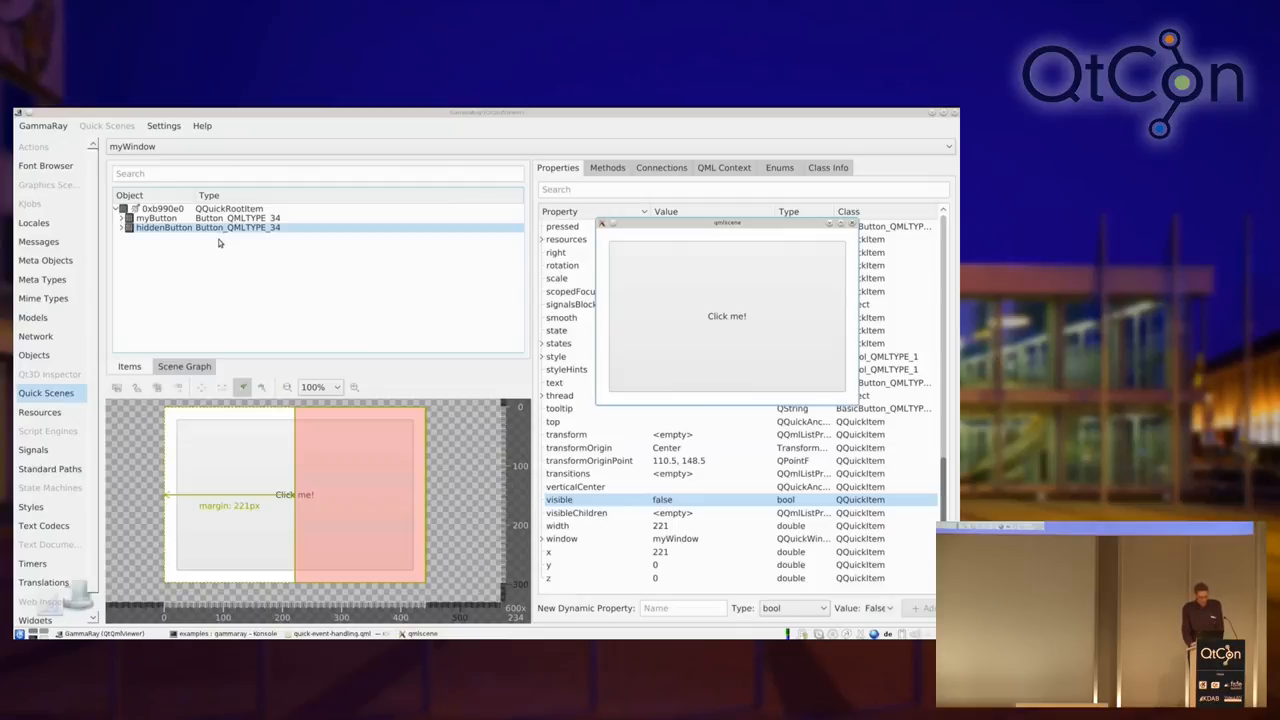
pyautogui.moveTo(64, 248)
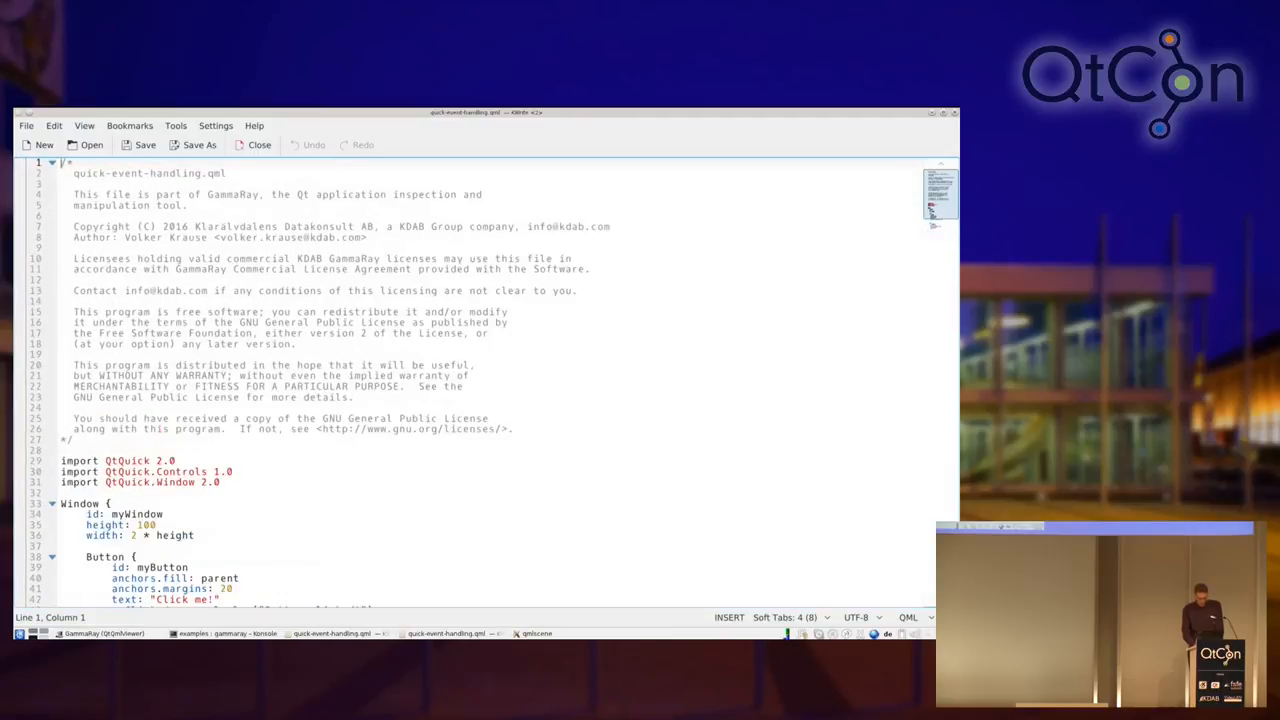
# Step: Scroll Kate to the hiddenButton block, then enter the gammaray qmlscene quick-event-handling command in Konsole
pyautogui.scroll(-3)
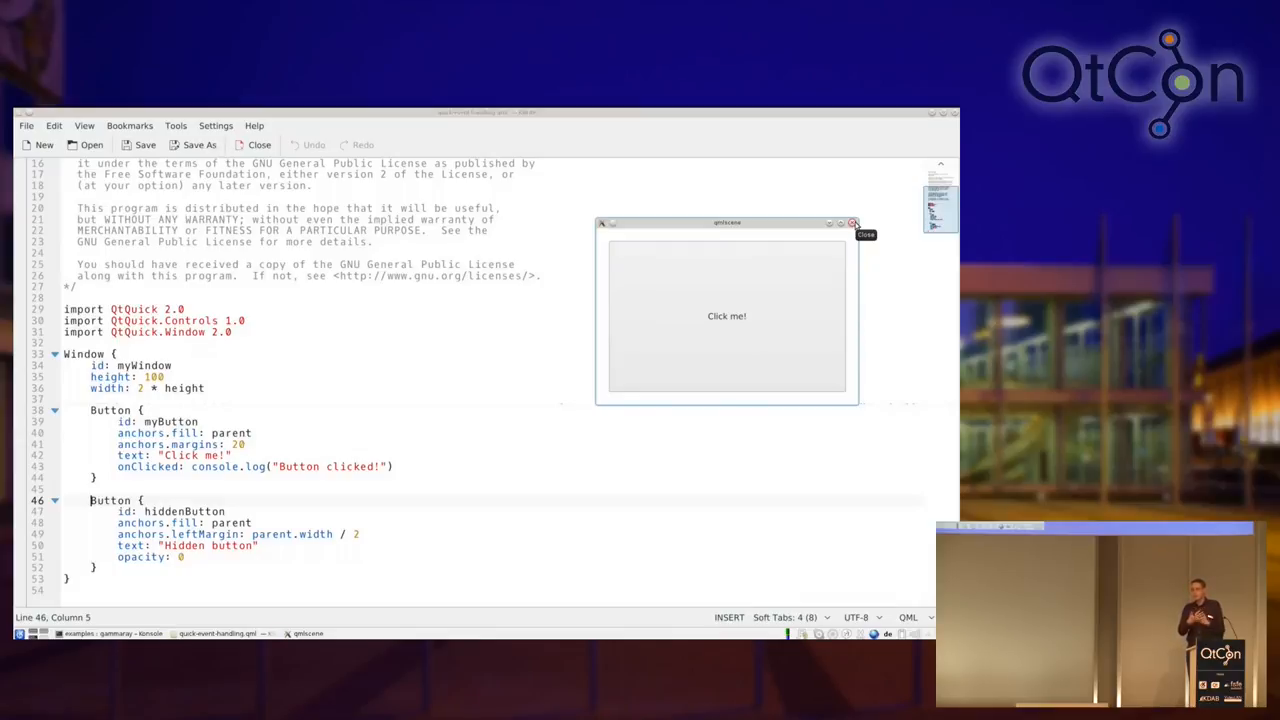
pyautogui.moveTo(852, 224)
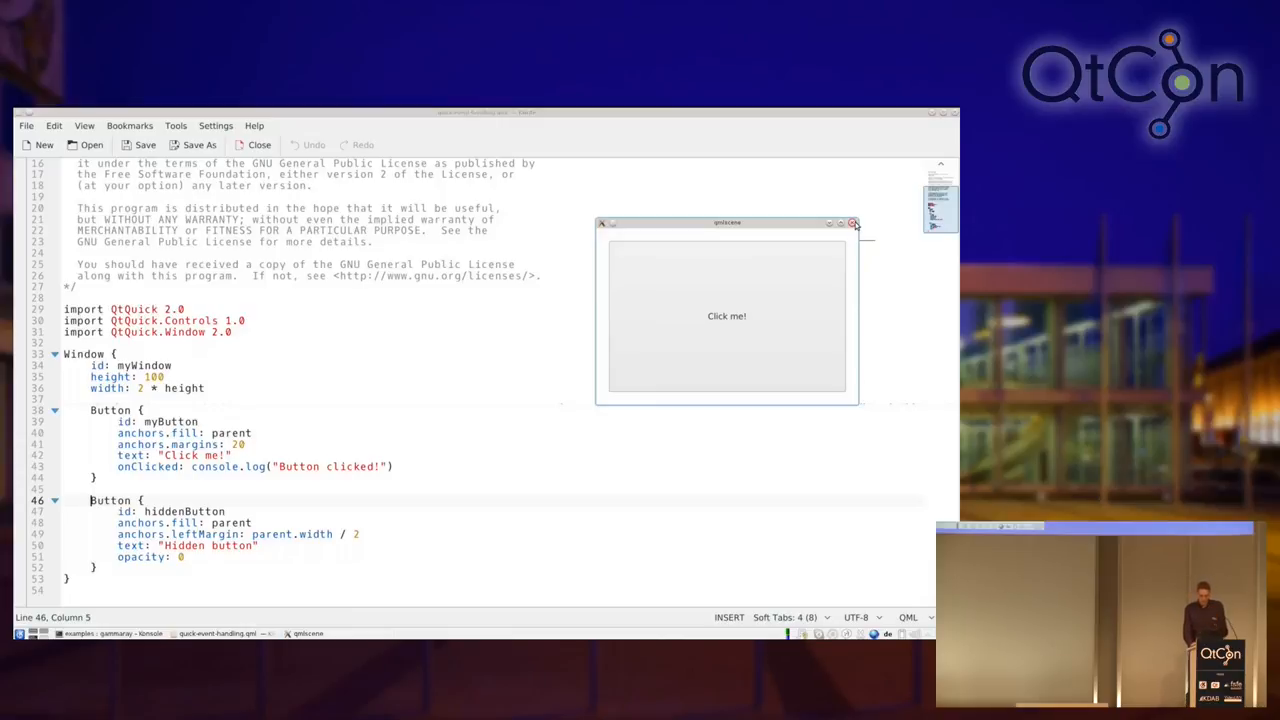
pyautogui.moveTo(904, 112)
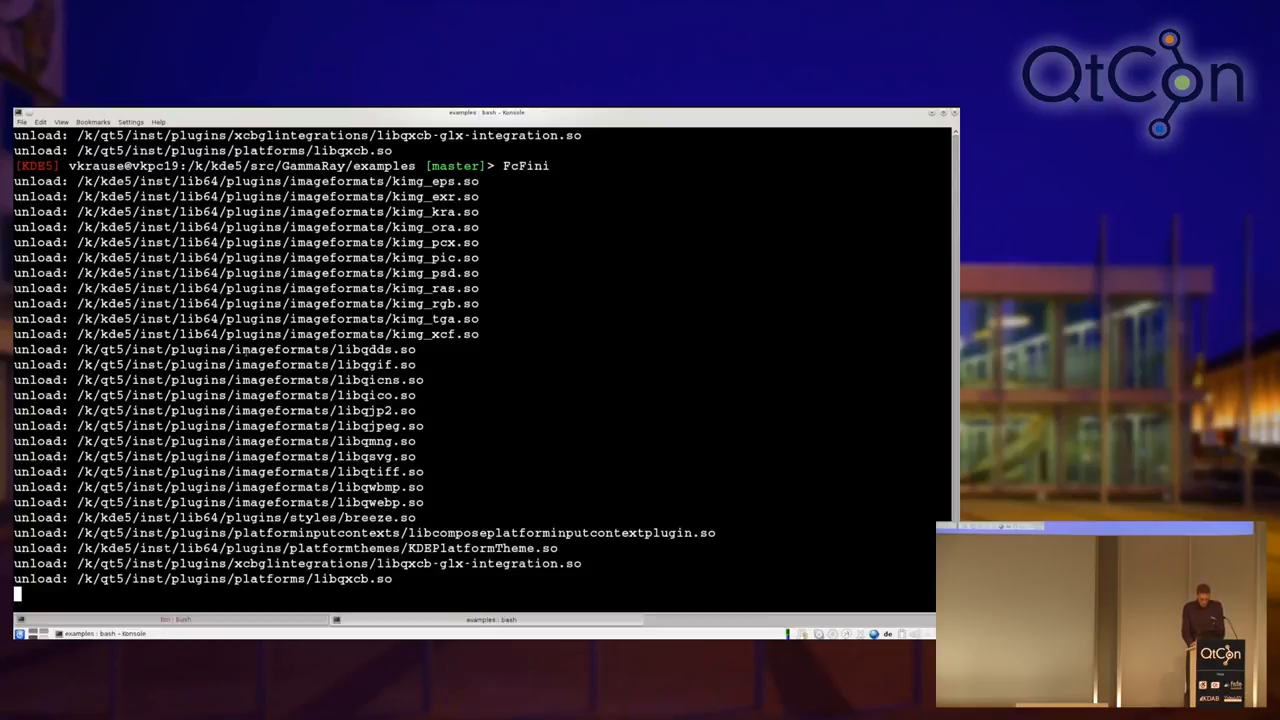
pyautogui.press('Return')
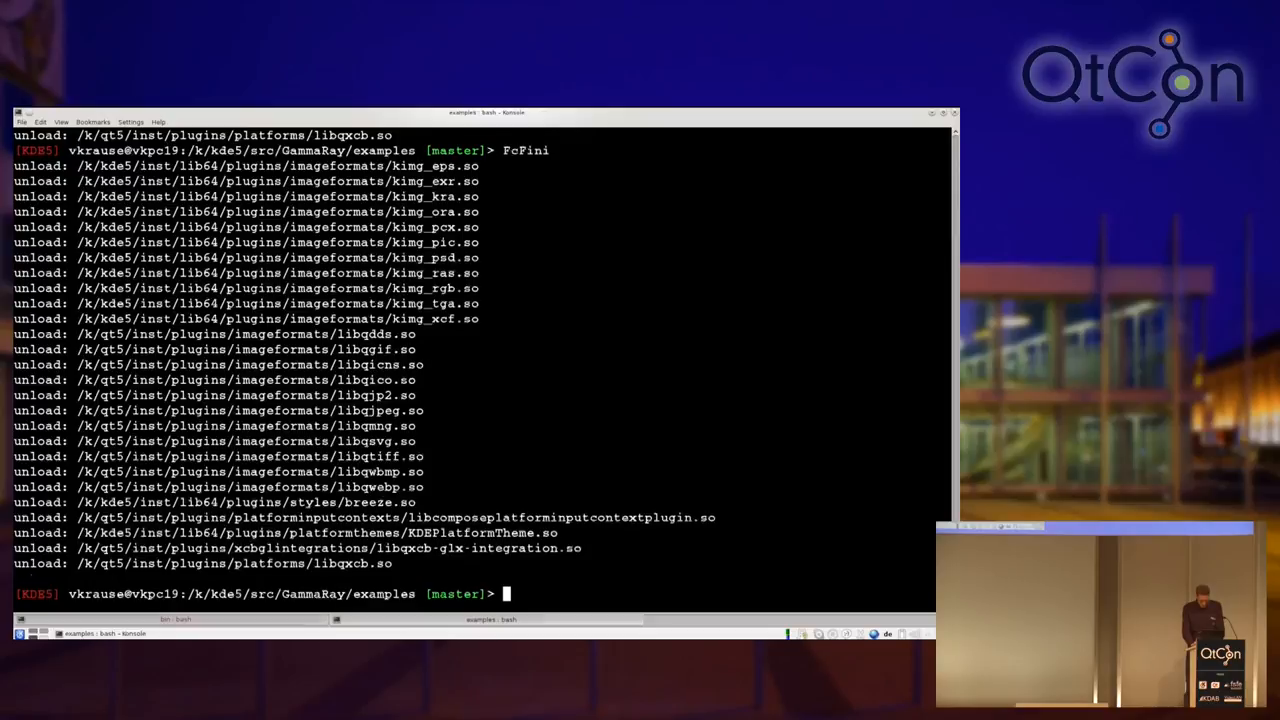
pyautogui.write('gammaray qmlscene quick-event-handling/quick-event-handling.qml')
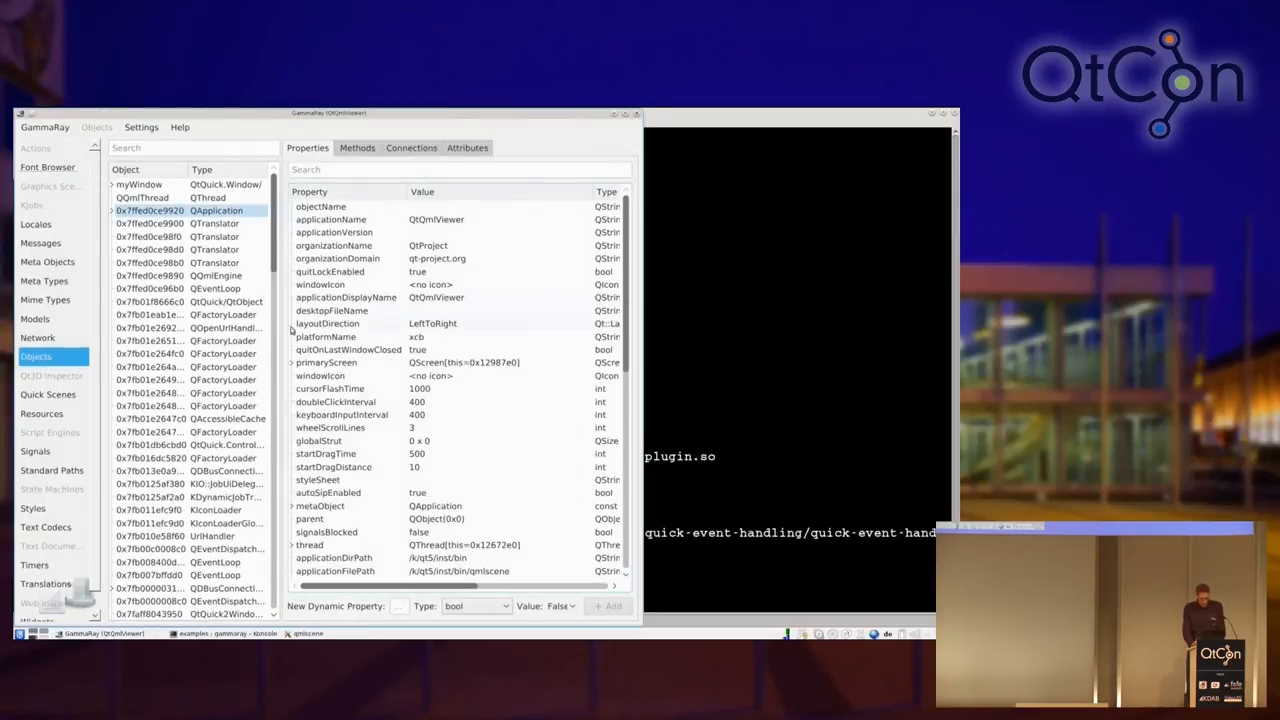
# Step: Switch to the Quick Scenes inspector for the relaunched example
pyautogui.click(46, 392)
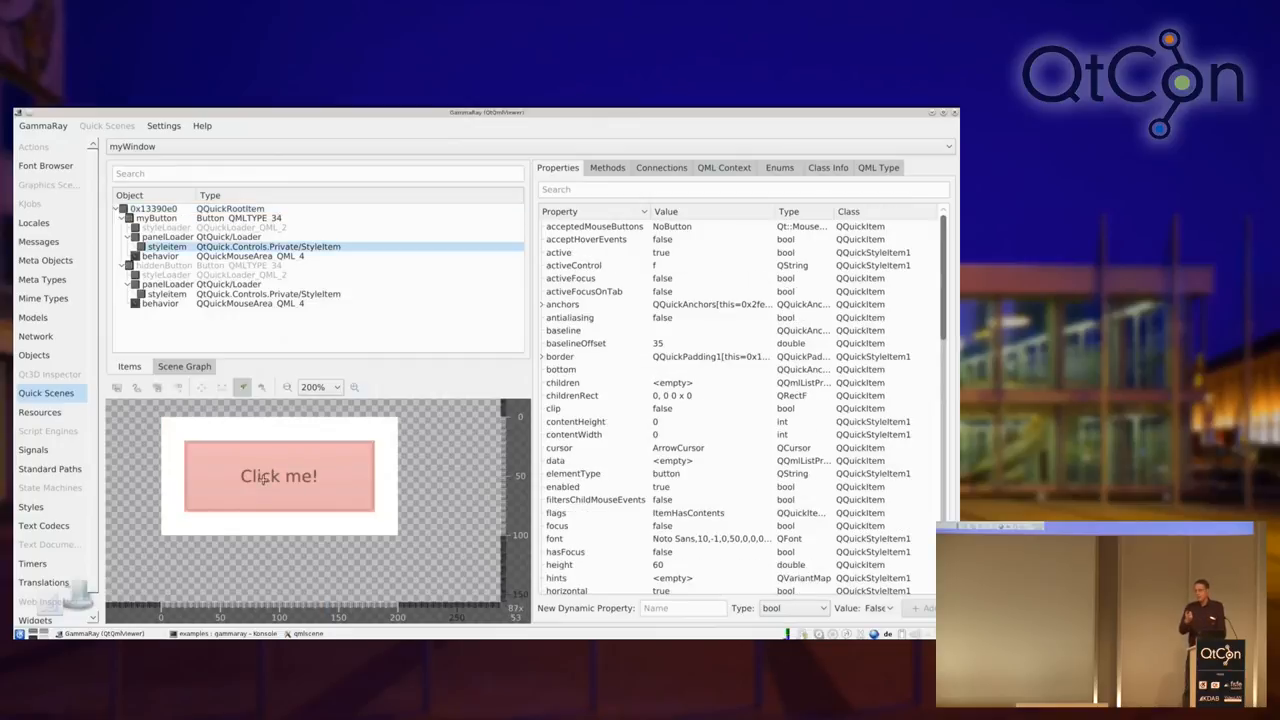
pyautogui.moveTo(262, 480)
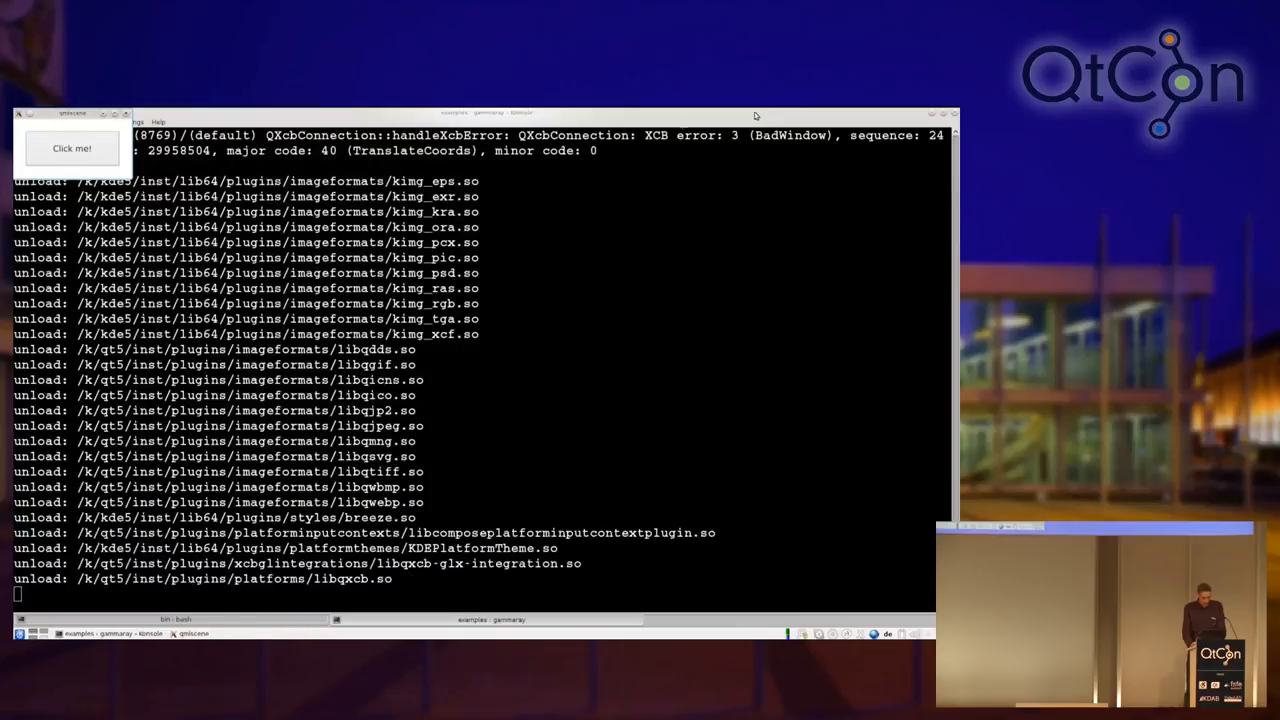
# Step: Close the example window and edit the previous command toward running quick-batching with qmlscene
pyautogui.click(72, 148)
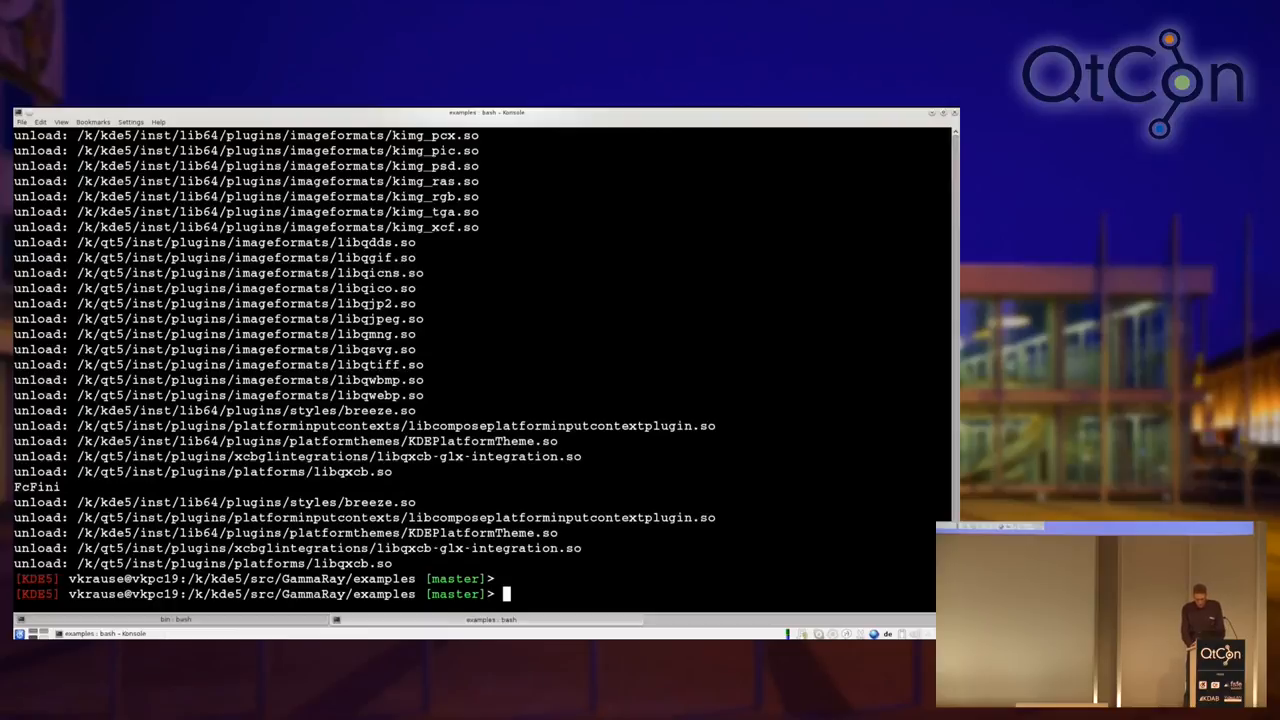
pyautogui.write('gammaray qmlscene quick-event-handling/quick-event-handling.qml')
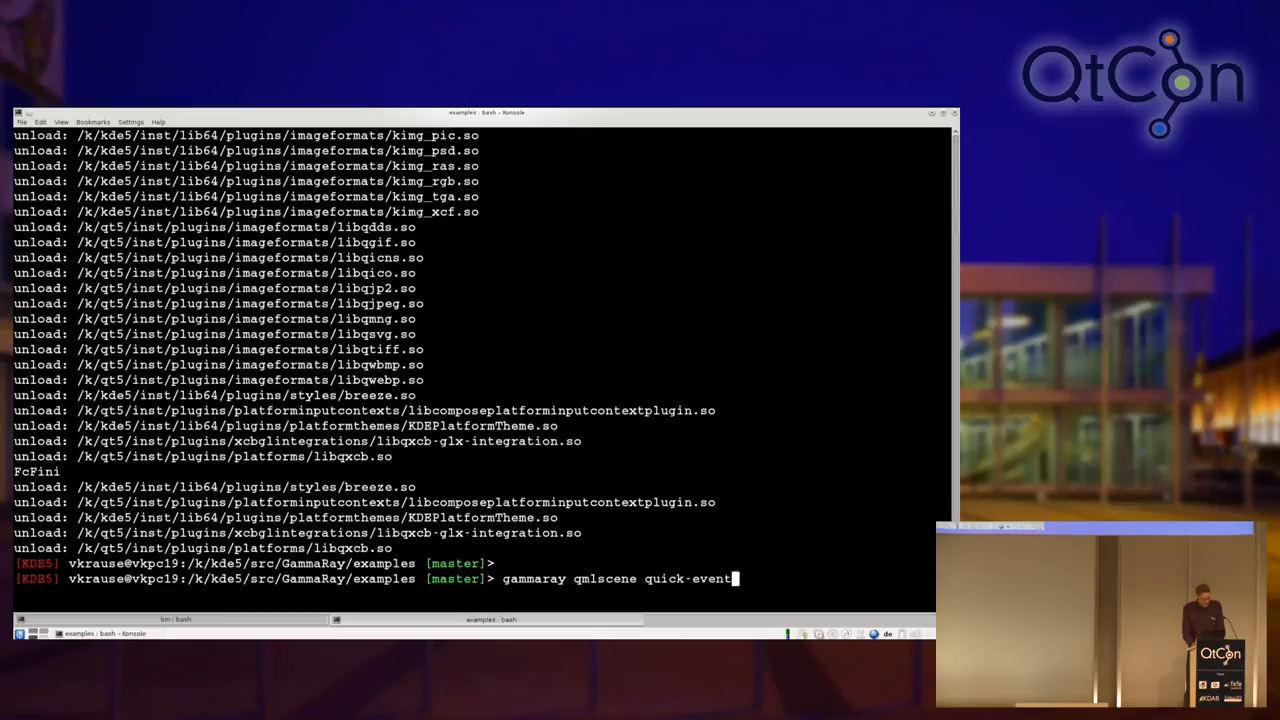
pyautogui.press('BackSpace')
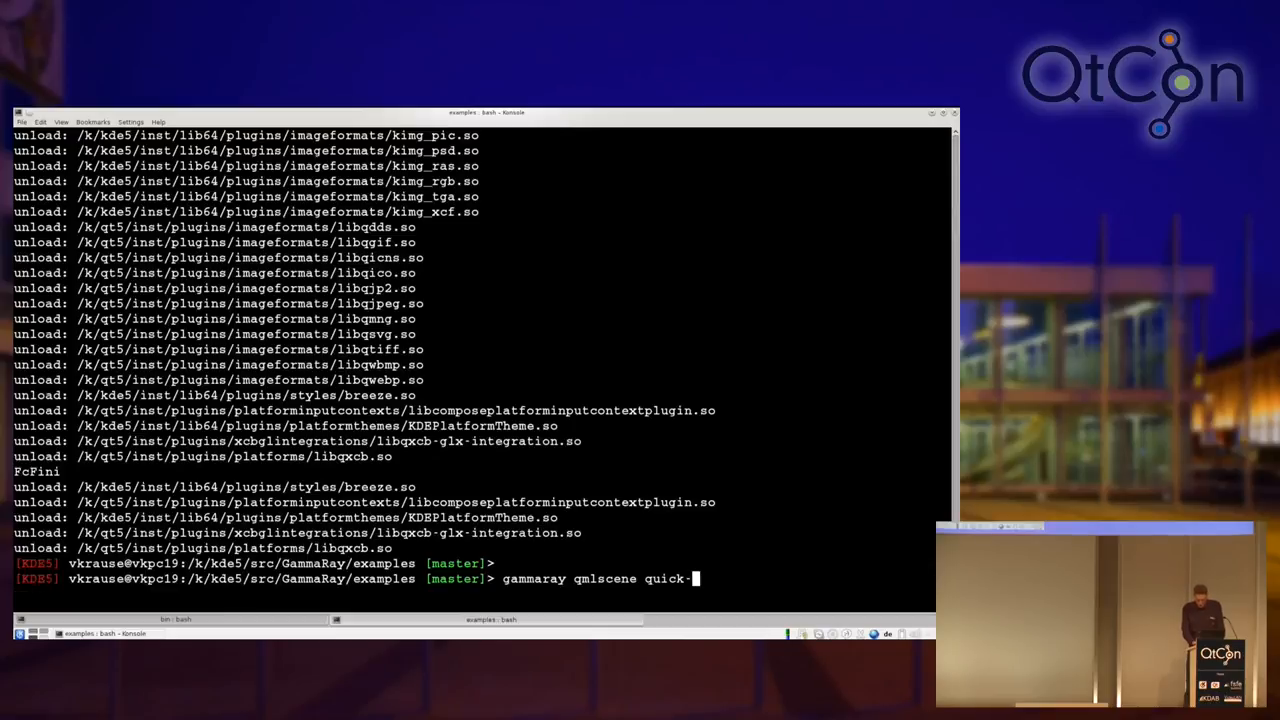
pyautogui.press('Home')
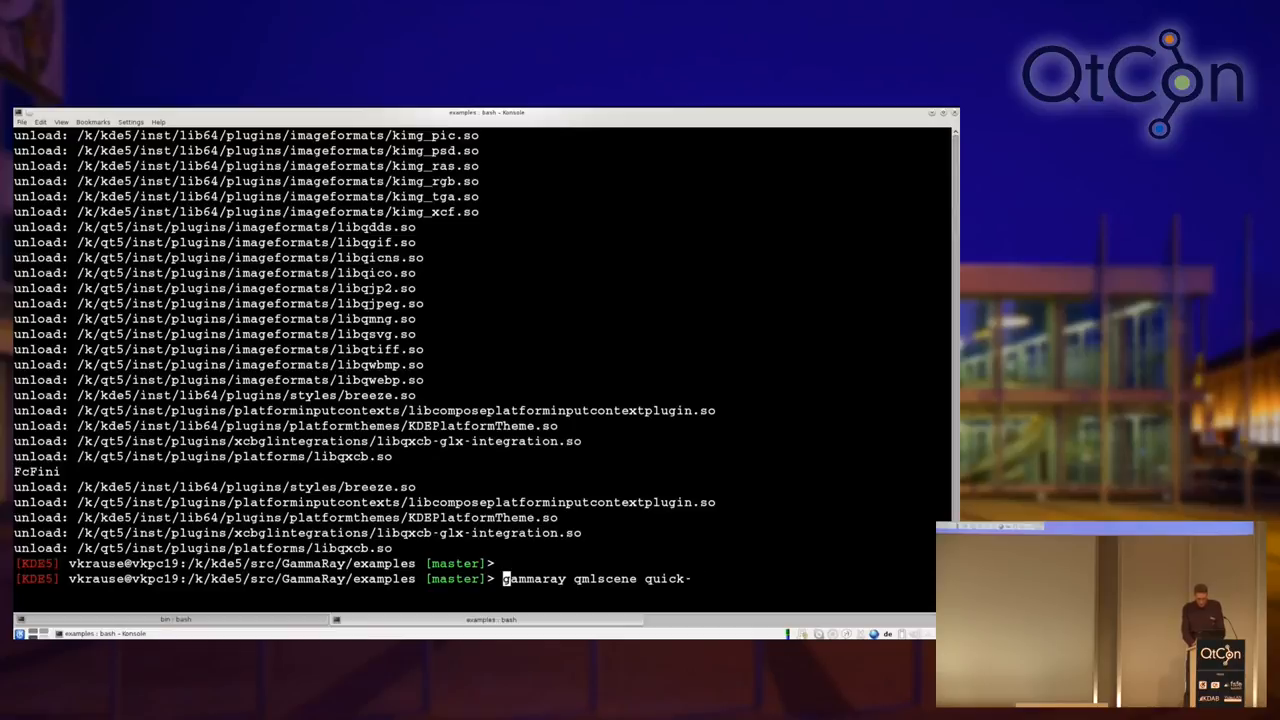
pyautogui.moveTo(568, 578)
pyautogui.write('k')
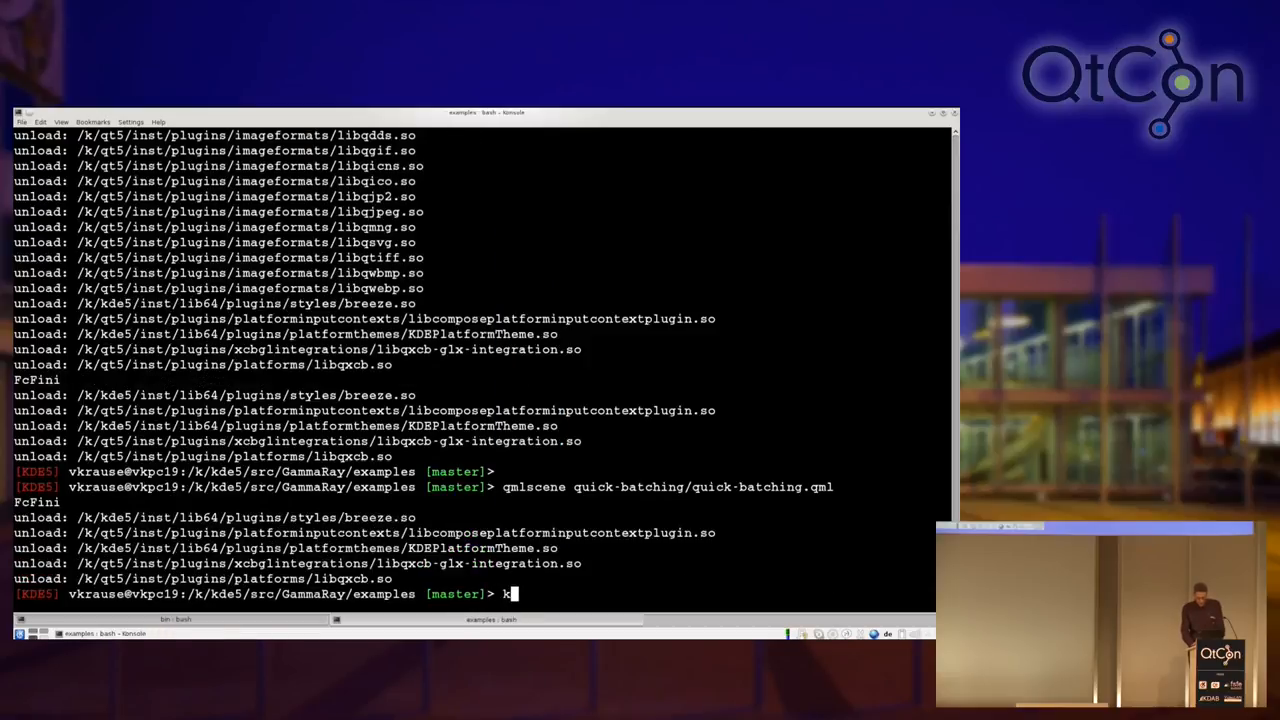
pyautogui.write('write')
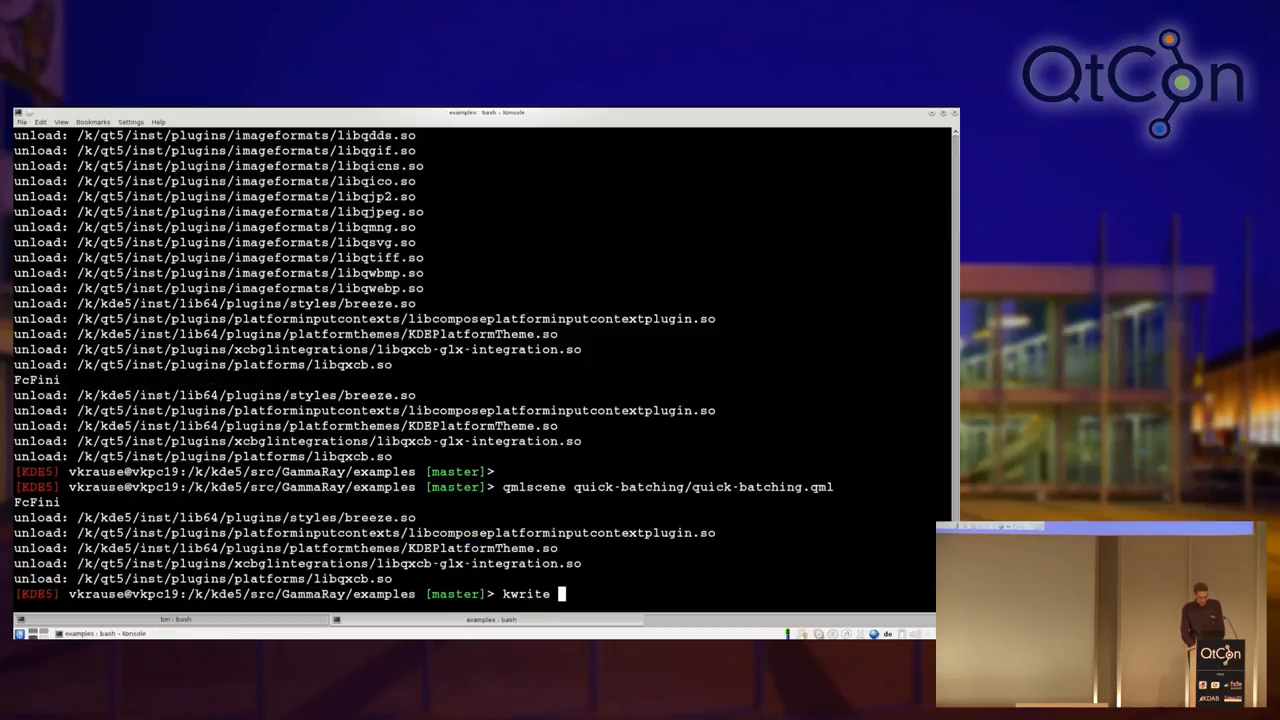
pyautogui.press('Return')
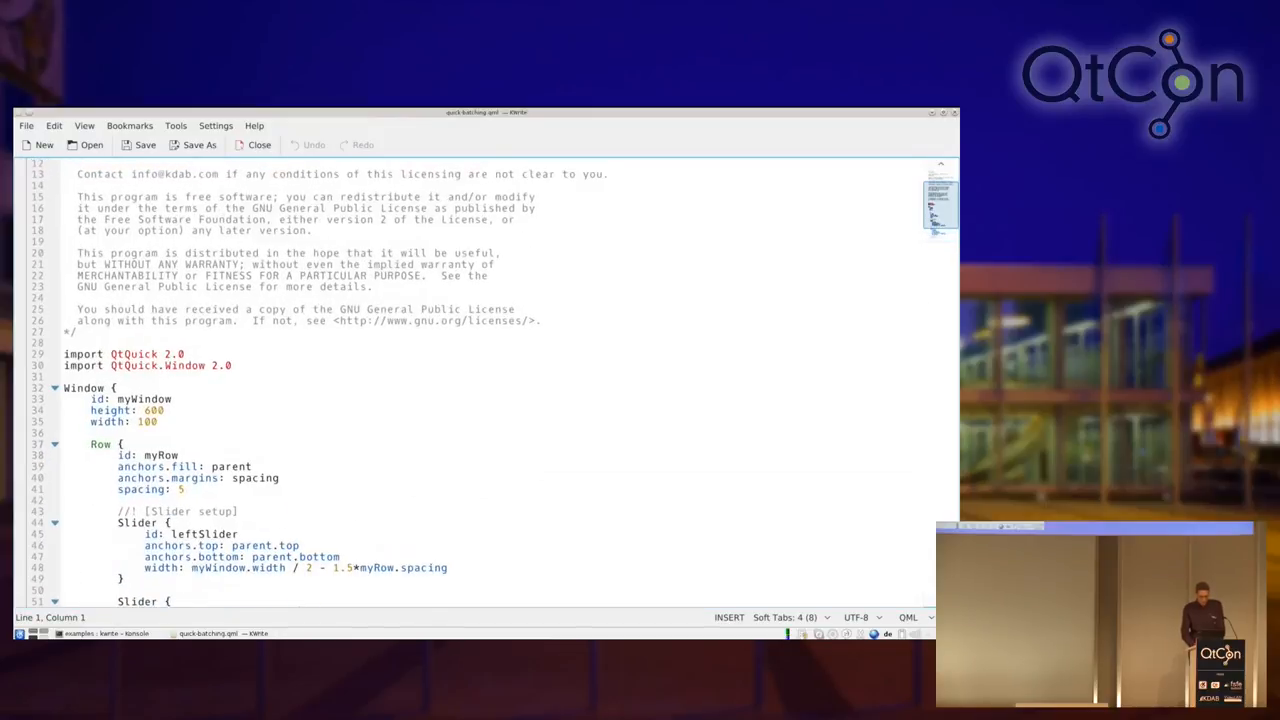
pyautogui.scroll(-3)
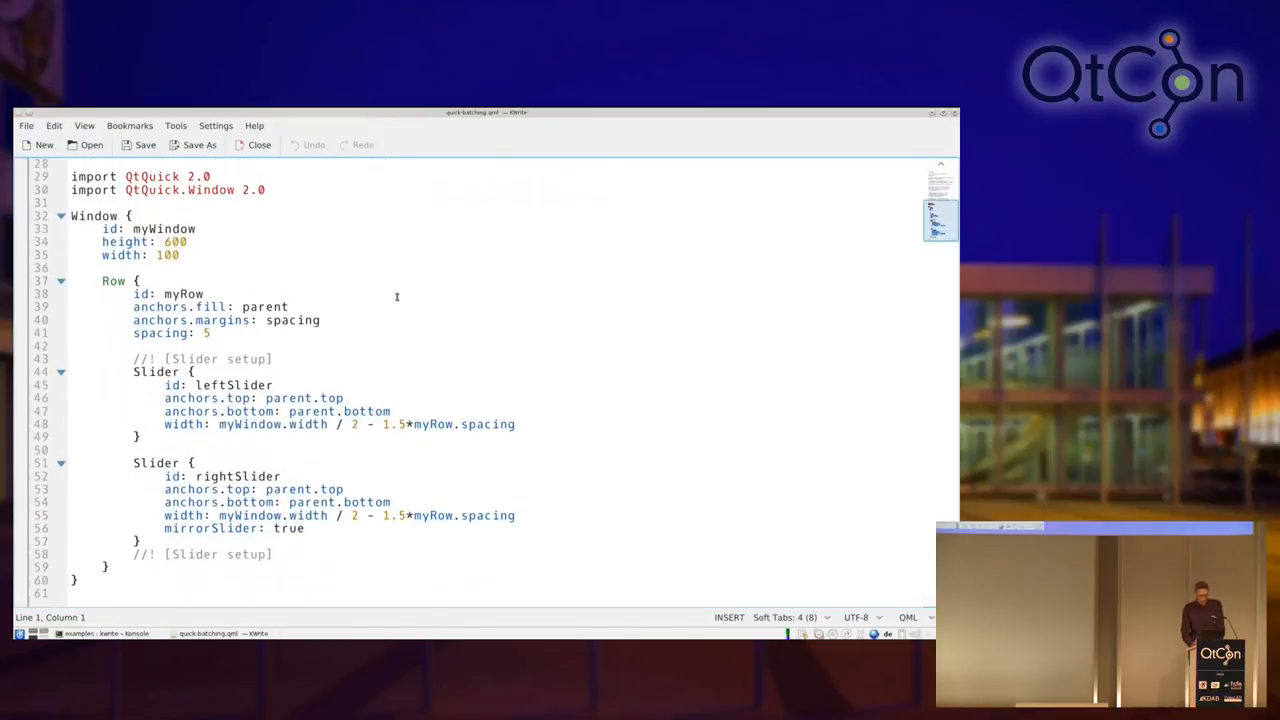
pyautogui.moveTo(388, 312)
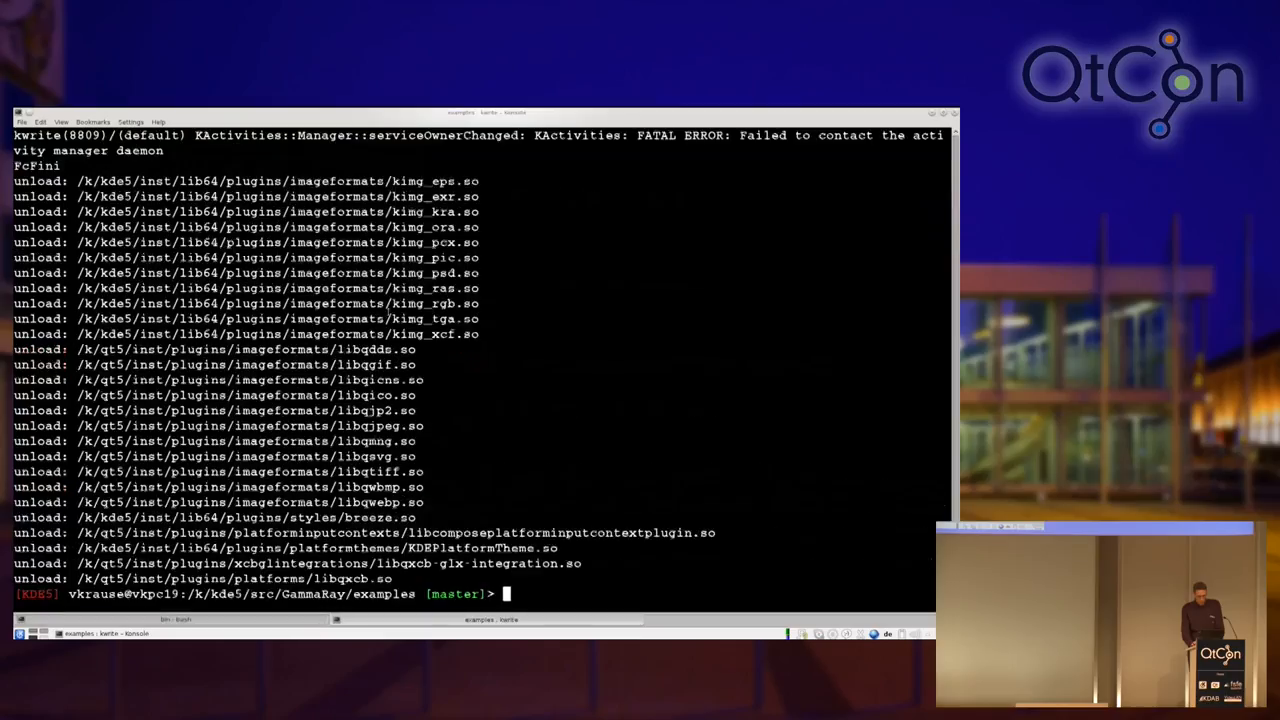
# Step: Run 'apitrace trace qmlscene quick-batching/quick-batching.qml', retrying after the first failed attempt
pyautogui.write('kwrite quick-batching/quick-batching.qml')
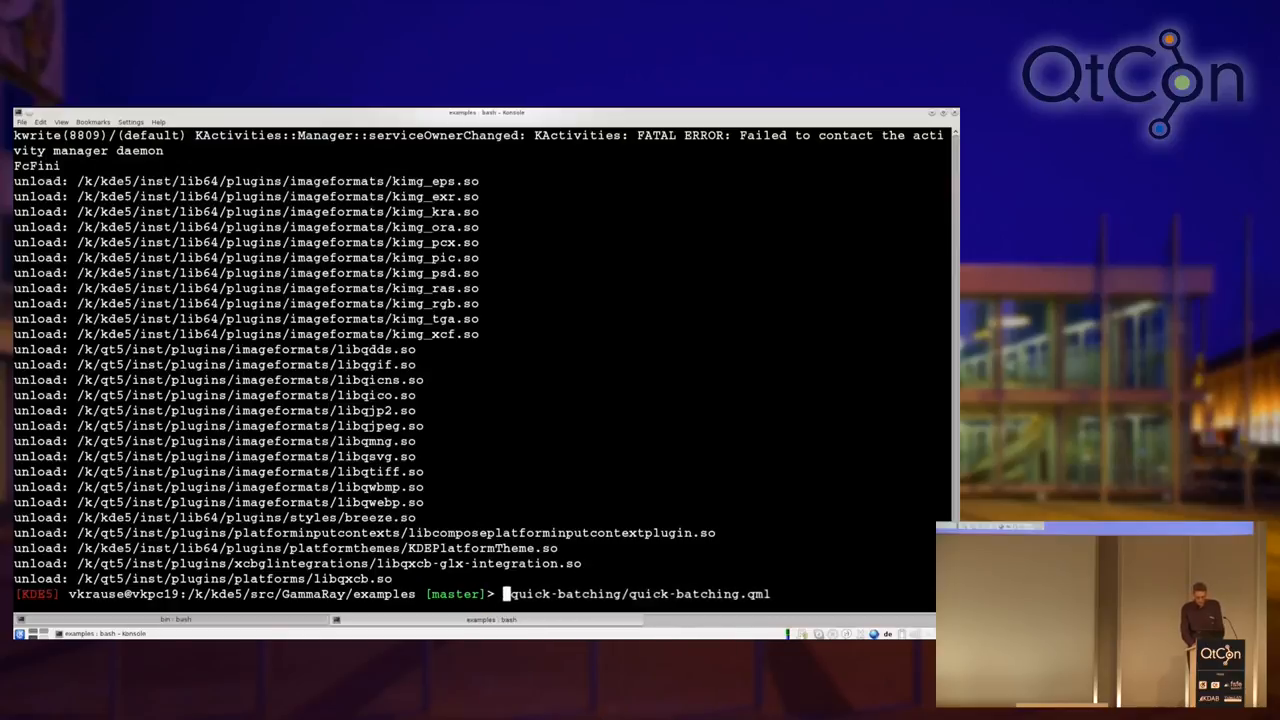
pyautogui.write('apo')
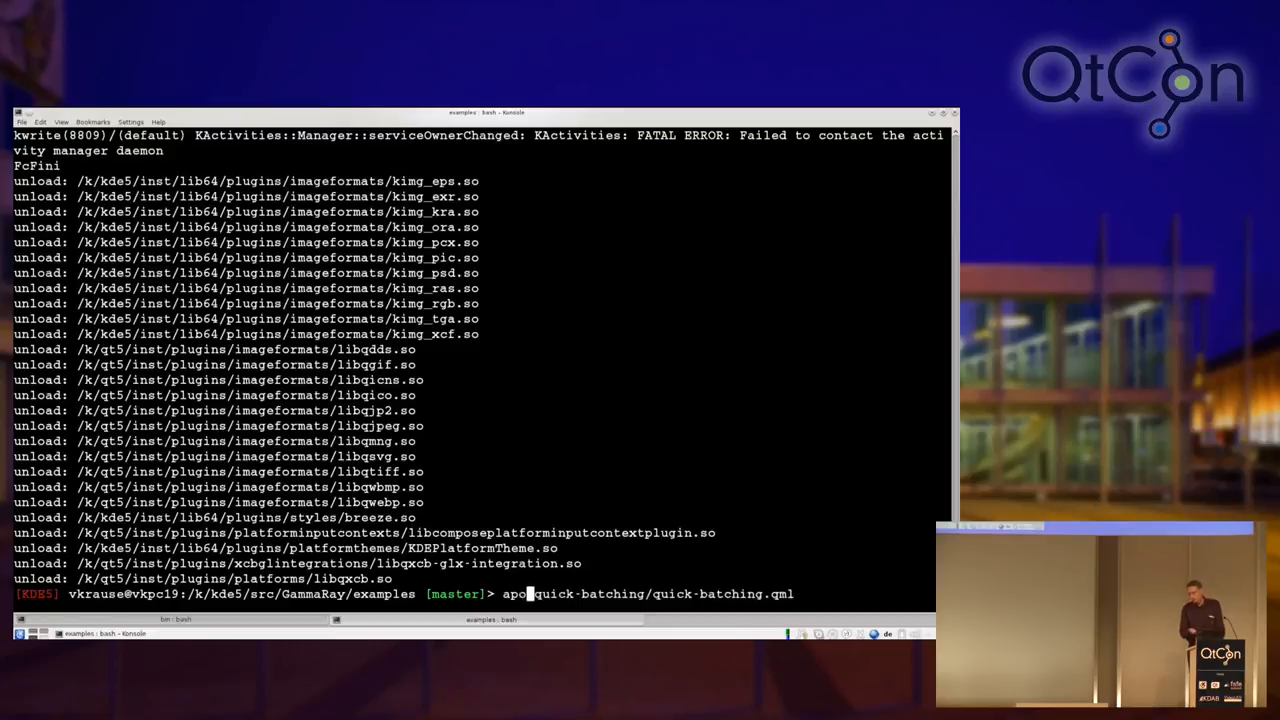
pyautogui.write('itrace')
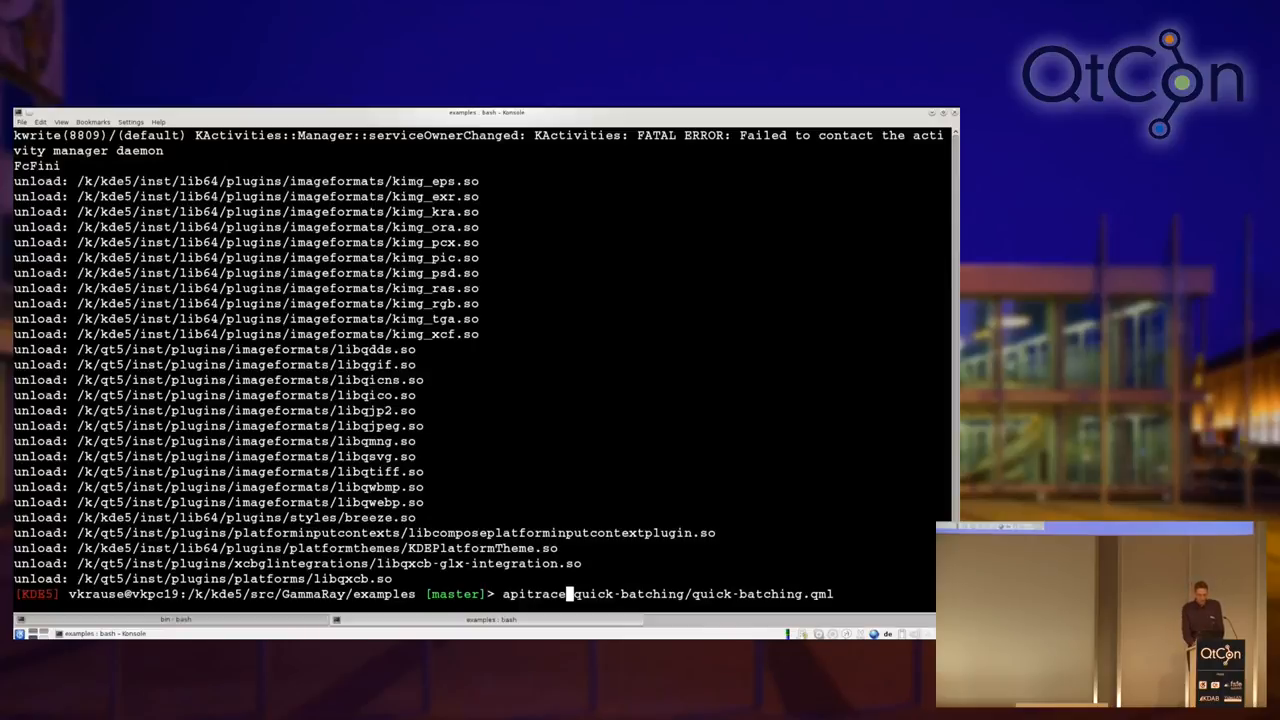
pyautogui.write('tr')
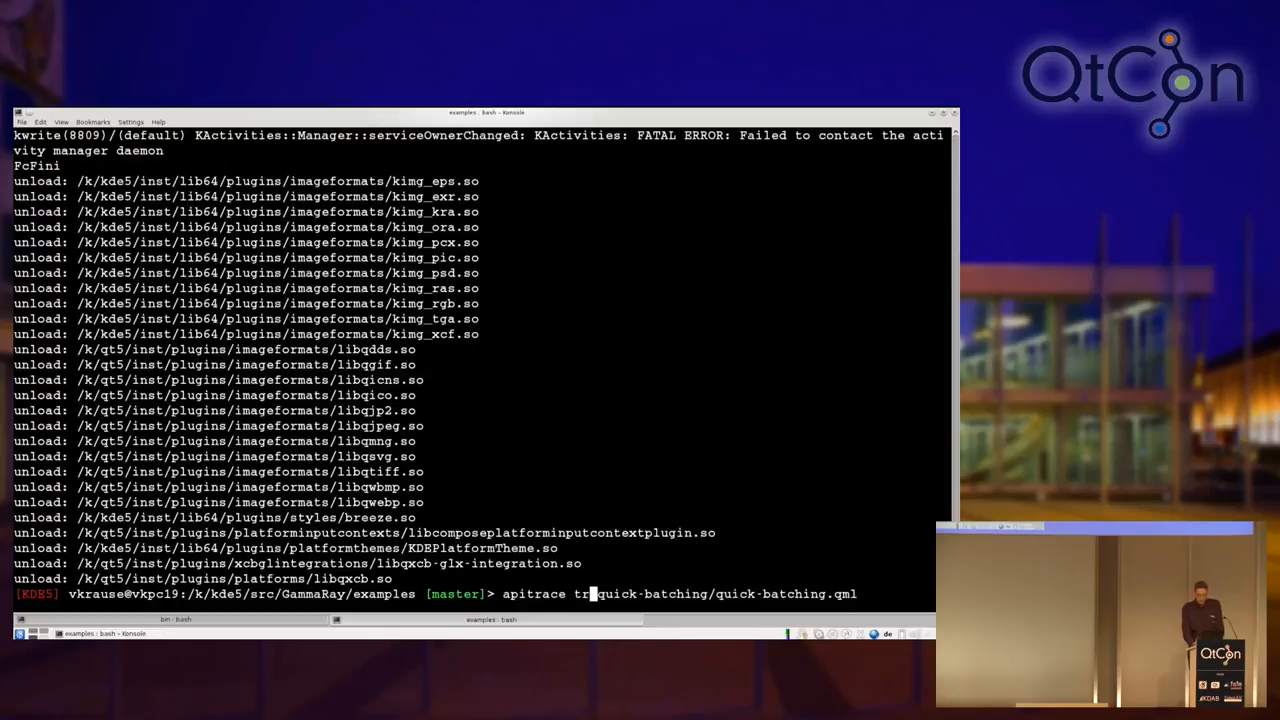
pyautogui.press('Return')
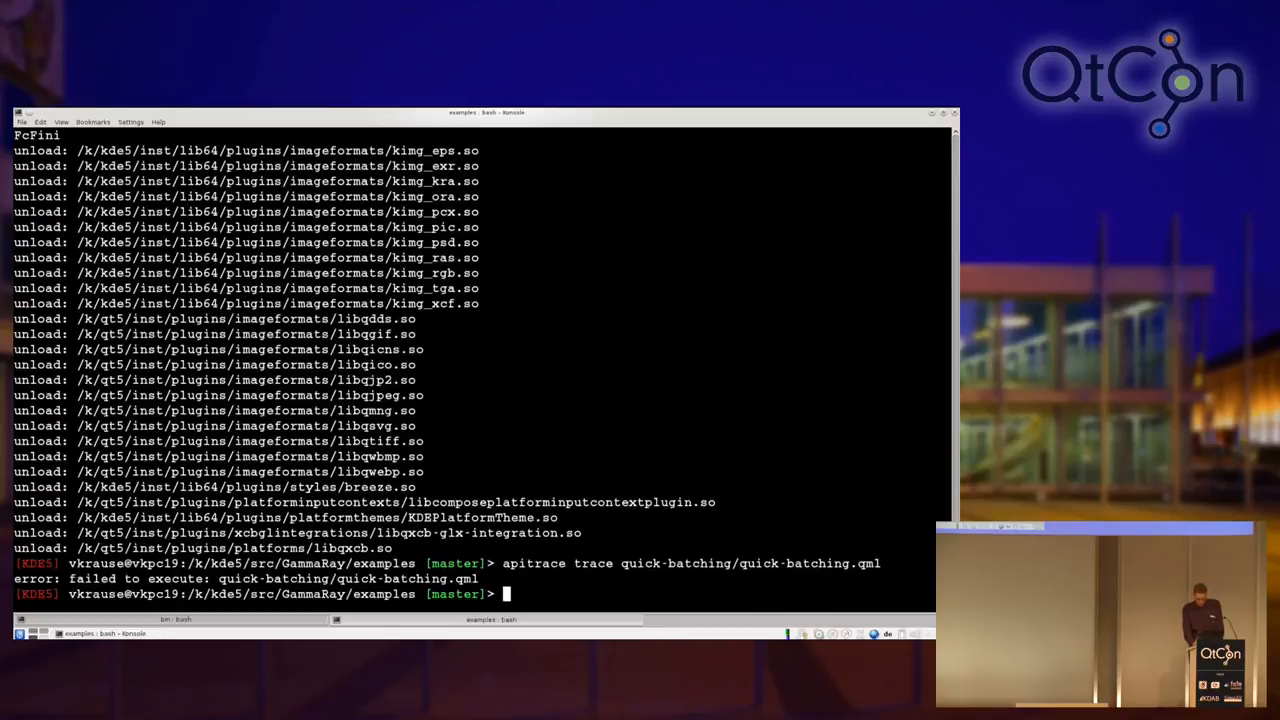
pyautogui.press('Up')
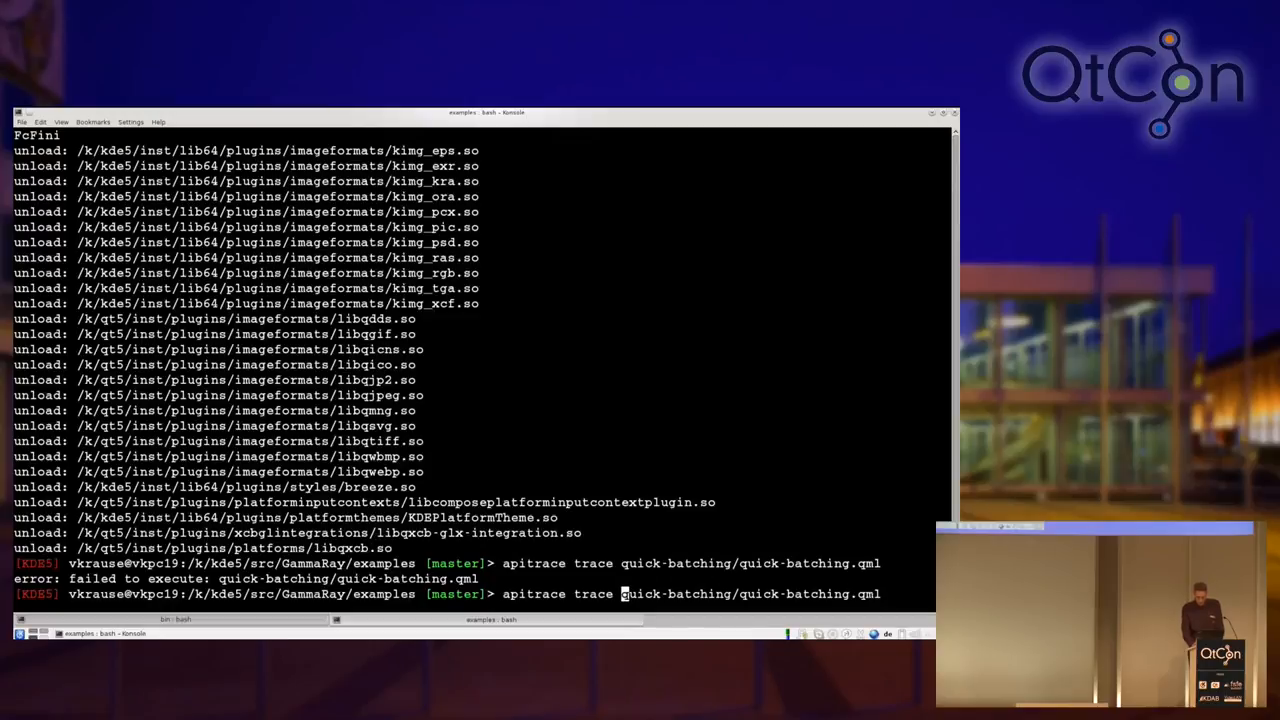
pyautogui.press('Return')
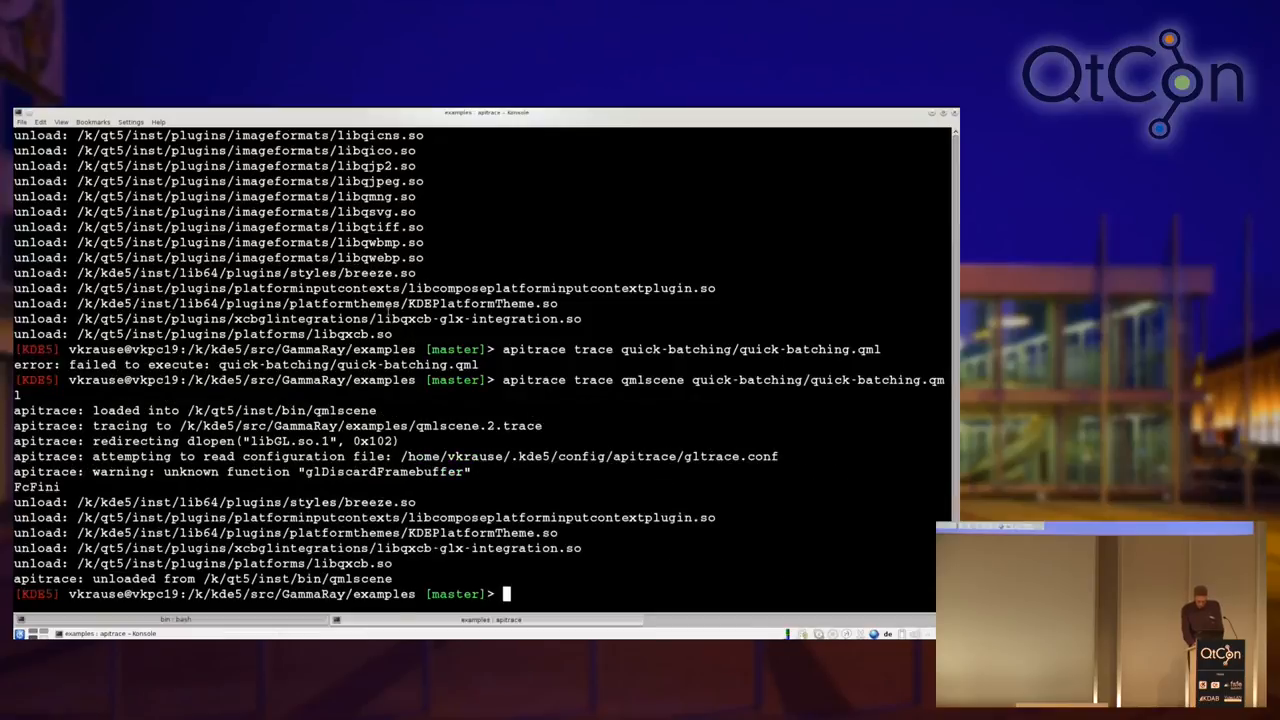
# Step: List the folder's files and load qmlscene.2.trace in qapitrace
pyautogui.write('l')
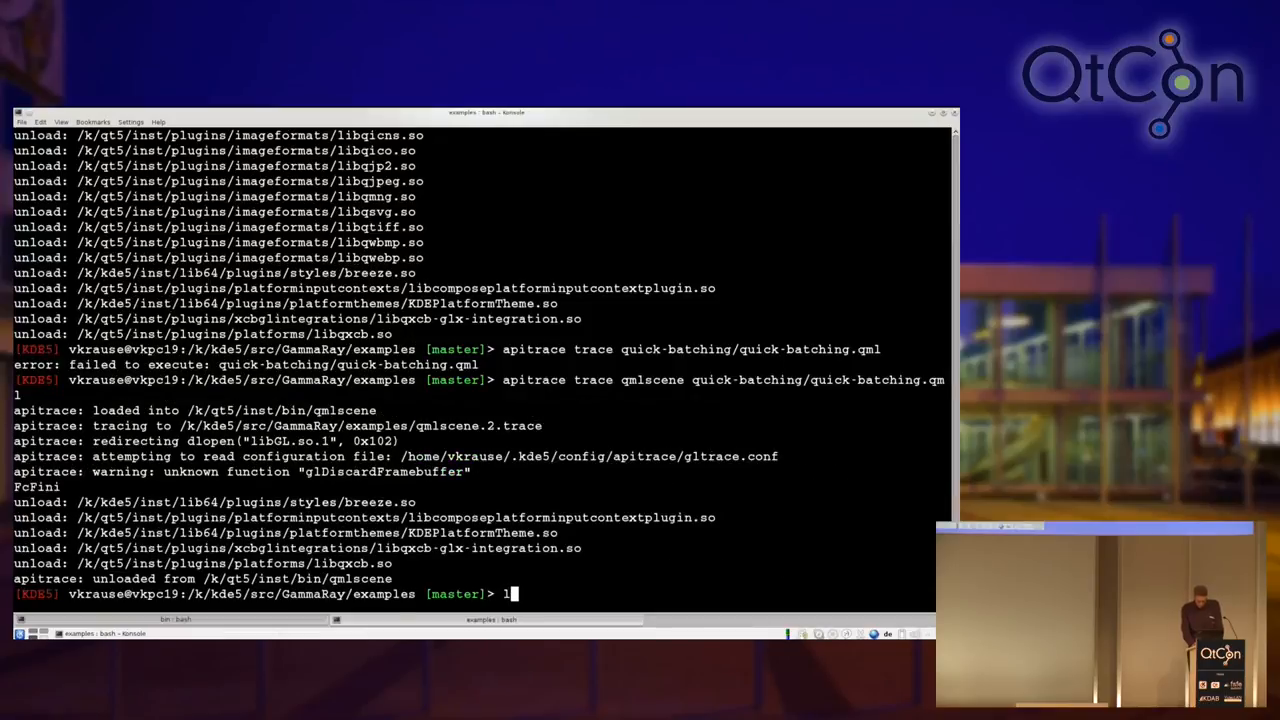
pyautogui.press('Return')
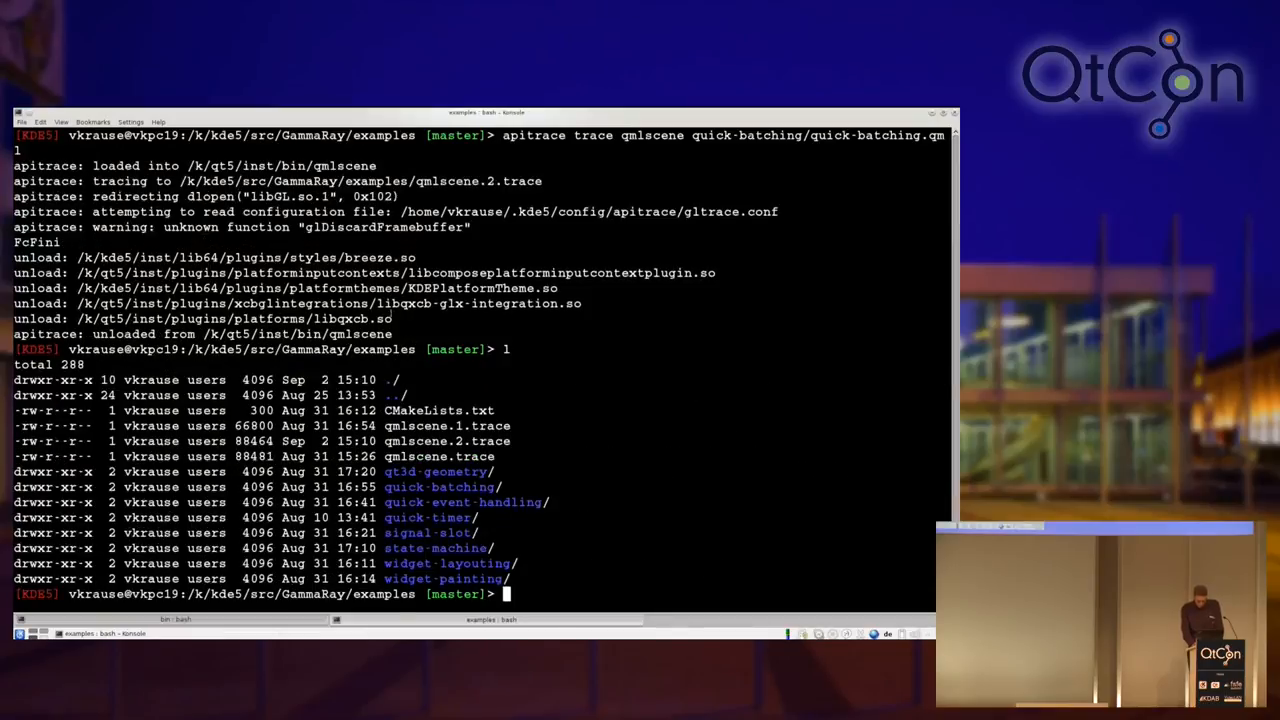
pyautogui.doubleClick(446, 442)
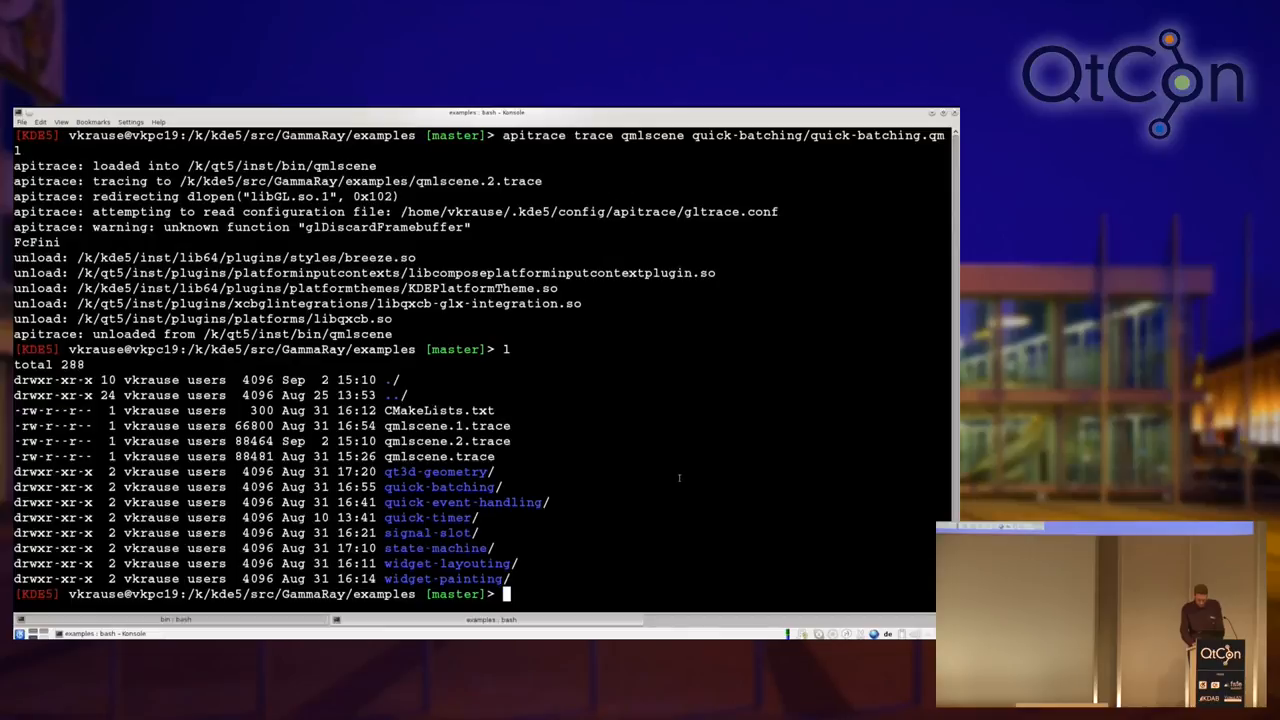
pyautogui.write('qapitrace q')
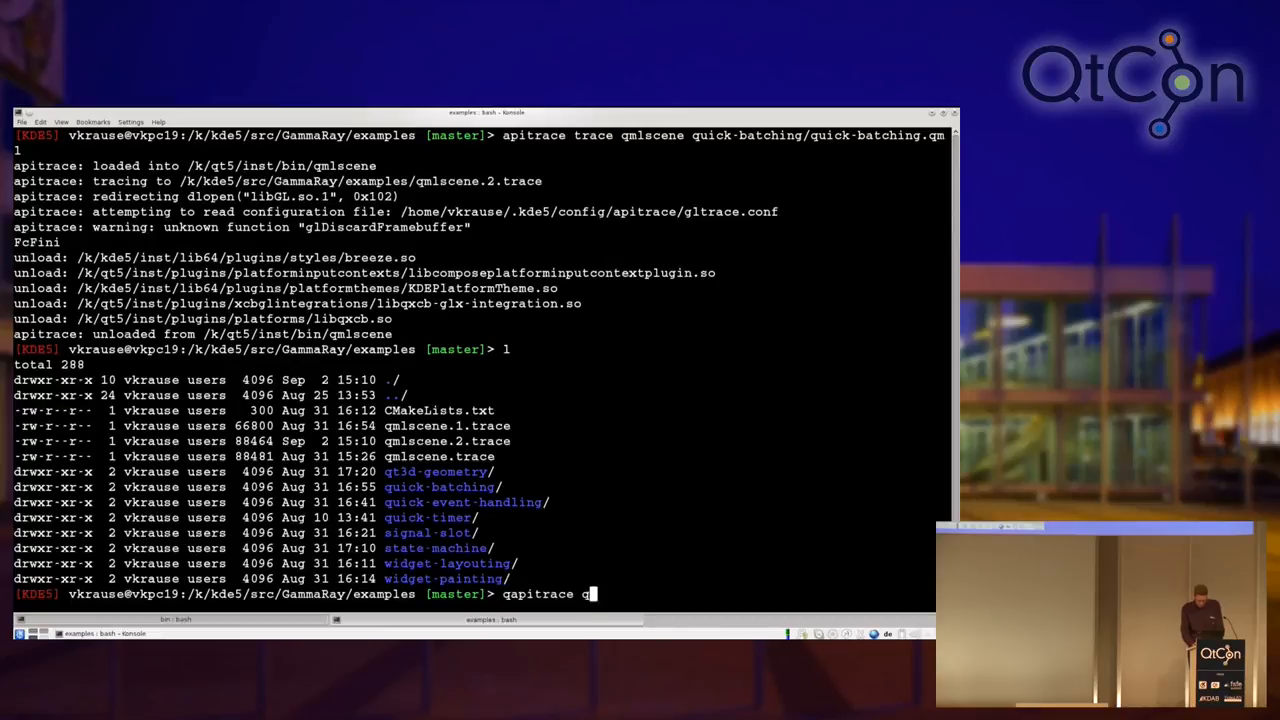
pyautogui.write('mlscene.')
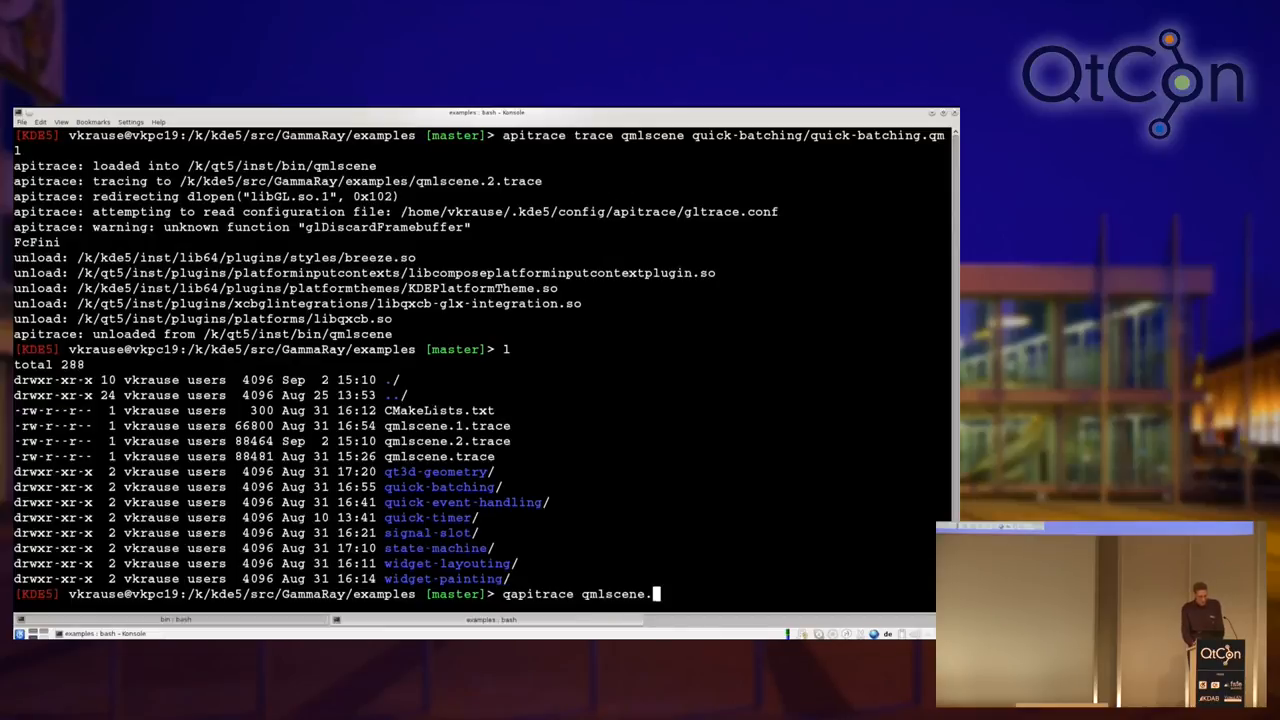
pyautogui.press('Return')
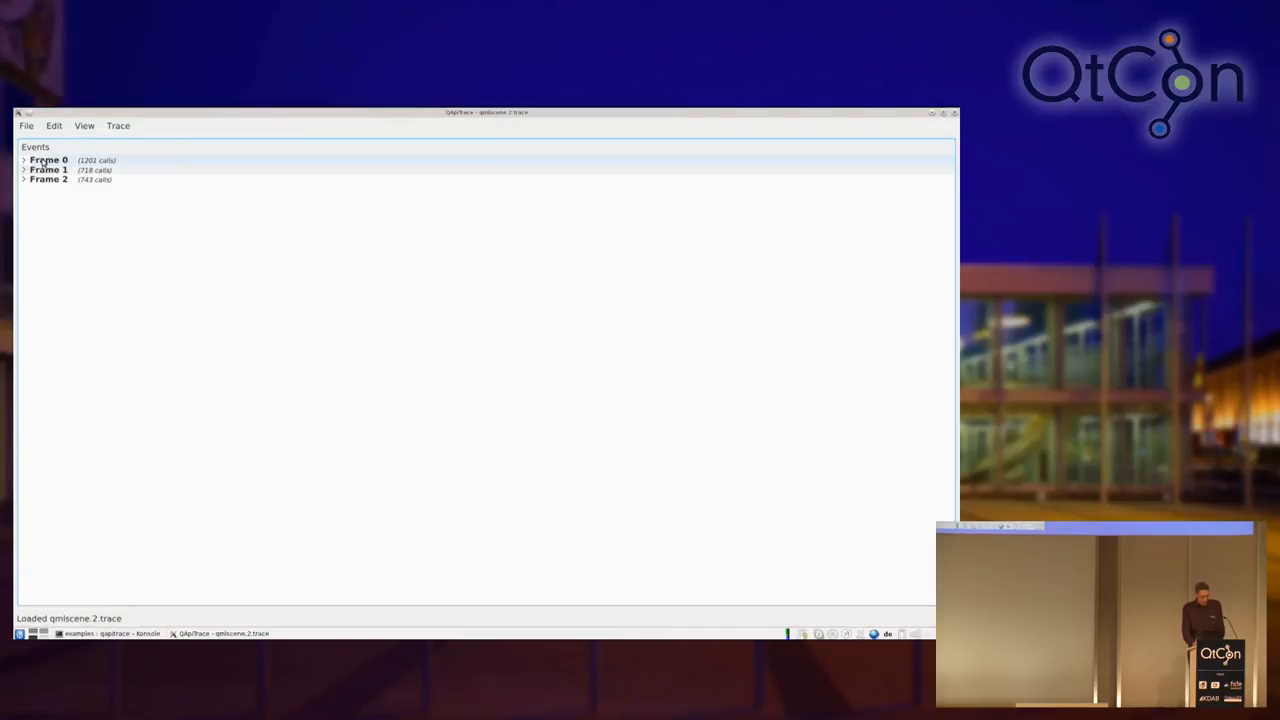
# Step: Expand the frame's GL calls and scroll the Events list down to glDrawElements call 2145
pyautogui.click(48, 180)
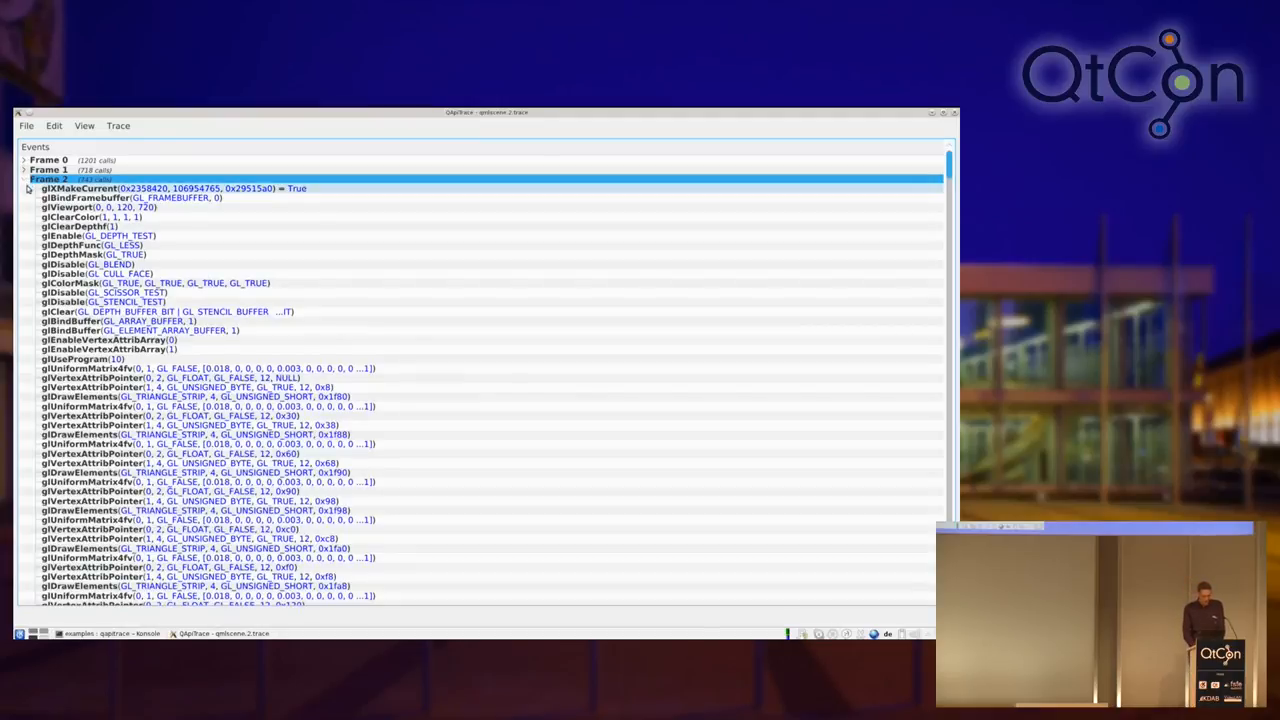
pyautogui.scroll(-3)
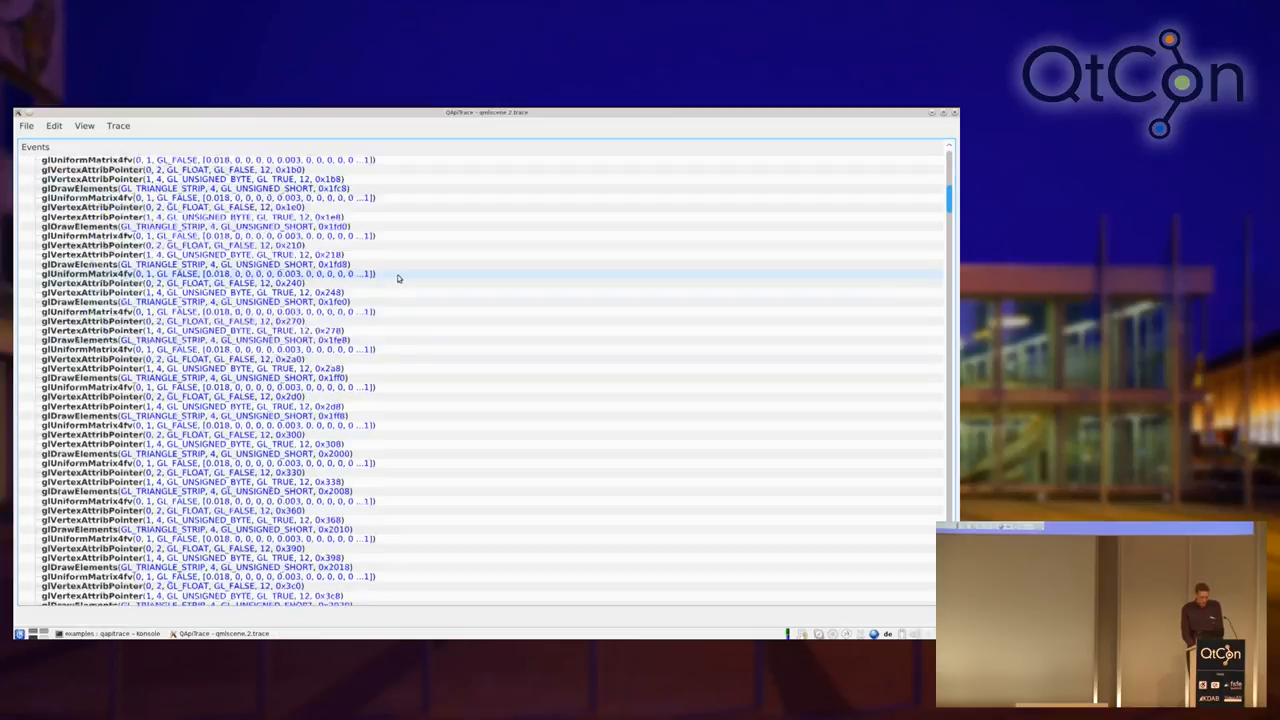
pyautogui.scroll(-3)
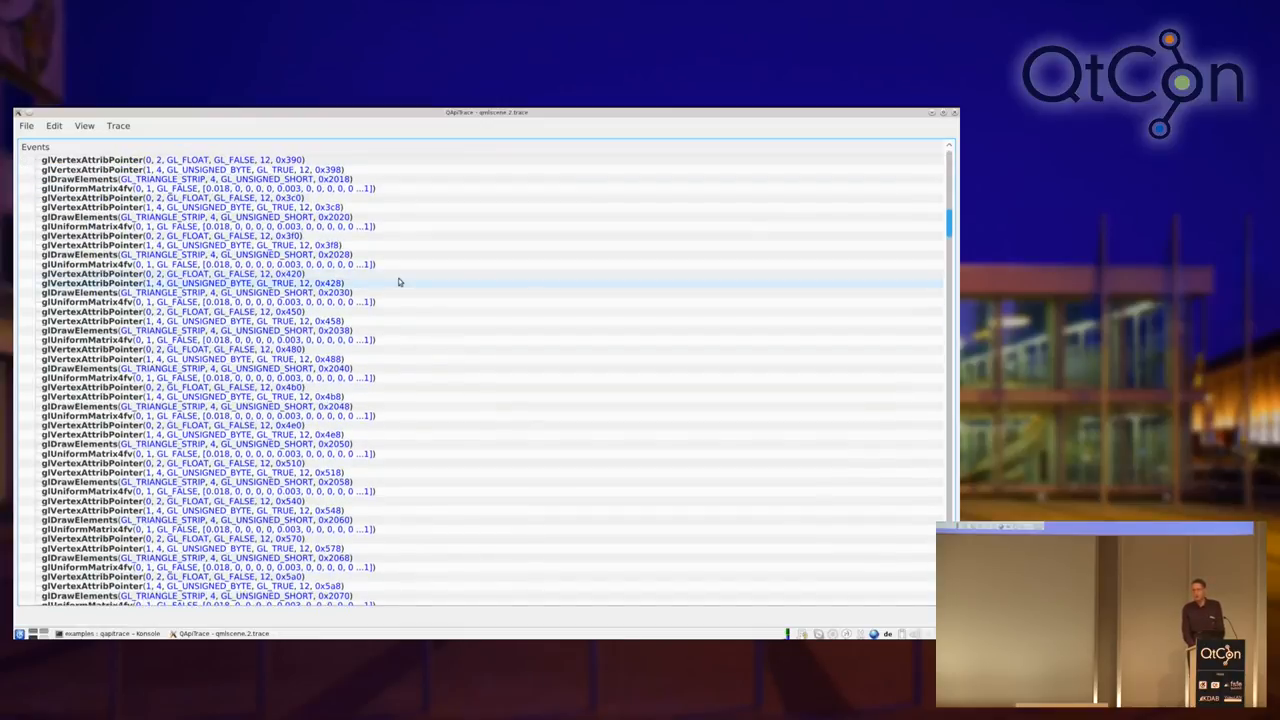
pyautogui.moveTo(398, 282)
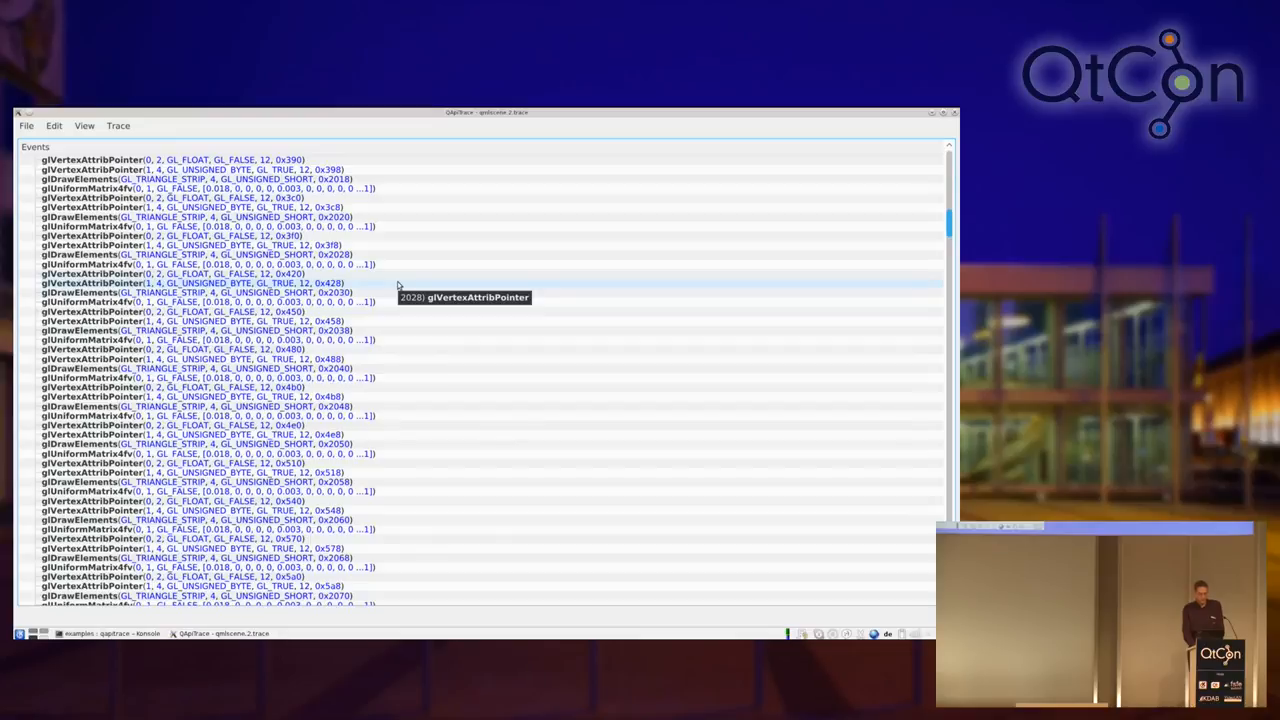
pyautogui.scroll(-3)
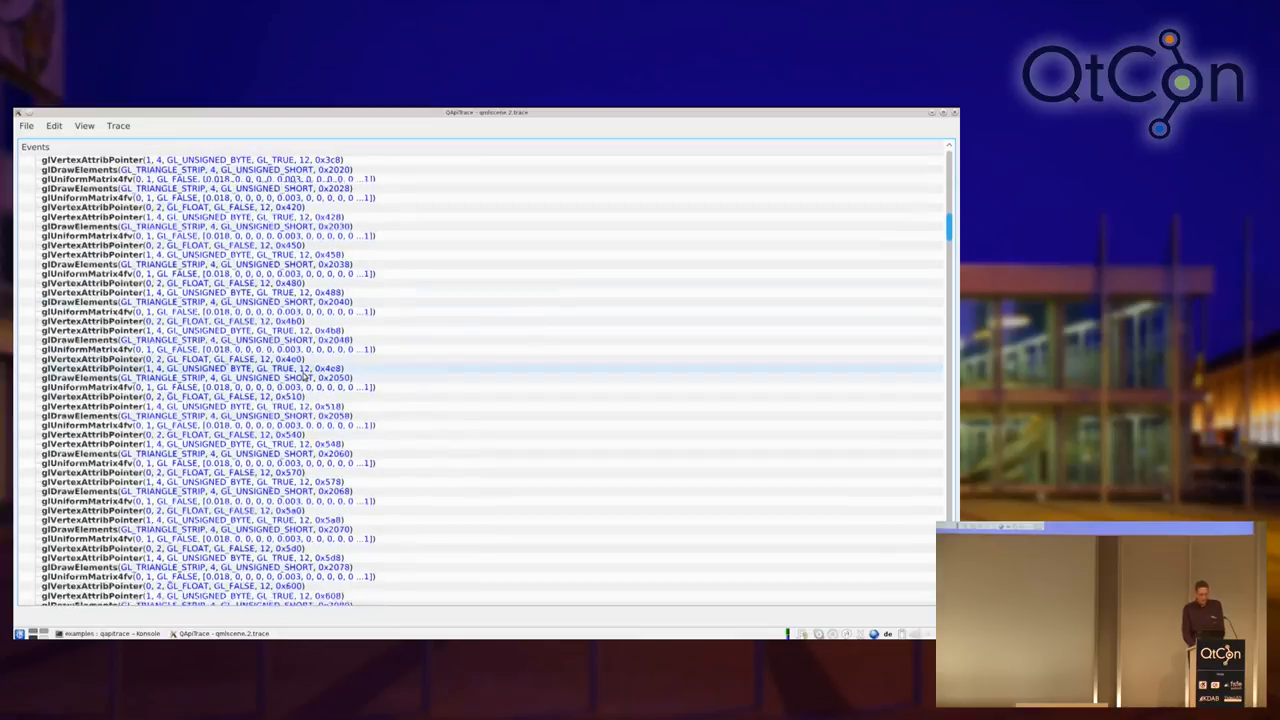
pyautogui.scroll(-3)
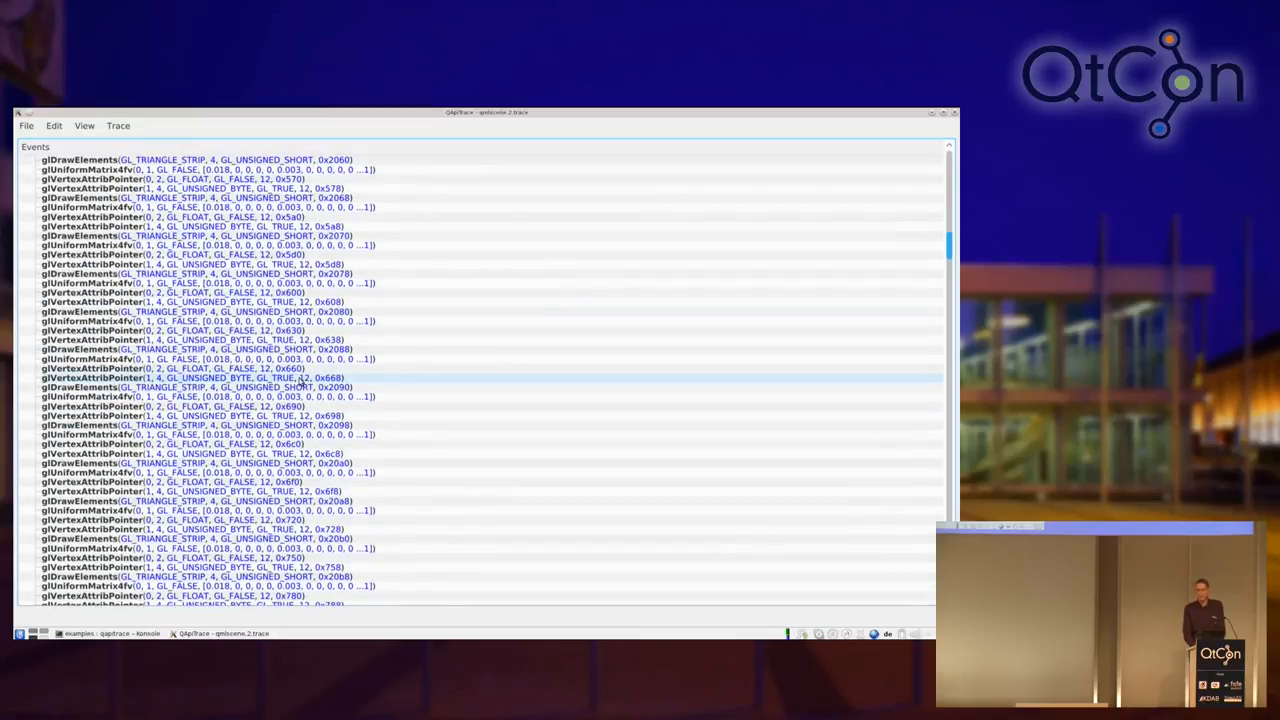
pyautogui.moveTo(300, 388)
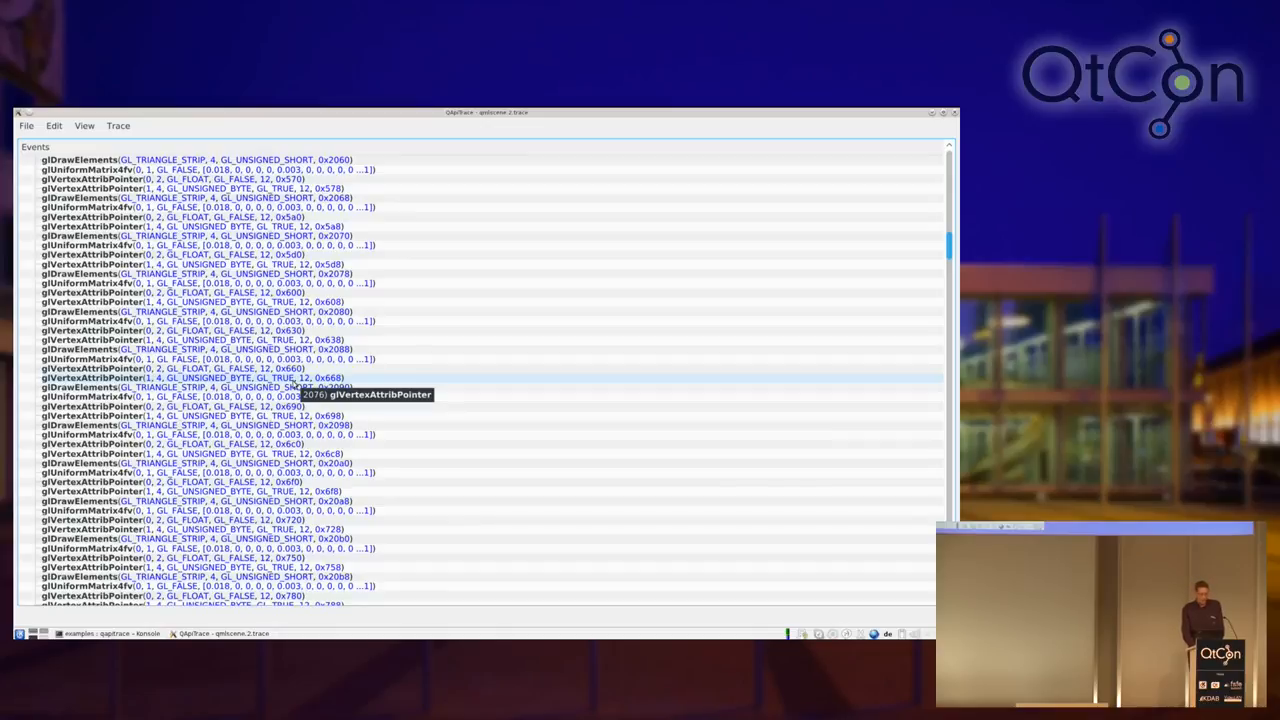
pyautogui.scroll(-3)
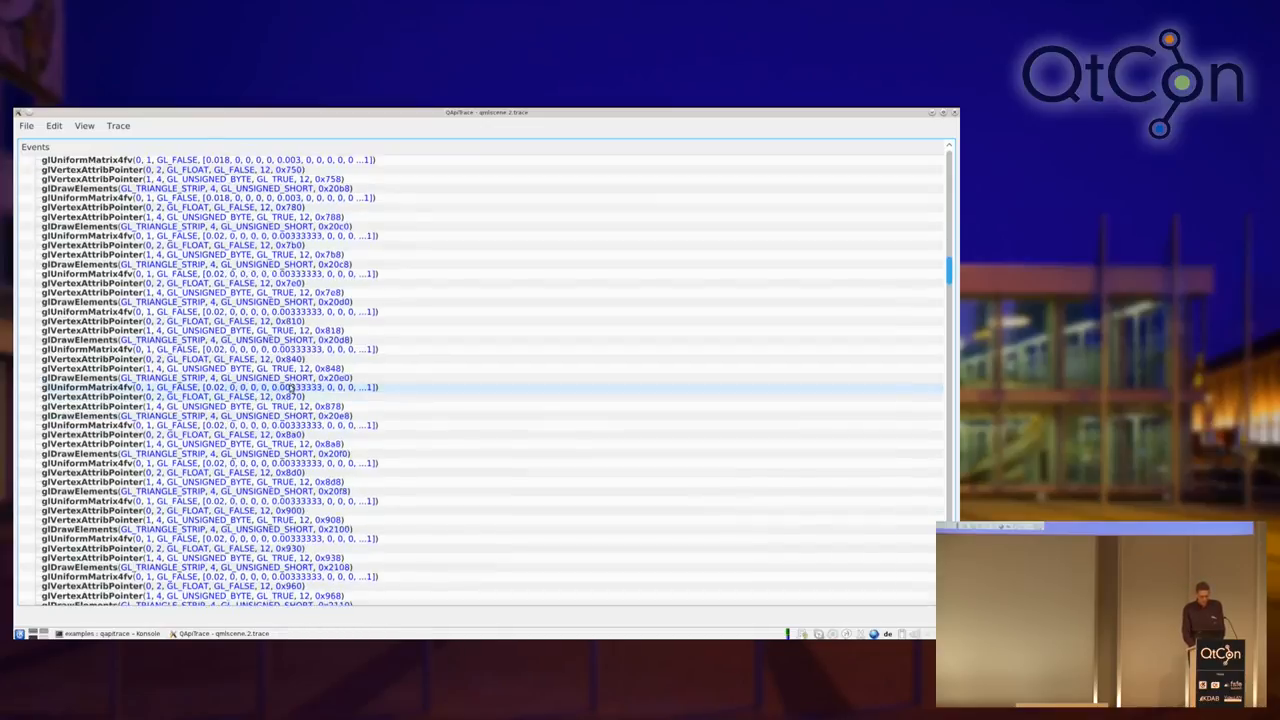
pyautogui.scroll(-3)
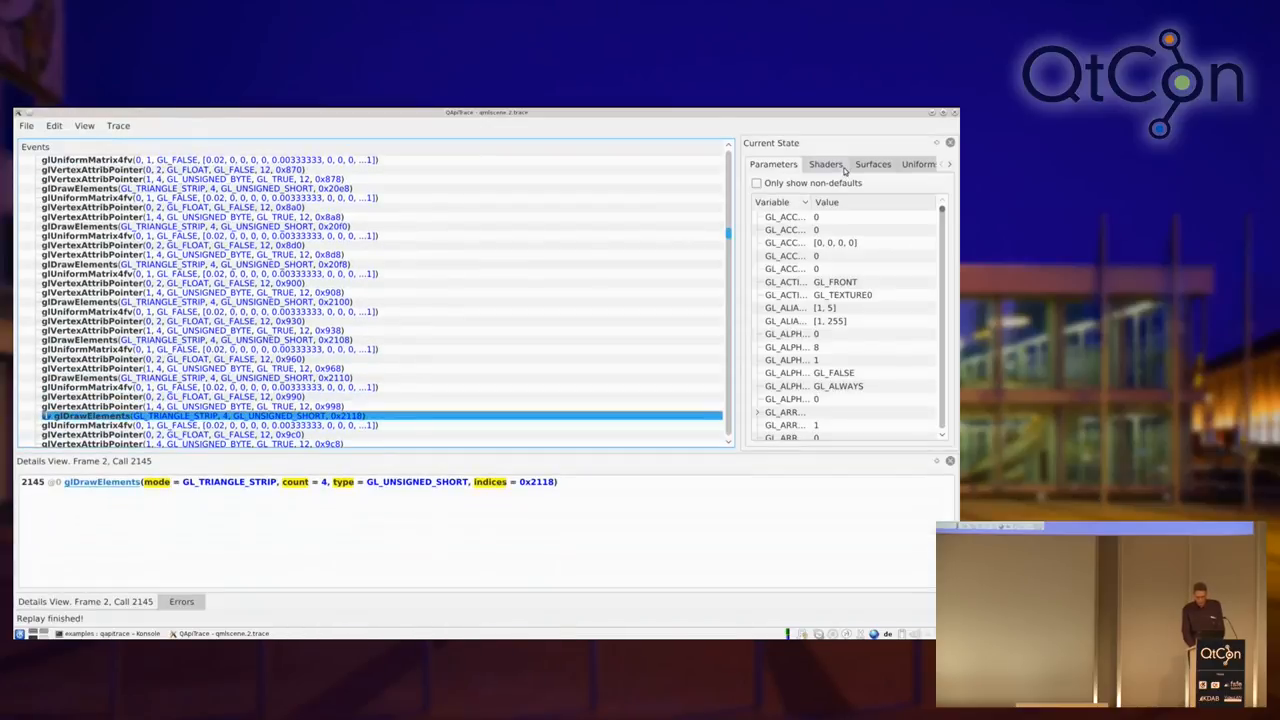
# Step: Show the Surfaces at that call and view the GL_BACK framebuffer image
pyautogui.click(872, 164)
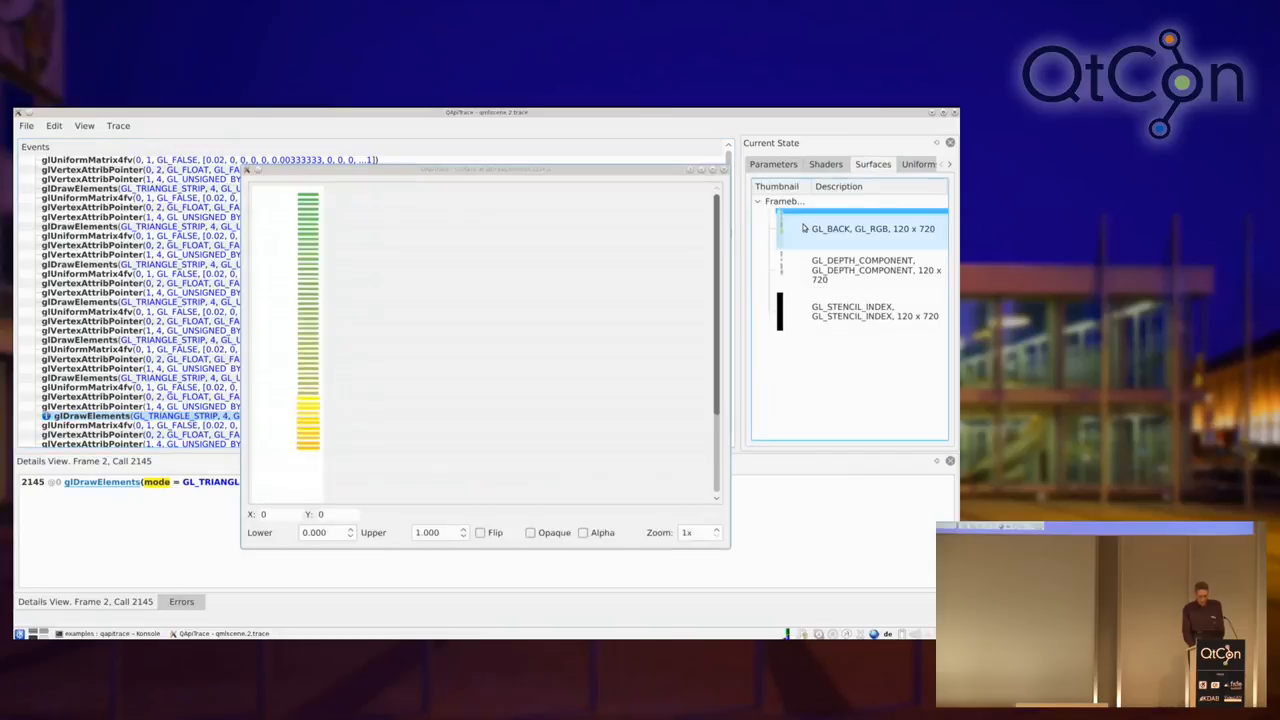
pyautogui.click(870, 228)
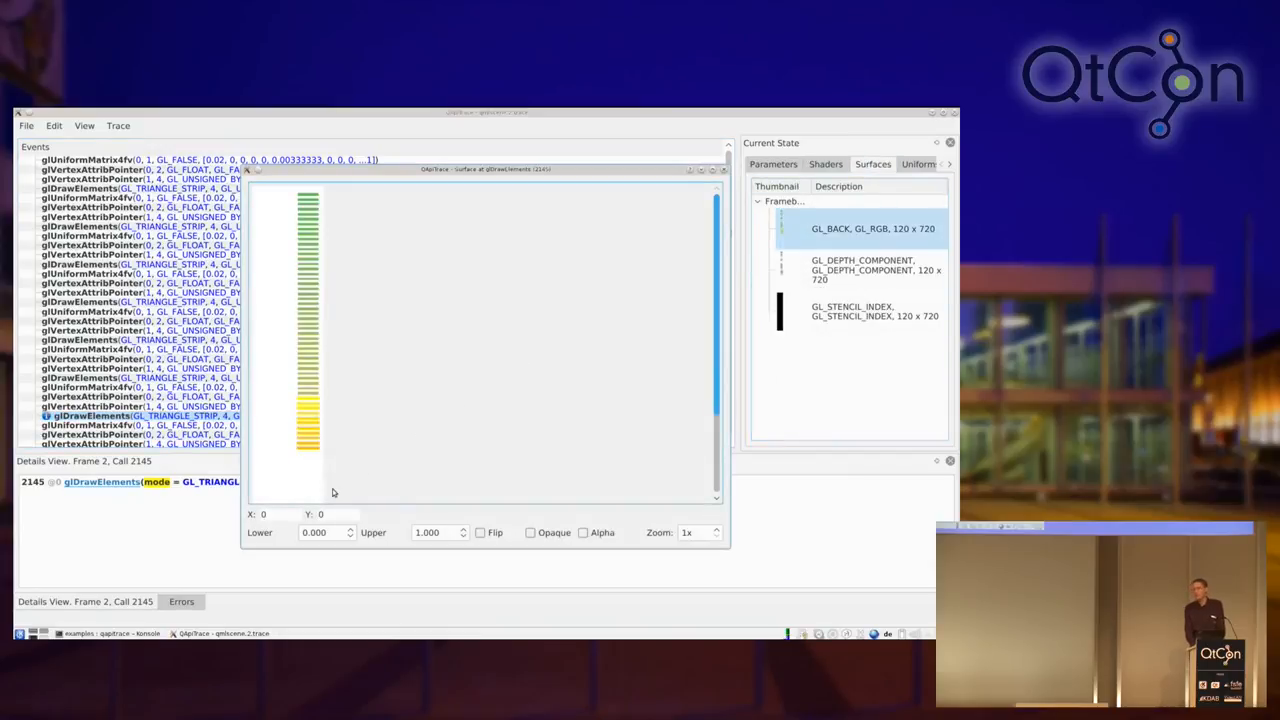
pyautogui.moveTo(316, 480)
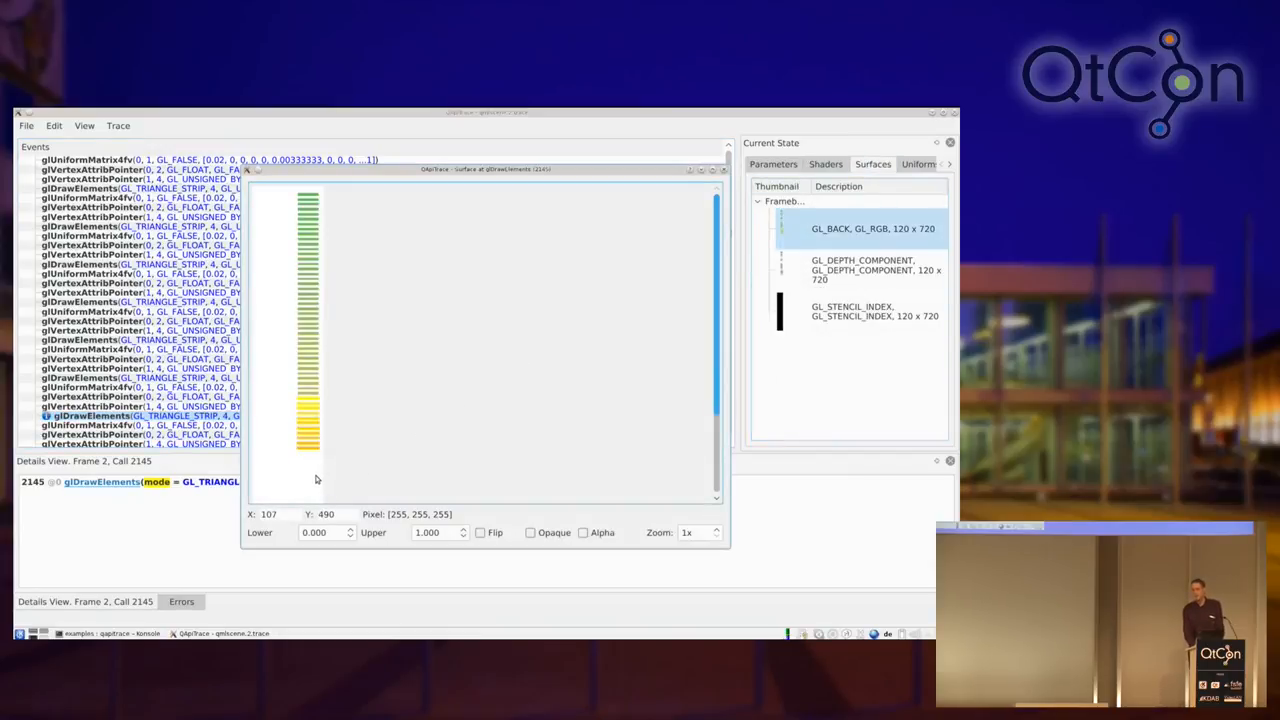
pyautogui.moveTo(312, 480)
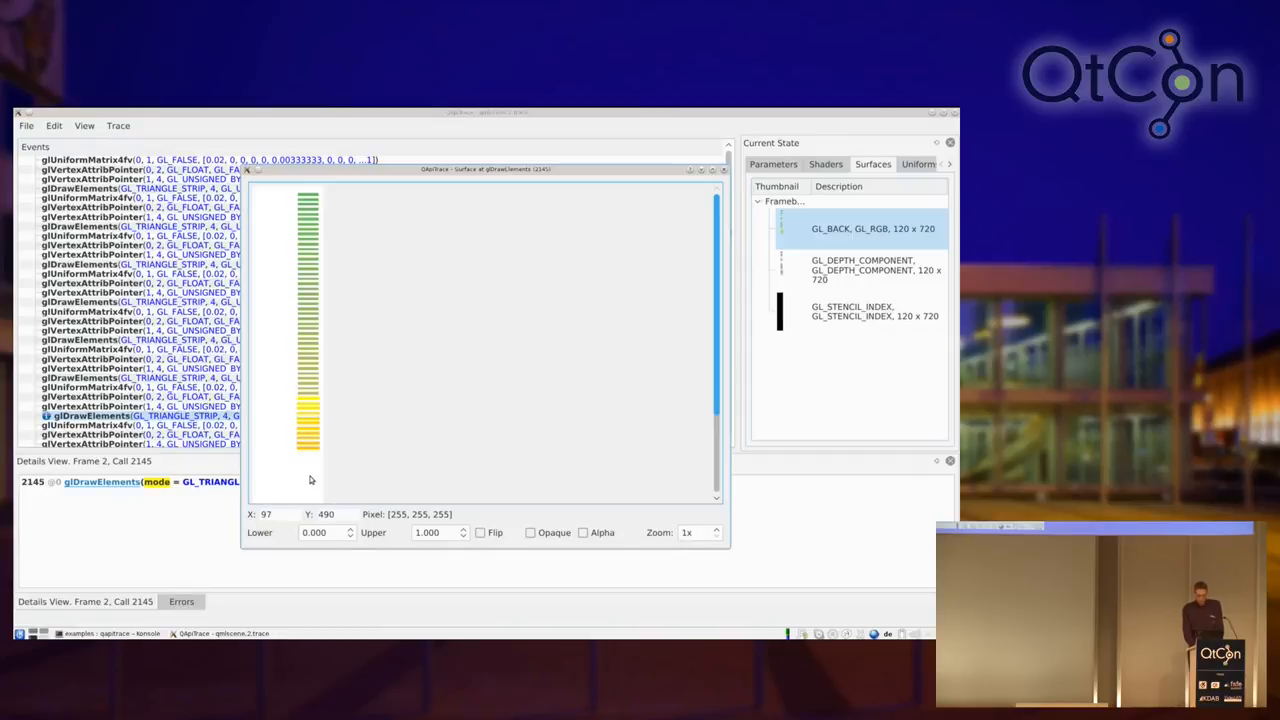
pyautogui.moveTo(312, 476)
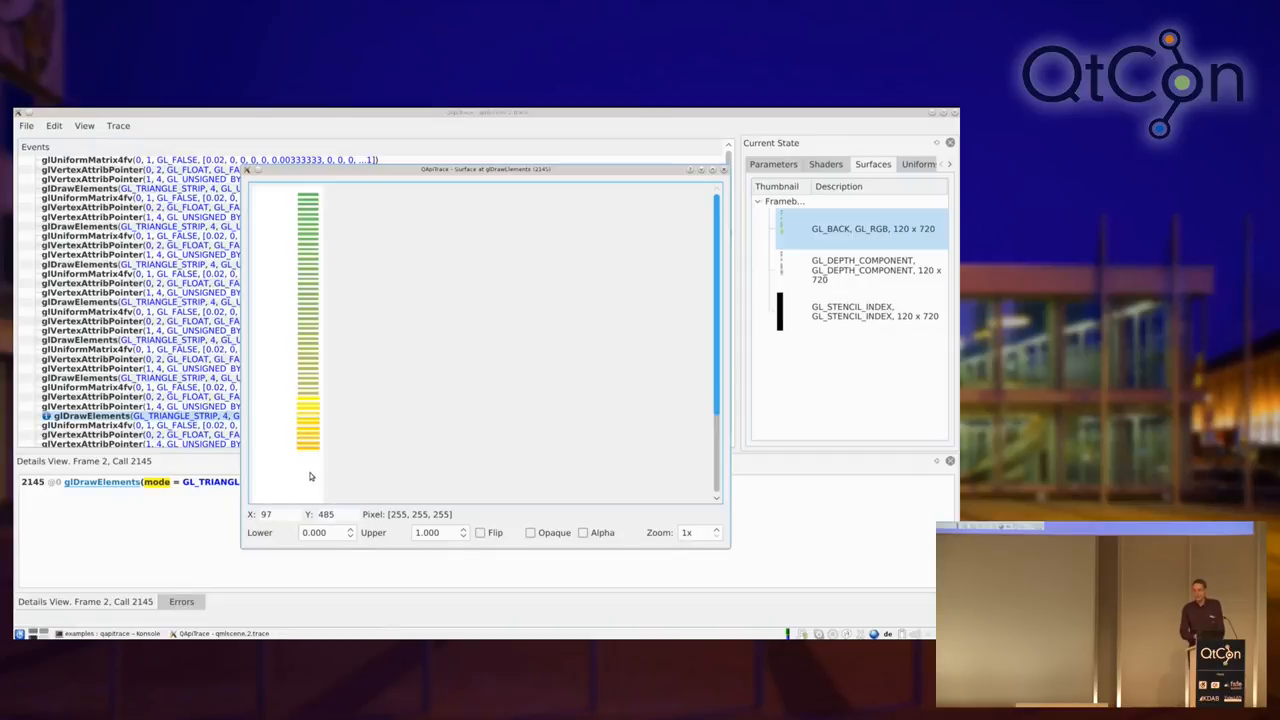
pyautogui.moveTo(310, 476)
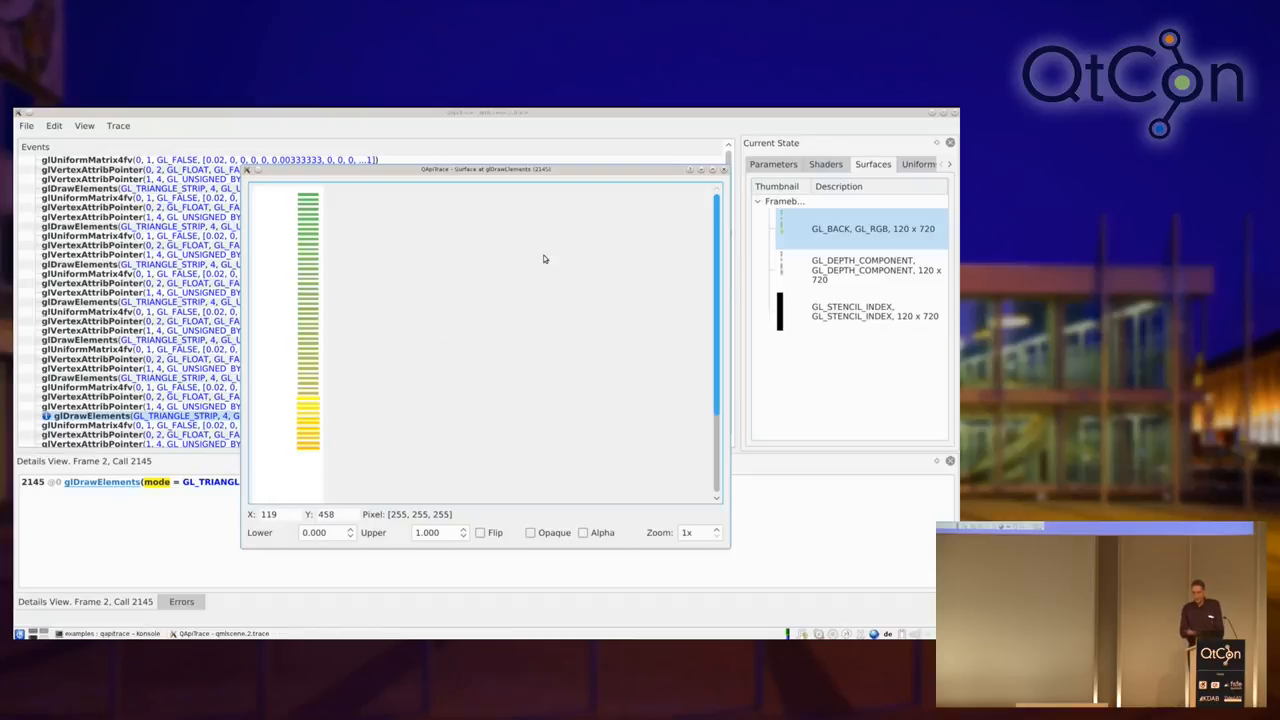
pyautogui.moveTo(518, 260)
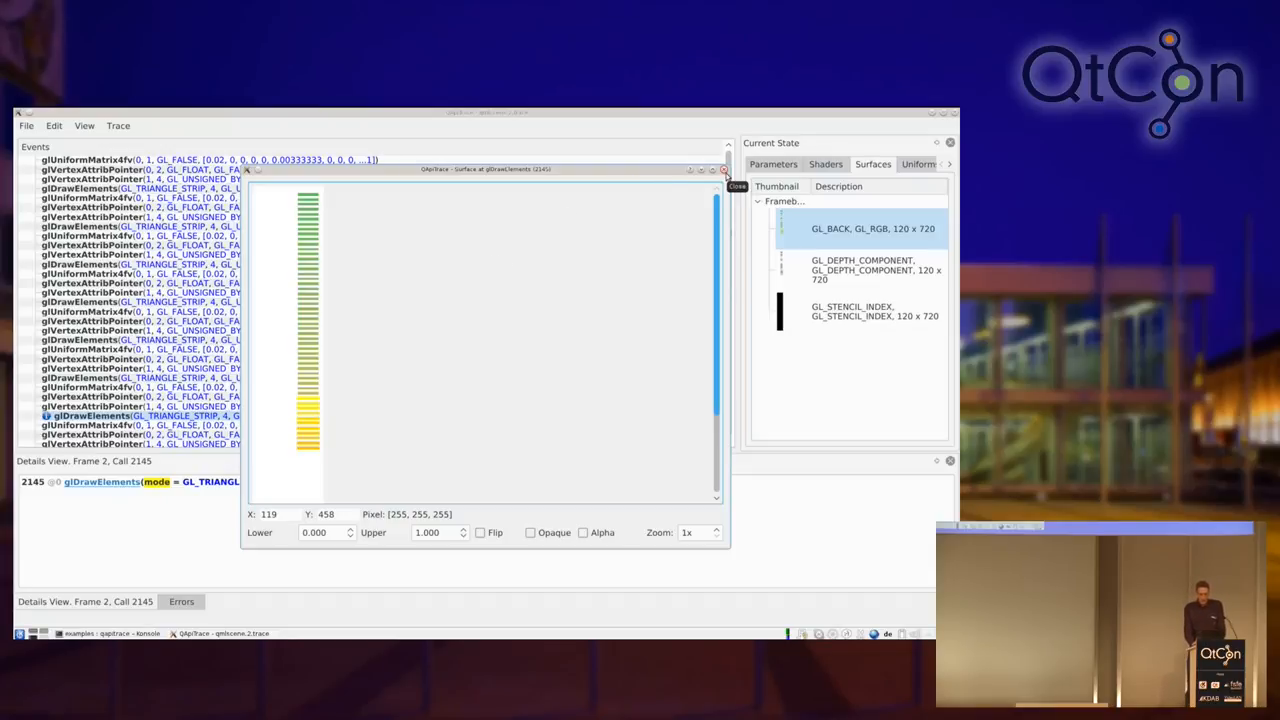
# Step: Close the framebuffer image viewer before returning to the slides
pyautogui.click(722, 168)
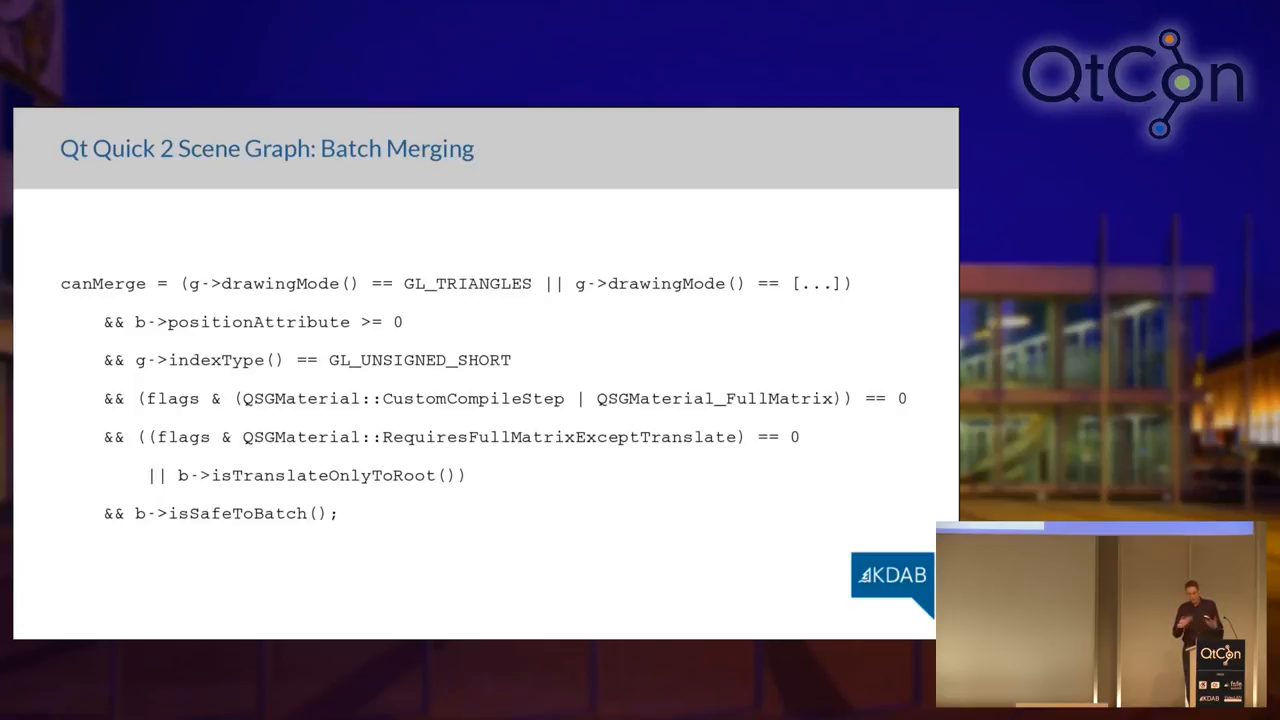
# Step: Return to Konsole and enter 'gammaray qmlscene quick-batching/quick-batching.qml'
pyautogui.press('Escape')
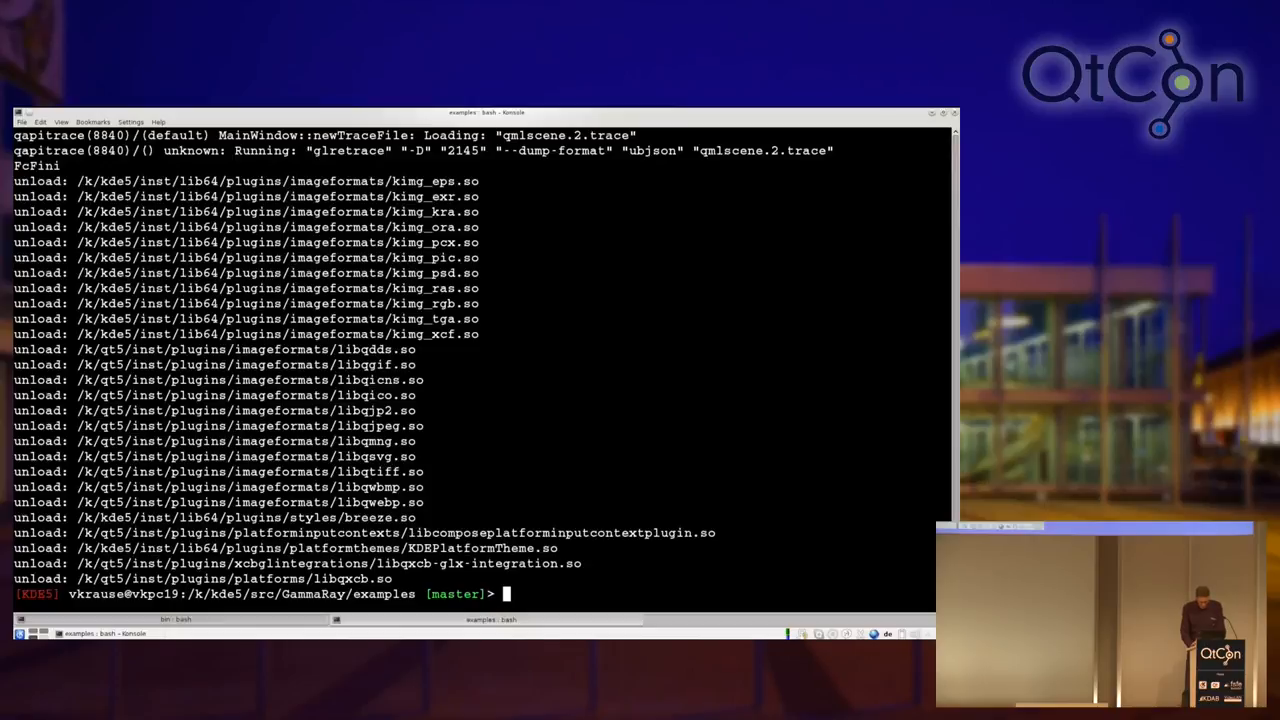
pyautogui.write('gammaray qmlscene')
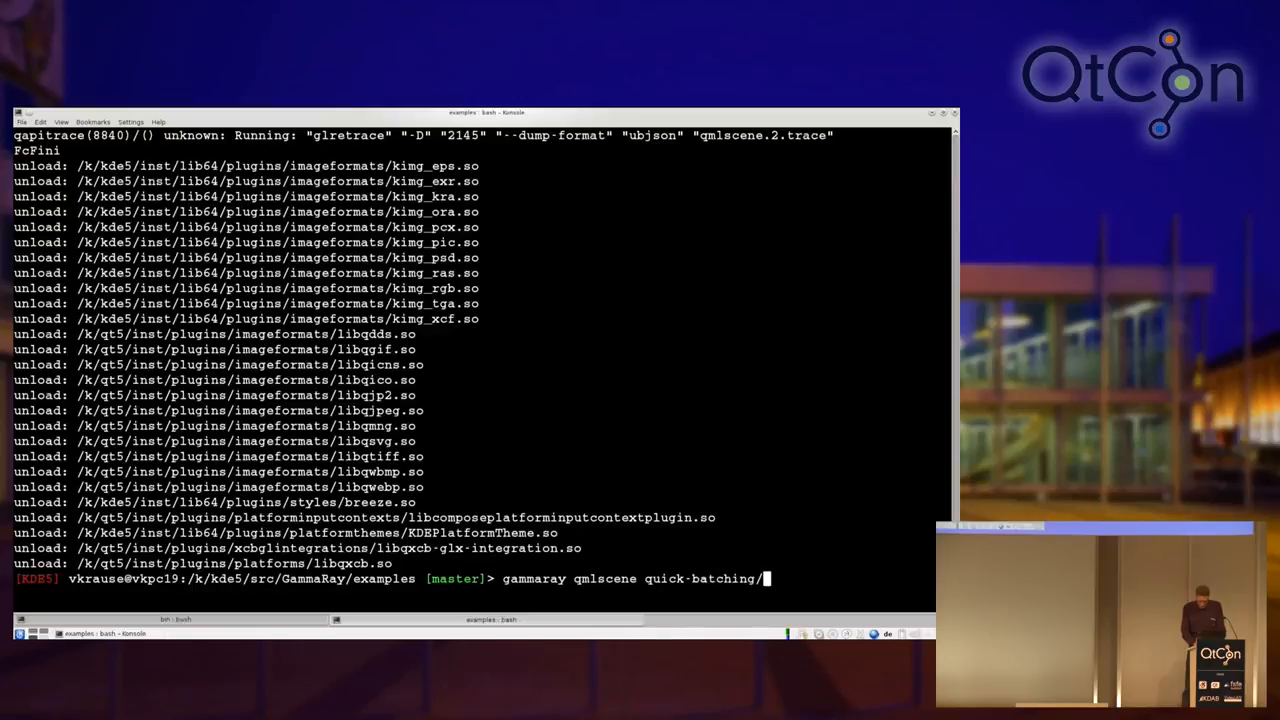
pyautogui.write('quick-batching.qml')
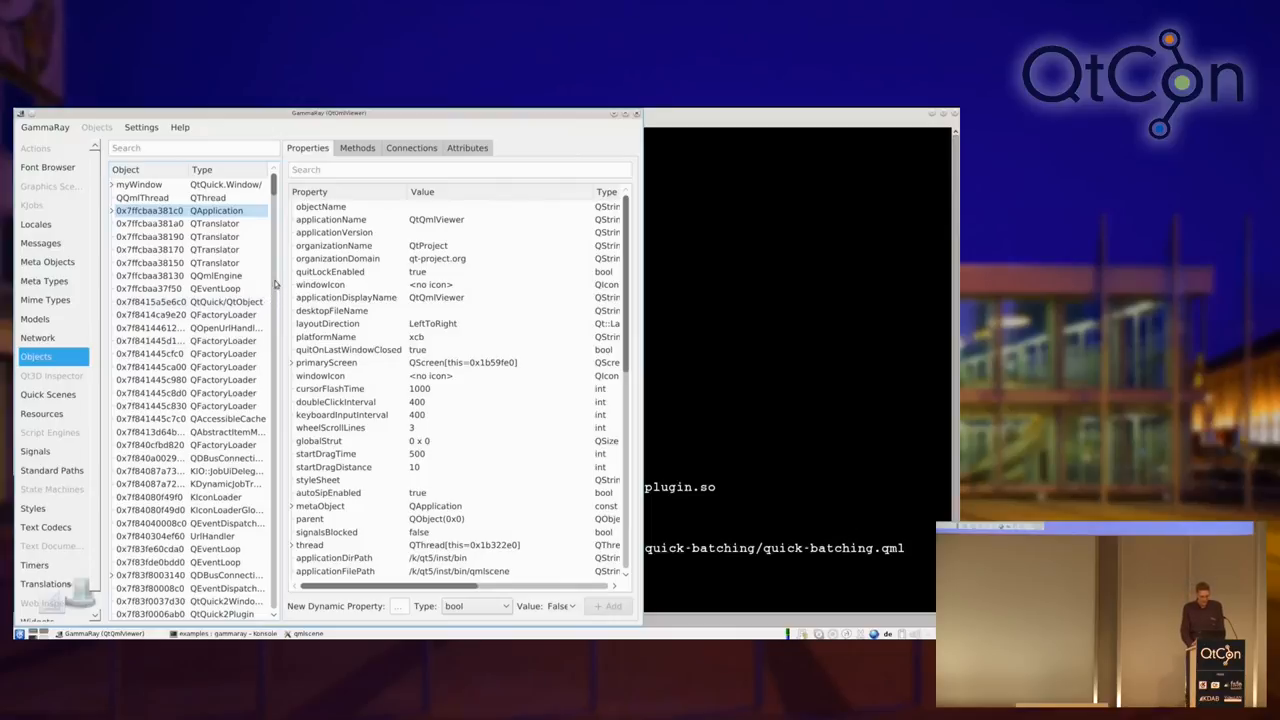
pyautogui.moveTo(400, 112)
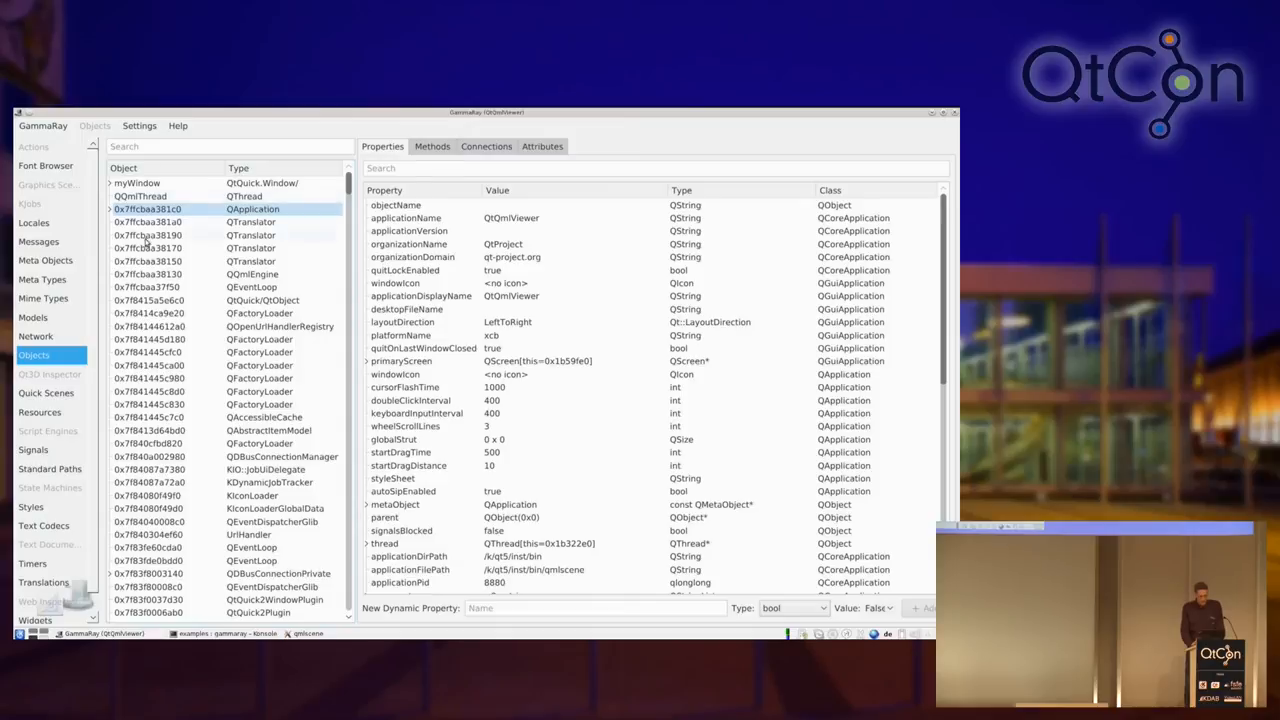
# Step: Select the Messages tool to list the application's logging categories
pyautogui.click(38, 240)
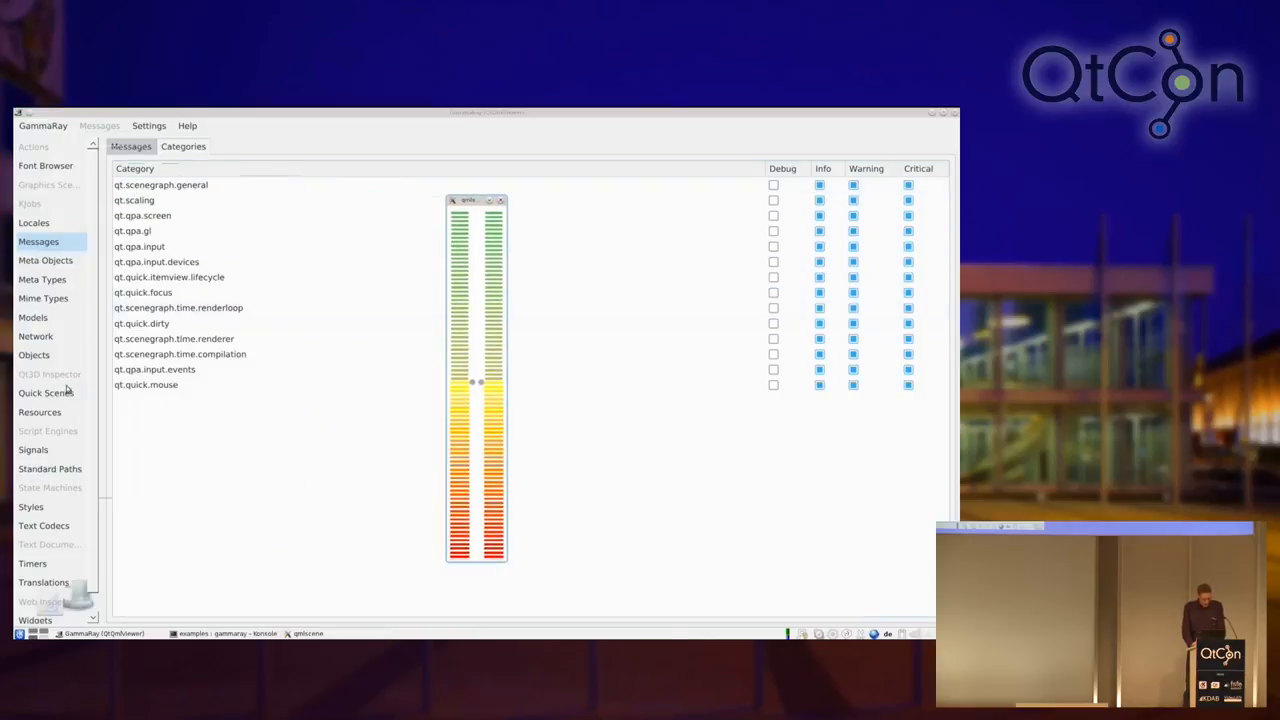
# Step: Select Quick Scenes to show the quick-batching item tree and slider preview
pyautogui.click(44, 392)
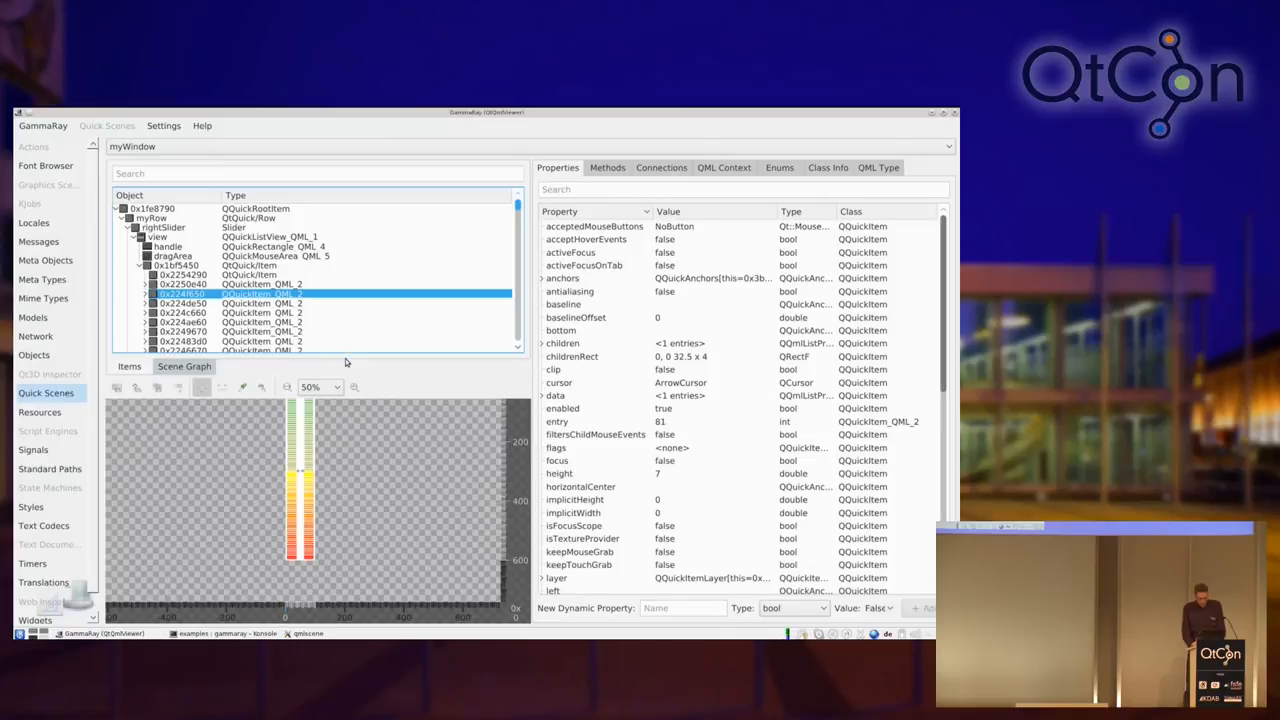
pyautogui.moveTo(392, 372)
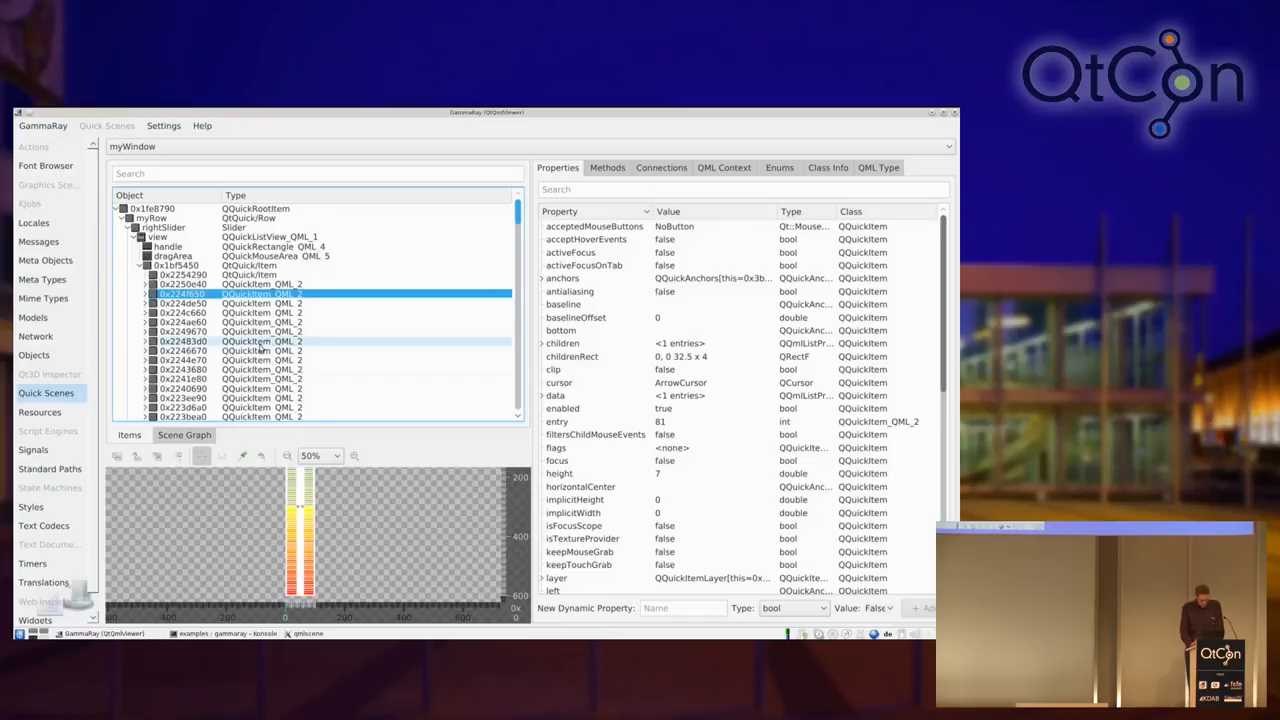
pyautogui.click(184, 434)
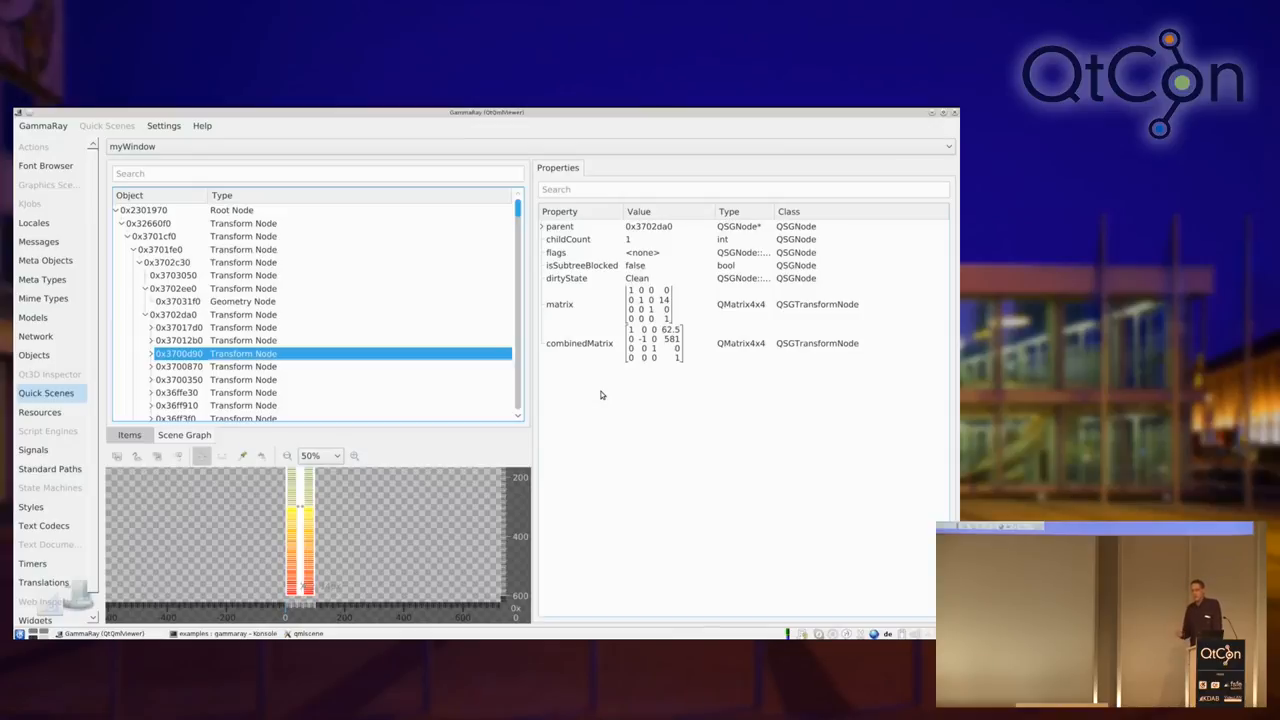
pyautogui.moveTo(604, 410)
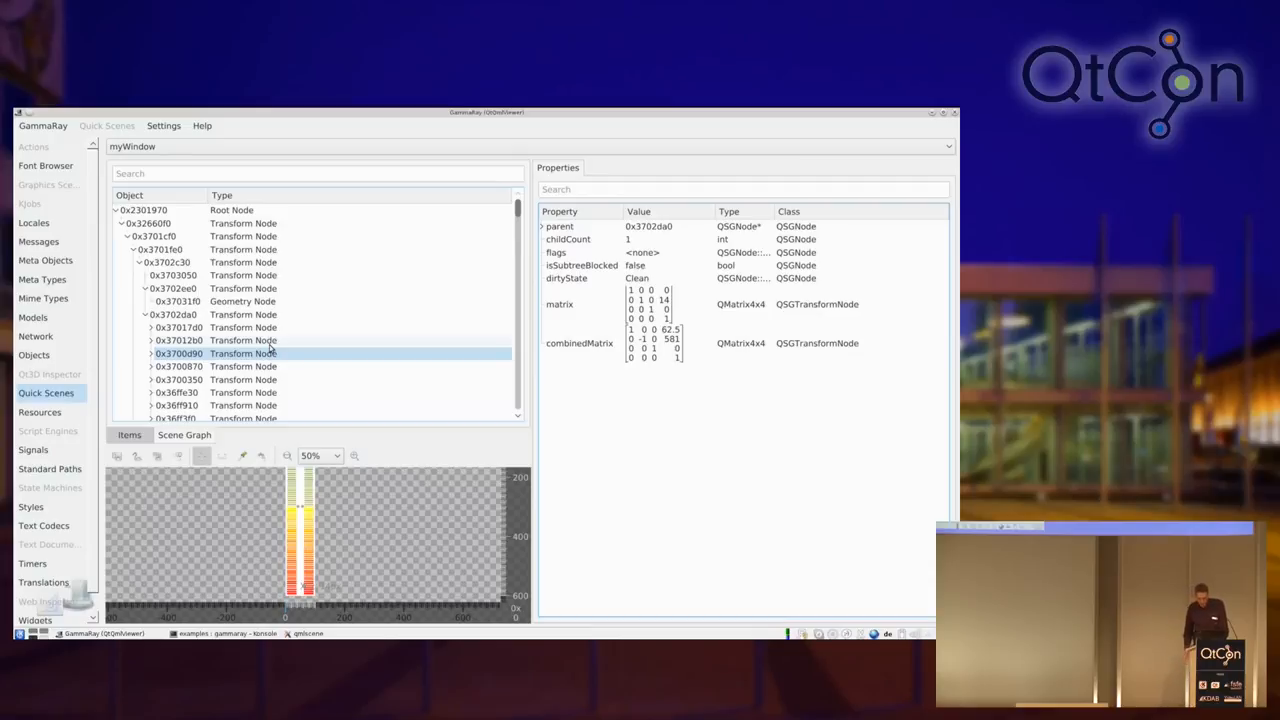
pyautogui.moveTo(284, 344)
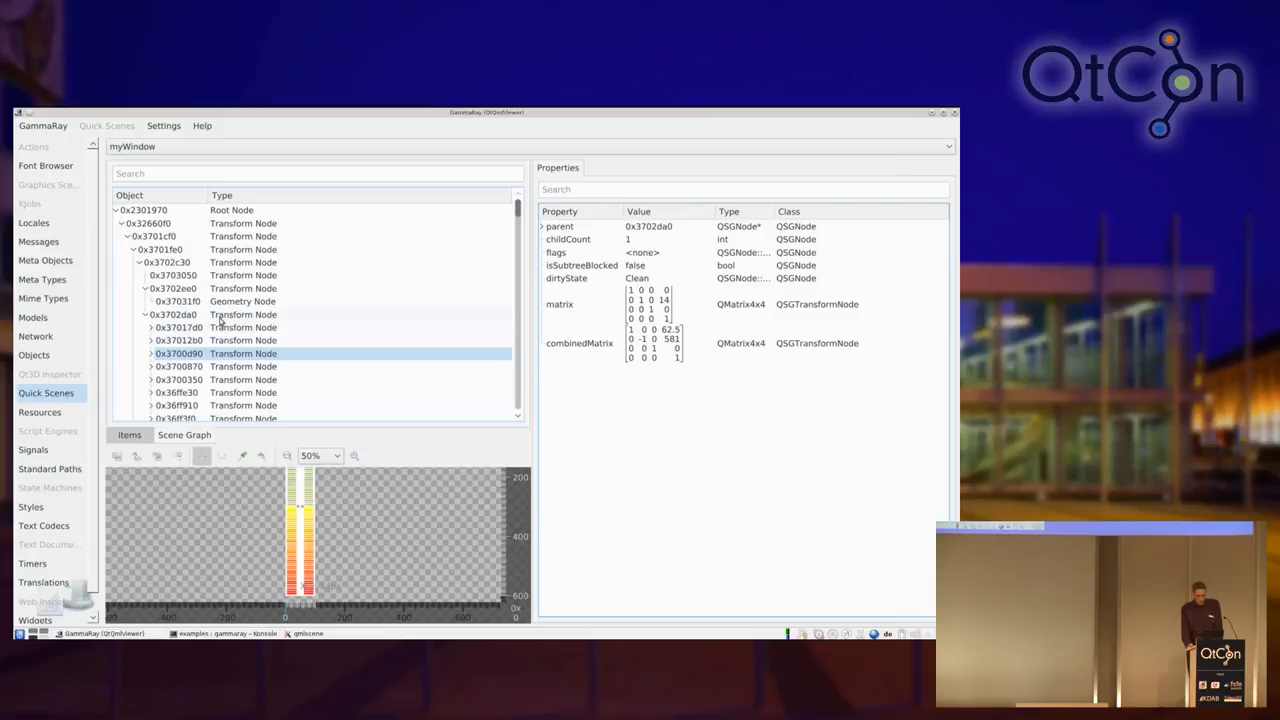
# Step: Select the rightSlider item in the Quick Scenes item tree to list its properties
pyautogui.click(176, 314)
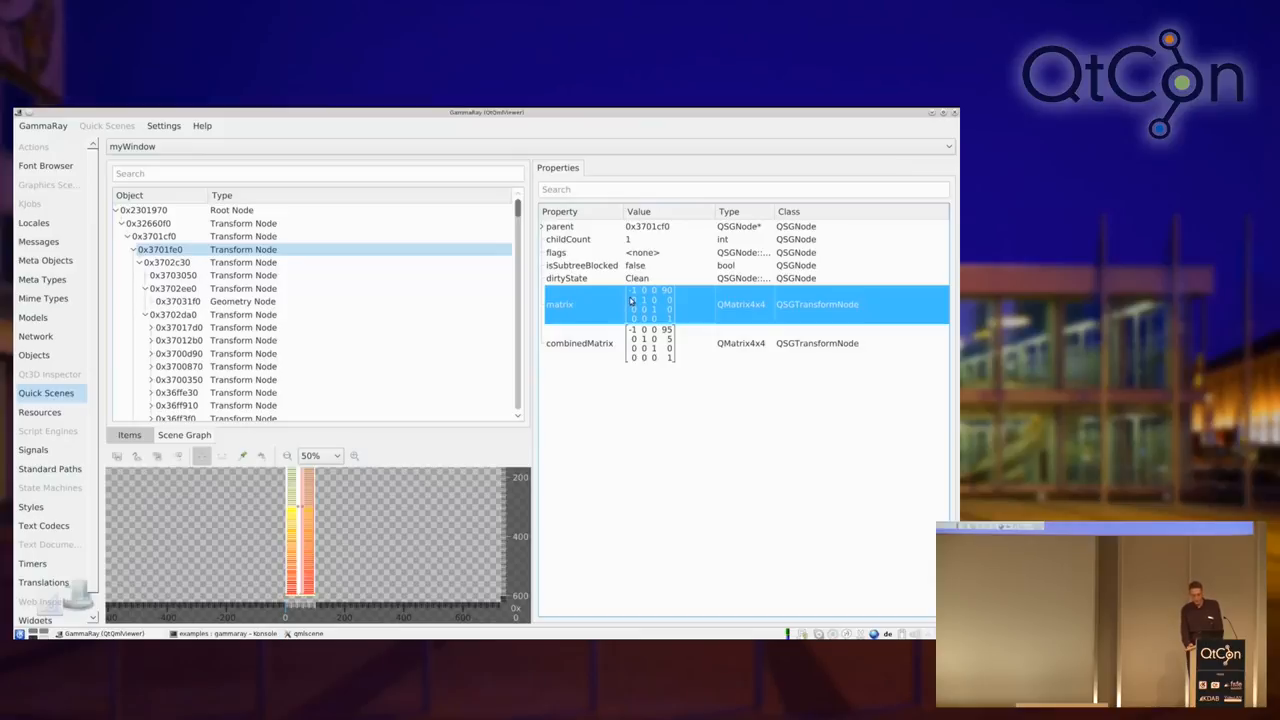
pyautogui.moveTo(596, 310)
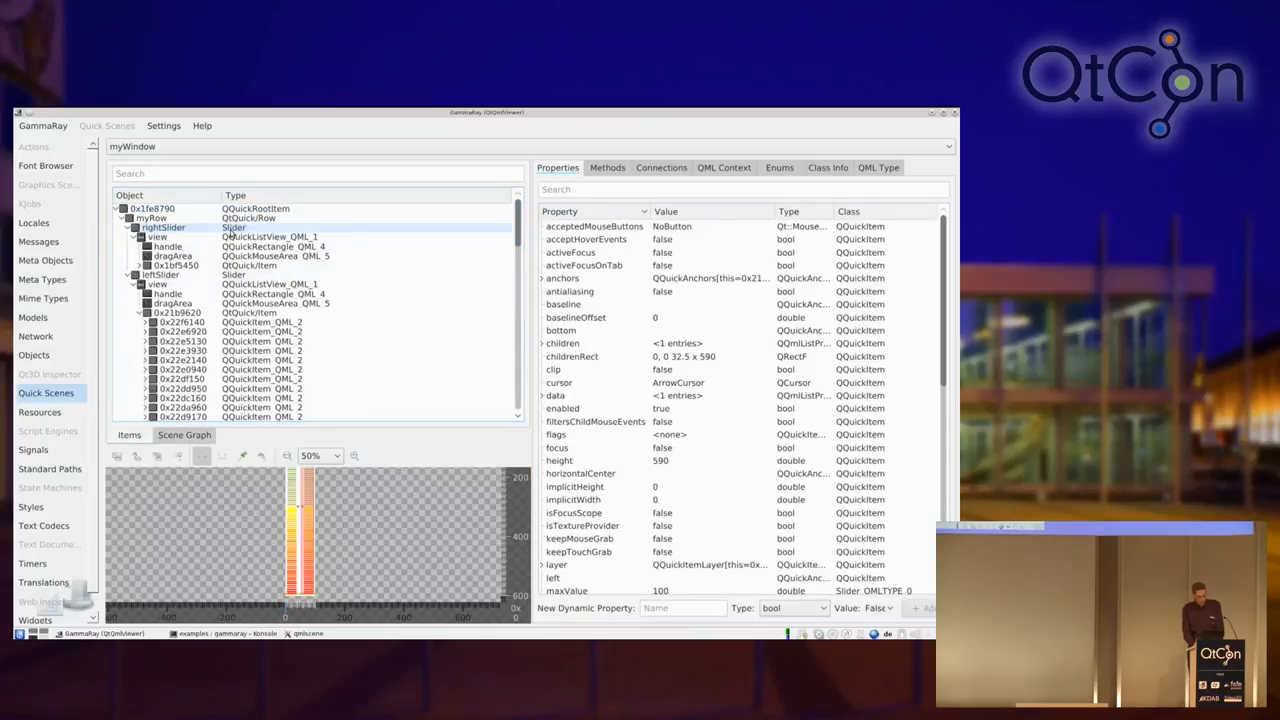
pyautogui.click(164, 228)
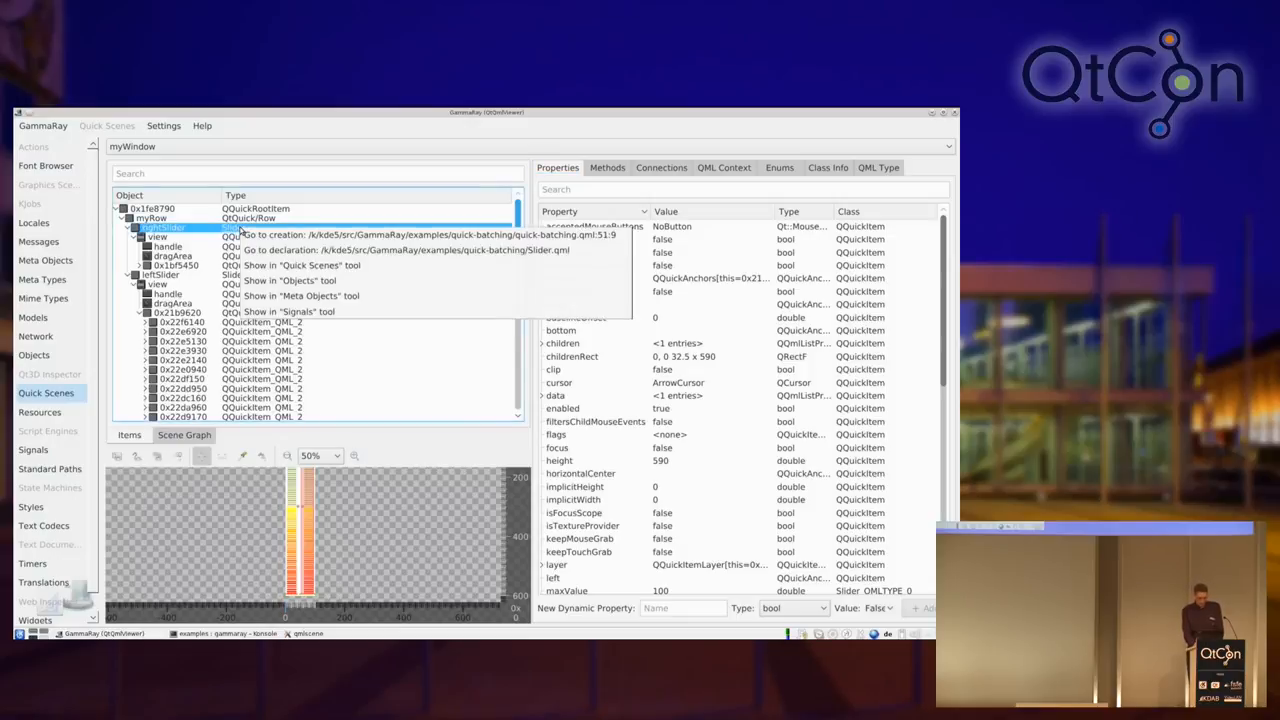
pyautogui.moveTo(404, 250)
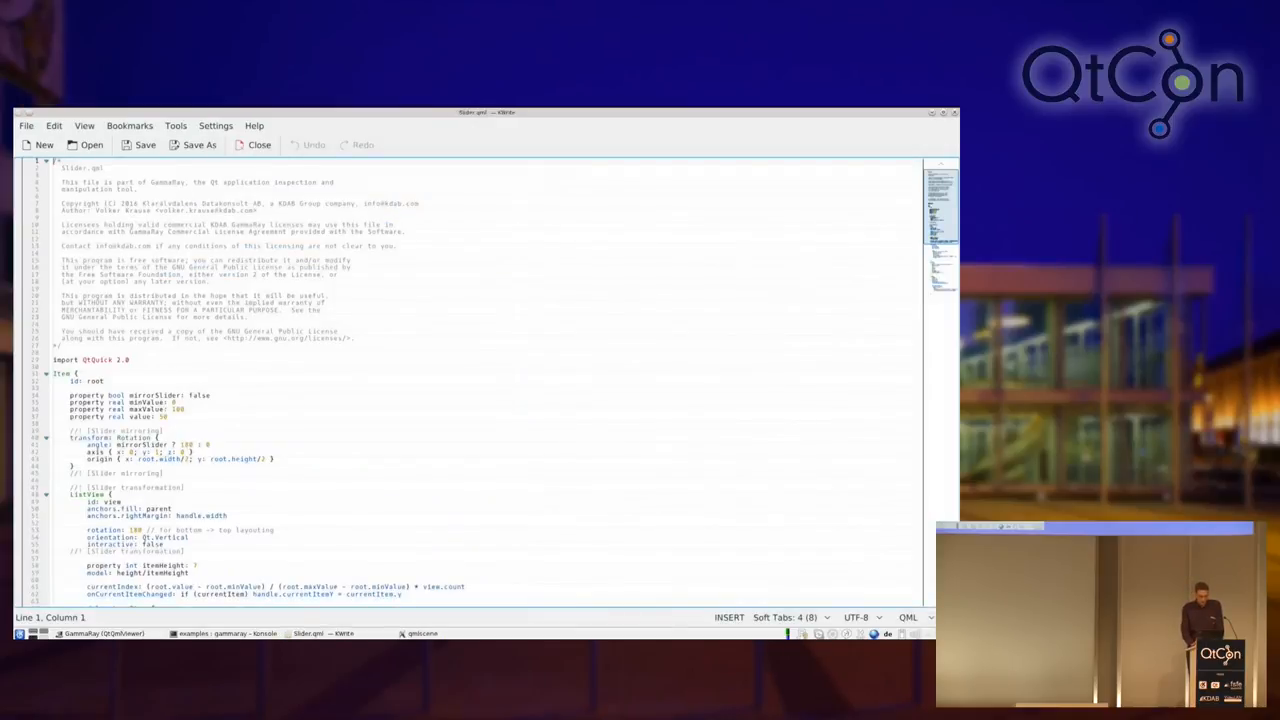
# Step: Wrap the slider's Rotation angle/axis/origin lines in /* */ comments in Slider.qml, then return to Konsole
pyautogui.scroll(-3)
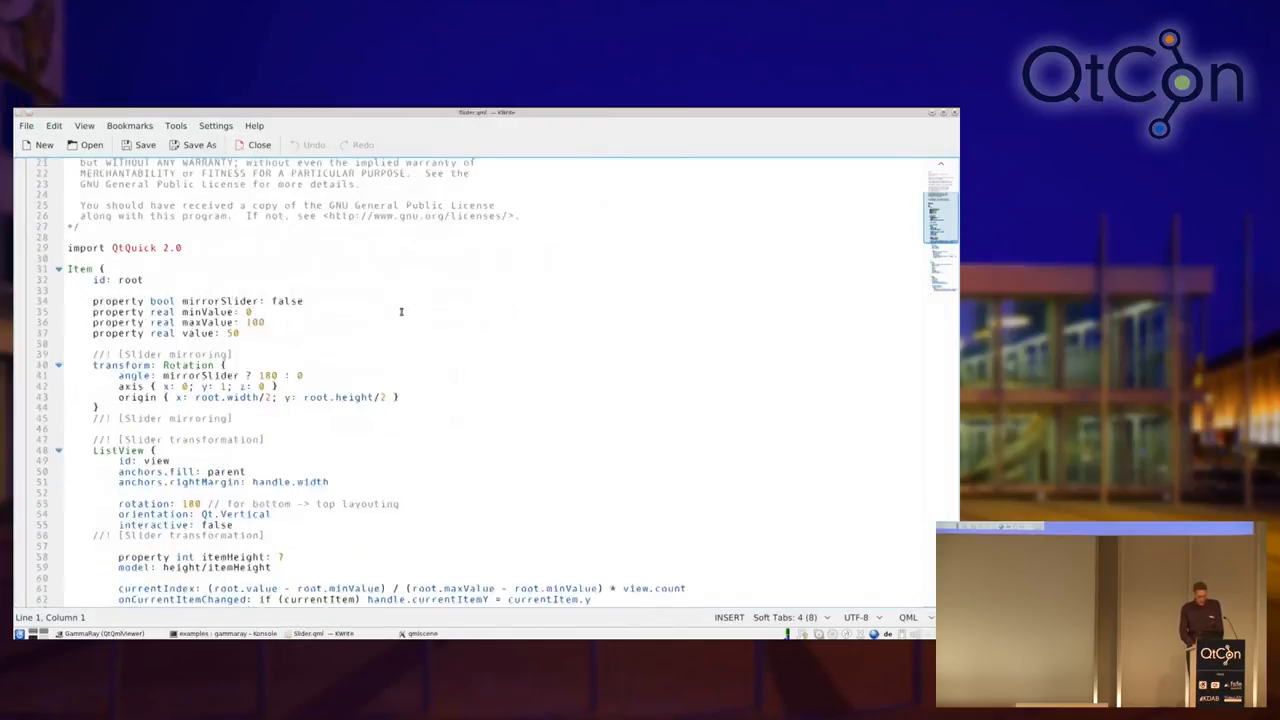
pyautogui.scroll(-3)
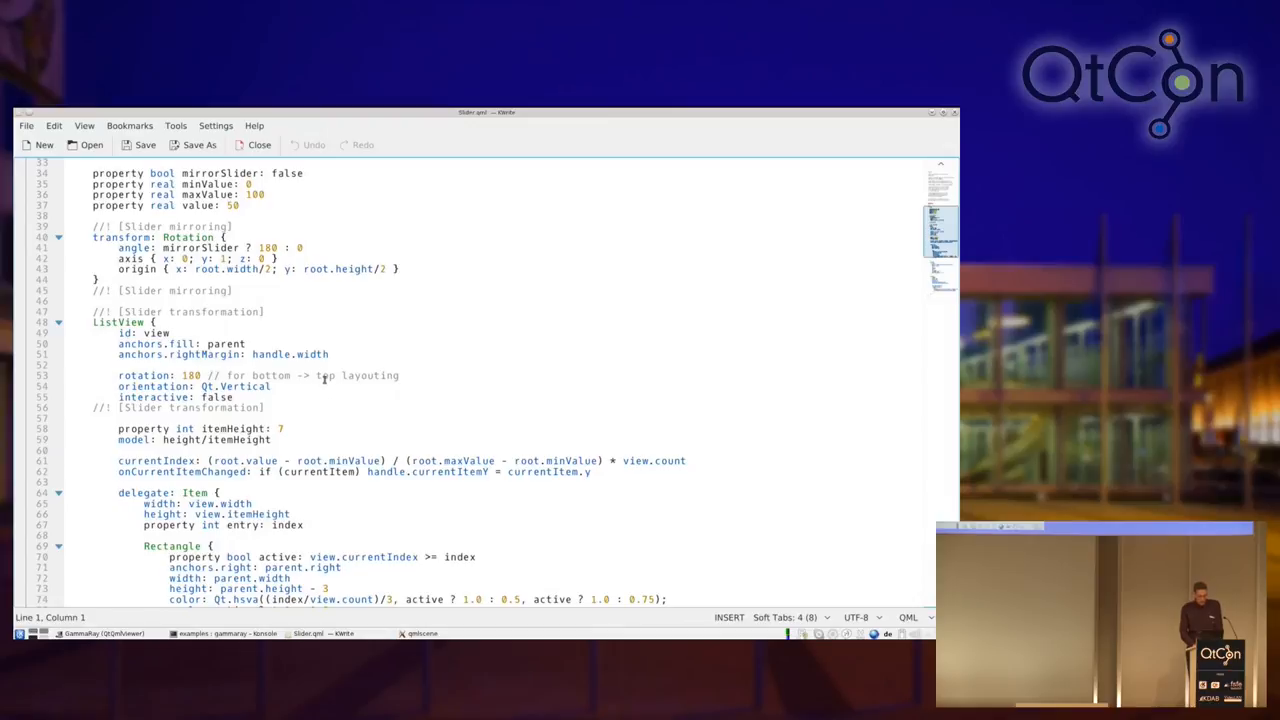
pyautogui.click(322, 376)
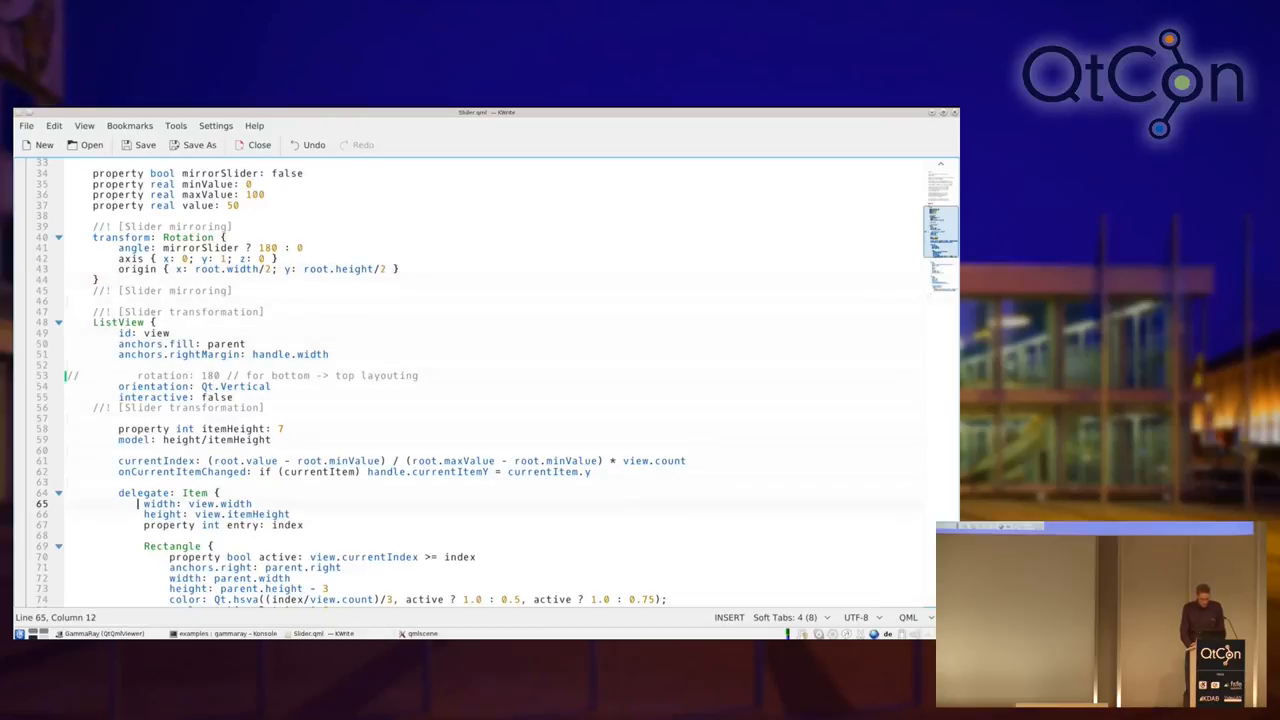
pyautogui.click(132, 248)
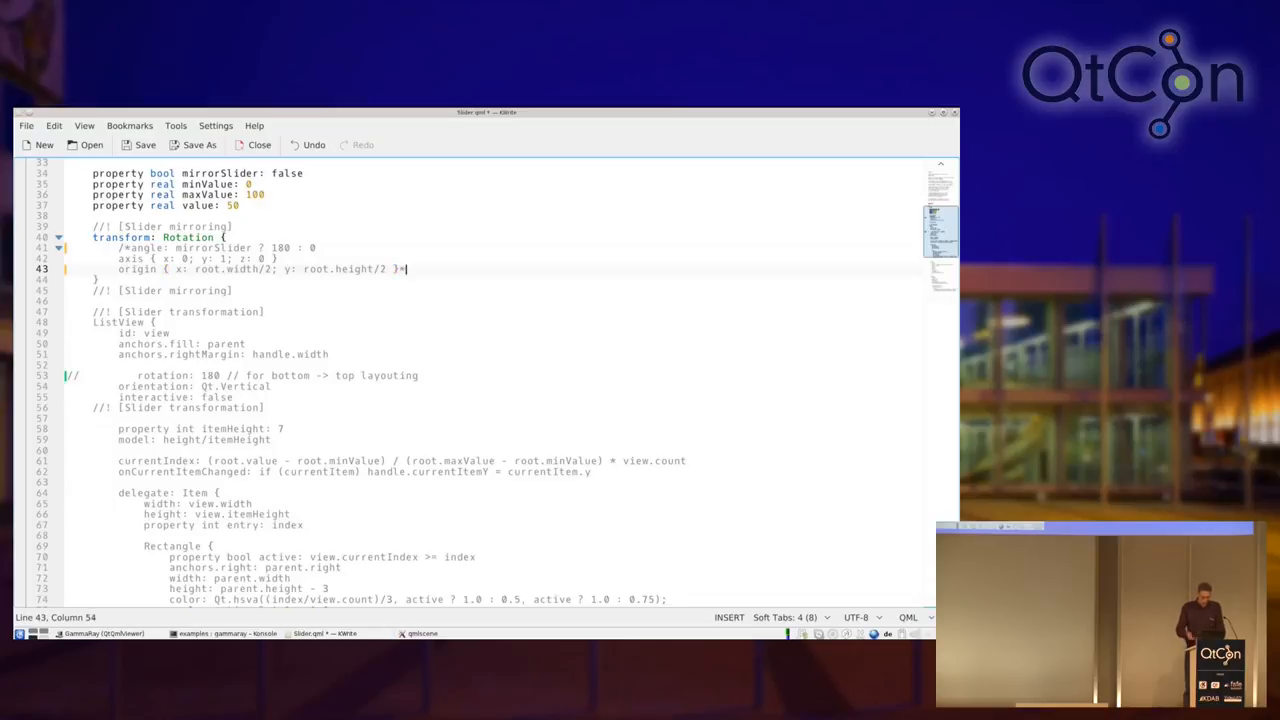
pyautogui.write('/')
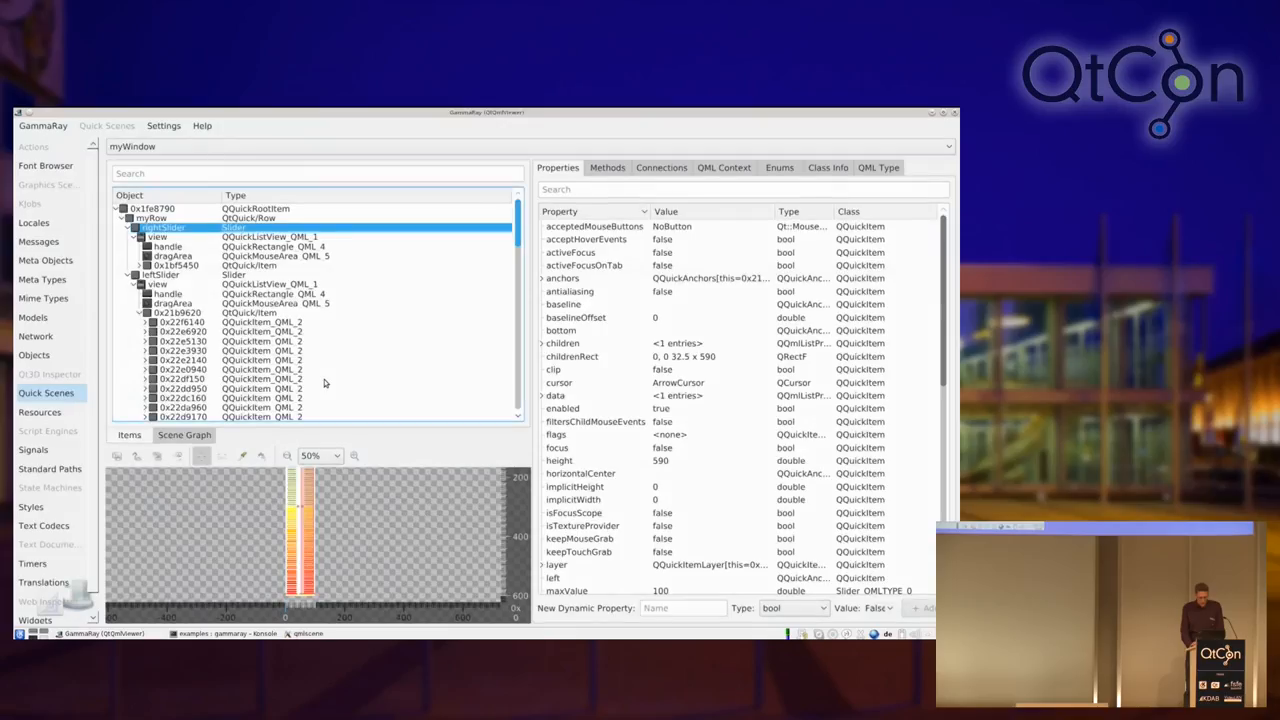
pyautogui.click(600, 330)
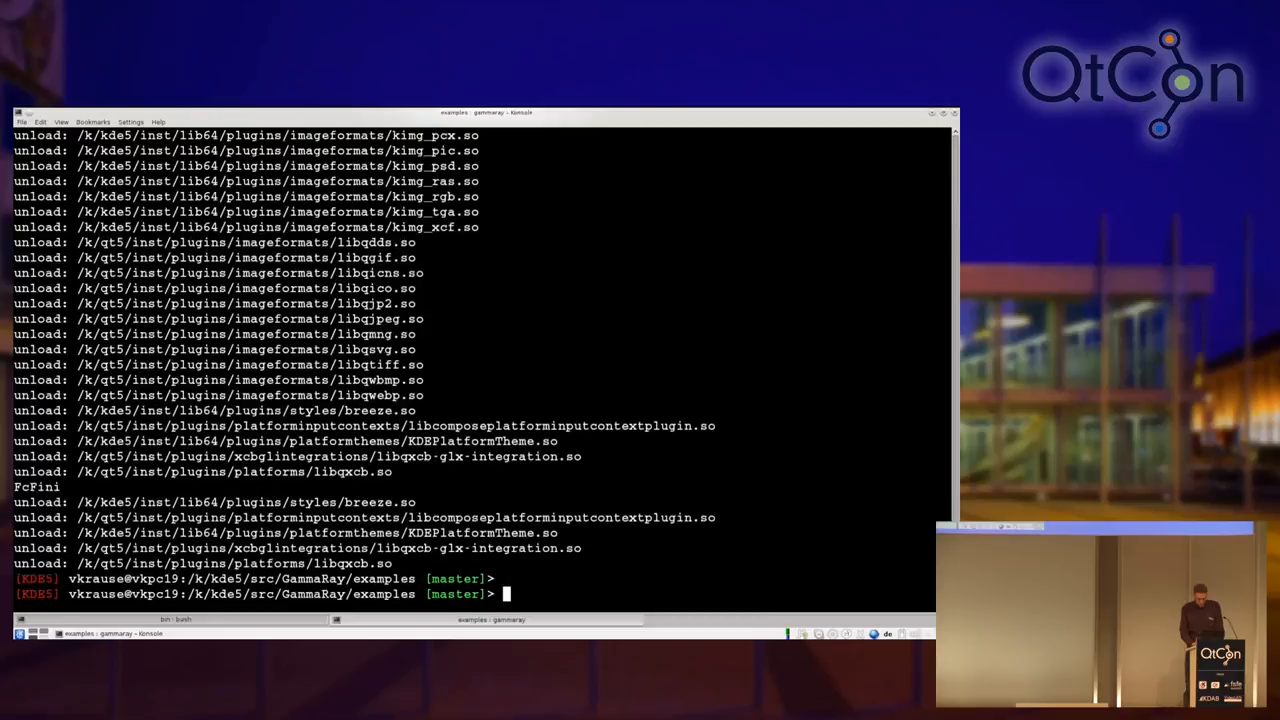
# Step: Run qmlscene quick-batching/quick-batching.qml, trace it with apitrace, and load qmlscene.3.trace in qapitrace
pyautogui.write('qmlscene quick-batching/quick-batching.qml')
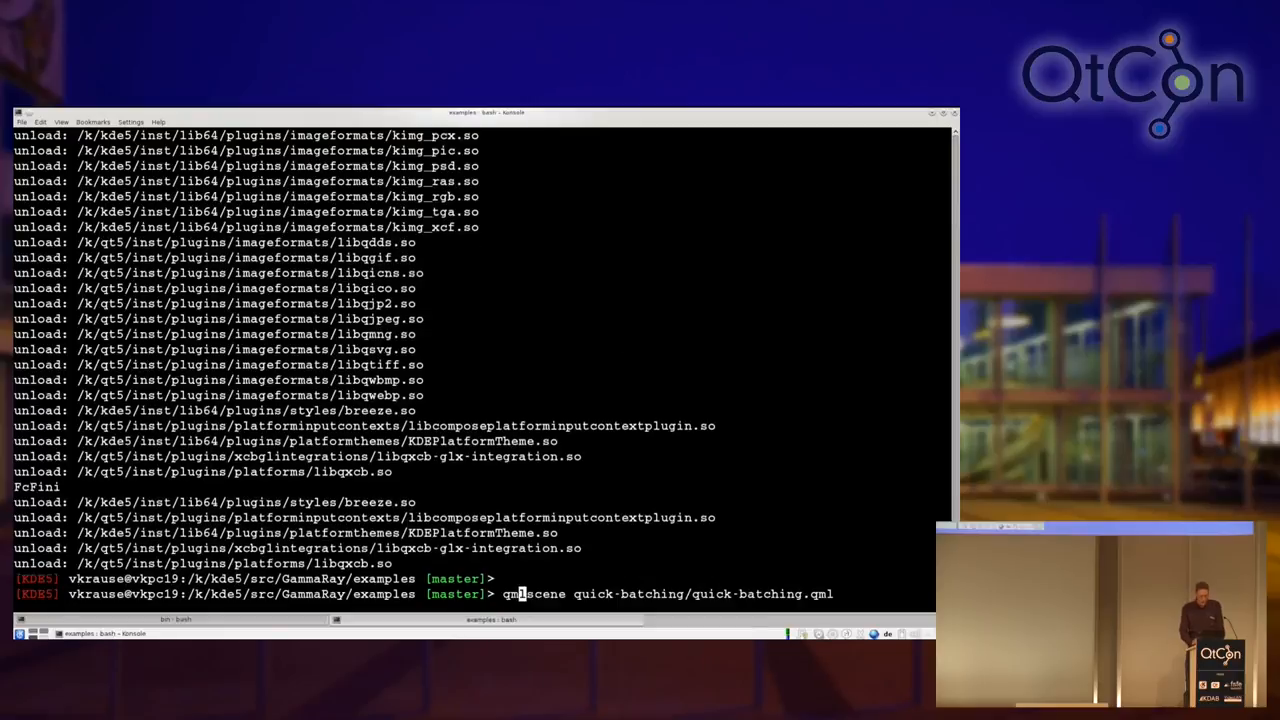
pyautogui.press('Return')
pyautogui.write('q')
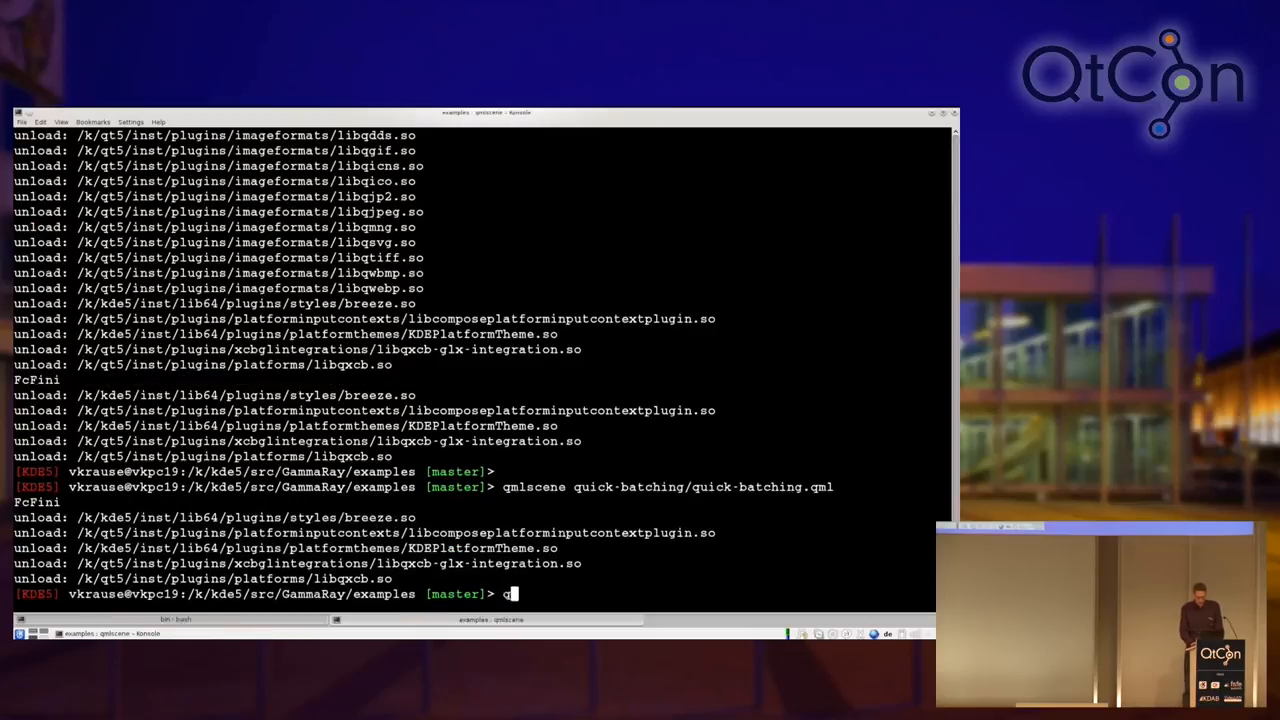
pyautogui.write('mlscene quick-batching/quick-batching.qml')
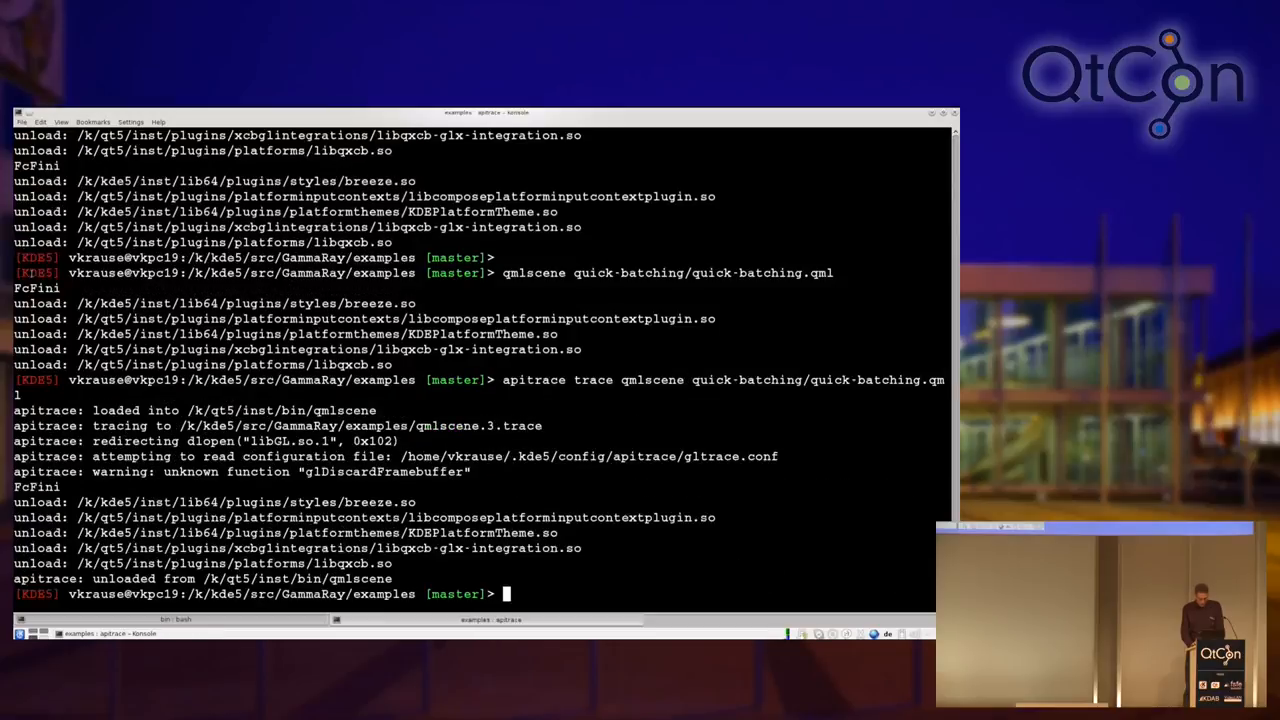
pyautogui.write('gammaray qmlscene quick-batching/quick-batching.qml')
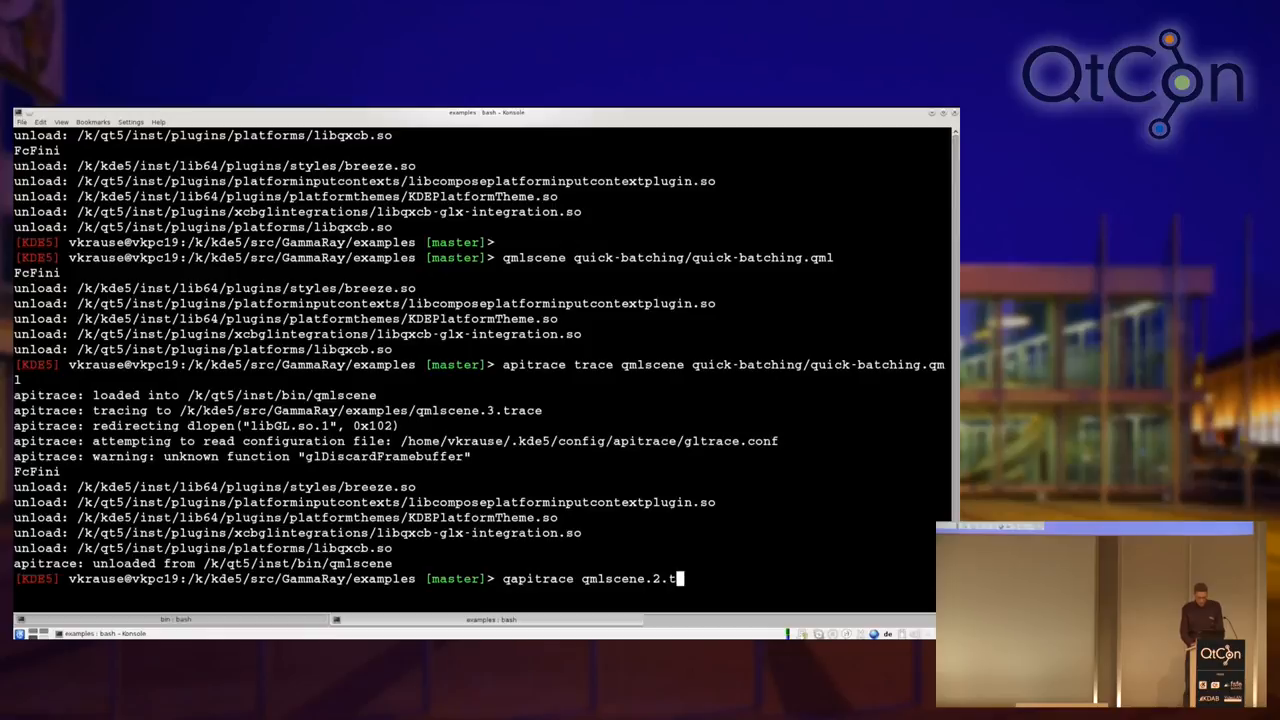
pyautogui.press('Return')
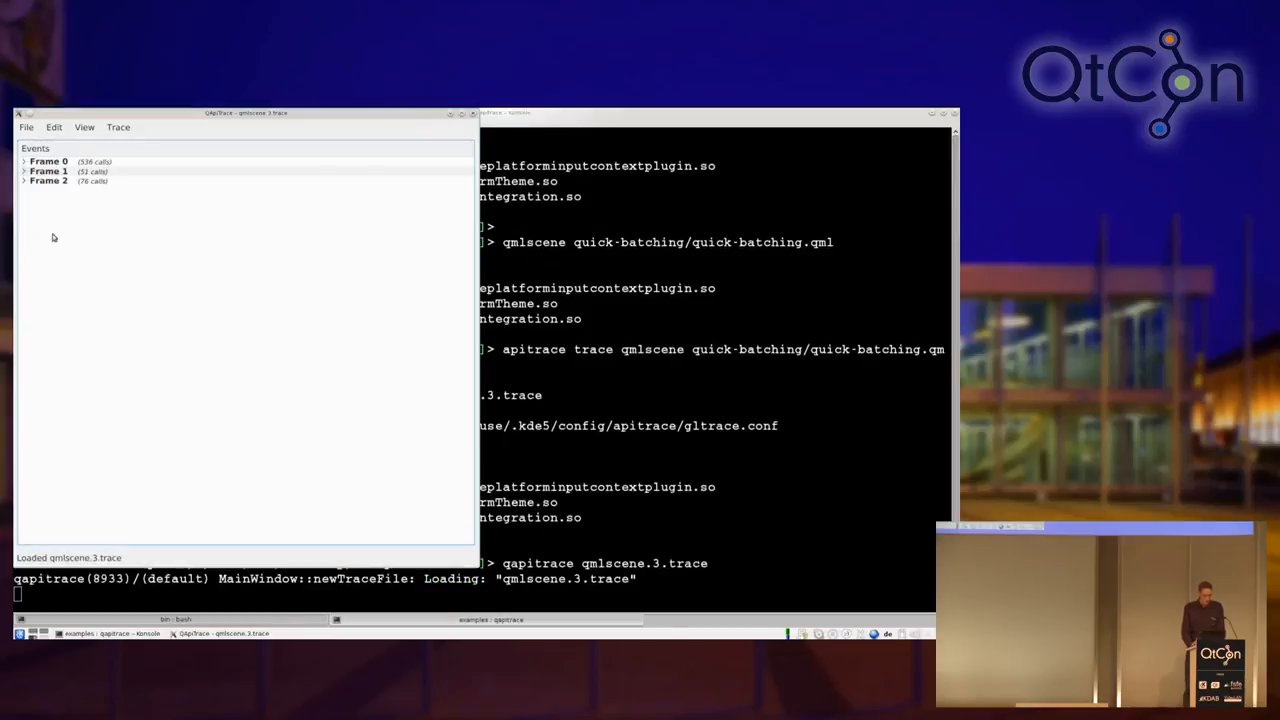
pyautogui.moveTo(98, 190)
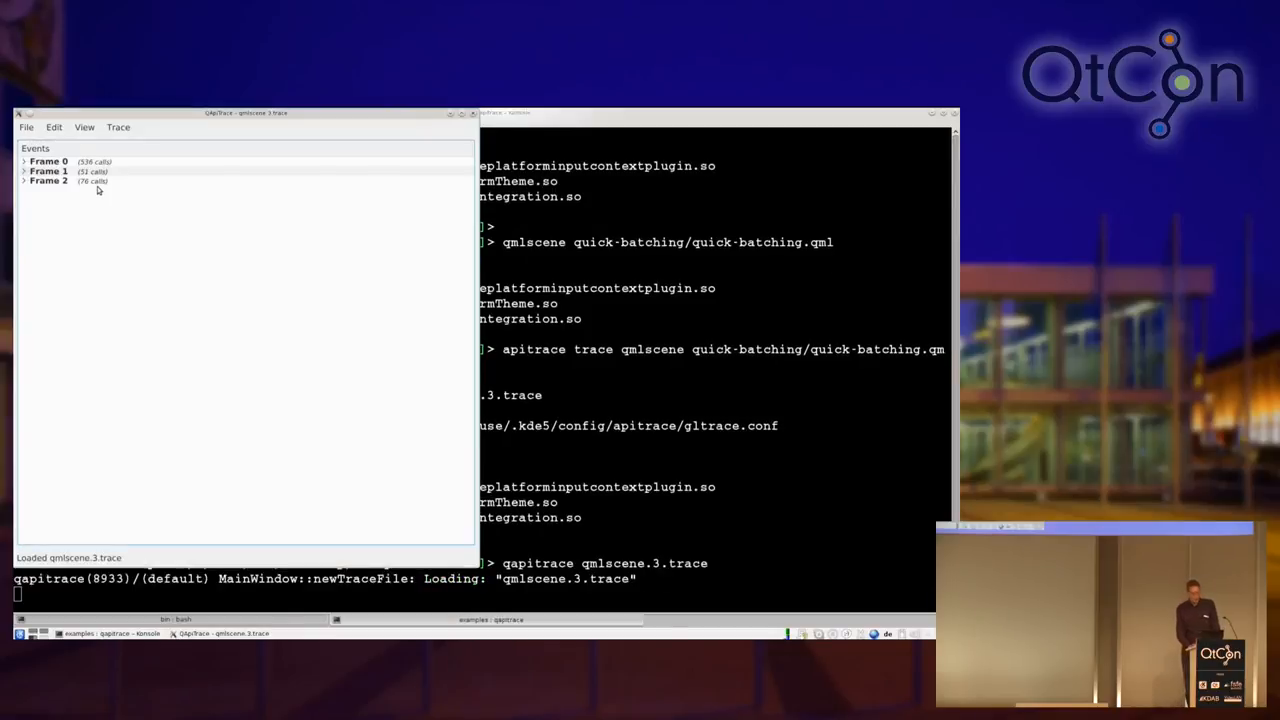
# Step: Expand Frame 2 in the Events list to show its glMakeCurrent, glBindFramebuffer and glDrawElements calls
pyautogui.click(24, 180)
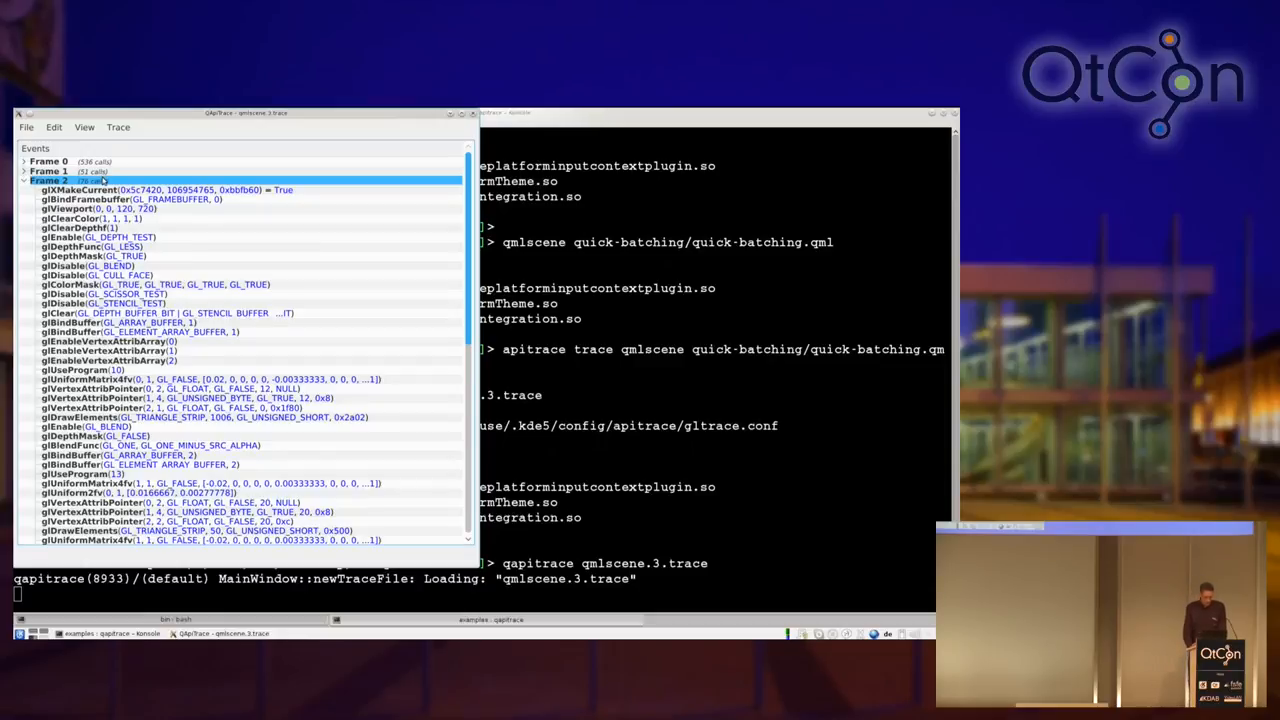
pyautogui.moveTo(384, 372)
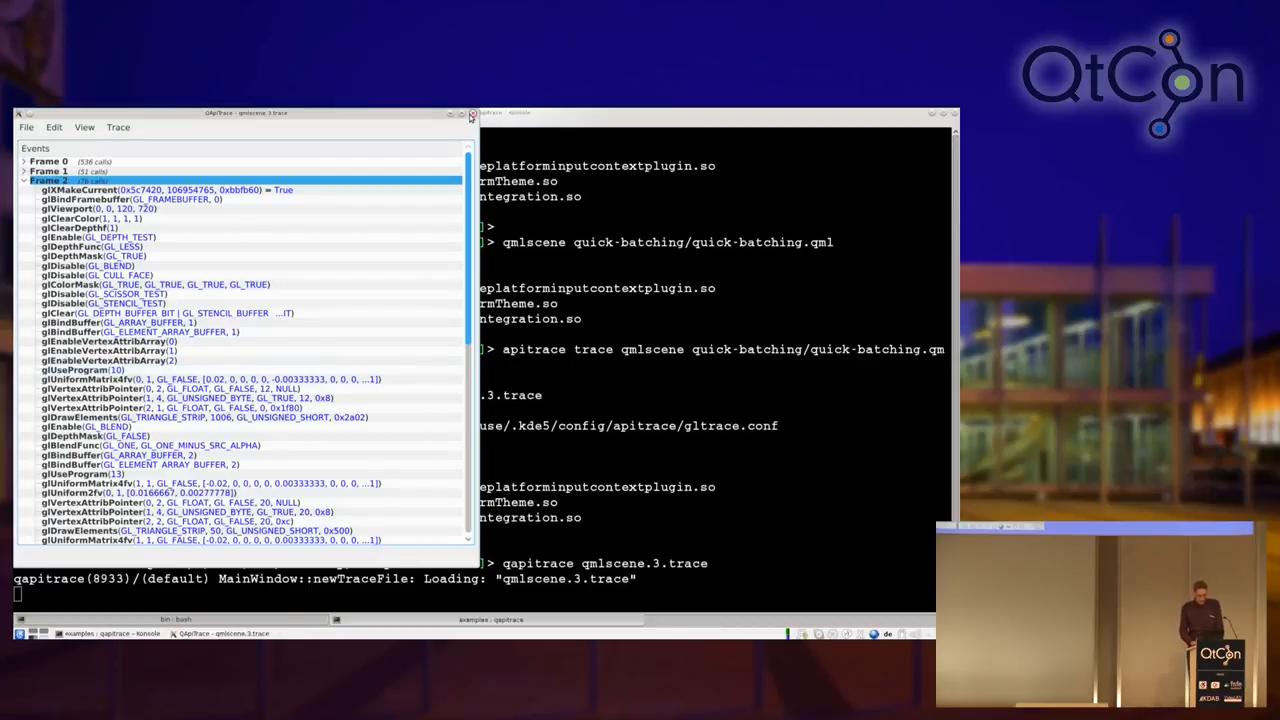
# Step: Close qapitrace and launch gammaray ./example-… on the contact-form example application
pyautogui.click(472, 112)
pyautogui.write('bg')
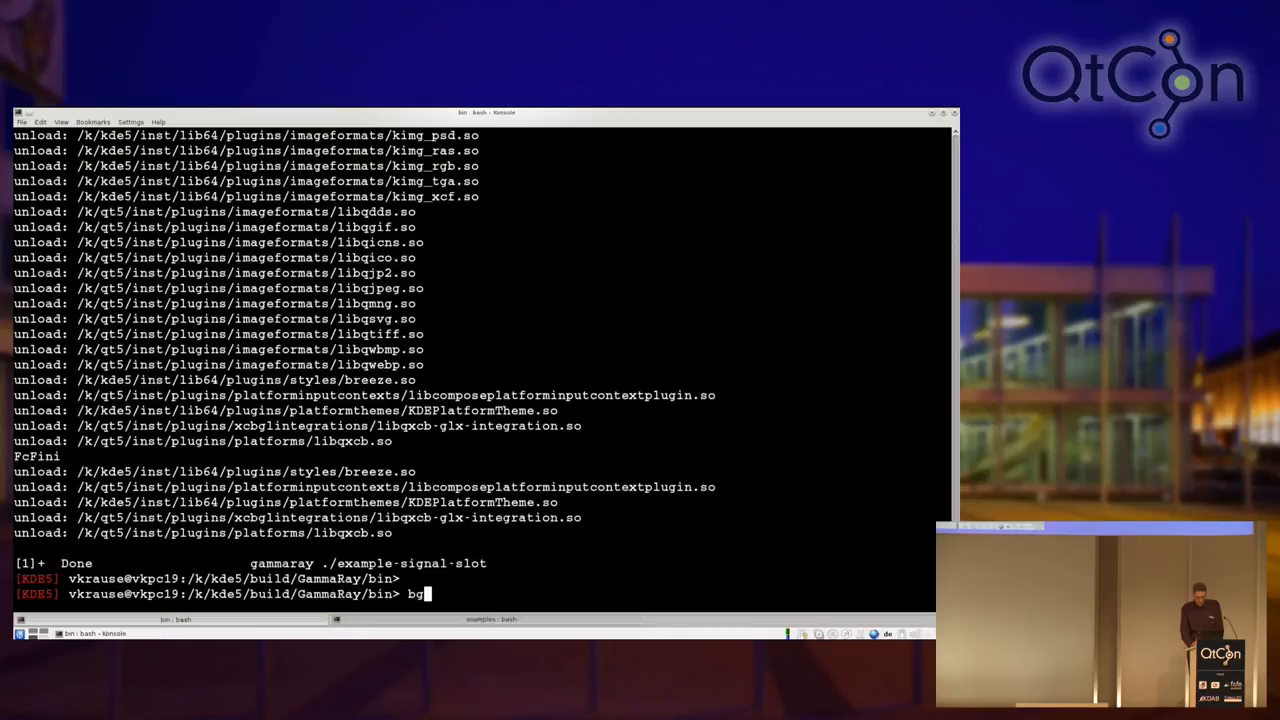
pyautogui.press('BackSpace')
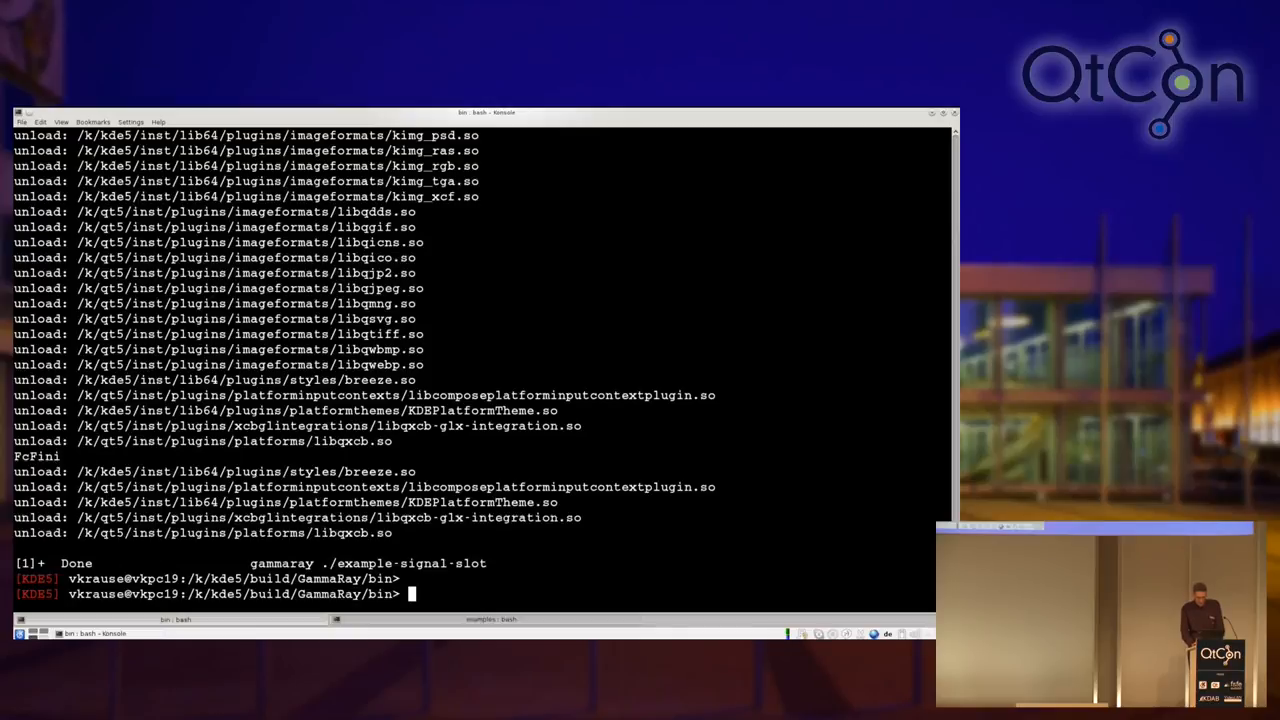
pyautogui.write('gammaray .')
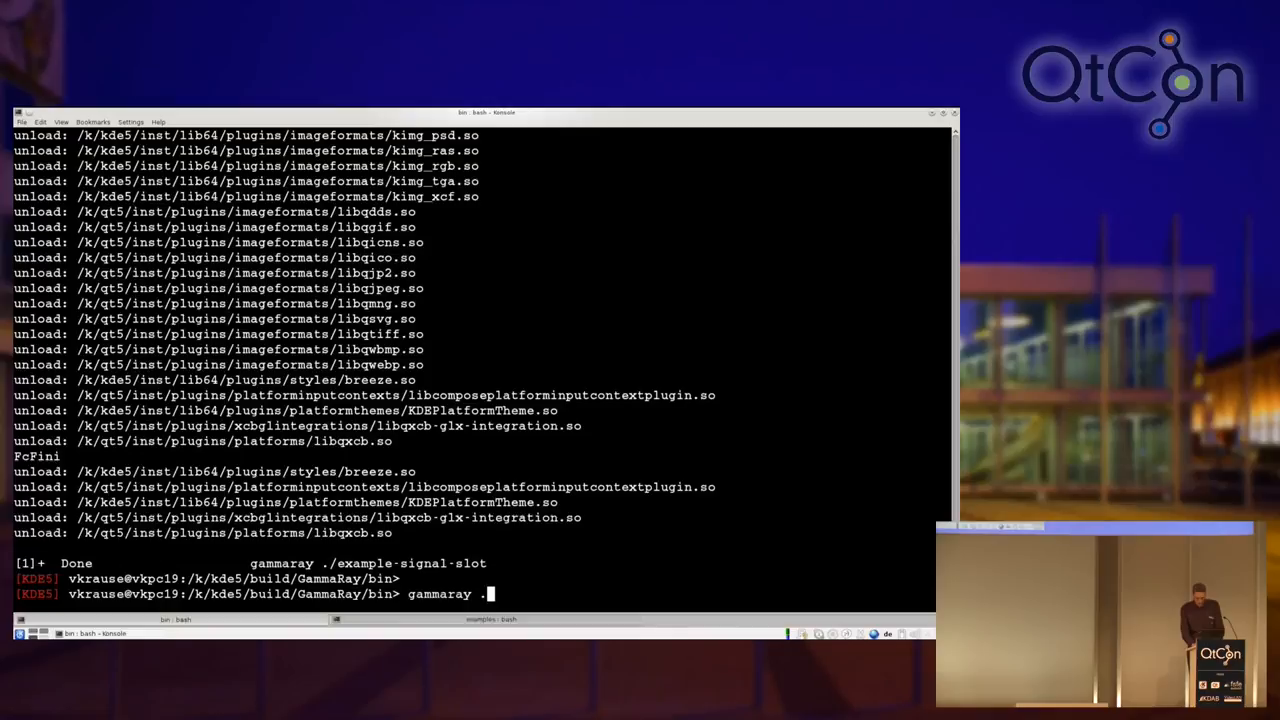
pyautogui.write('/w')
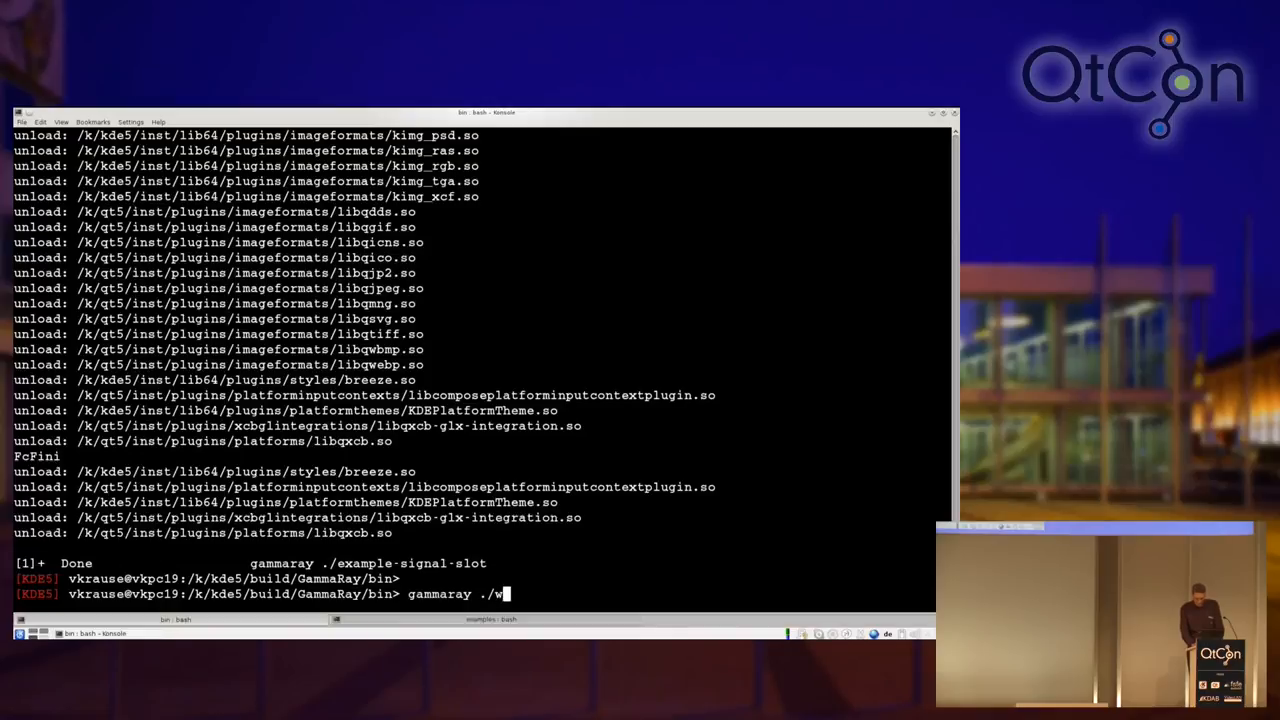
pyautogui.write('example-')
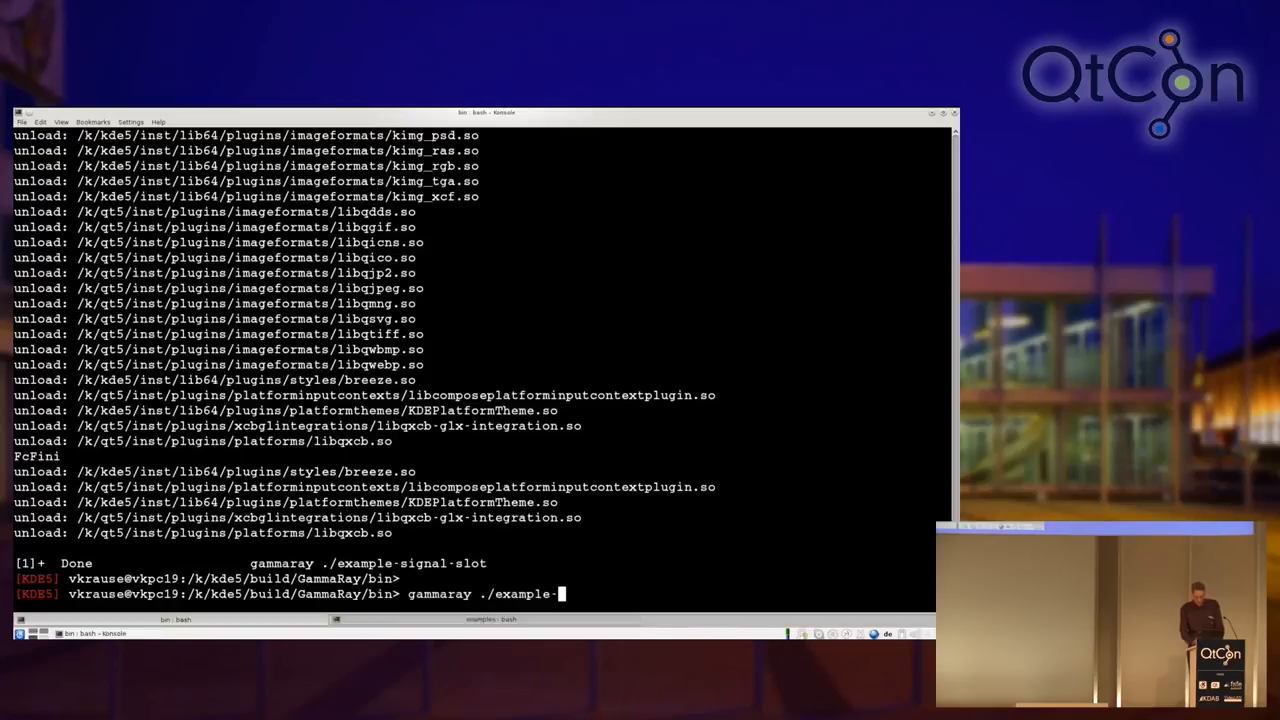
pyautogui.press('Return')
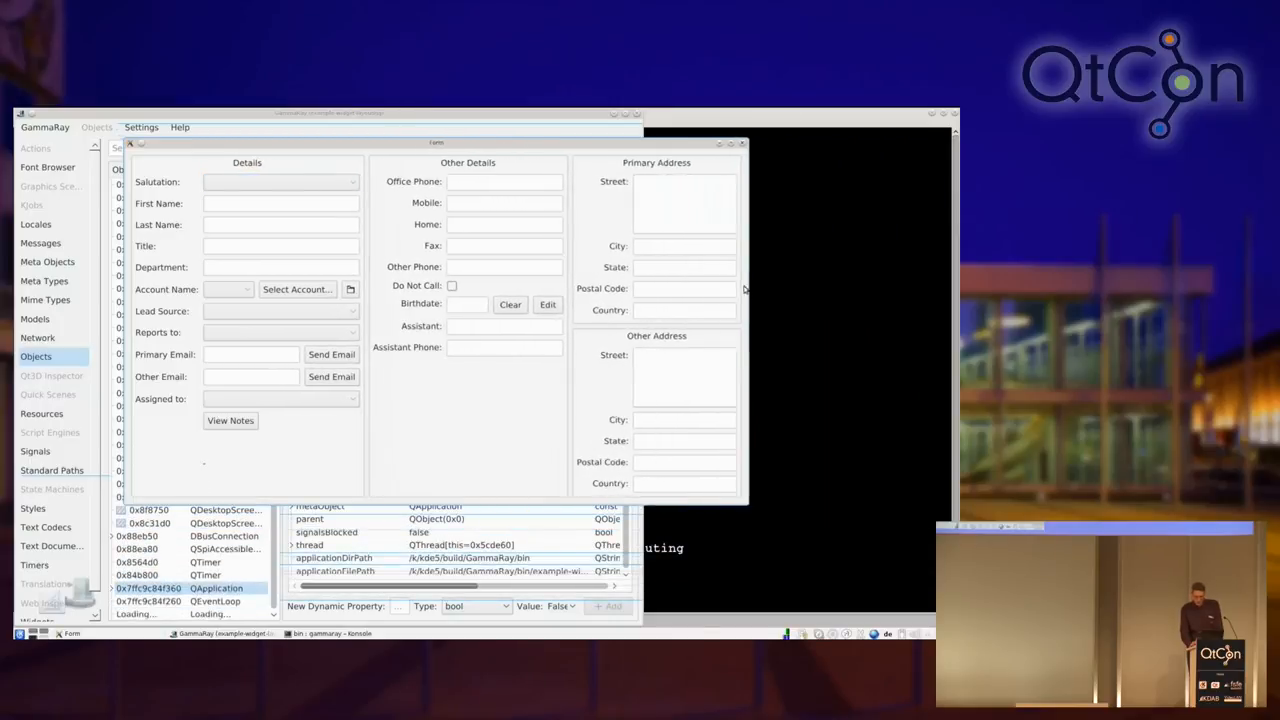
# Step: Select the contact form's Other Address group box in GammaRay's Widgets view
pyautogui.click(280, 180)
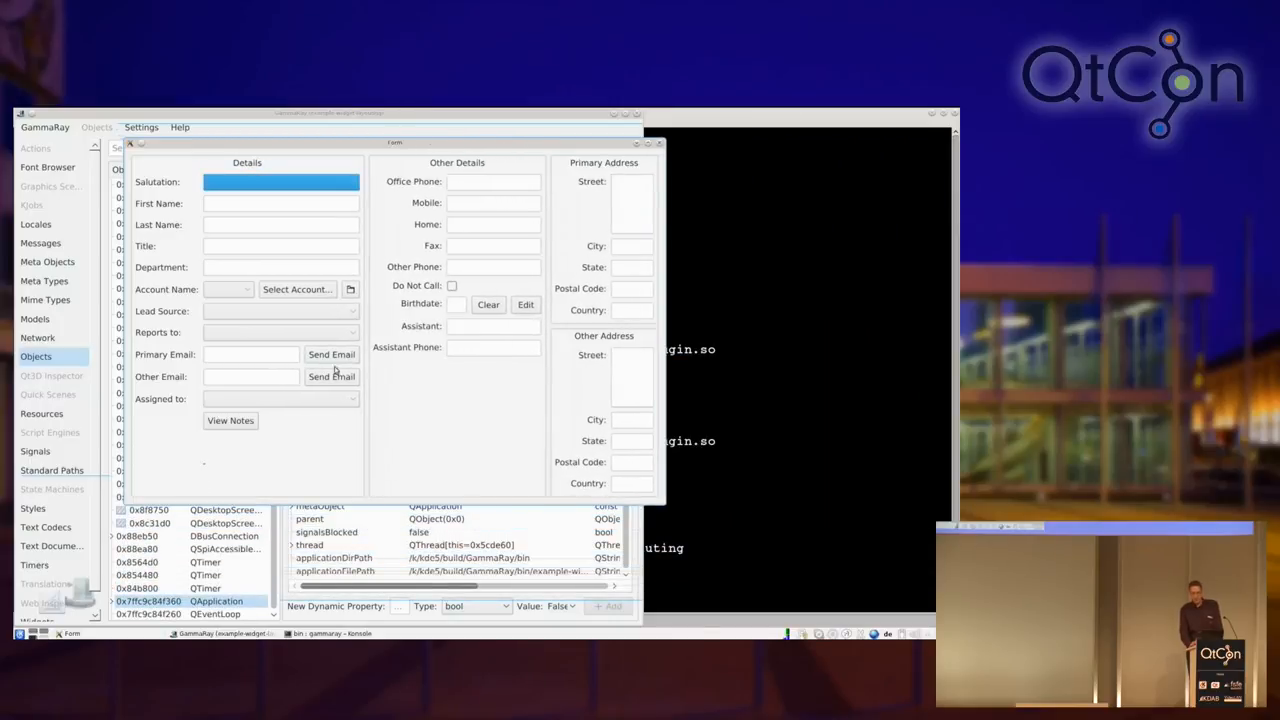
pyautogui.moveTo(492, 400)
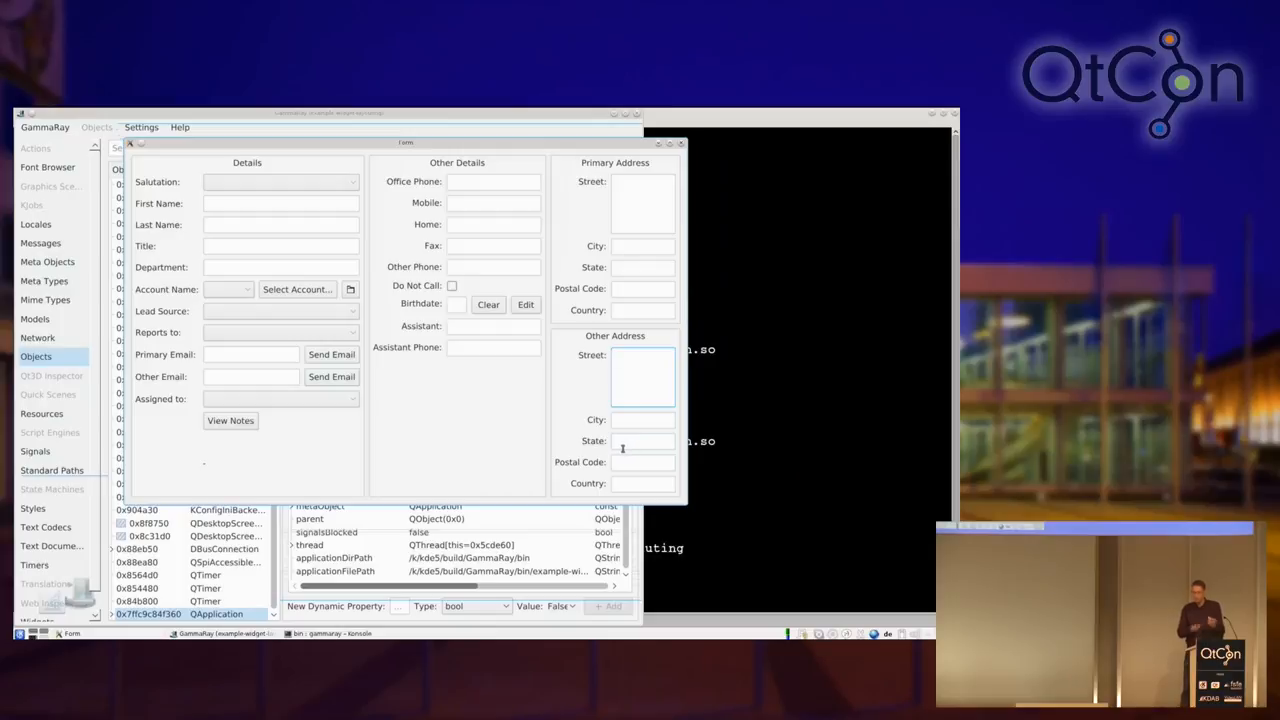
pyautogui.click(642, 358)
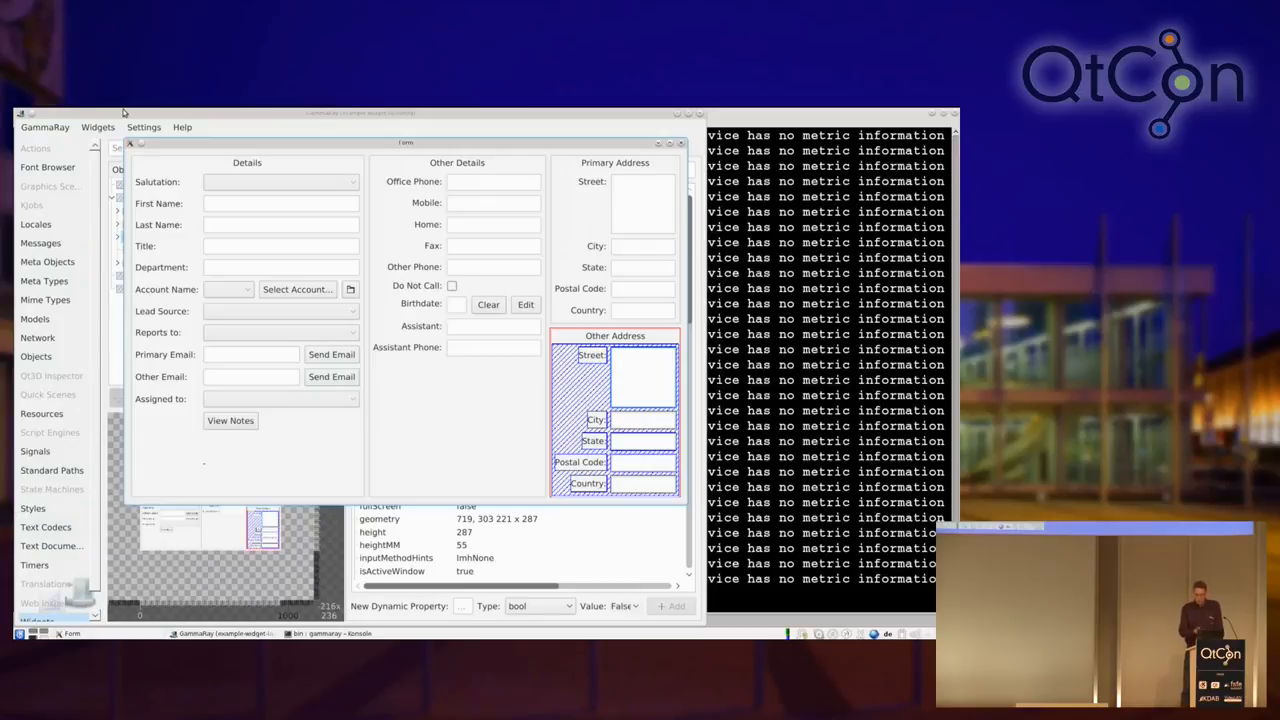
# Step: Zoom the widget preview to 50% and uncheck the Other Address group's visible property
pyautogui.click(642, 356)
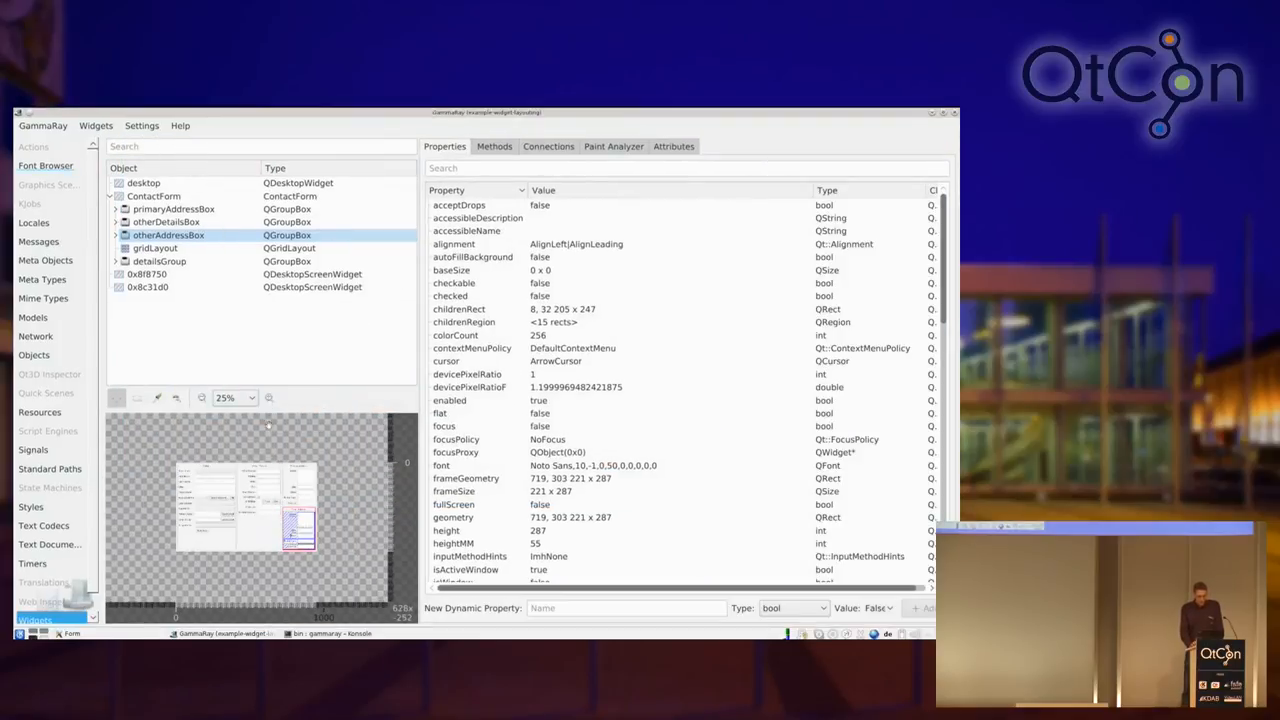
pyautogui.click(268, 396)
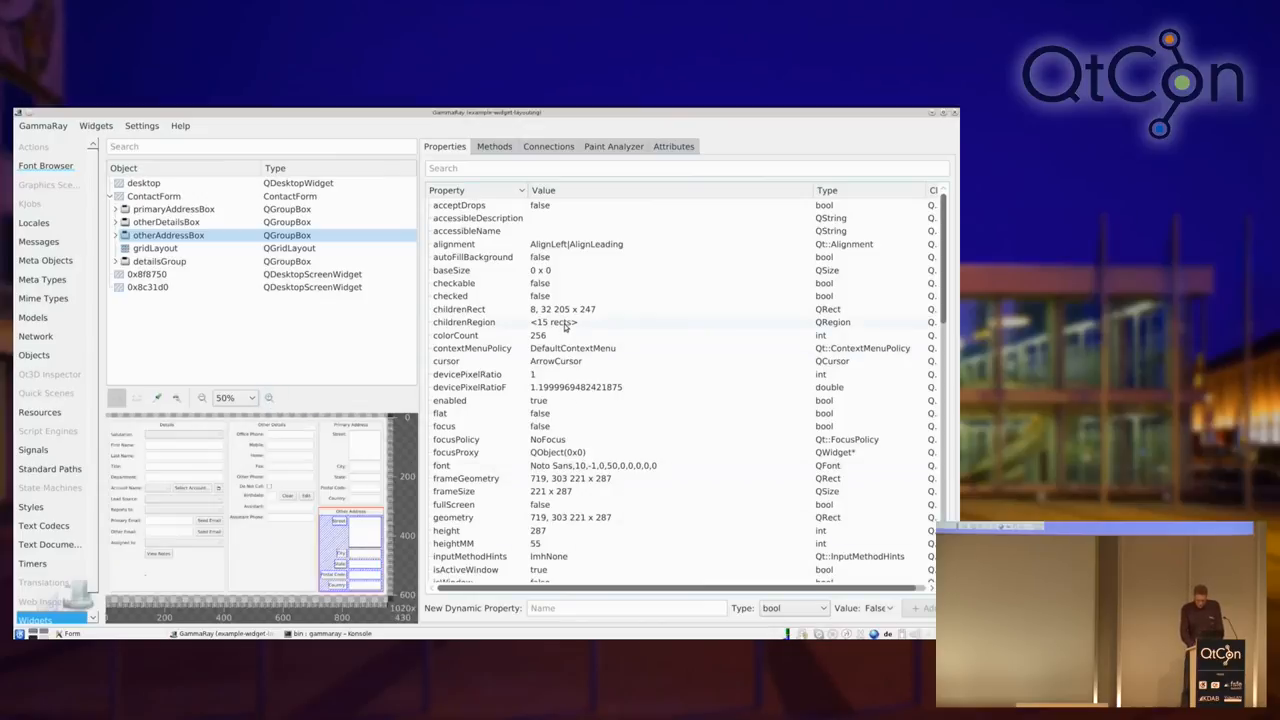
pyautogui.scroll(-3)
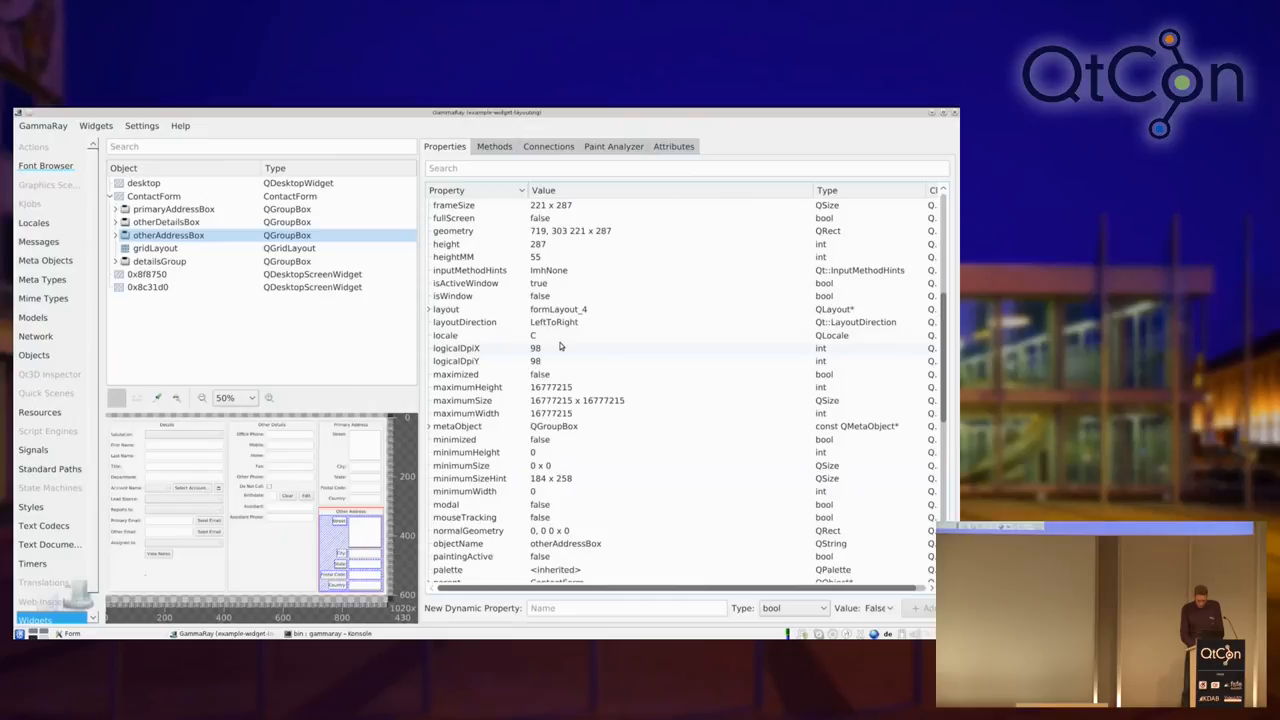
pyautogui.scroll(-3)
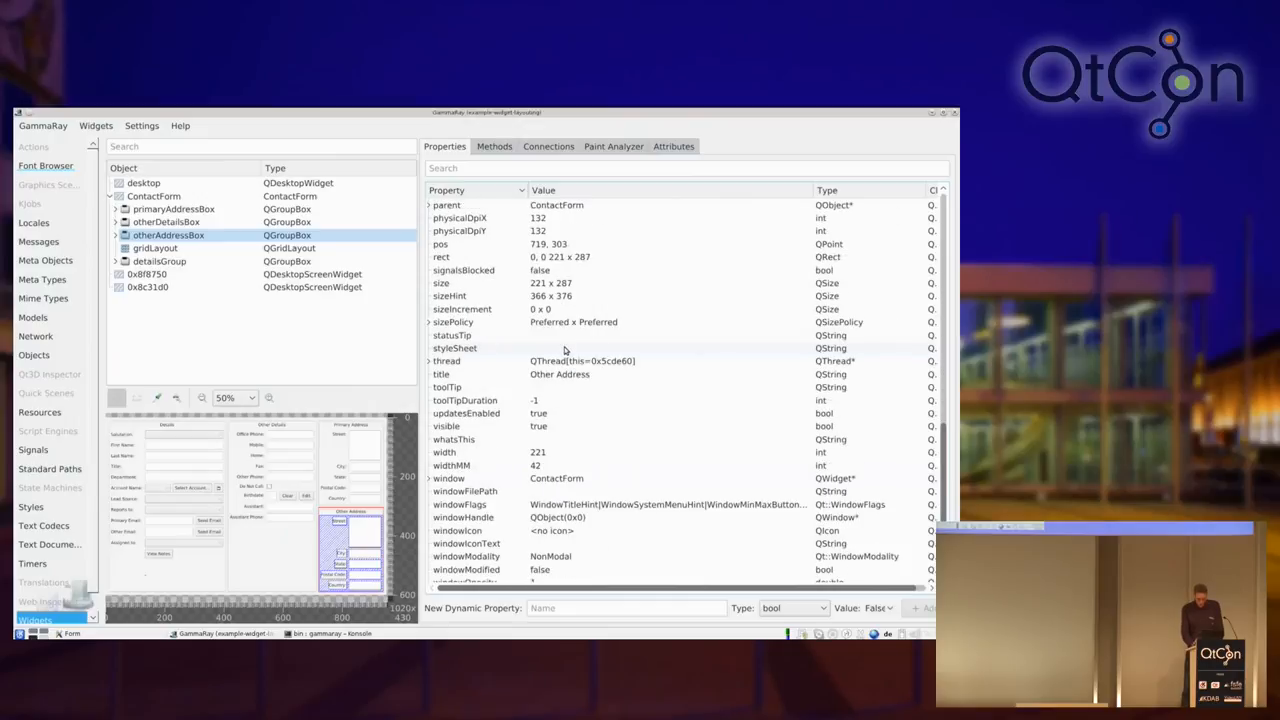
pyautogui.click(670, 426)
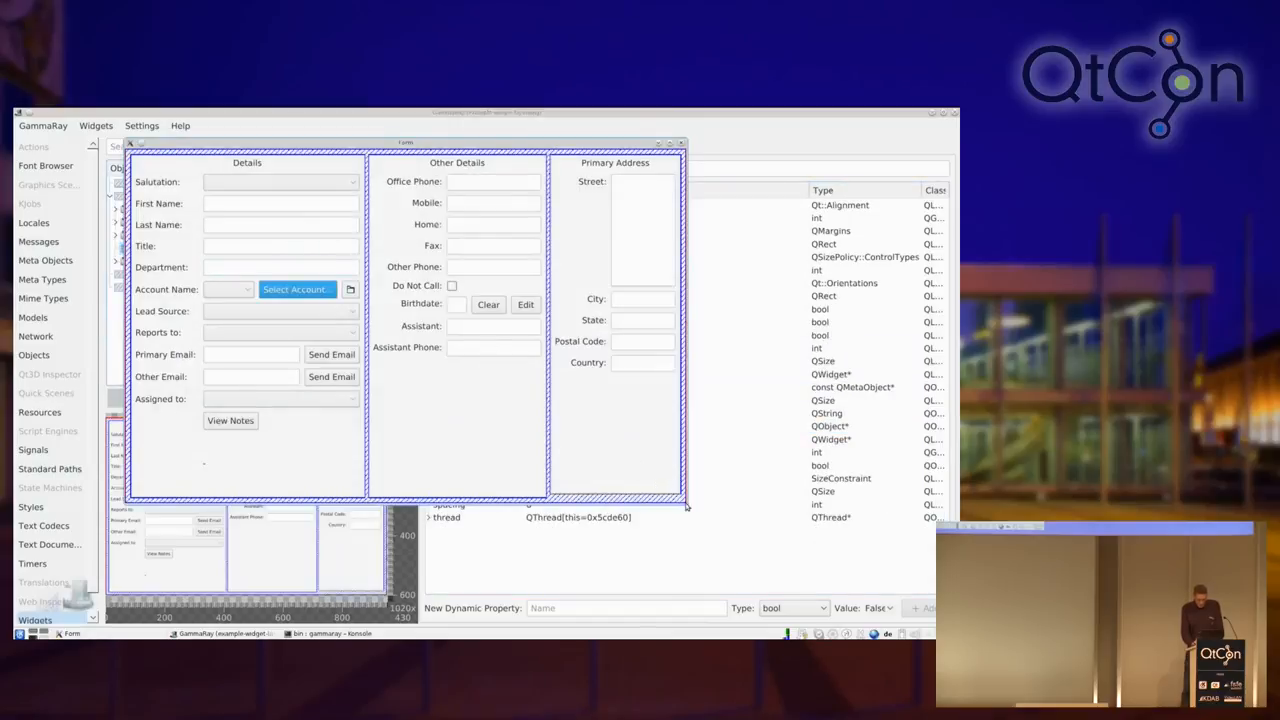
# Step: Widen the contact form window so its three remaining sections stretch to fill it
pyautogui.moveTo(688, 508); pyautogui.dragTo(878, 530)
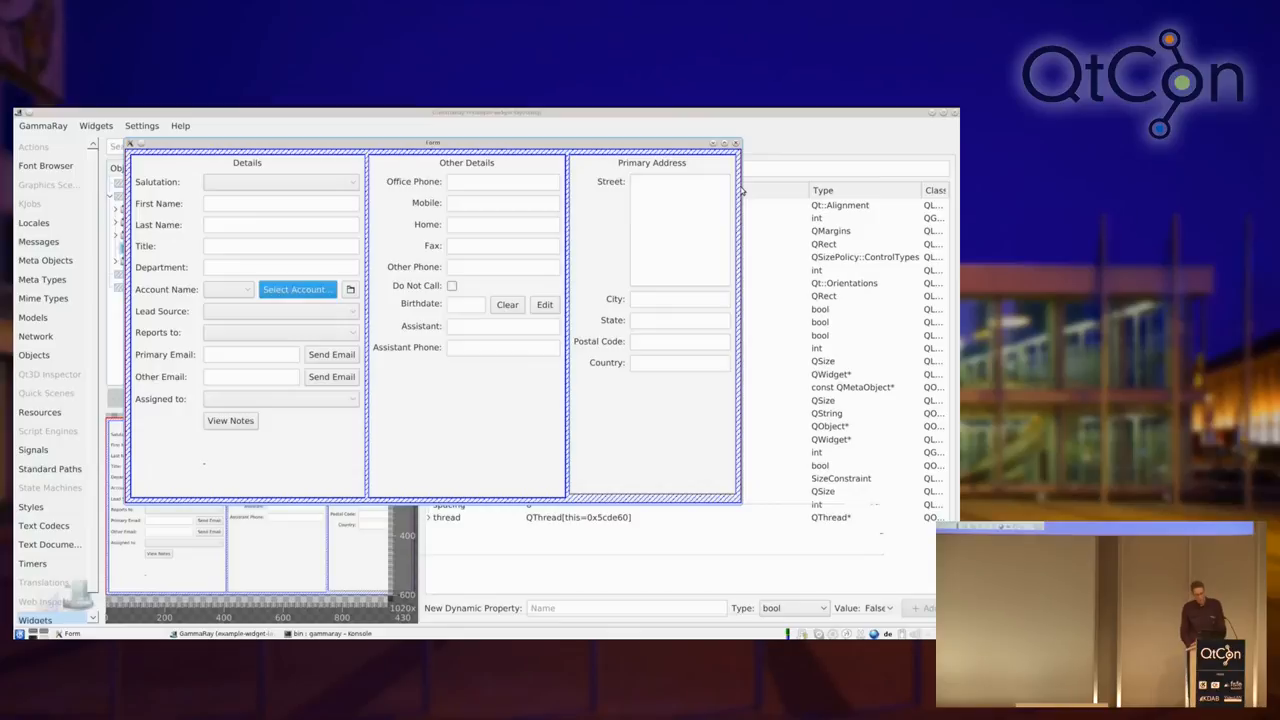
pyautogui.moveTo(740, 188)
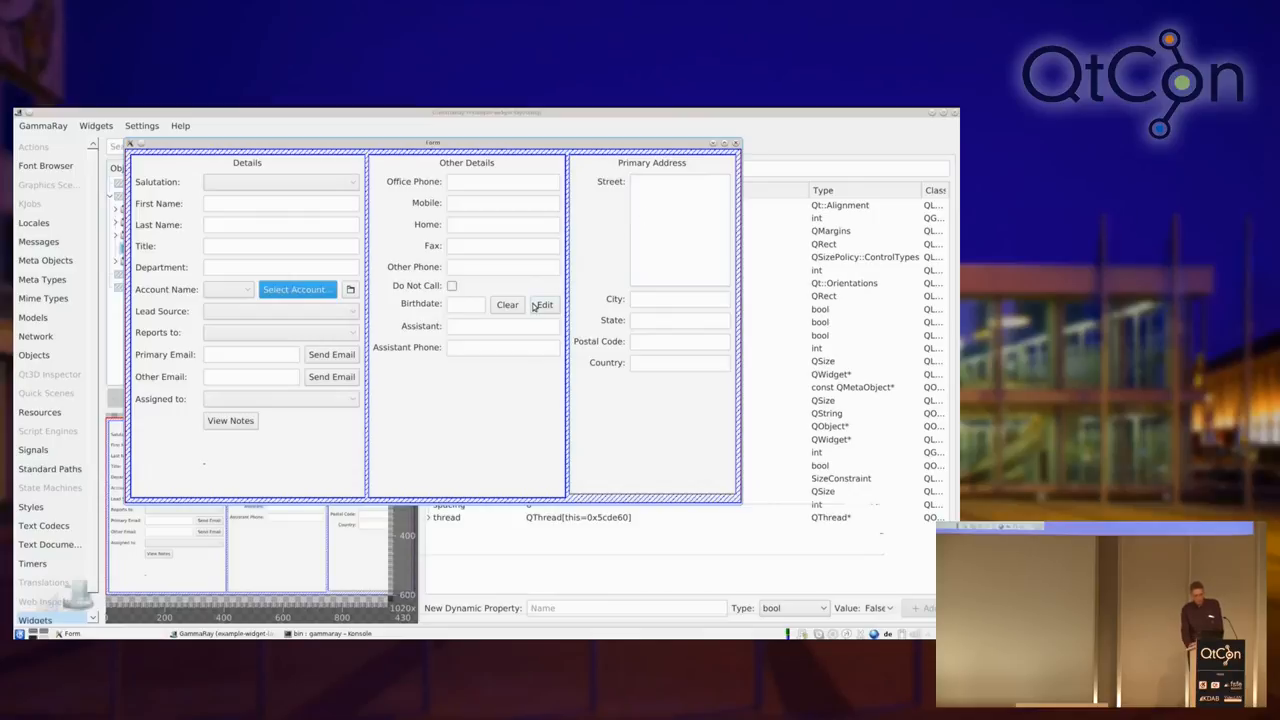
pyautogui.moveTo(520, 340)
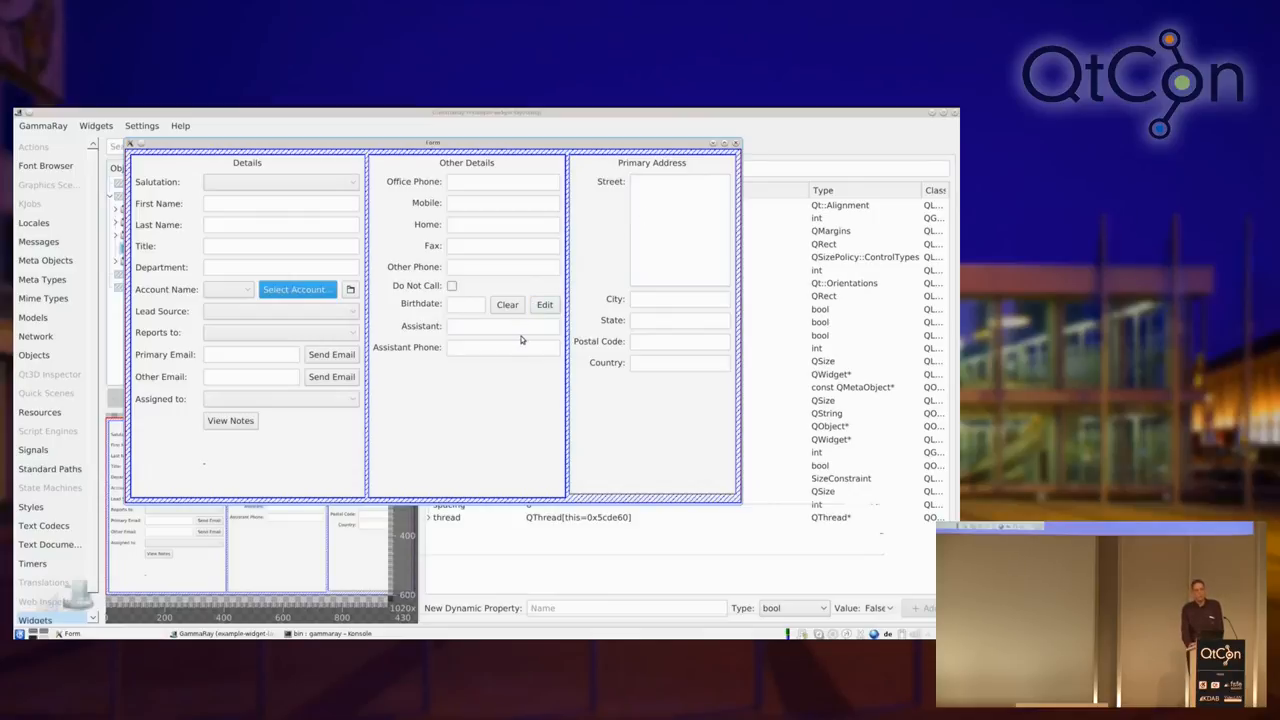
pyautogui.moveTo(520, 332)
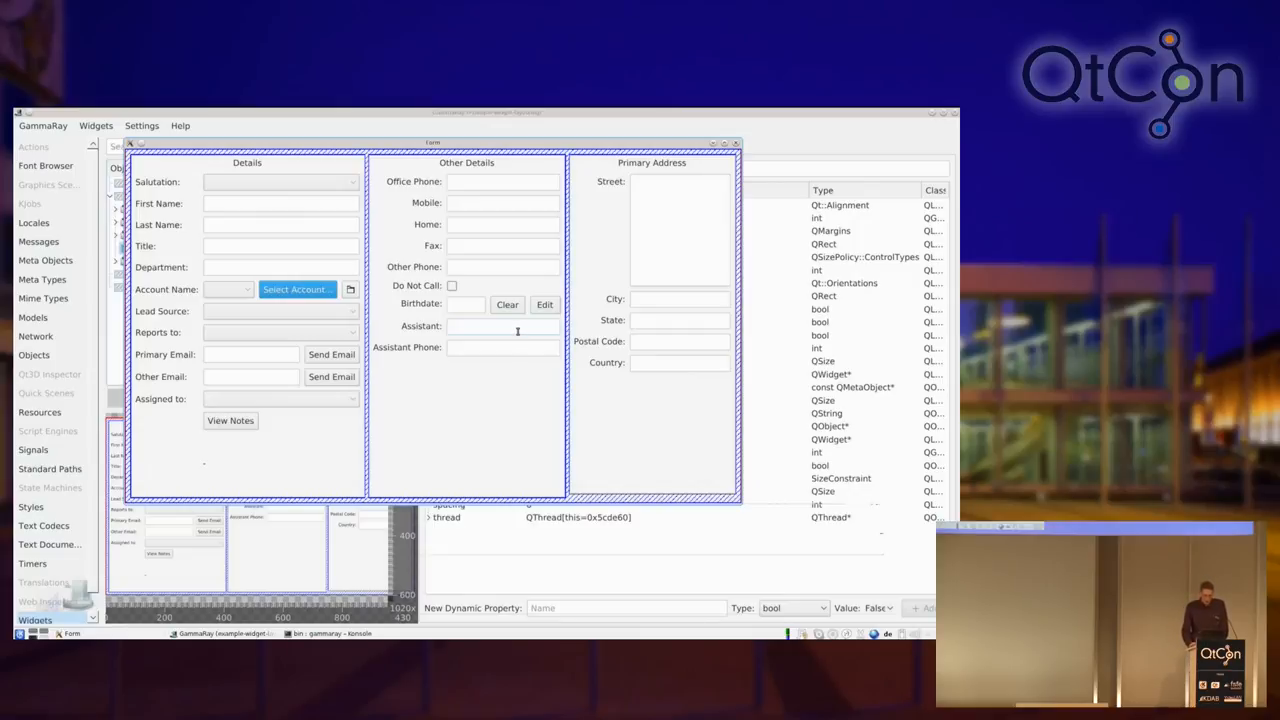
pyautogui.moveTo(474, 396)
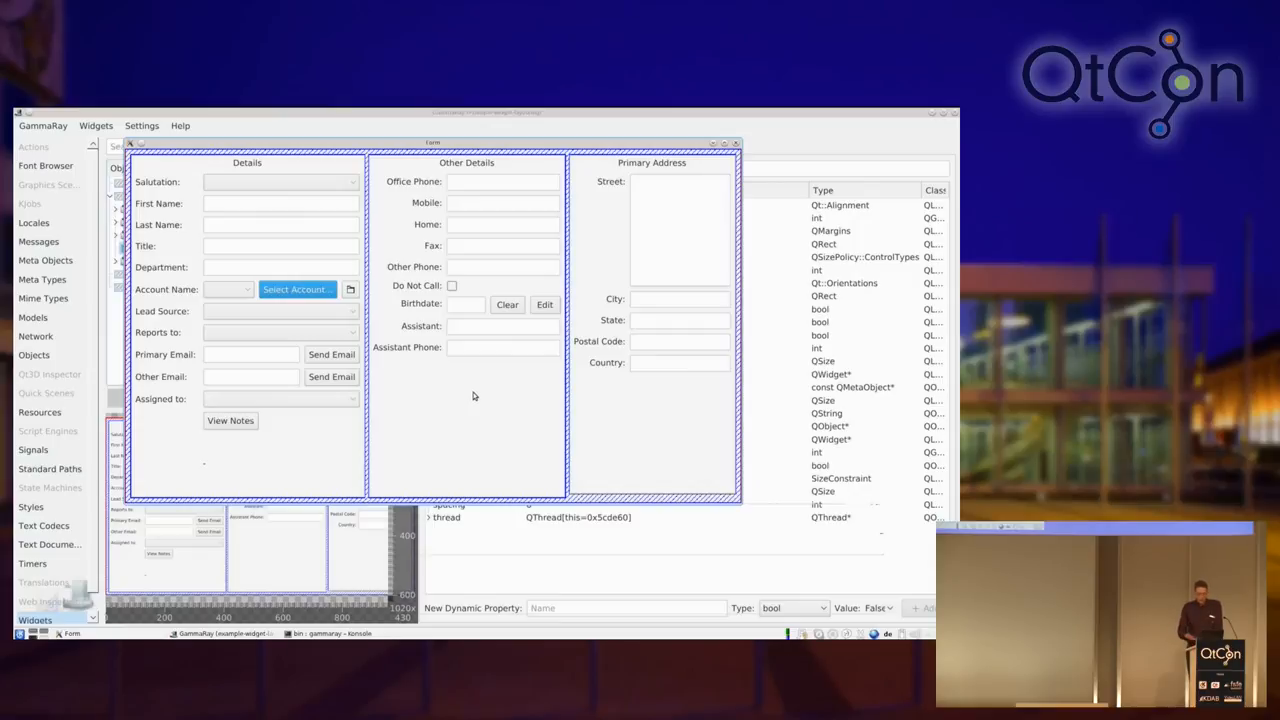
pyautogui.moveTo(408, 424)
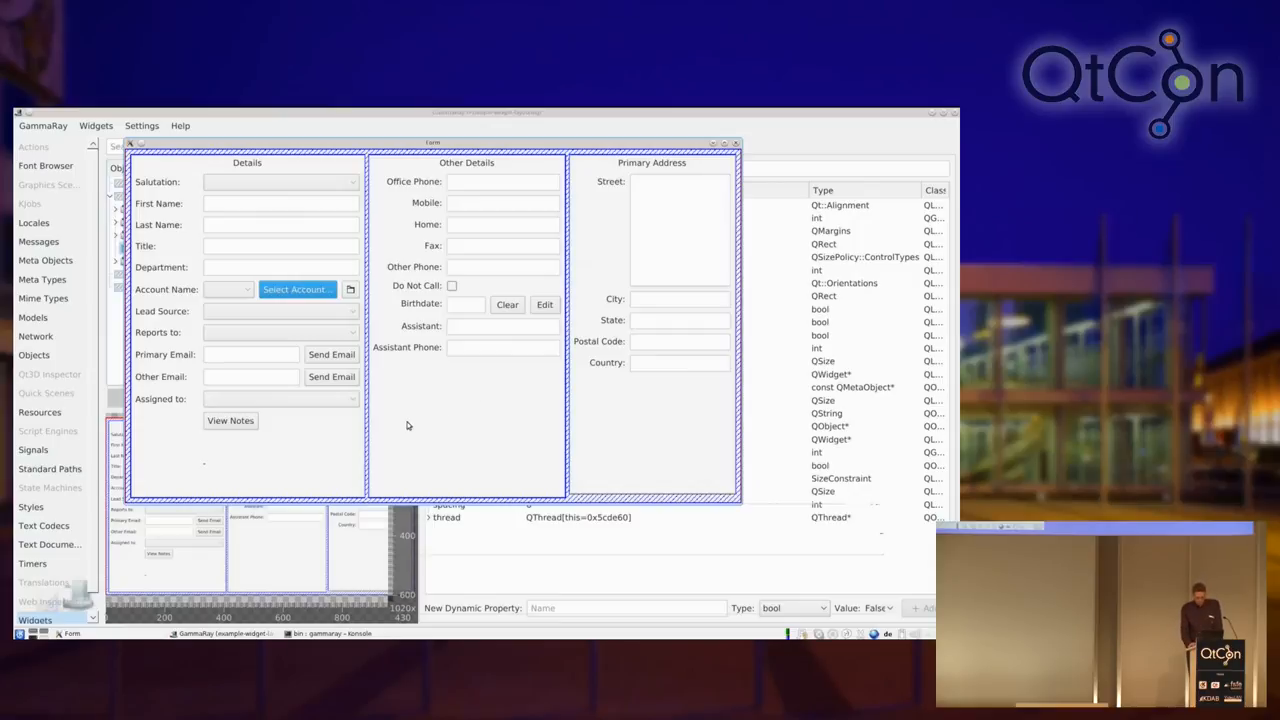
pyautogui.moveTo(416, 420)
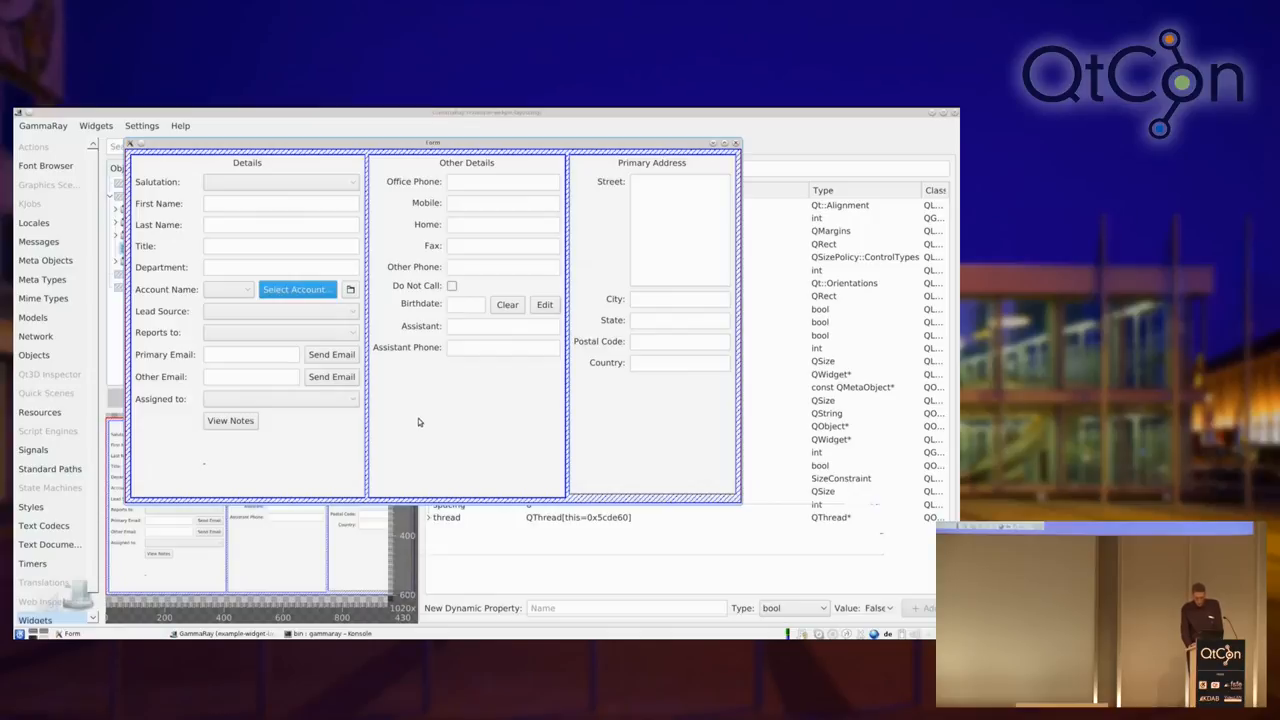
pyautogui.moveTo(588, 448)
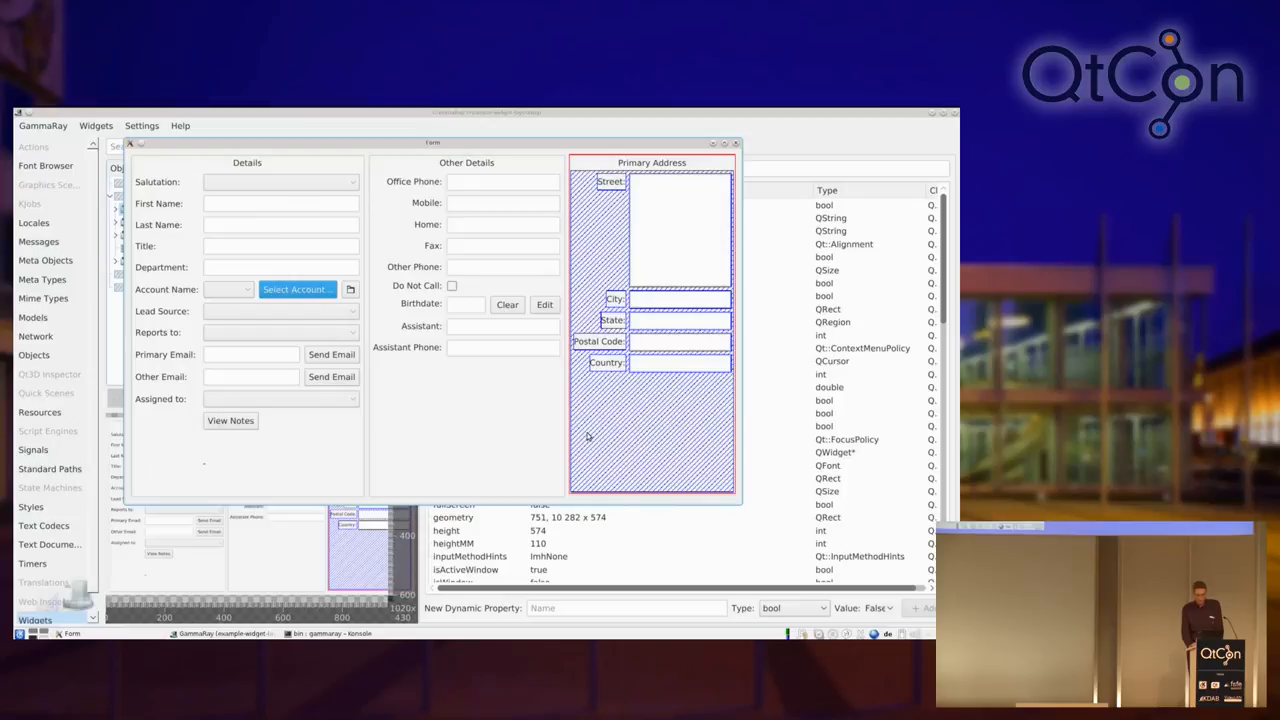
pyautogui.moveTo(396, 404)
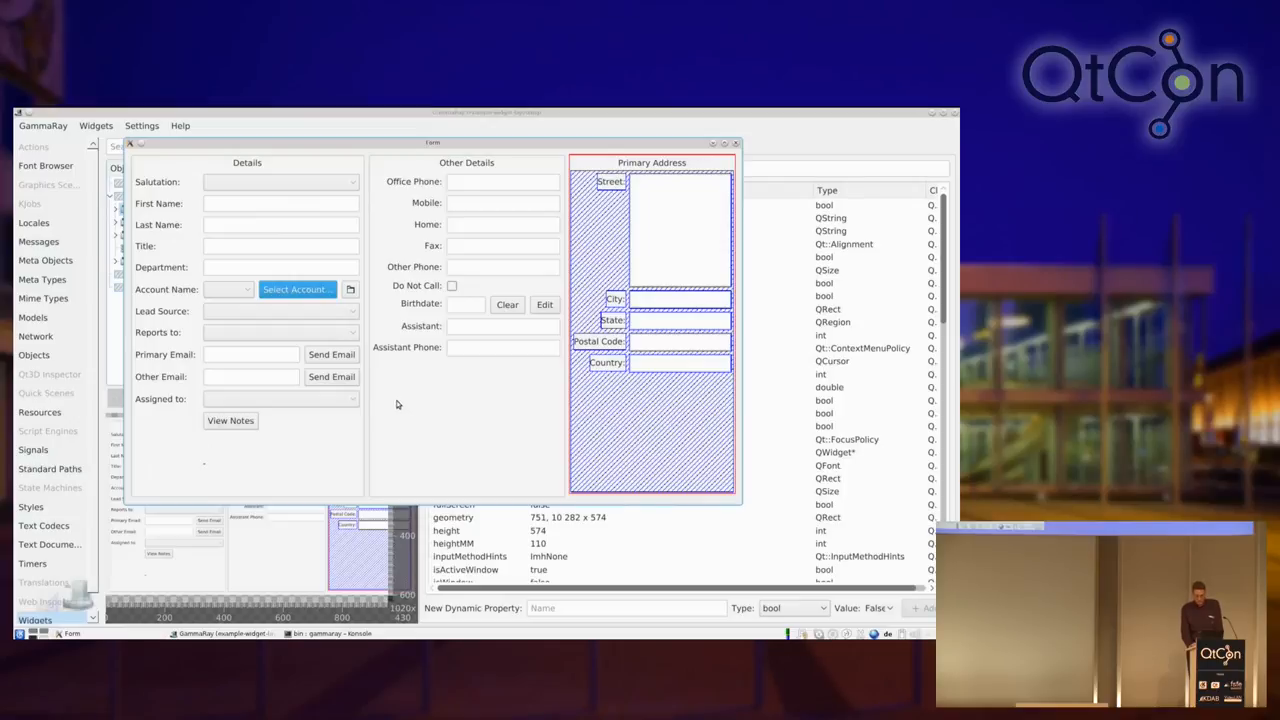
pyautogui.moveTo(424, 376)
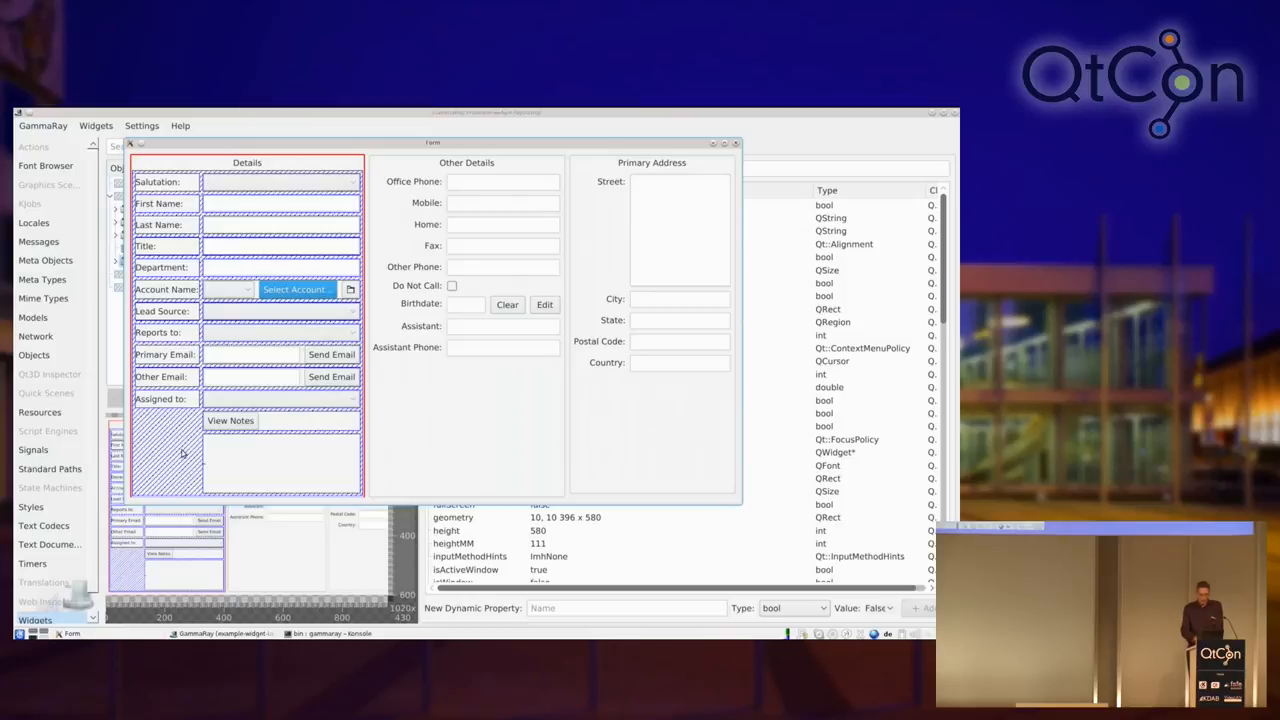
pyautogui.moveTo(262, 474)
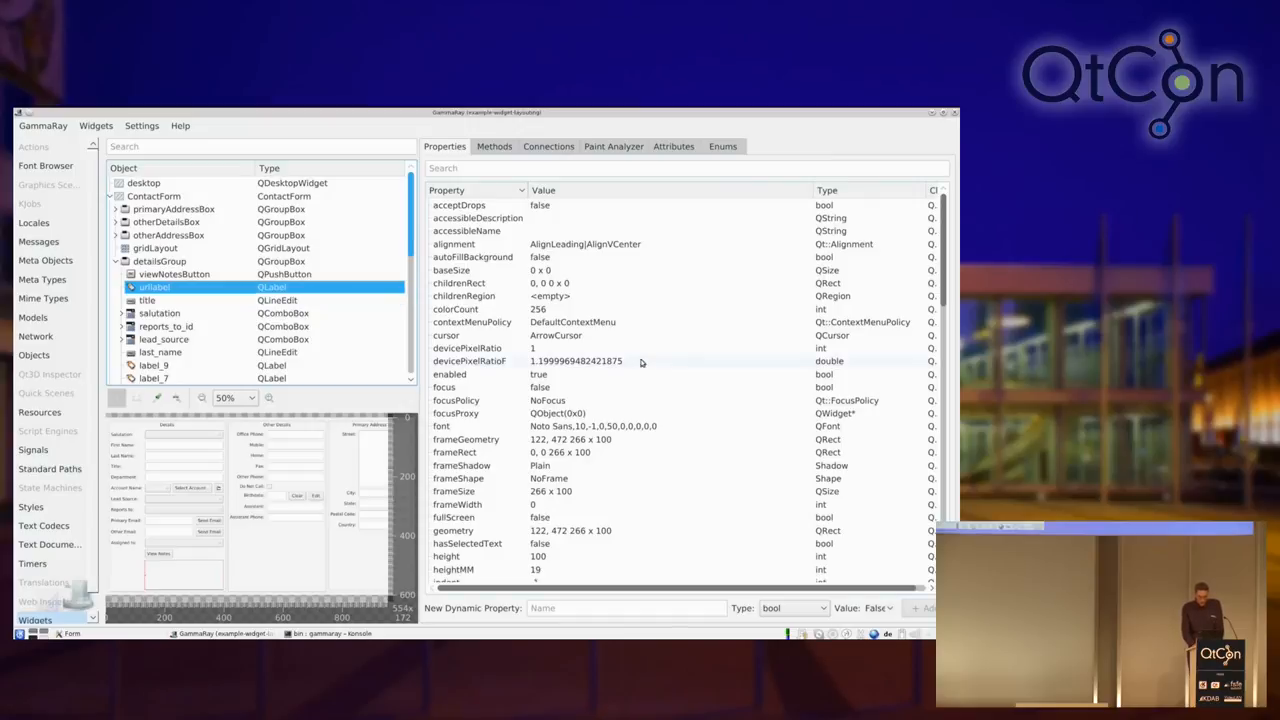
# Step: Scroll the unlabel QLabel's Properties list to its sizePolicy showing Preferred horizontal and vertical policies
pyautogui.scroll(-3)
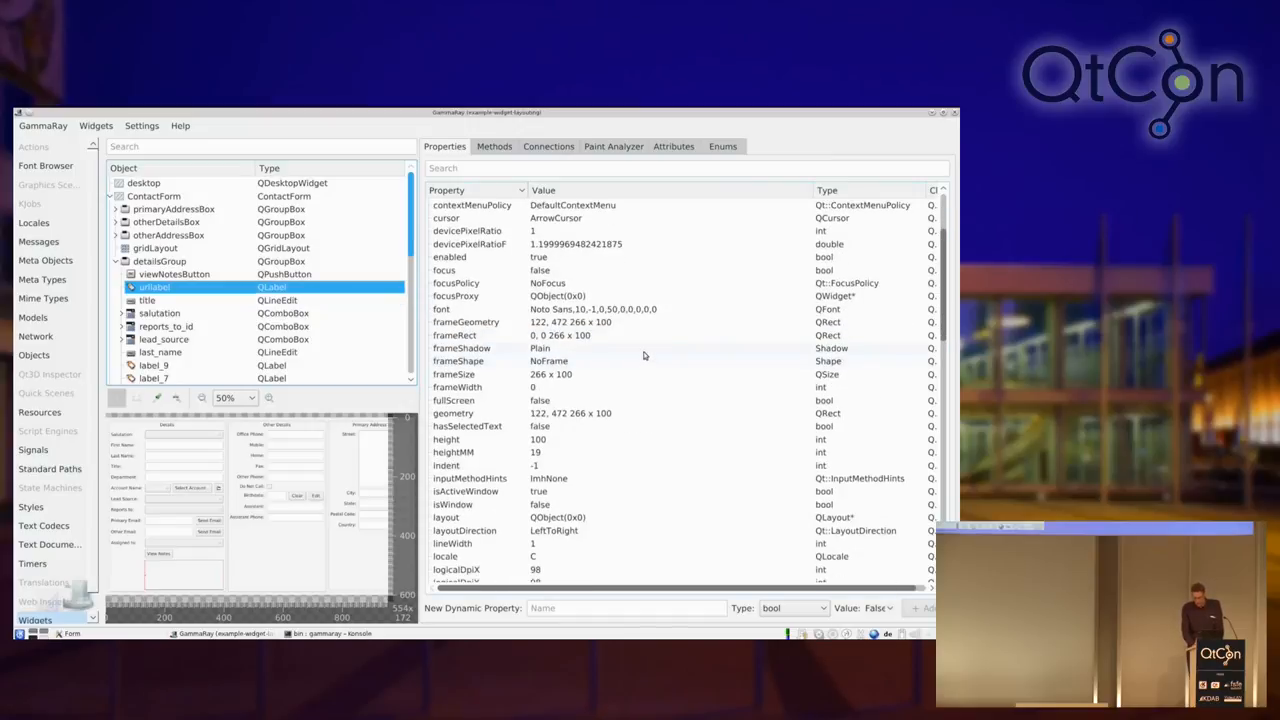
pyautogui.scroll(-3)
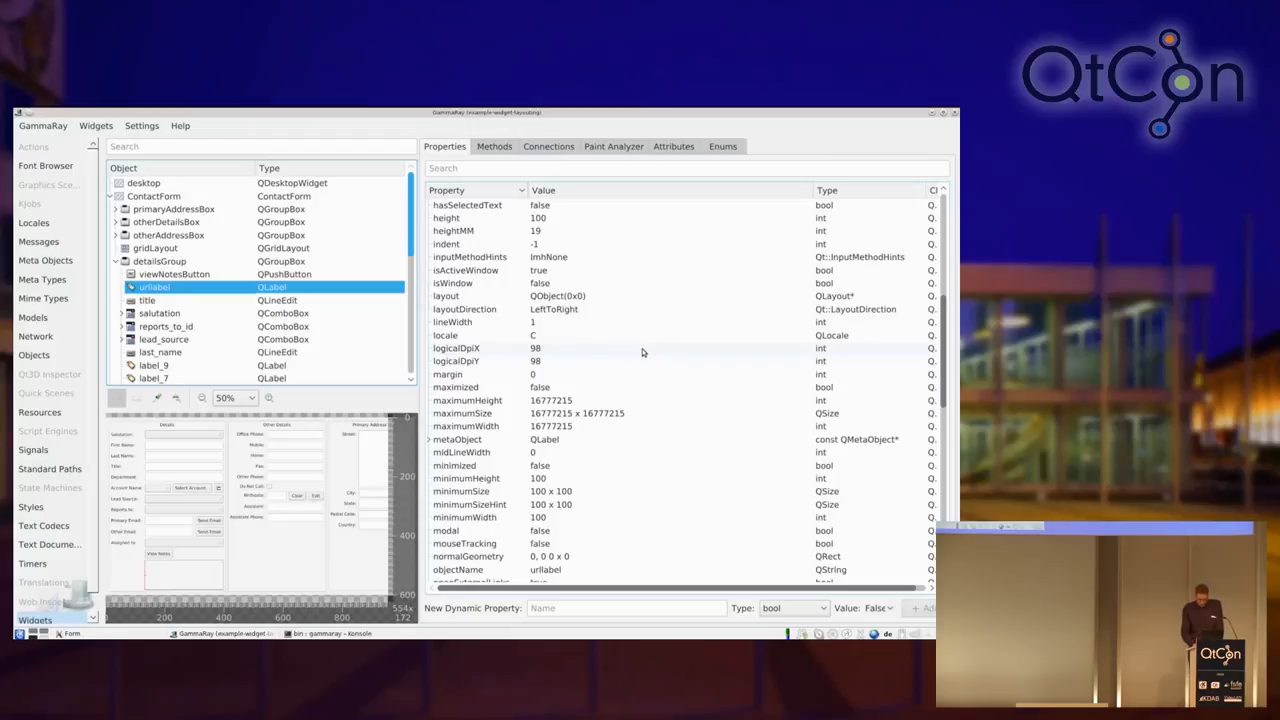
pyautogui.scroll(-3)
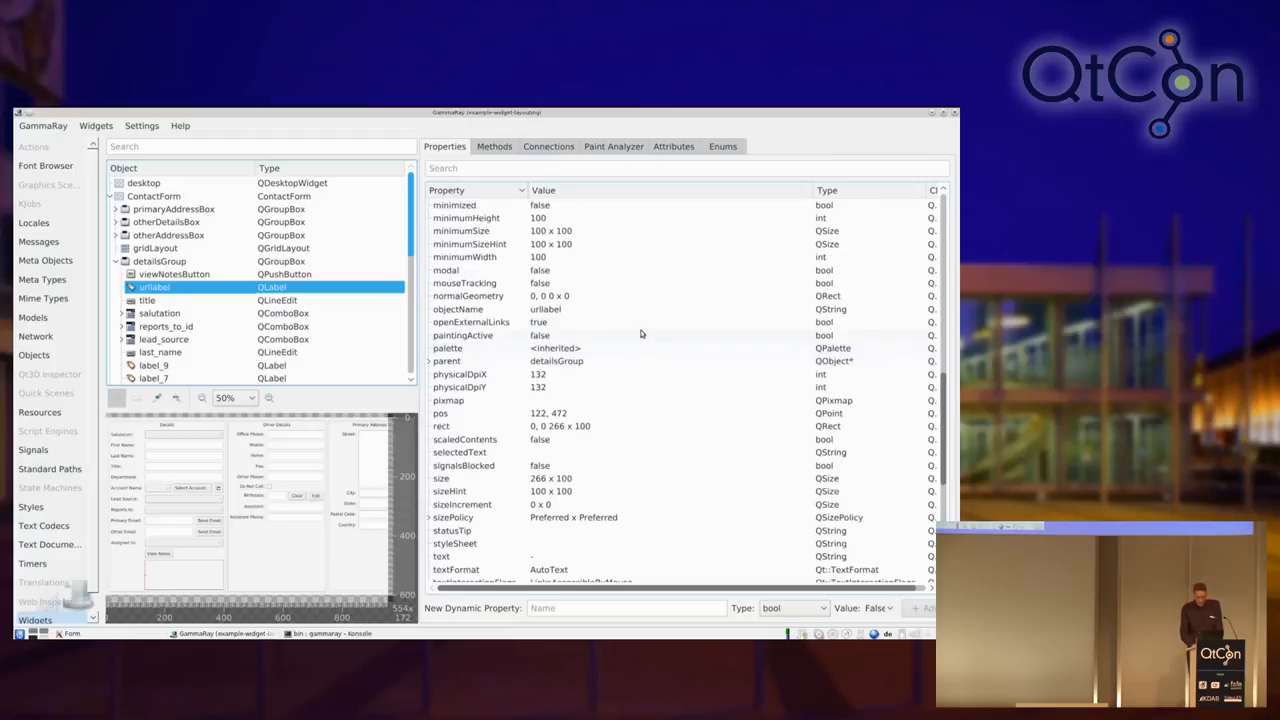
pyautogui.moveTo(616, 288)
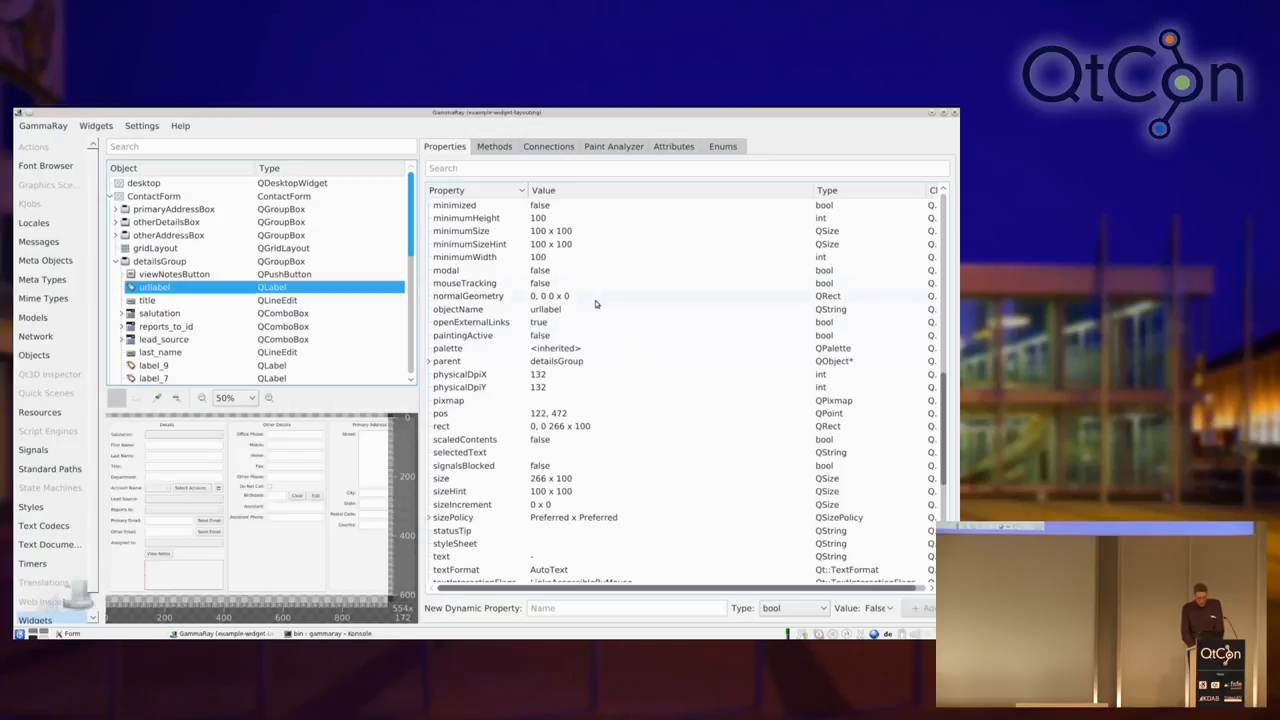
pyautogui.scroll(3)
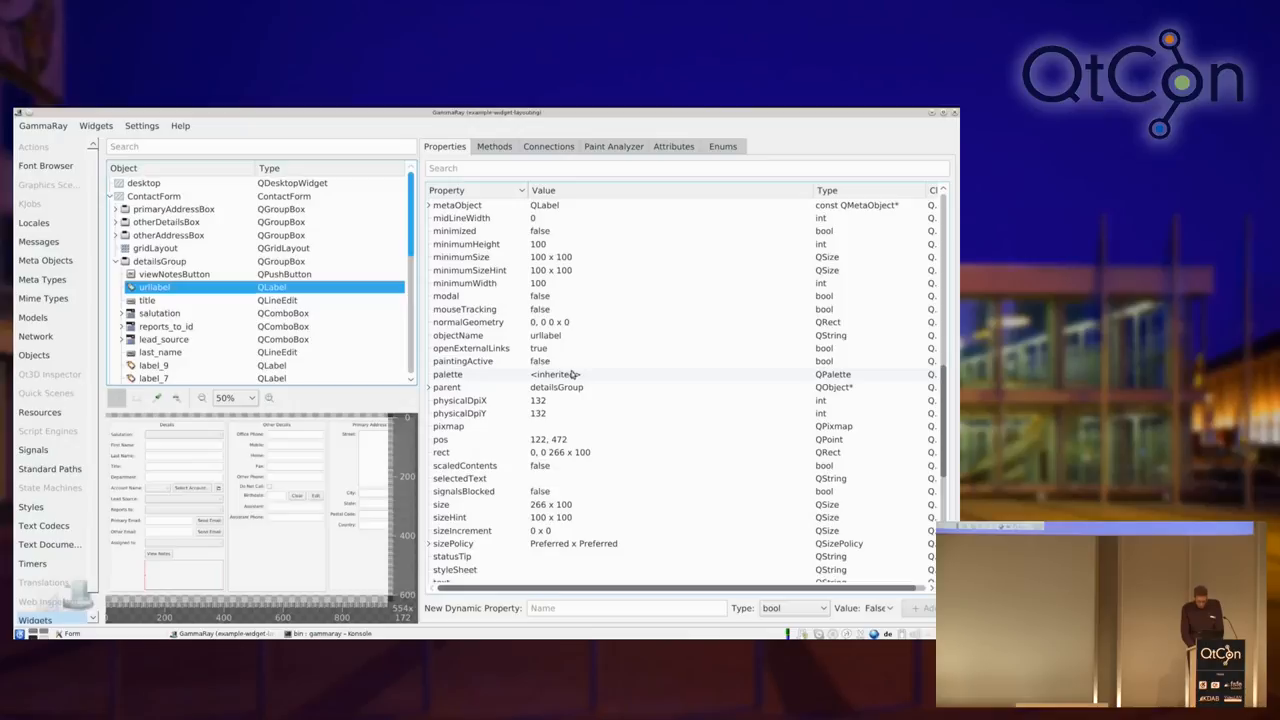
pyautogui.scroll(-3)
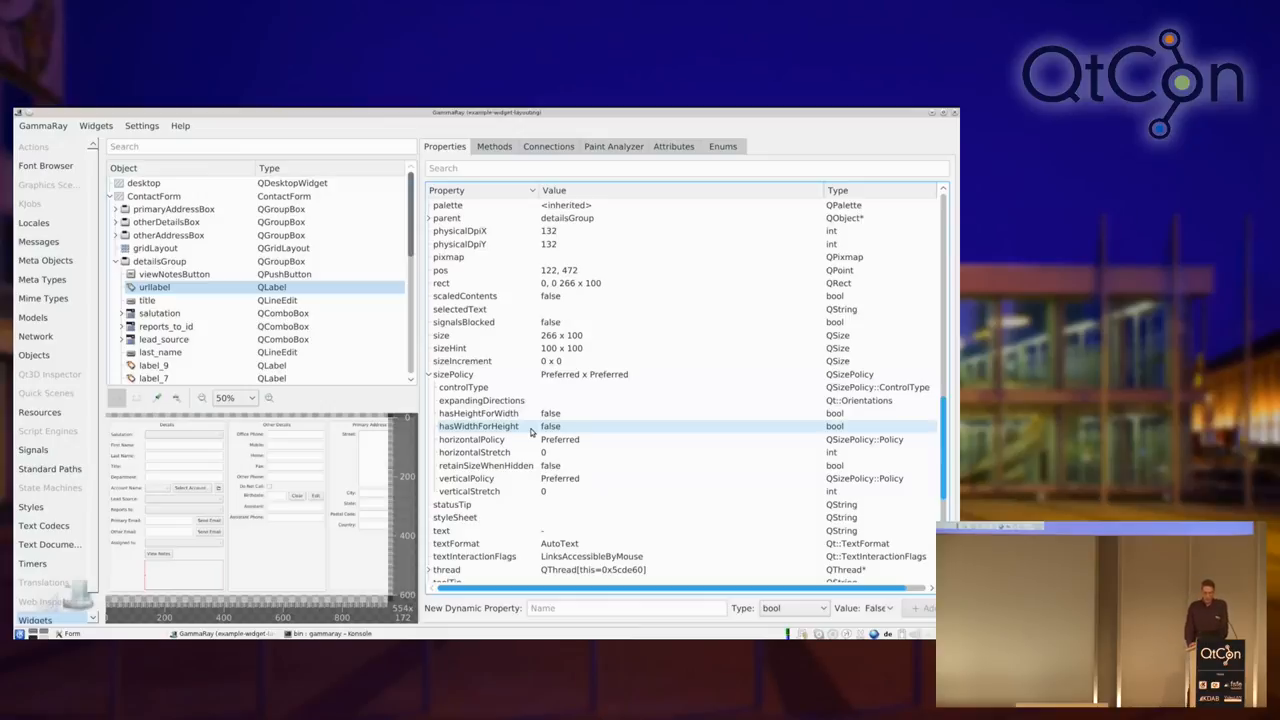
# Step: Set the label's minimumHeight to 20, then close the example application
pyautogui.click(472, 440)
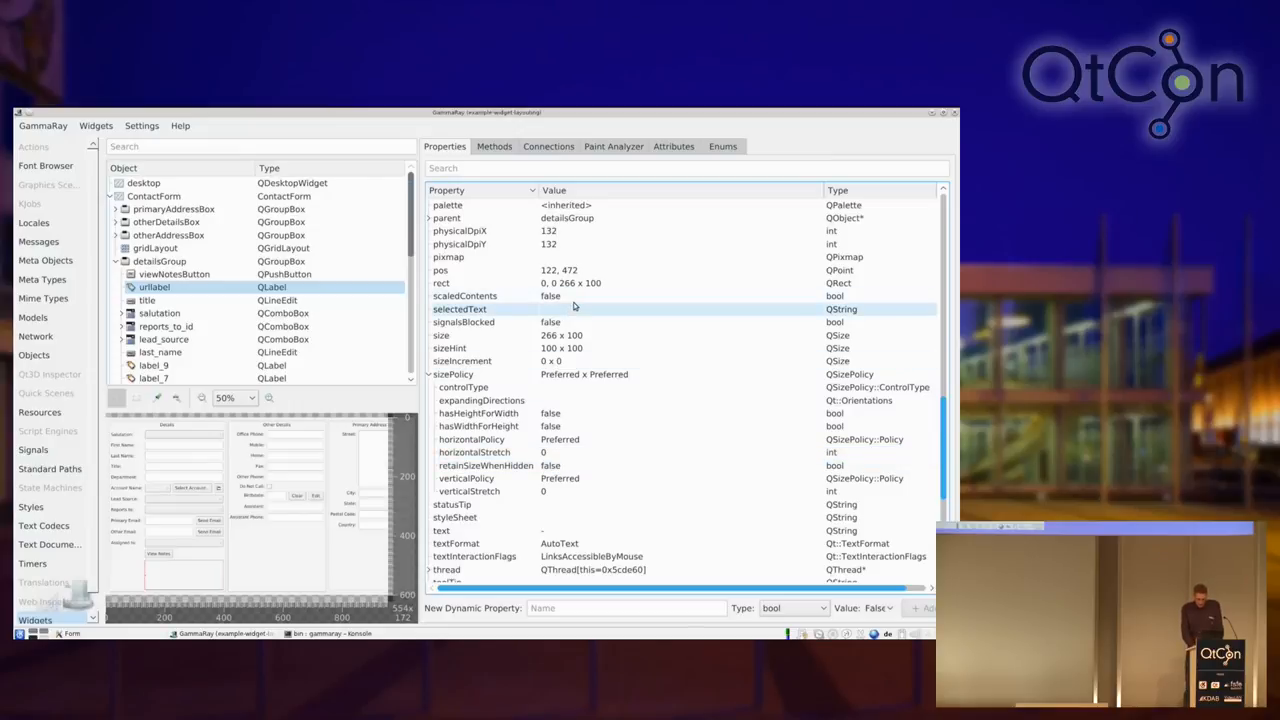
pyautogui.scroll(3)
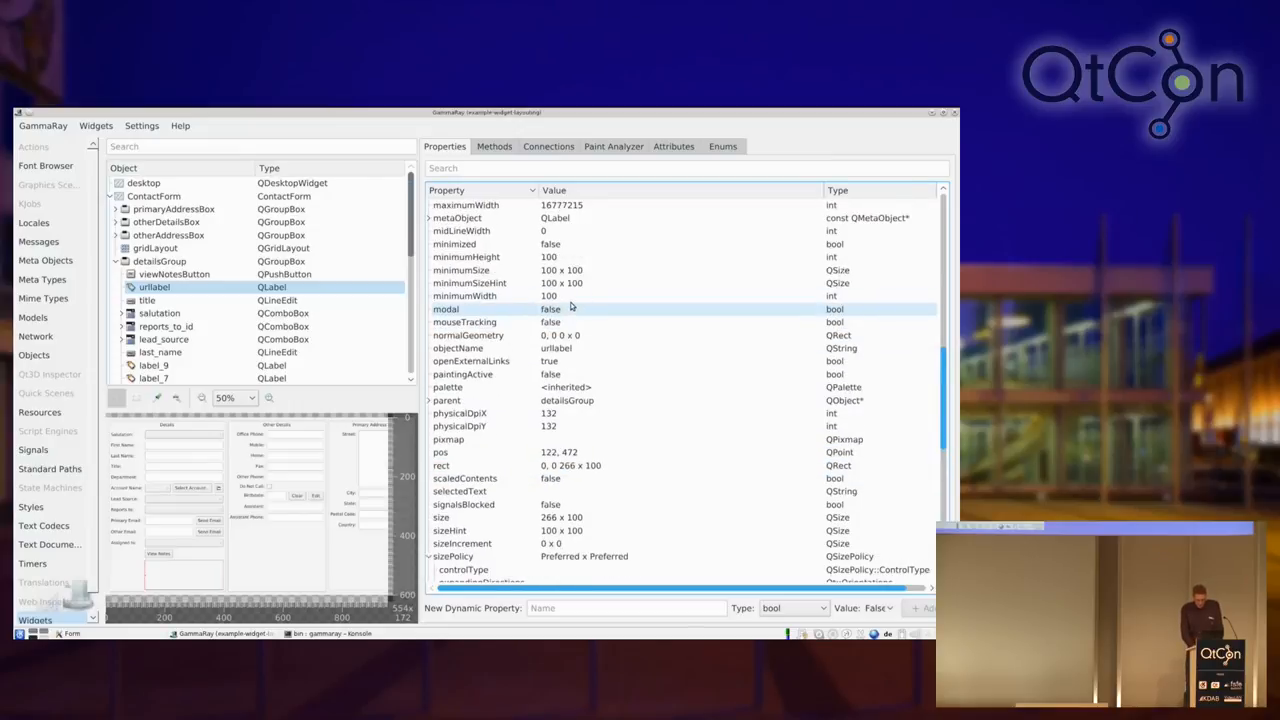
pyautogui.moveTo(568, 256)
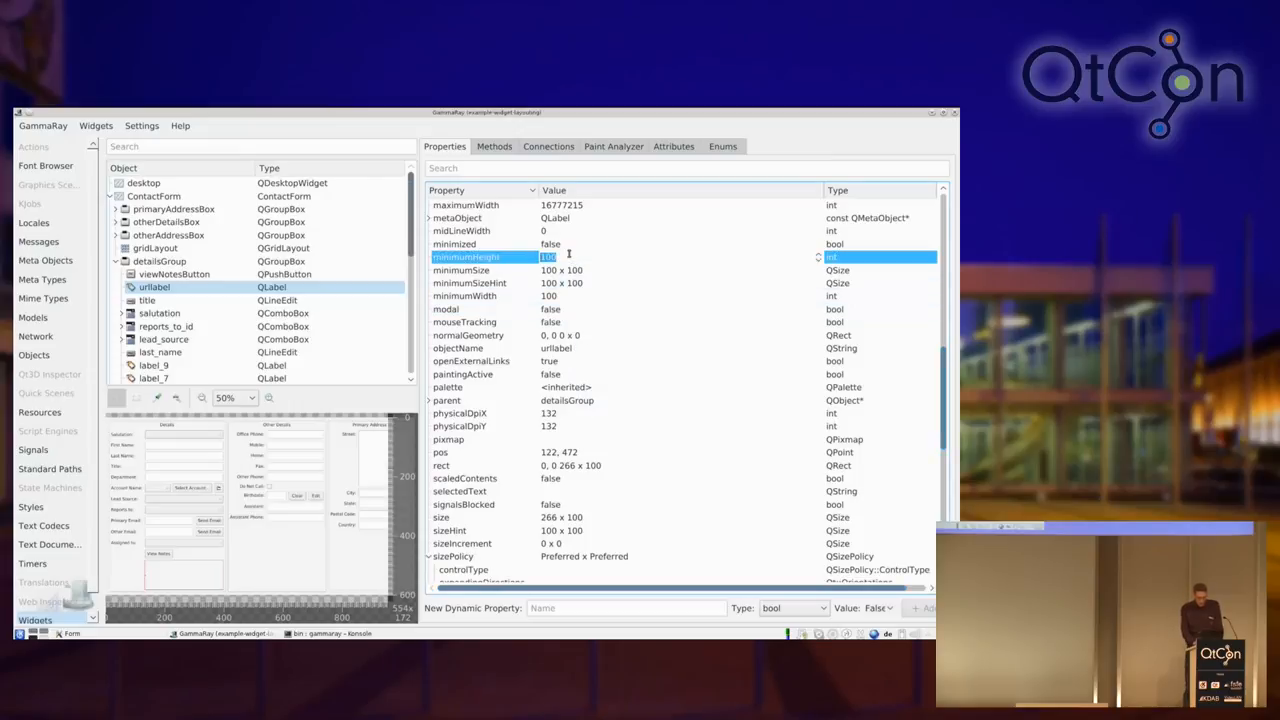
pyautogui.write('20')
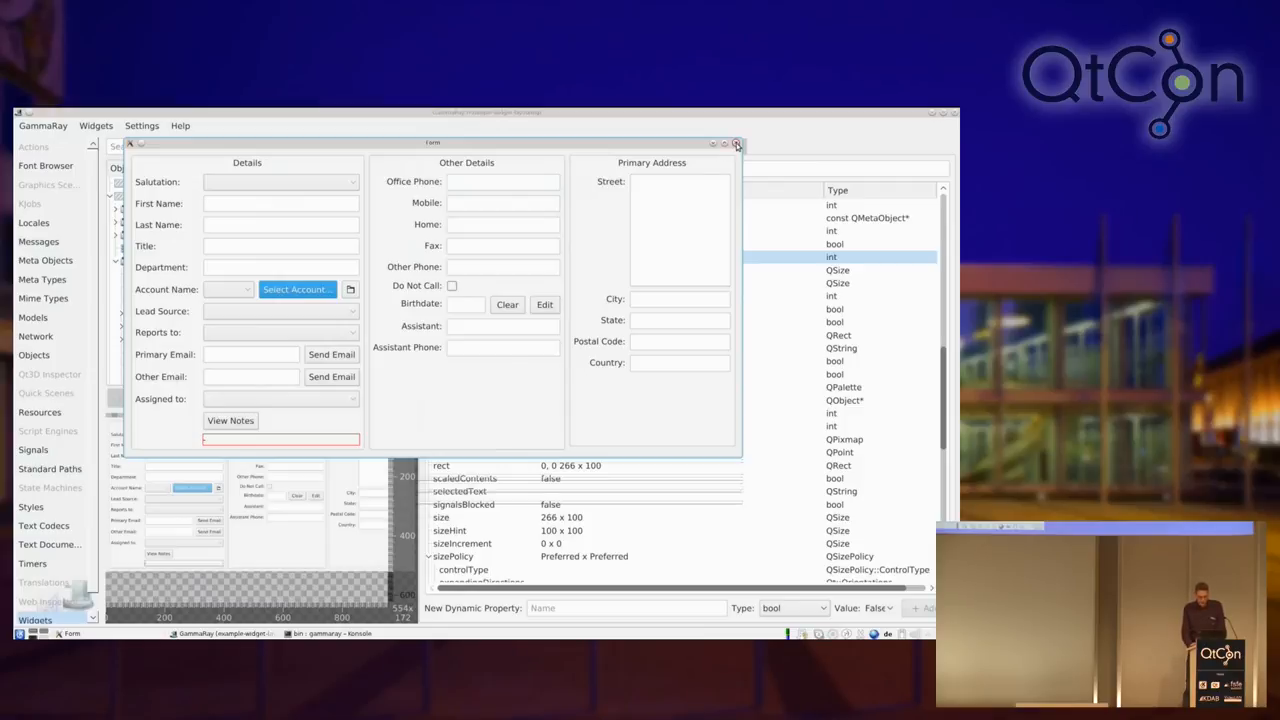
pyautogui.moveTo(736, 144)
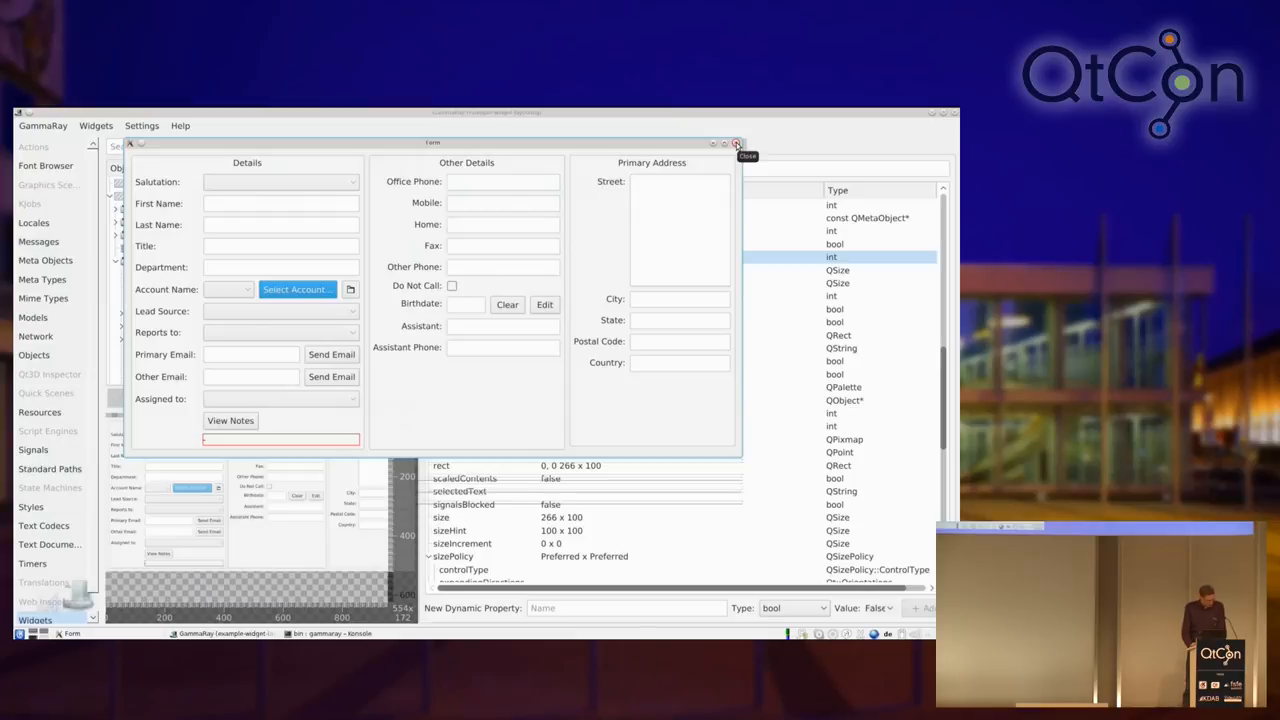
pyautogui.click(736, 144)
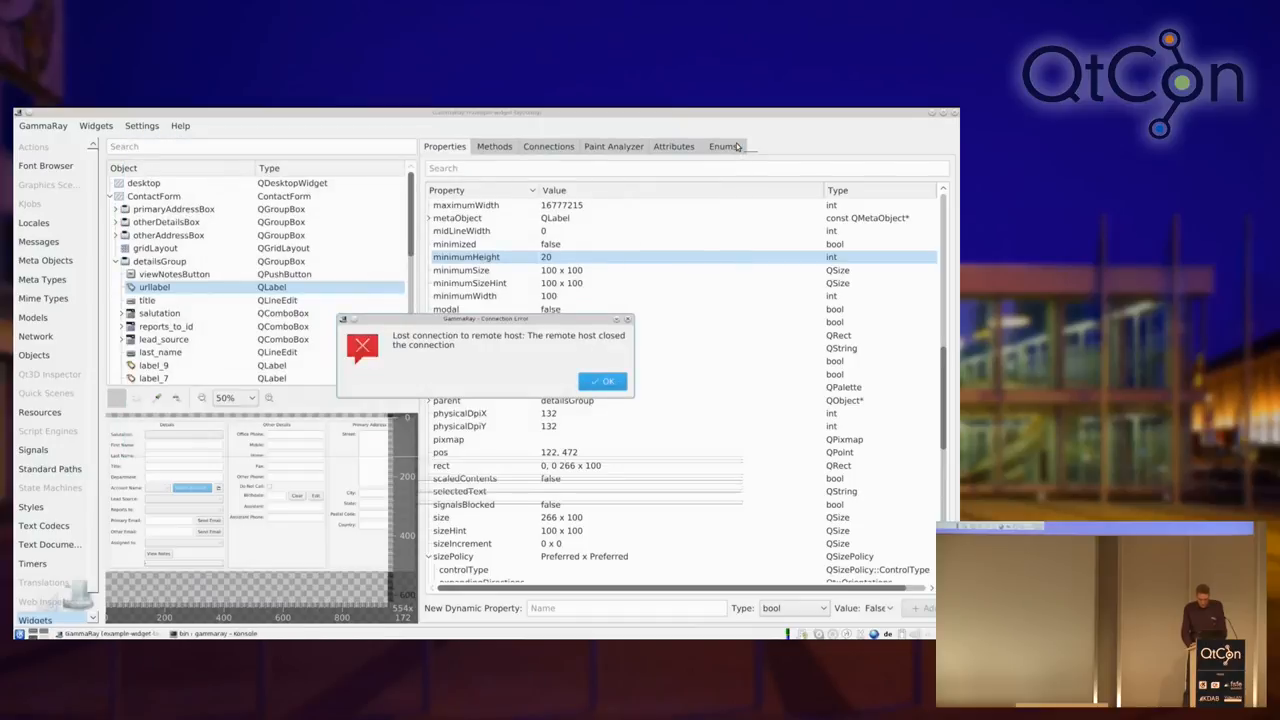
# Step: Dismiss the 'Lost connection to remote host' notice, returning to Konsole
pyautogui.click(602, 380)
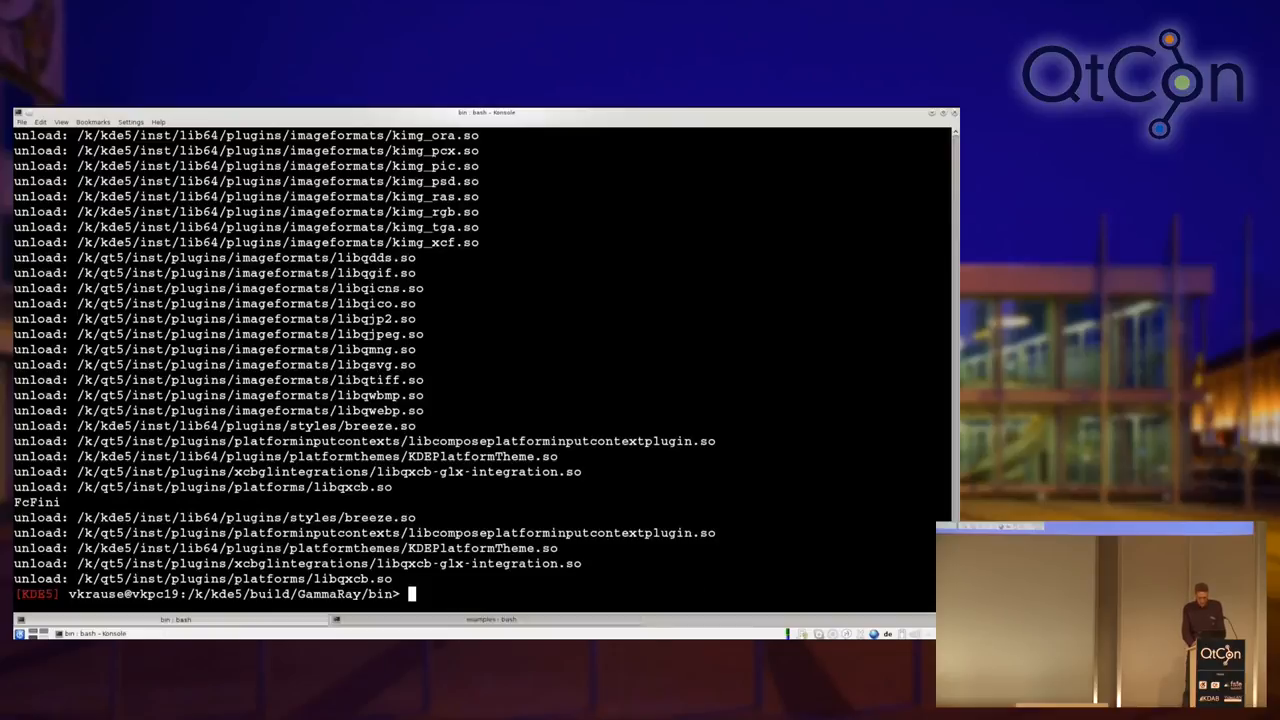
# Step: Run qmlscene on state-machine.qml, suspend it and resume it in the background with bg
pyautogui.write('qapitrace qmlscene.3.trace')
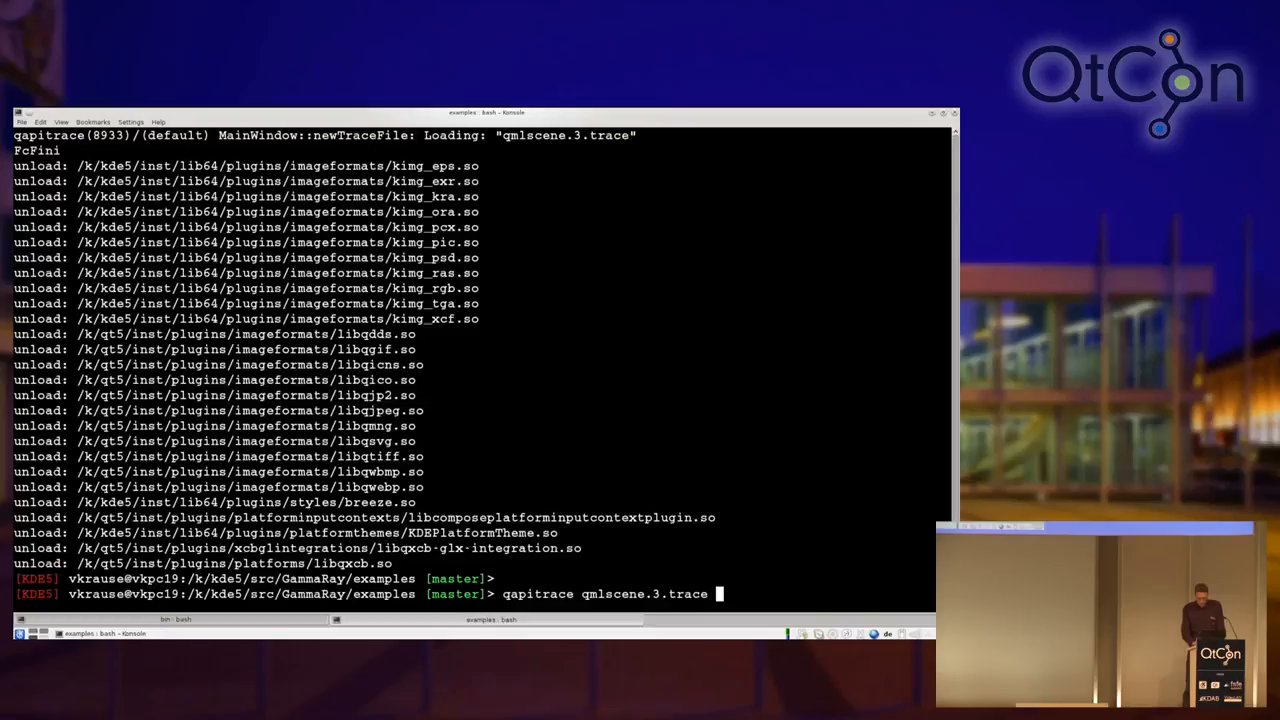
pyautogui.write('qmlscene quick-batching/quick-batching.qml')
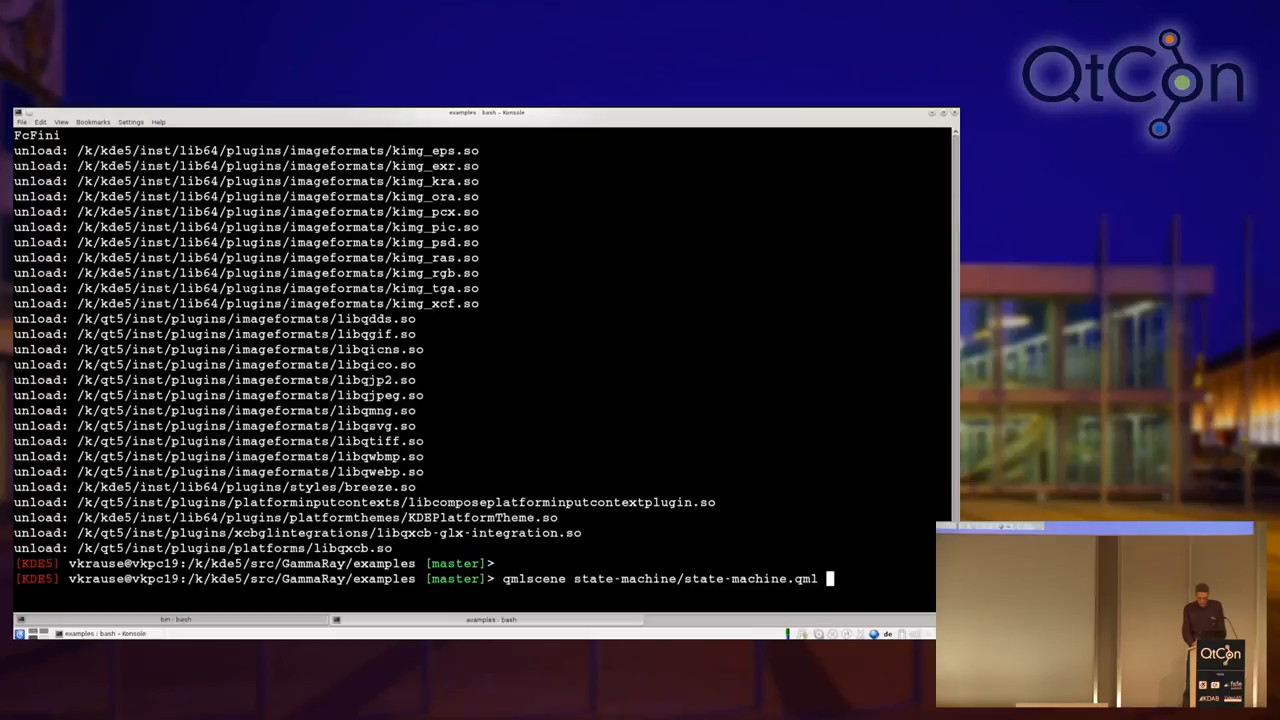
pyautogui.press('Return')
pyautogui.write('bg')
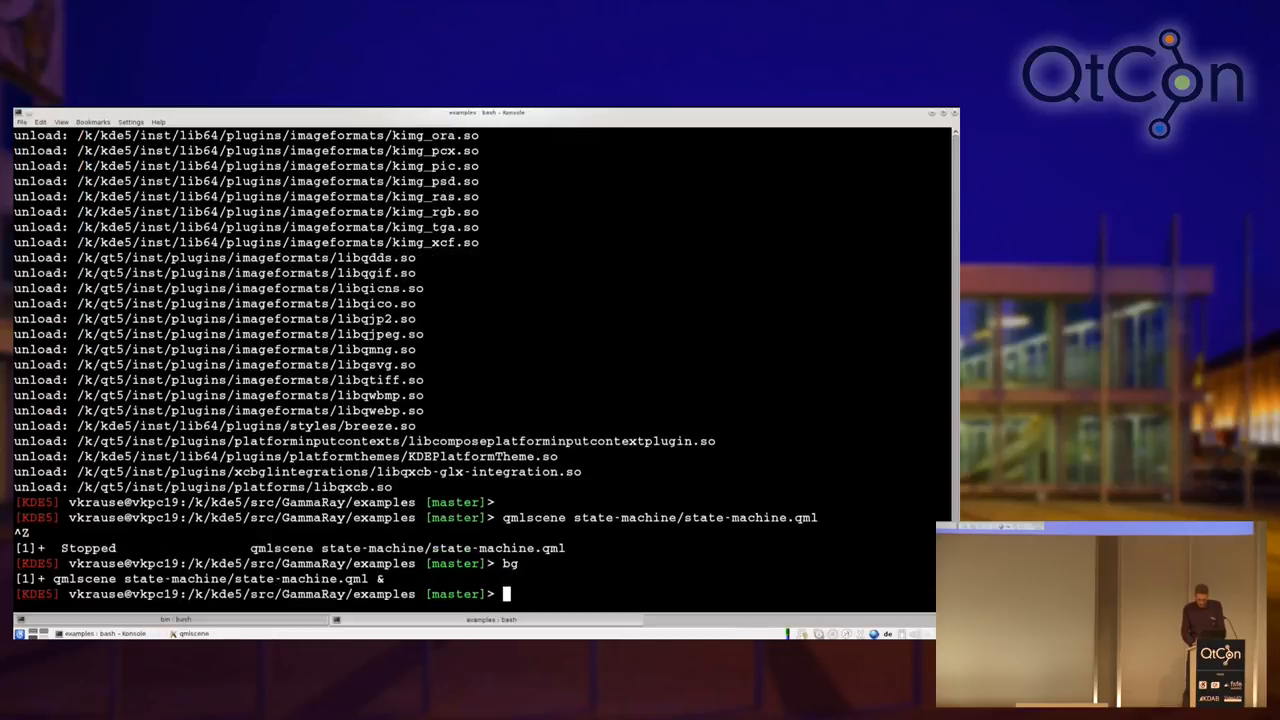
pyautogui.write('kwrite bg')
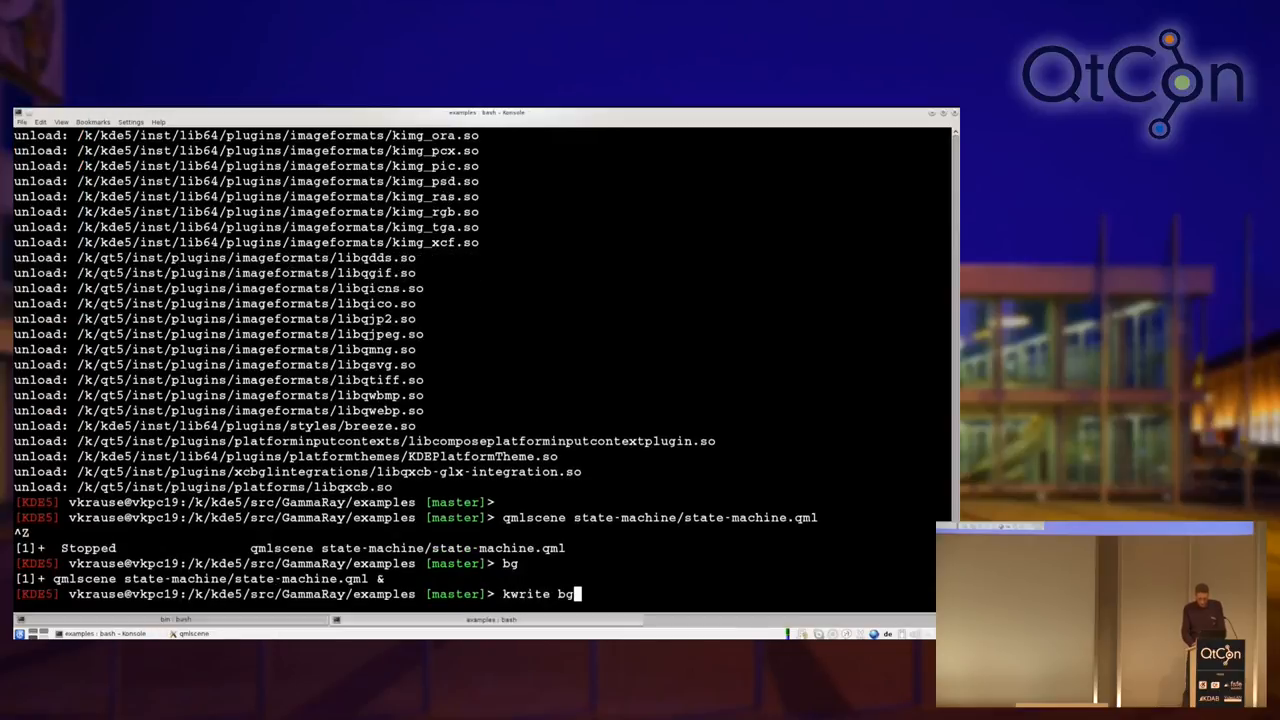
pyautogui.press('Return')
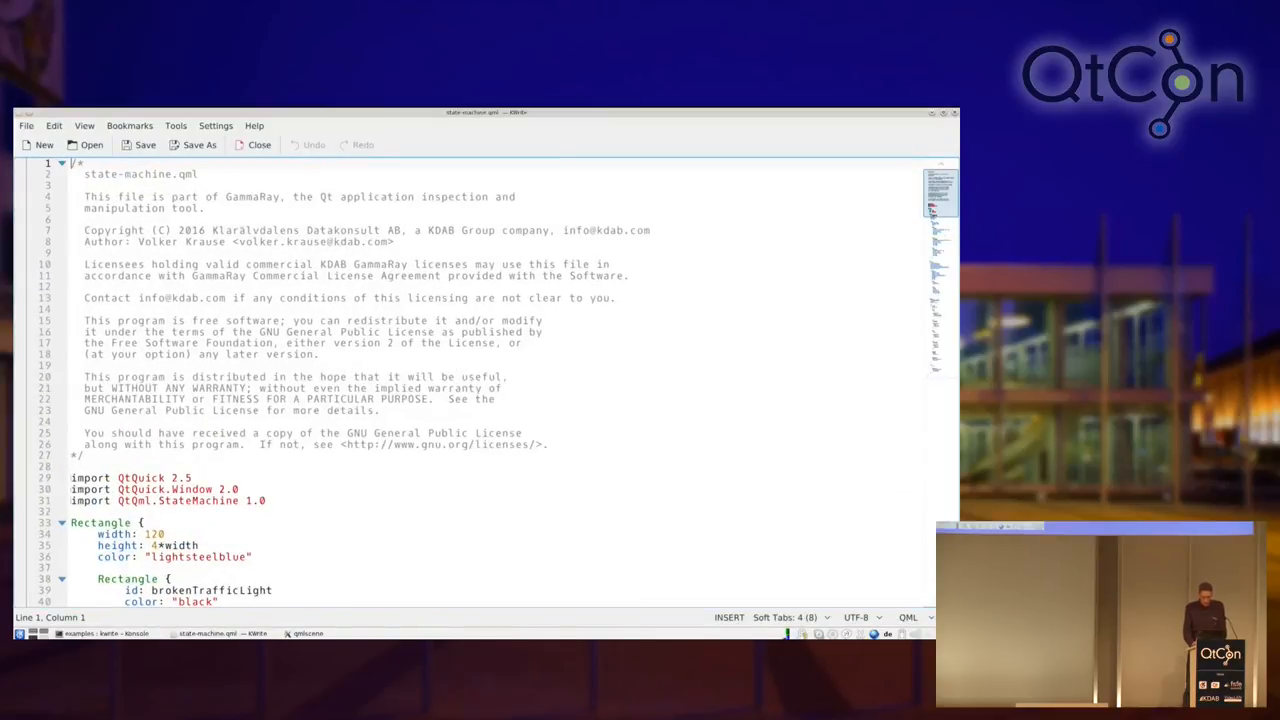
# Step: Scroll through state-machine.qml to the StateMachine block with its traffic-light states and timeouts
pyautogui.scroll(-3)
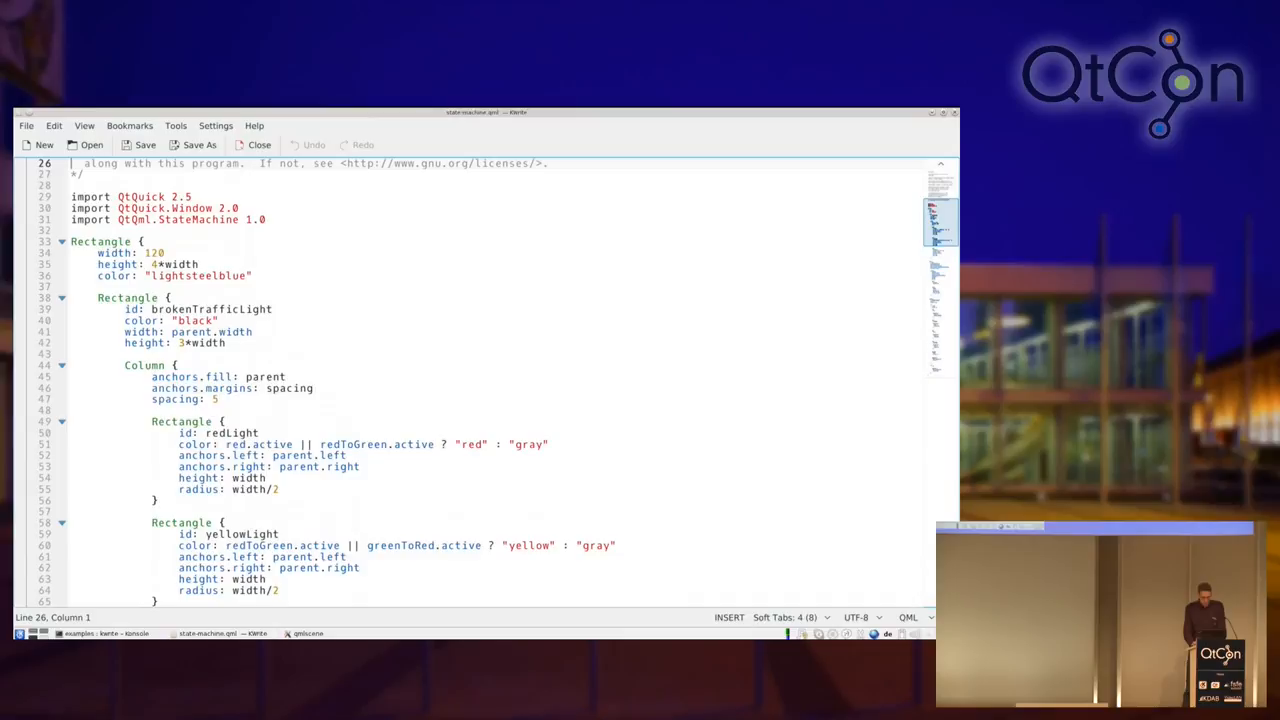
pyautogui.scroll(-3)
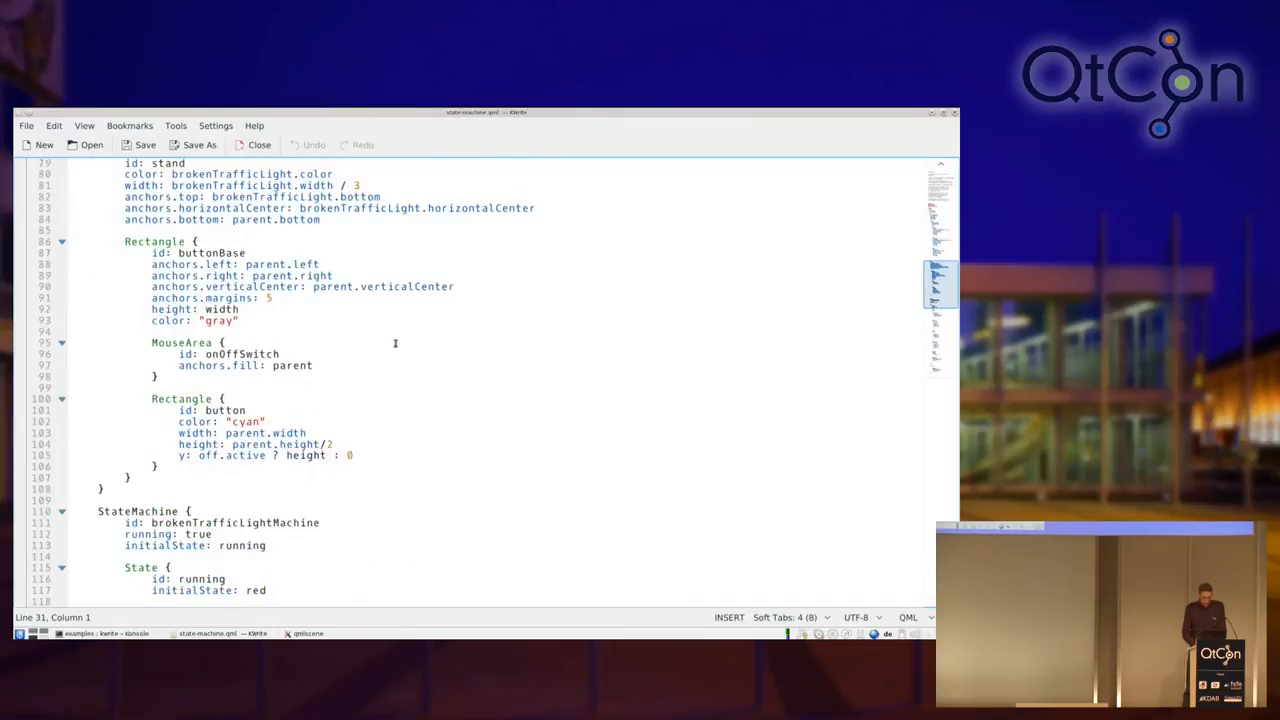
pyautogui.scroll(-3)
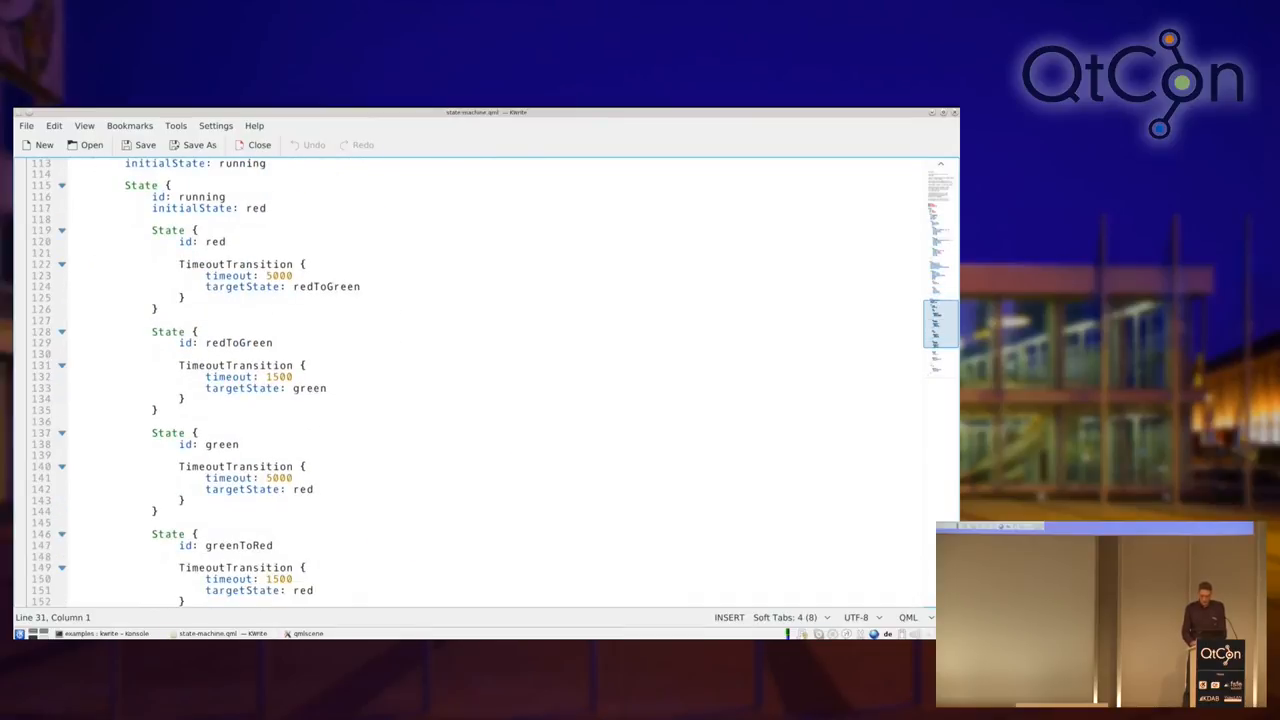
pyautogui.scroll(-3)
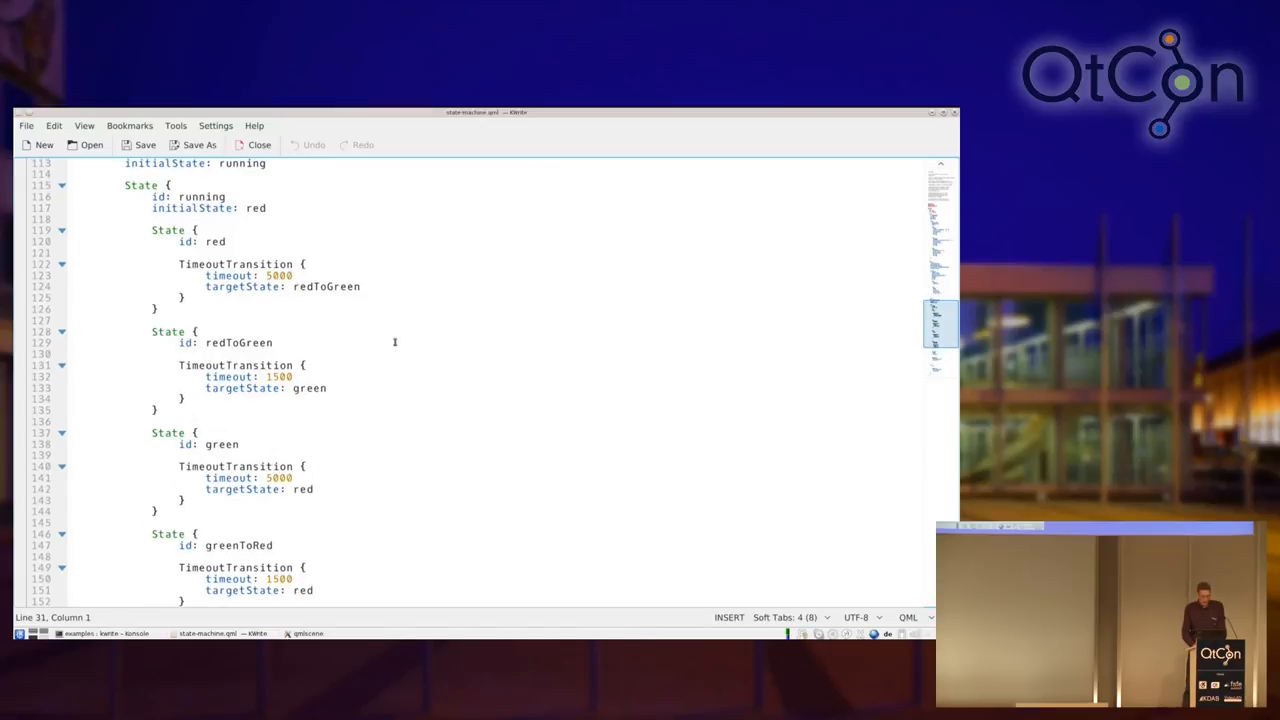
pyautogui.scroll(-3)
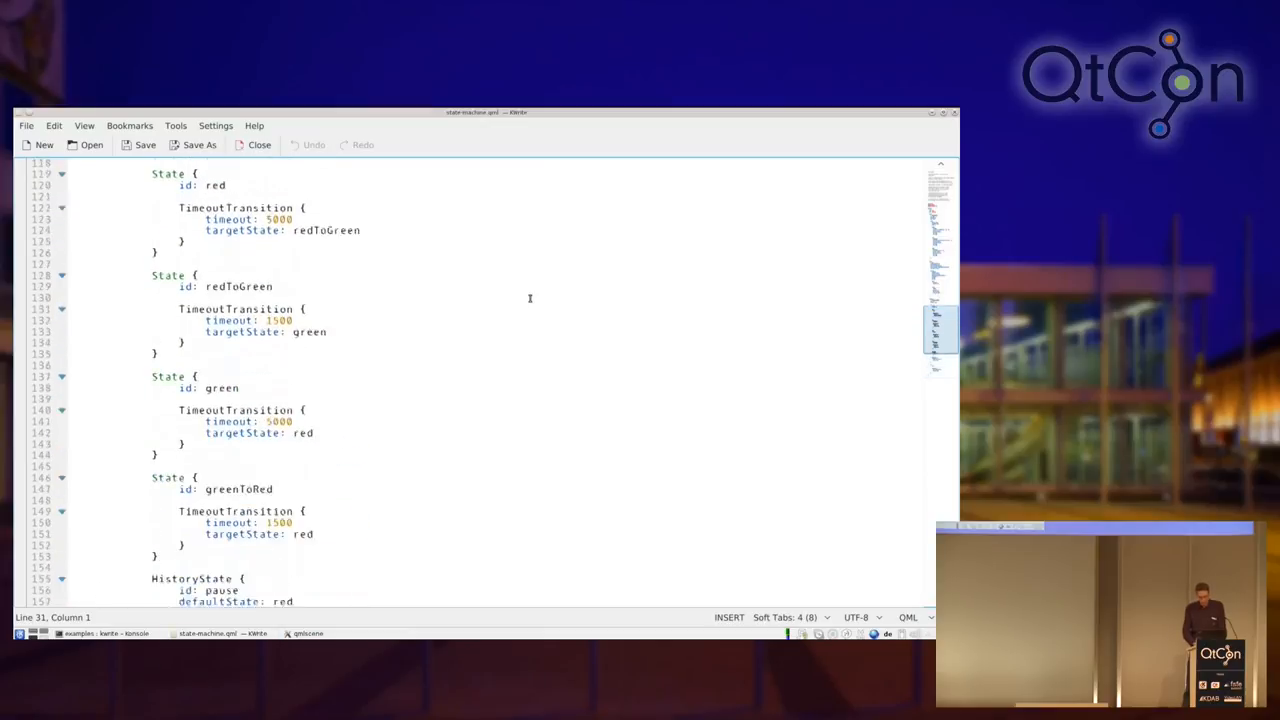
pyautogui.scroll(-3)
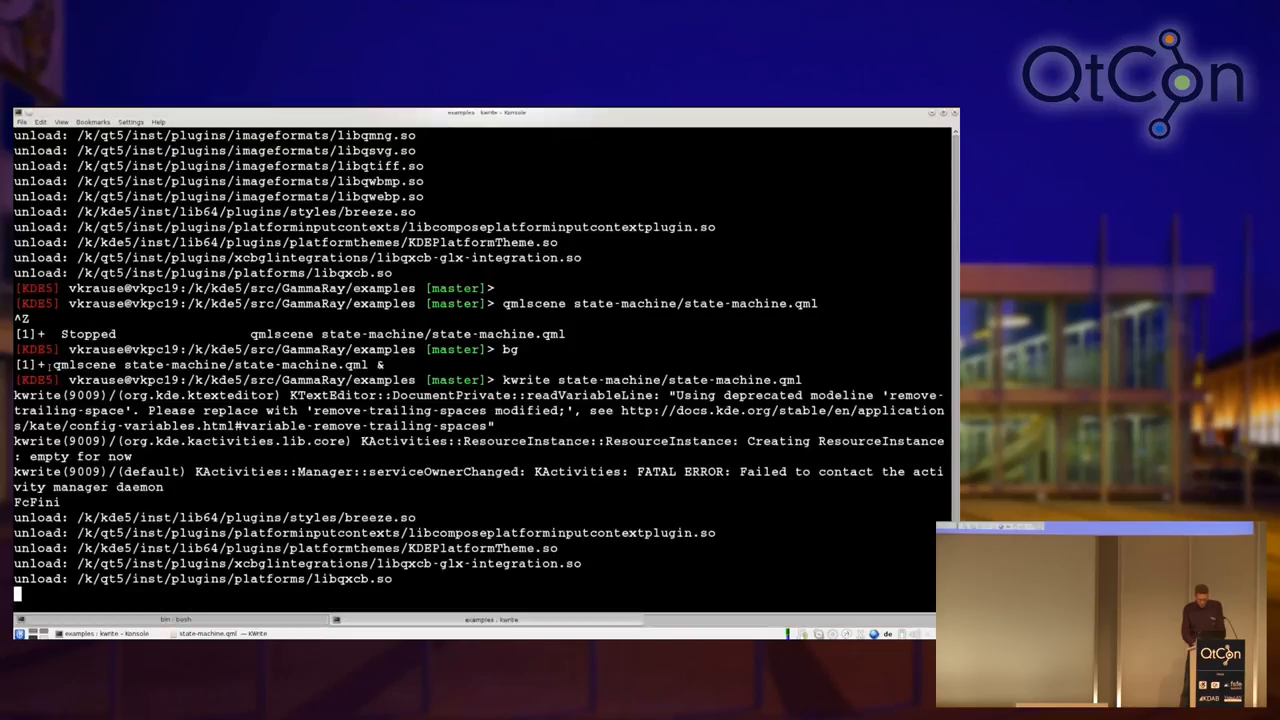
# Step: Run 'gammaray qmlscene state-machine/state-machine.qml' to inspect the traffic-light example
pyautogui.write('ga')
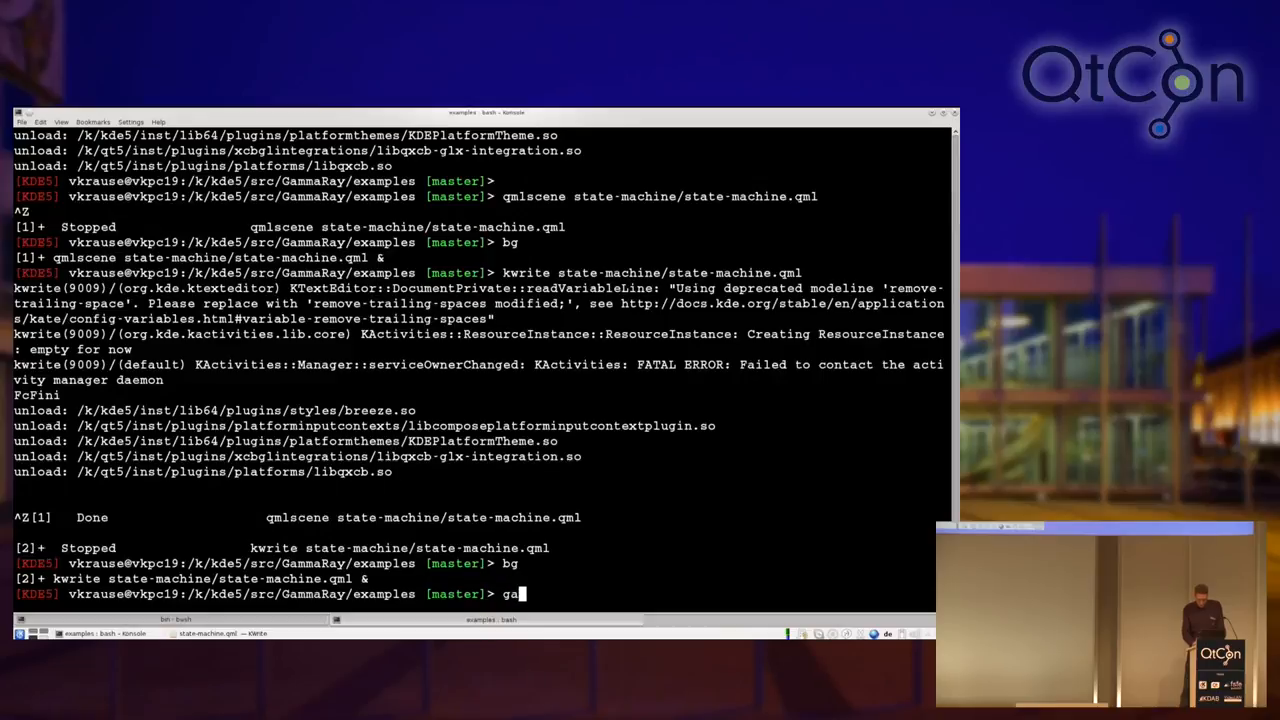
pyautogui.write('mmaray qmlscene quick-batching/quick-batching.qml')
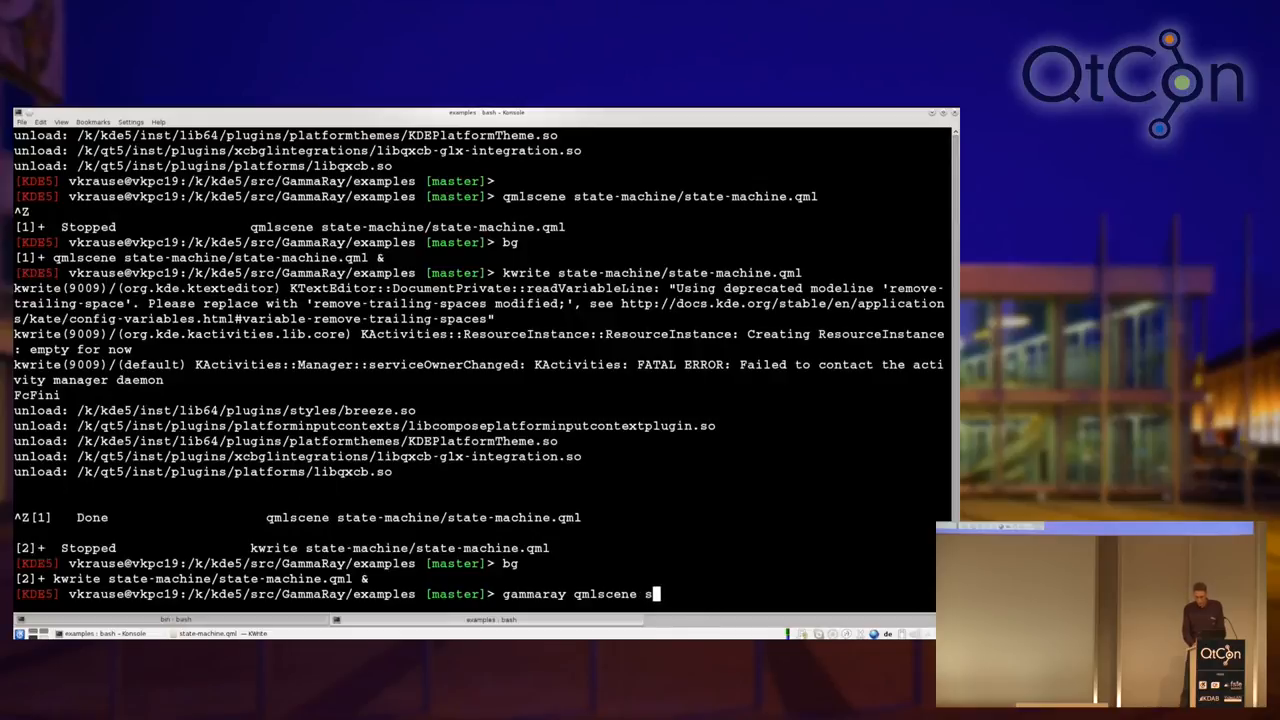
pyautogui.write('state-machine/state-machine.q')
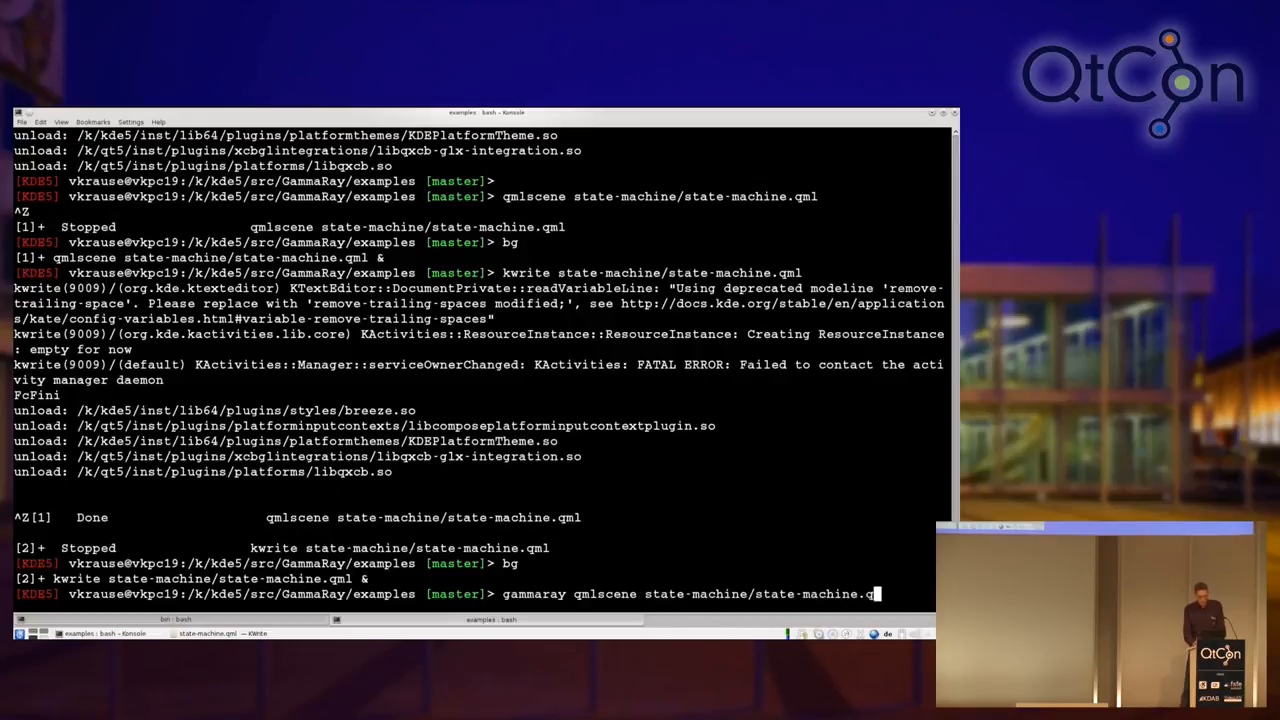
pyautogui.press('Return')
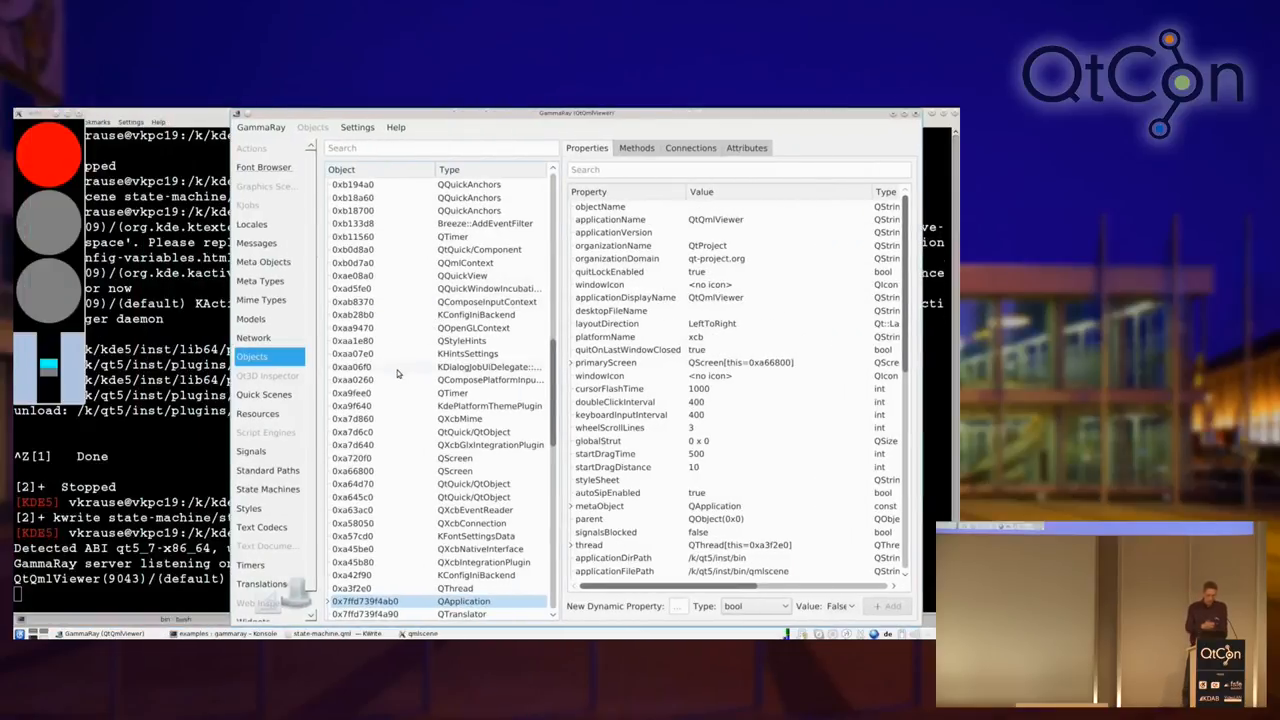
pyautogui.moveTo(396, 374)
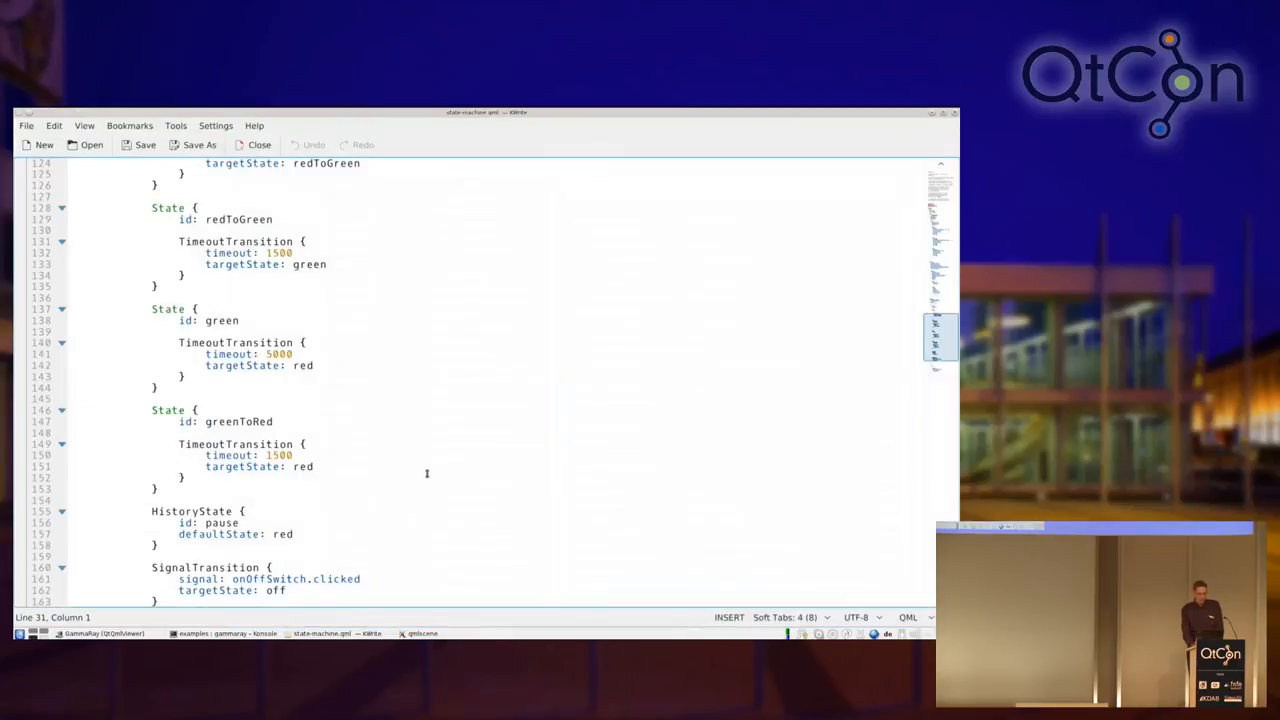
# Step: Scroll to the brokenTrafficLightMachine StateMachine declaration and its running state
pyautogui.scroll(3)
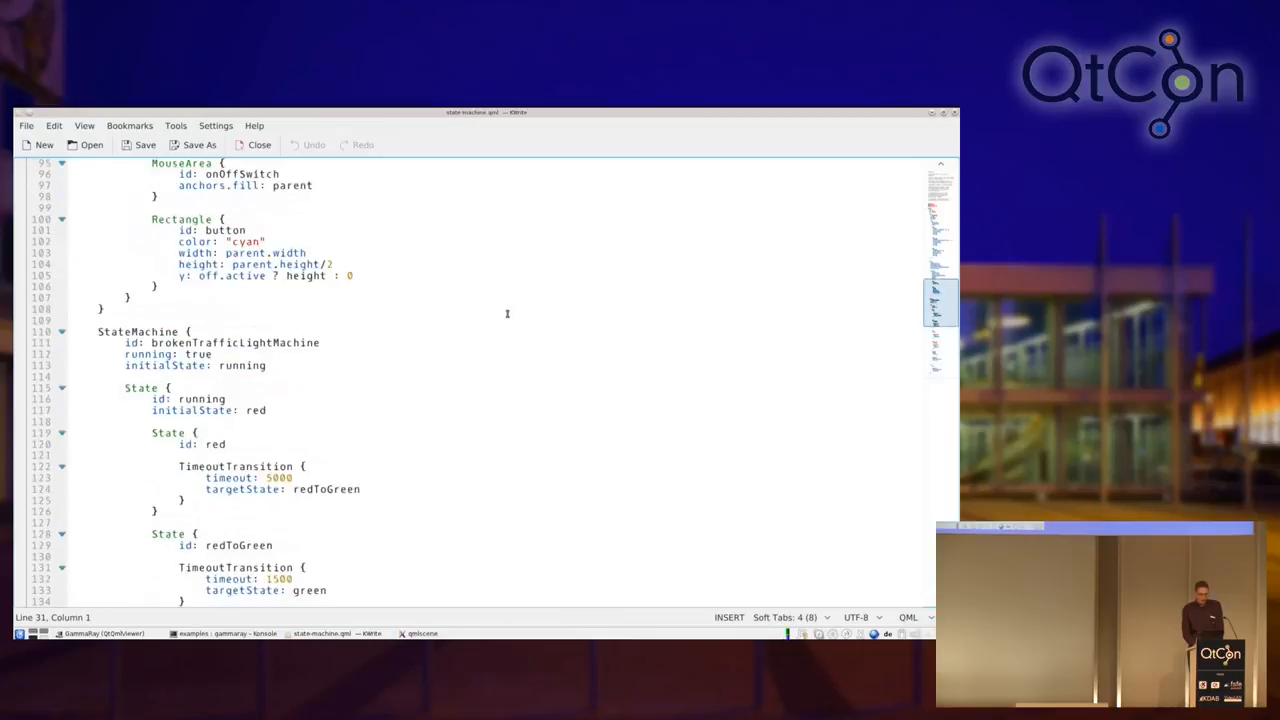
pyautogui.scroll(-3)
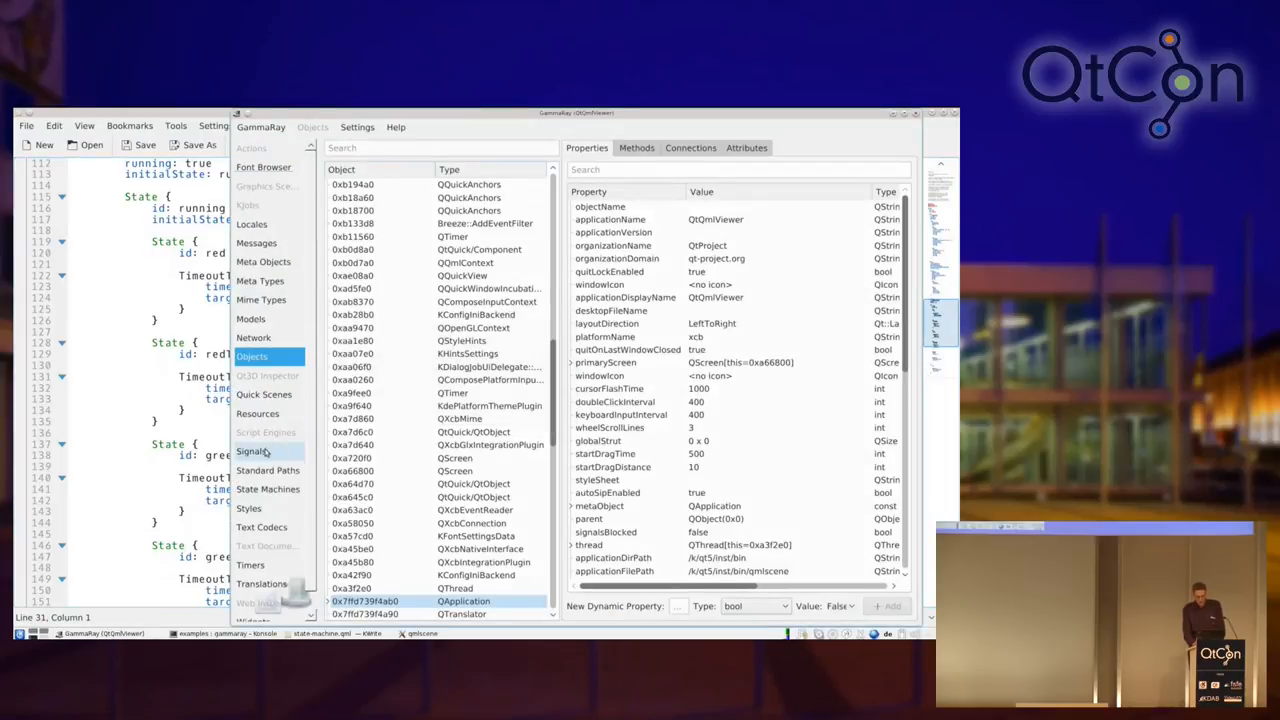
# Step: Select the State Machines tool and graph brokenTrafficLightMachine, exposing the unreachable greenToRed state
pyautogui.click(268, 488)
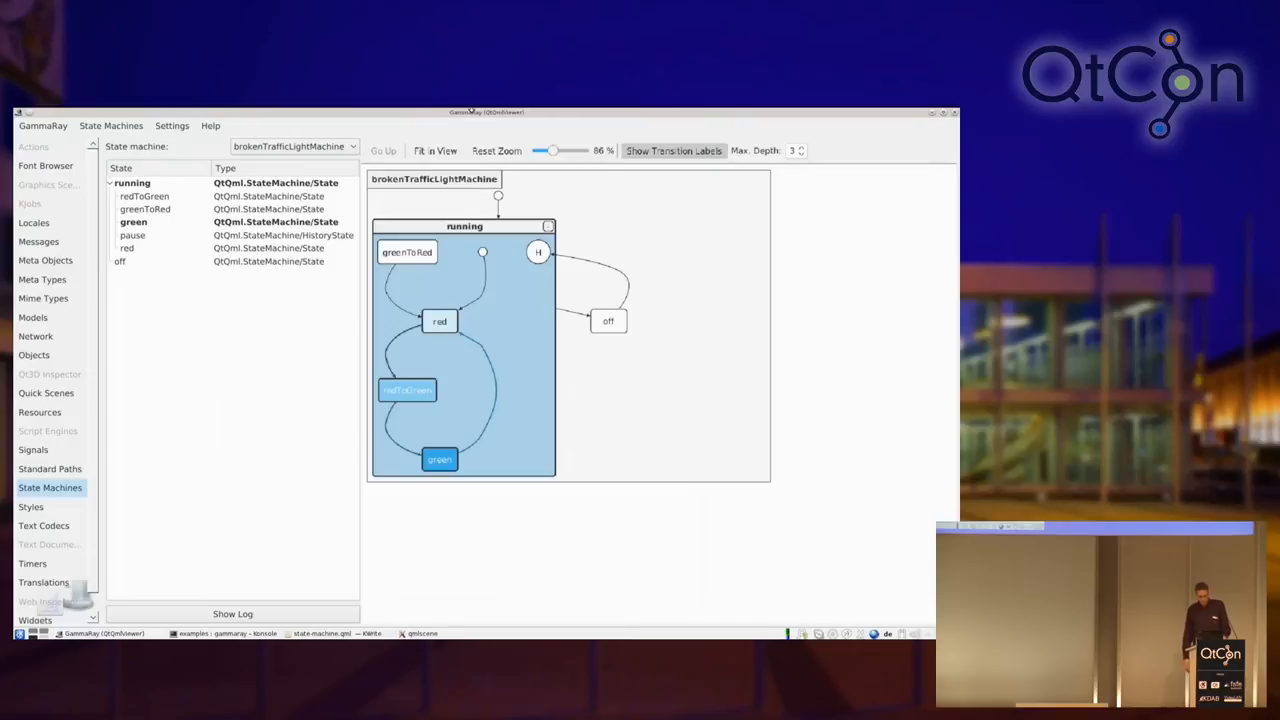
pyautogui.click(320, 632)
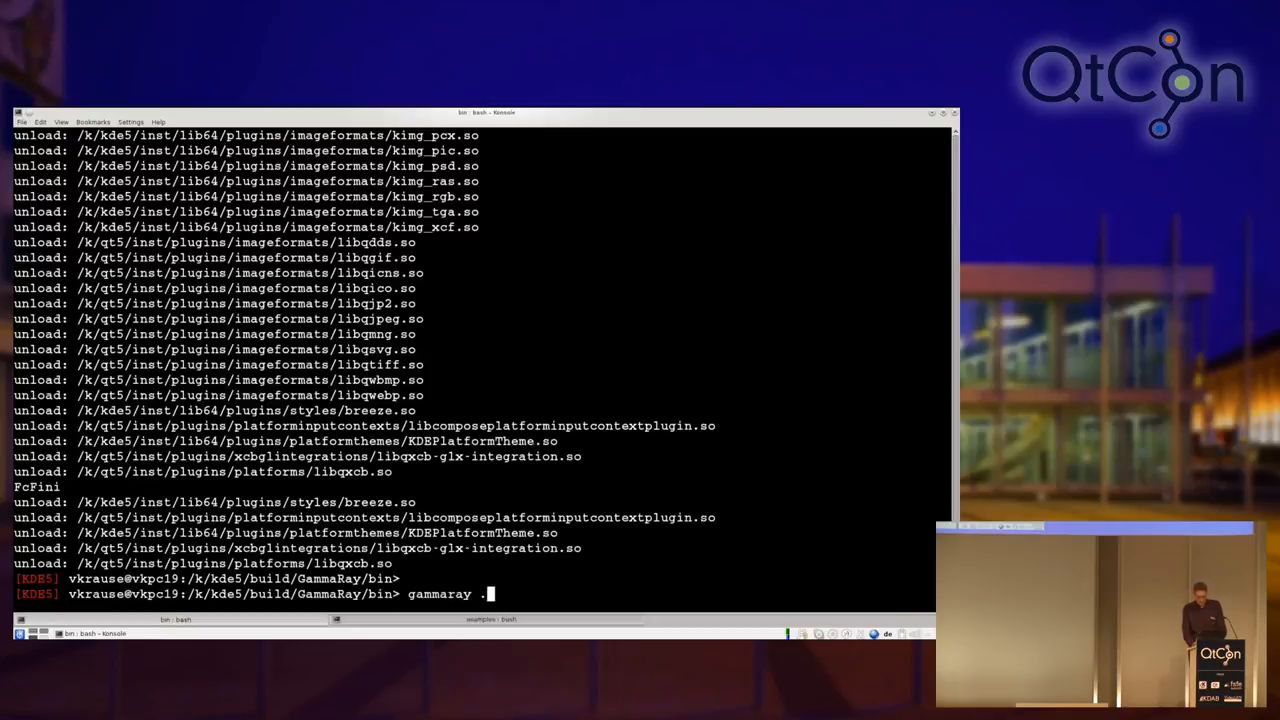
# Step: Run 'gammaray ./example-qt3d-geometry' to inspect the Qt3D geometry example
pyautogui.write('/e')
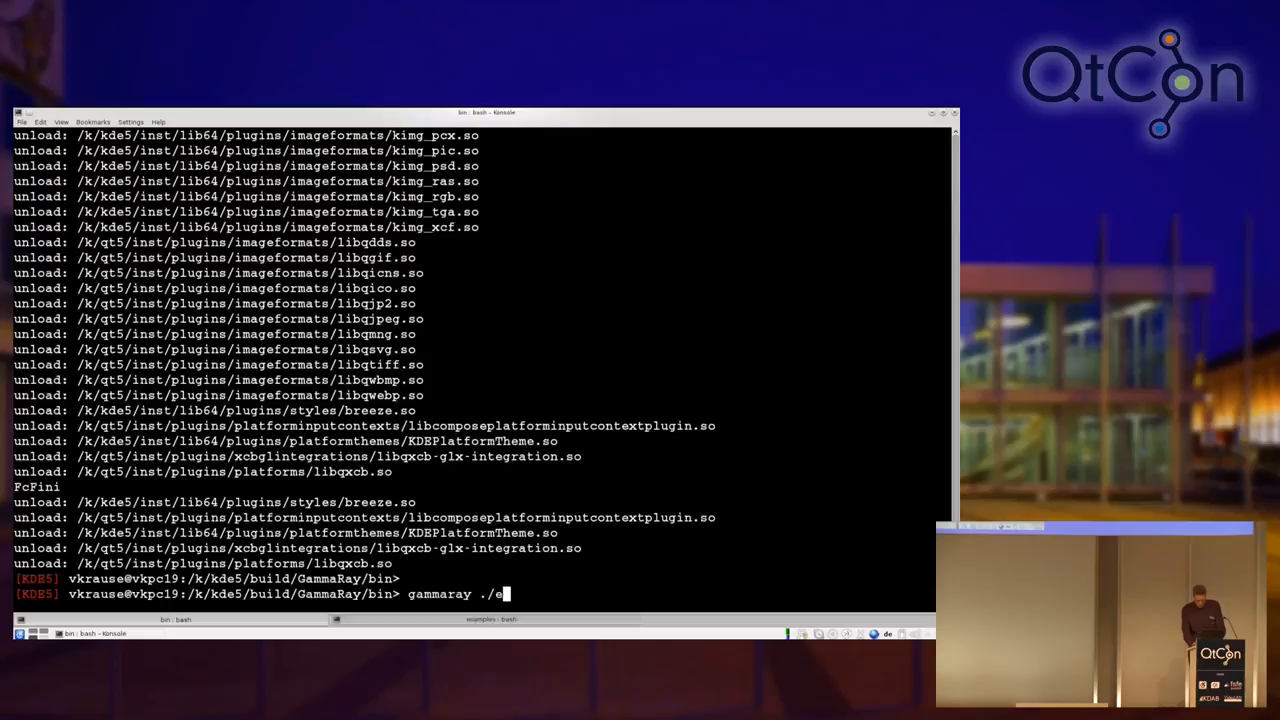
pyautogui.write('xample-')
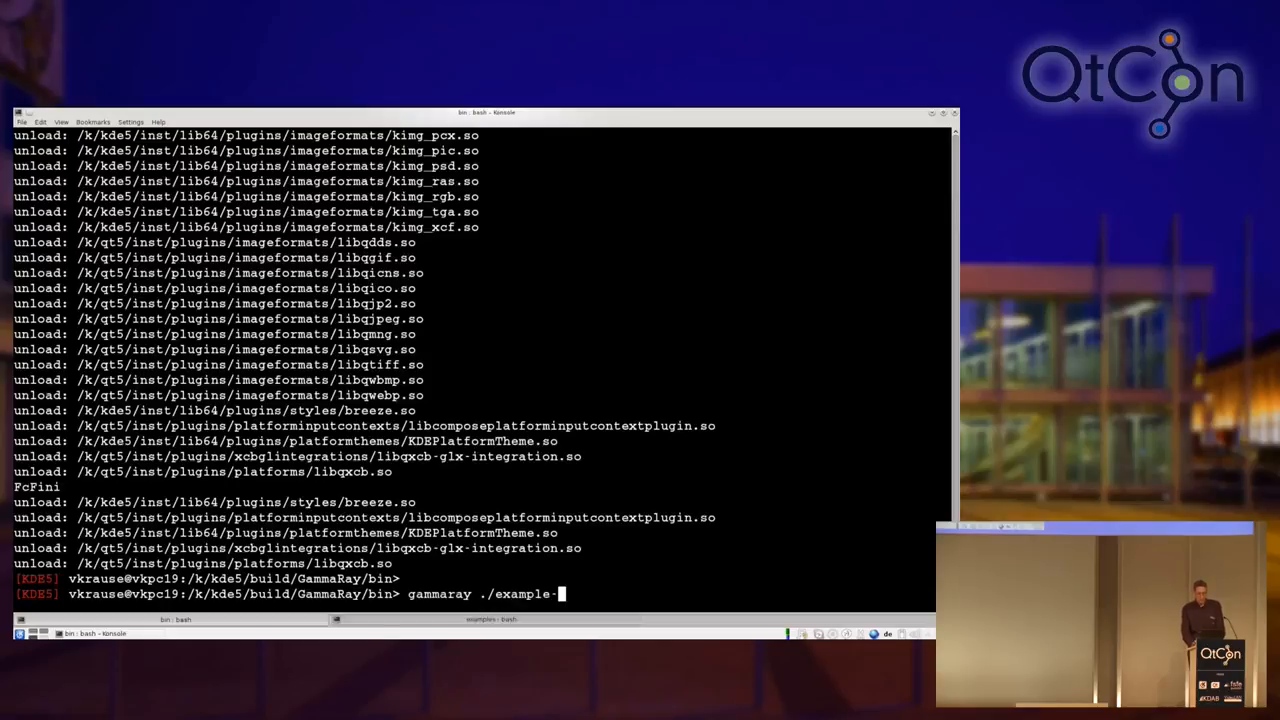
pyautogui.press('Return')
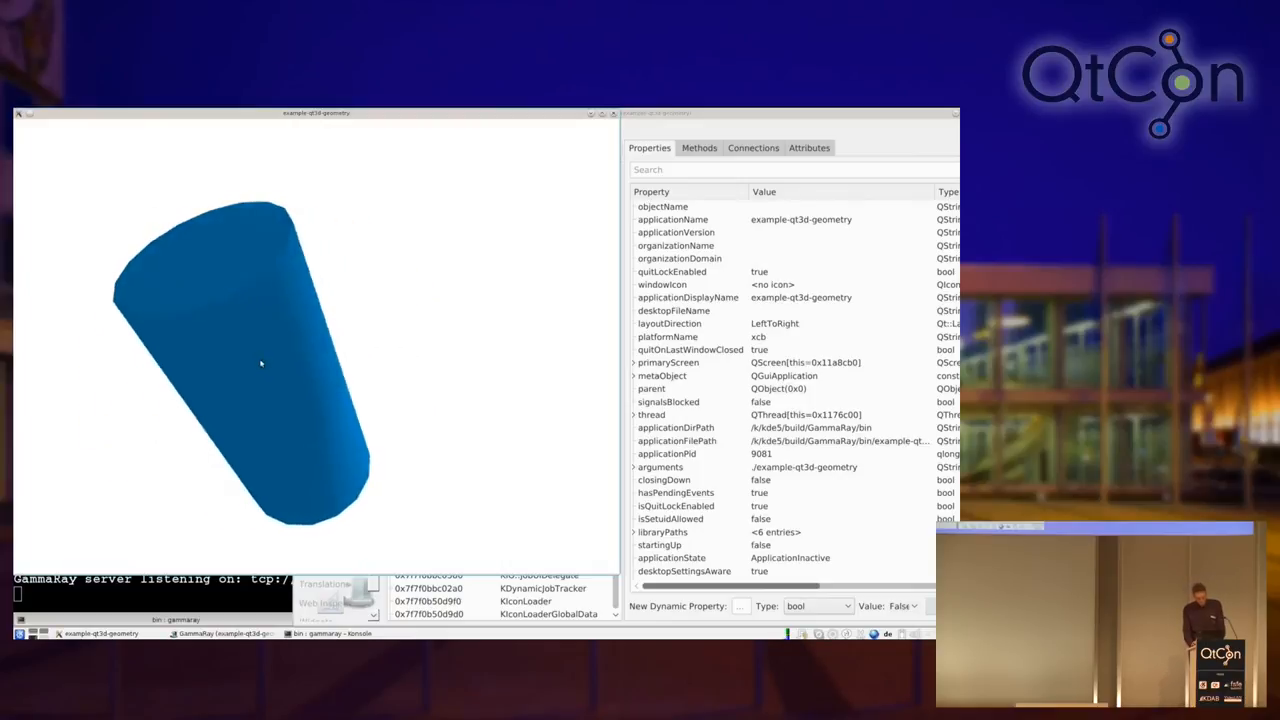
# Step: Move the example window aside and select the Qt3D Inspector to list the entity tree with cylinderEntity
pyautogui.moveTo(260, 364); pyautogui.dragTo(228, 338)
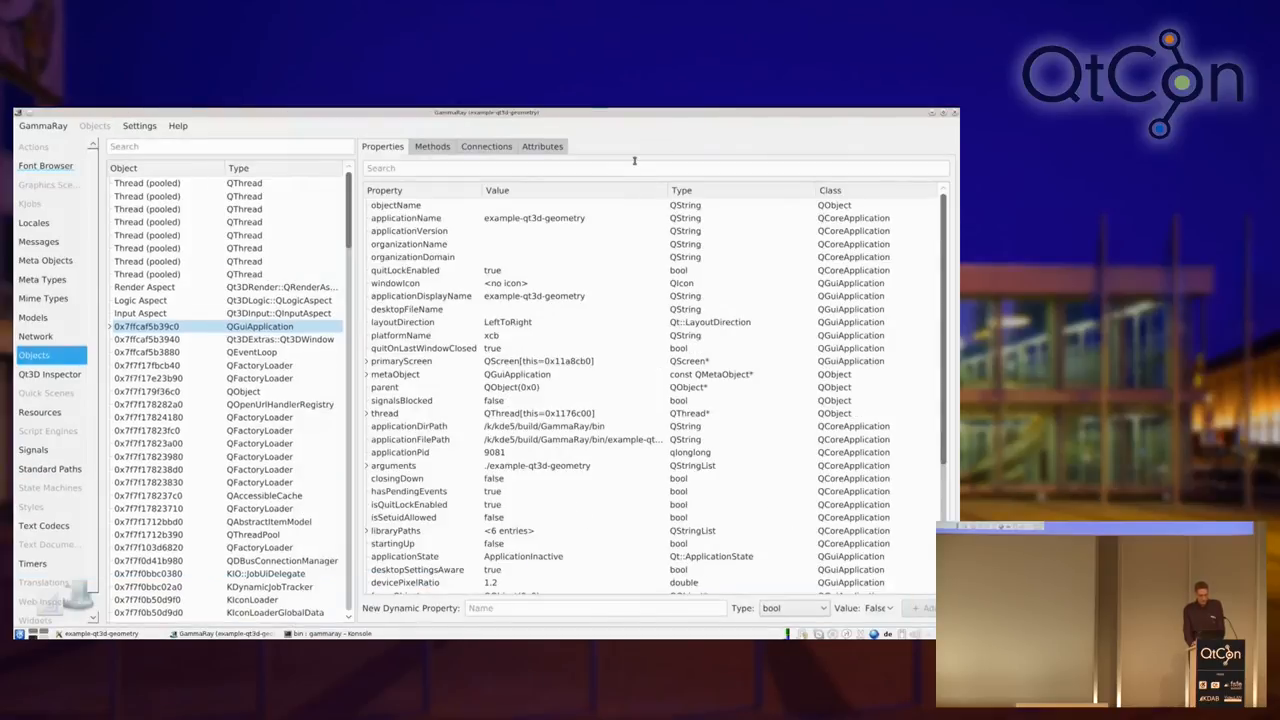
pyautogui.moveTo(184, 358)
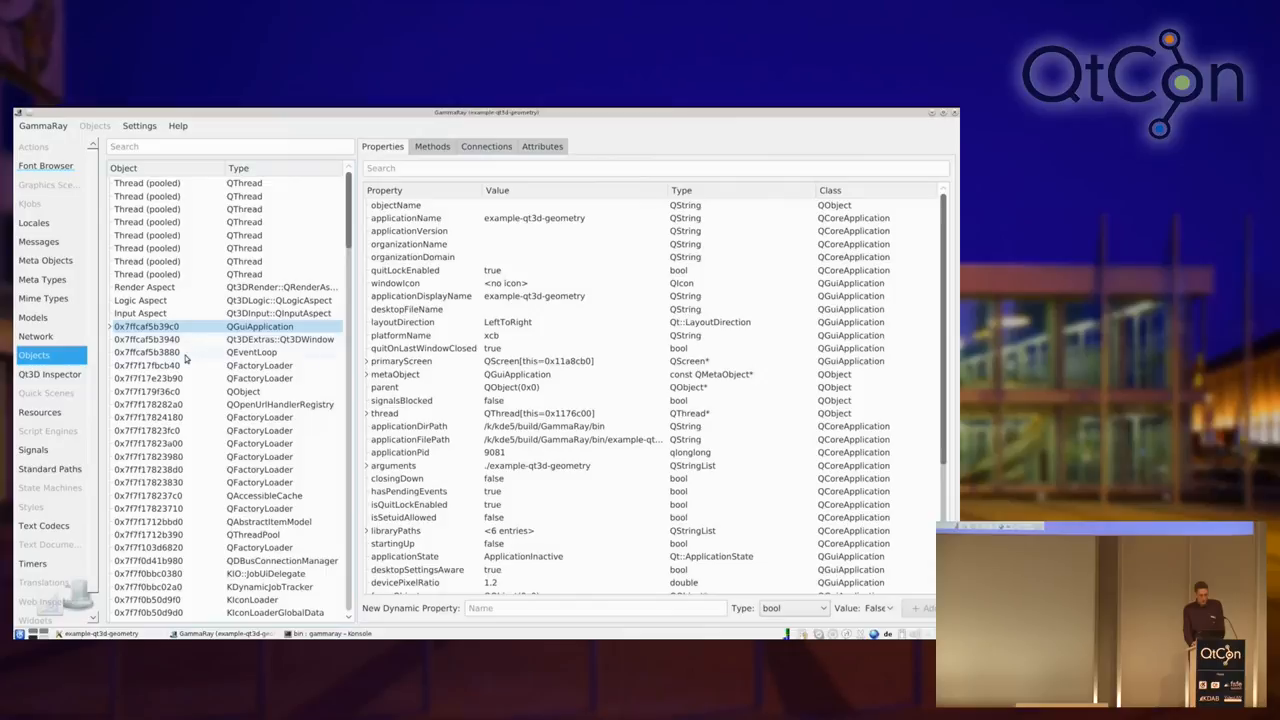
pyautogui.click(48, 374)
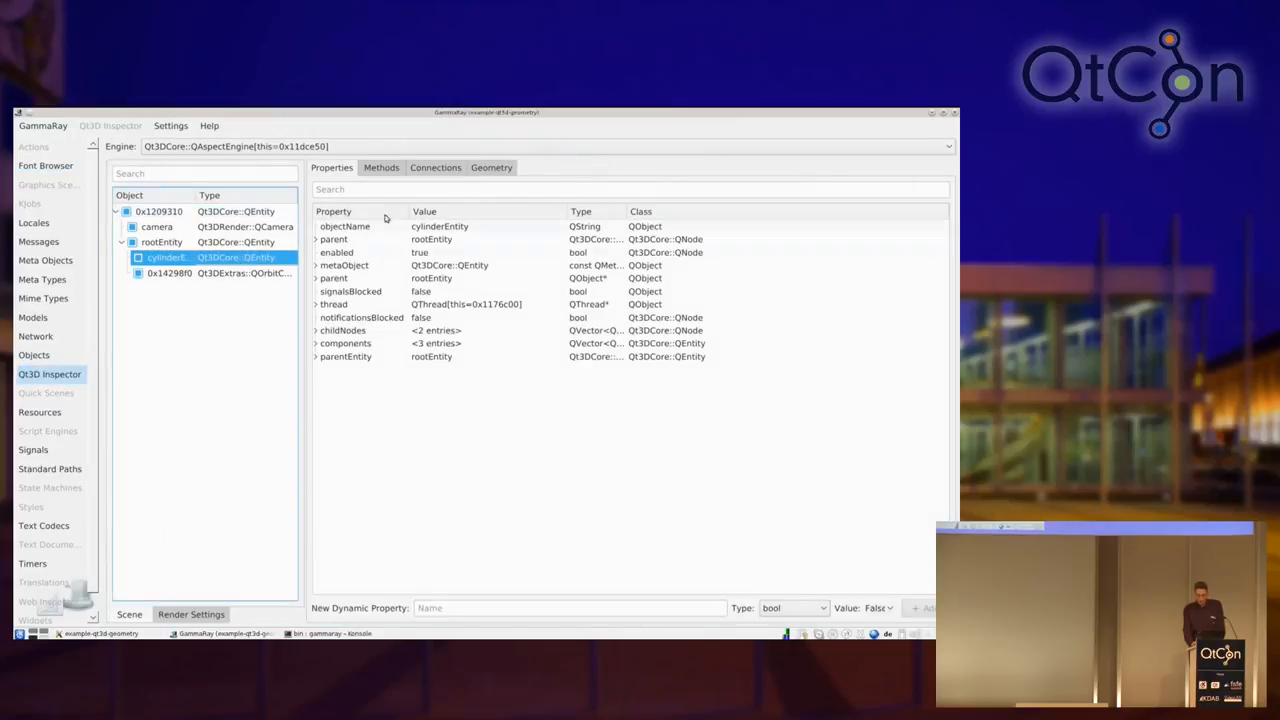
# Step: Show cylinderEntity's Geometry view as a shaded cylinder with wireframe edges
pyautogui.click(492, 168)
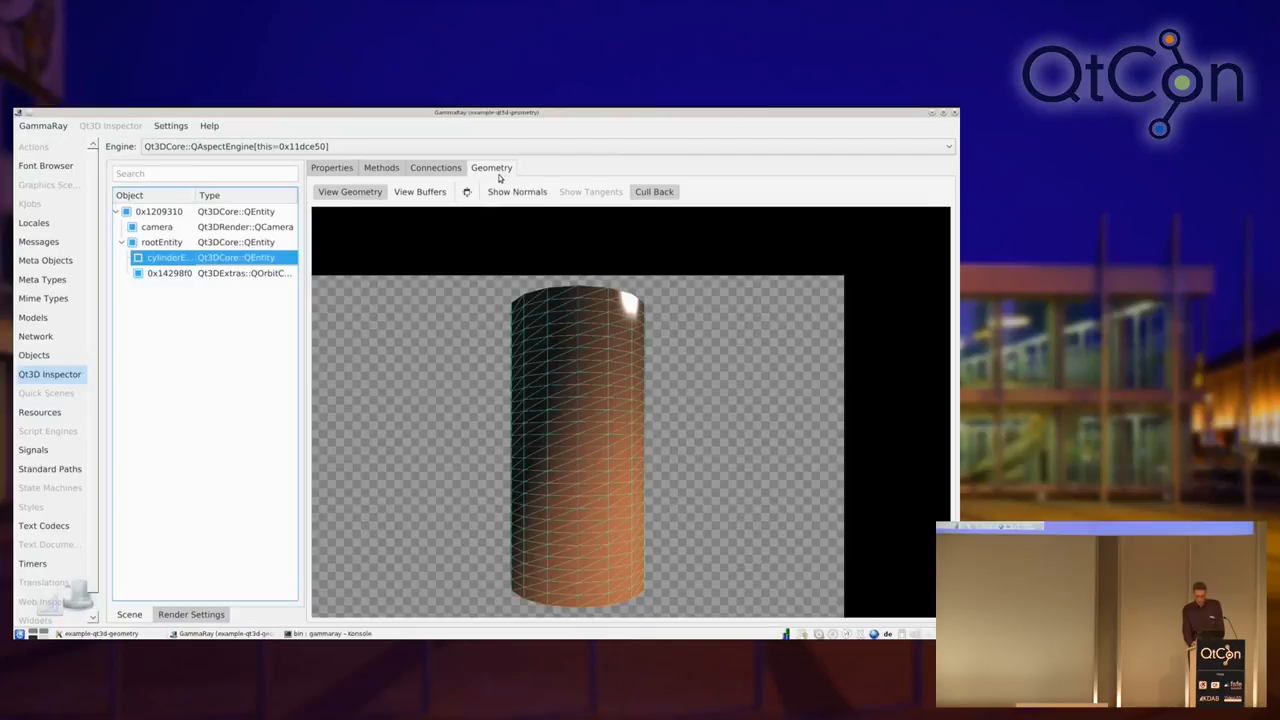
pyautogui.moveTo(514, 204)
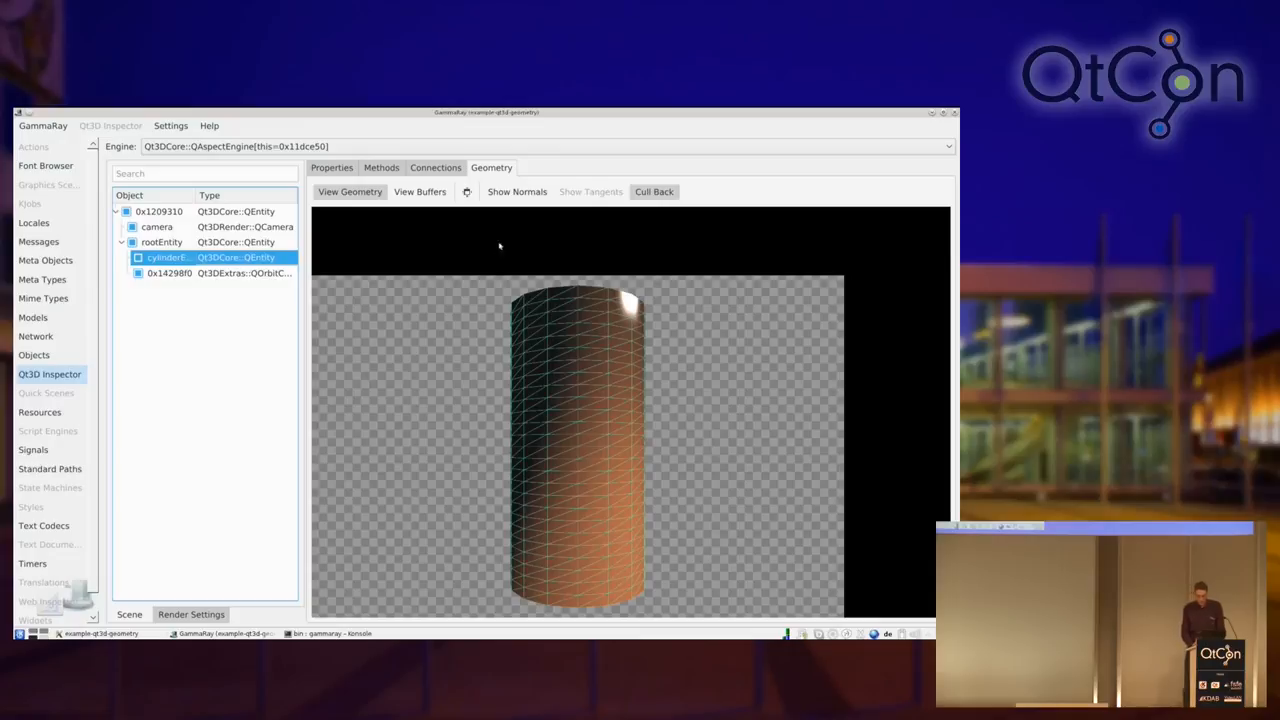
pyautogui.moveTo(540, 374)
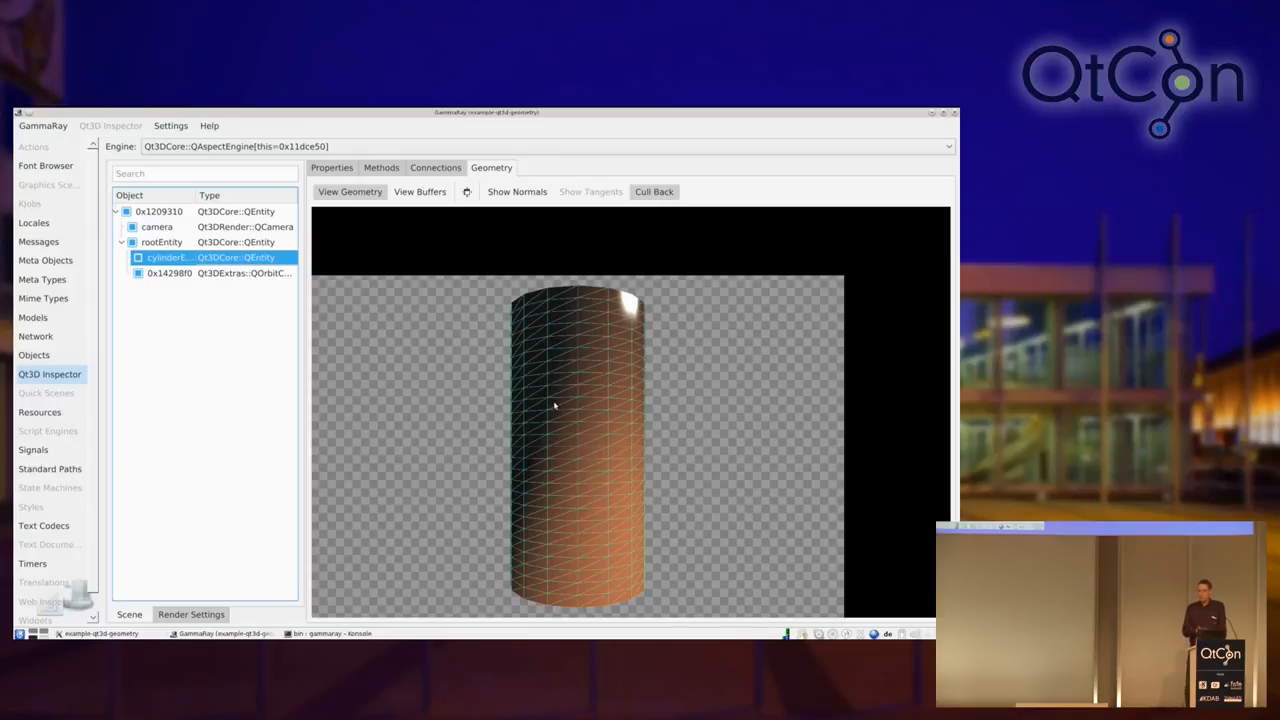
pyautogui.moveTo(556, 408)
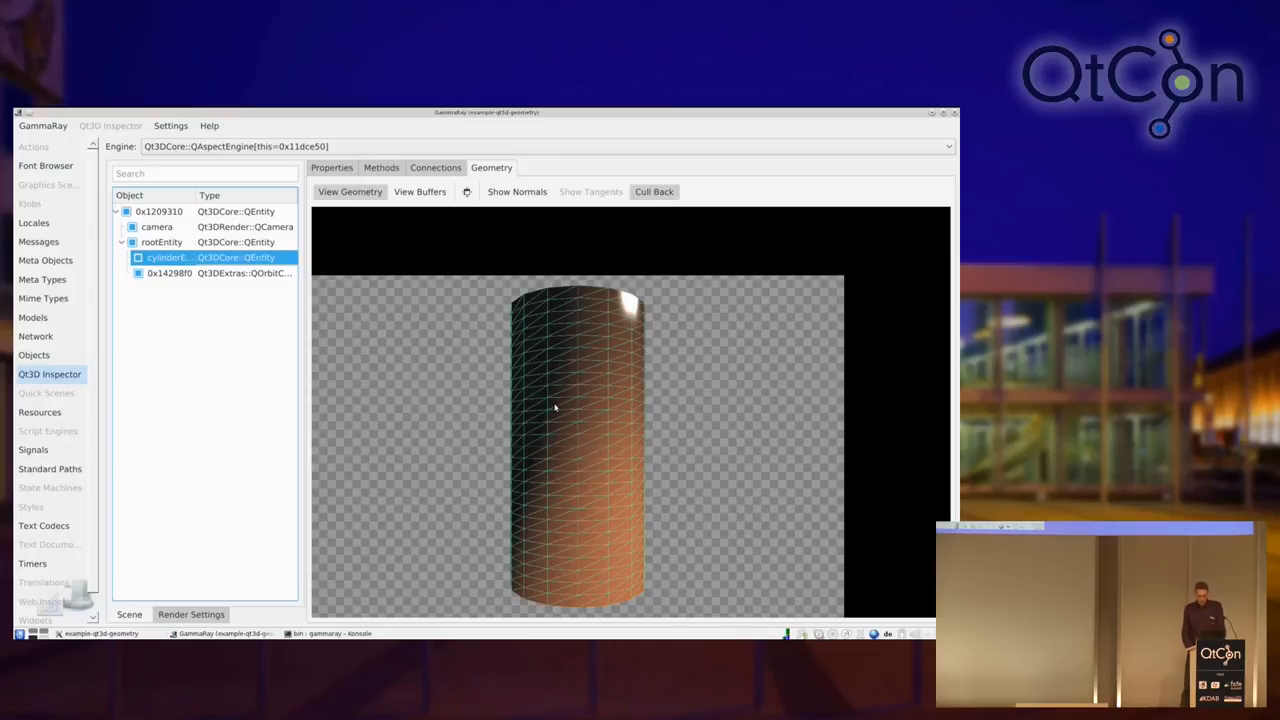